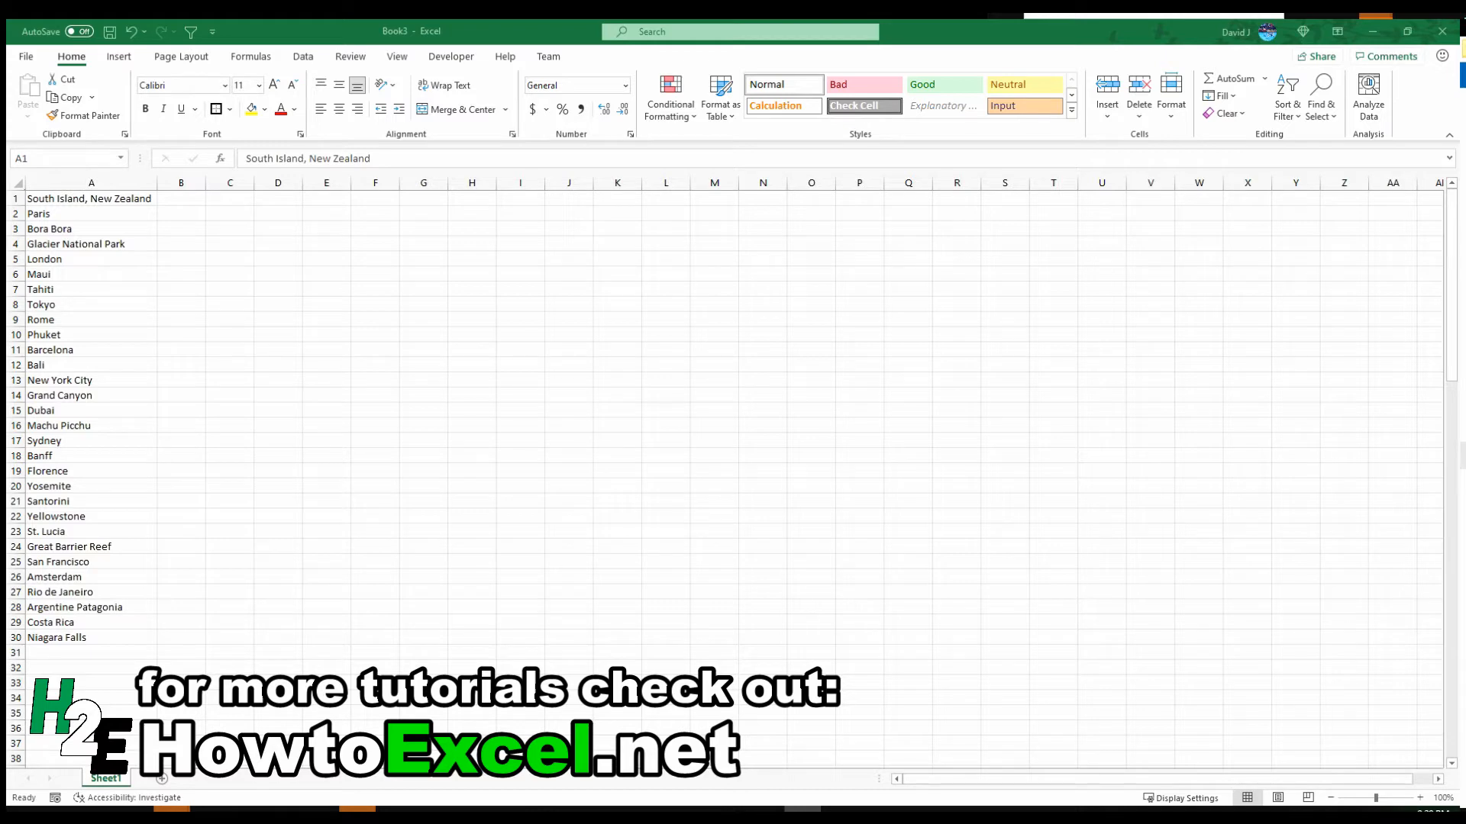
pyautogui.moveTo(119, 179)
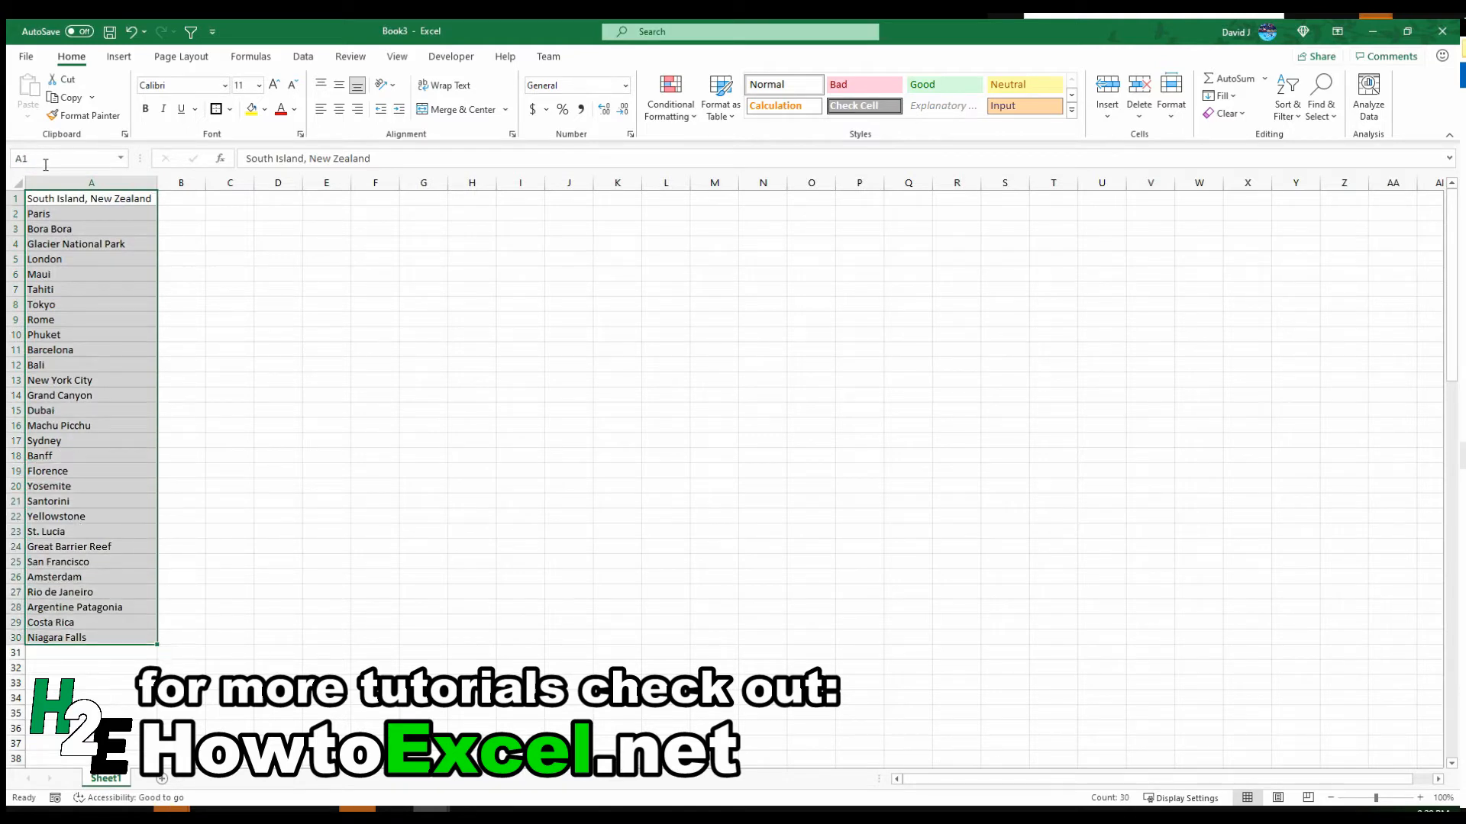
# Step: Define the name VacationSpots for the selected A1:A30 destinations via the Name Box
pyautogui.click(20, 157)
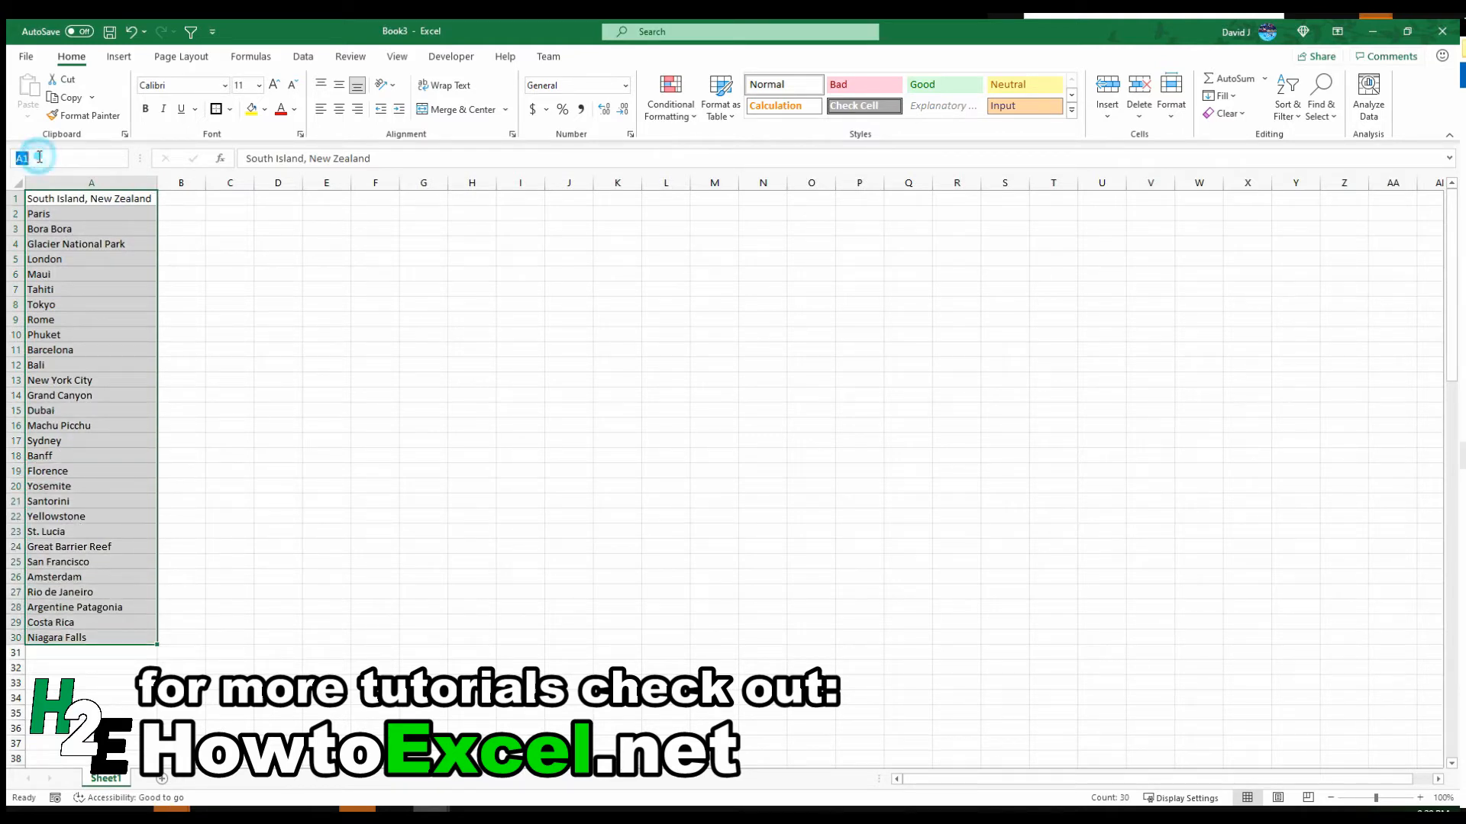
pyautogui.write('Vaca')
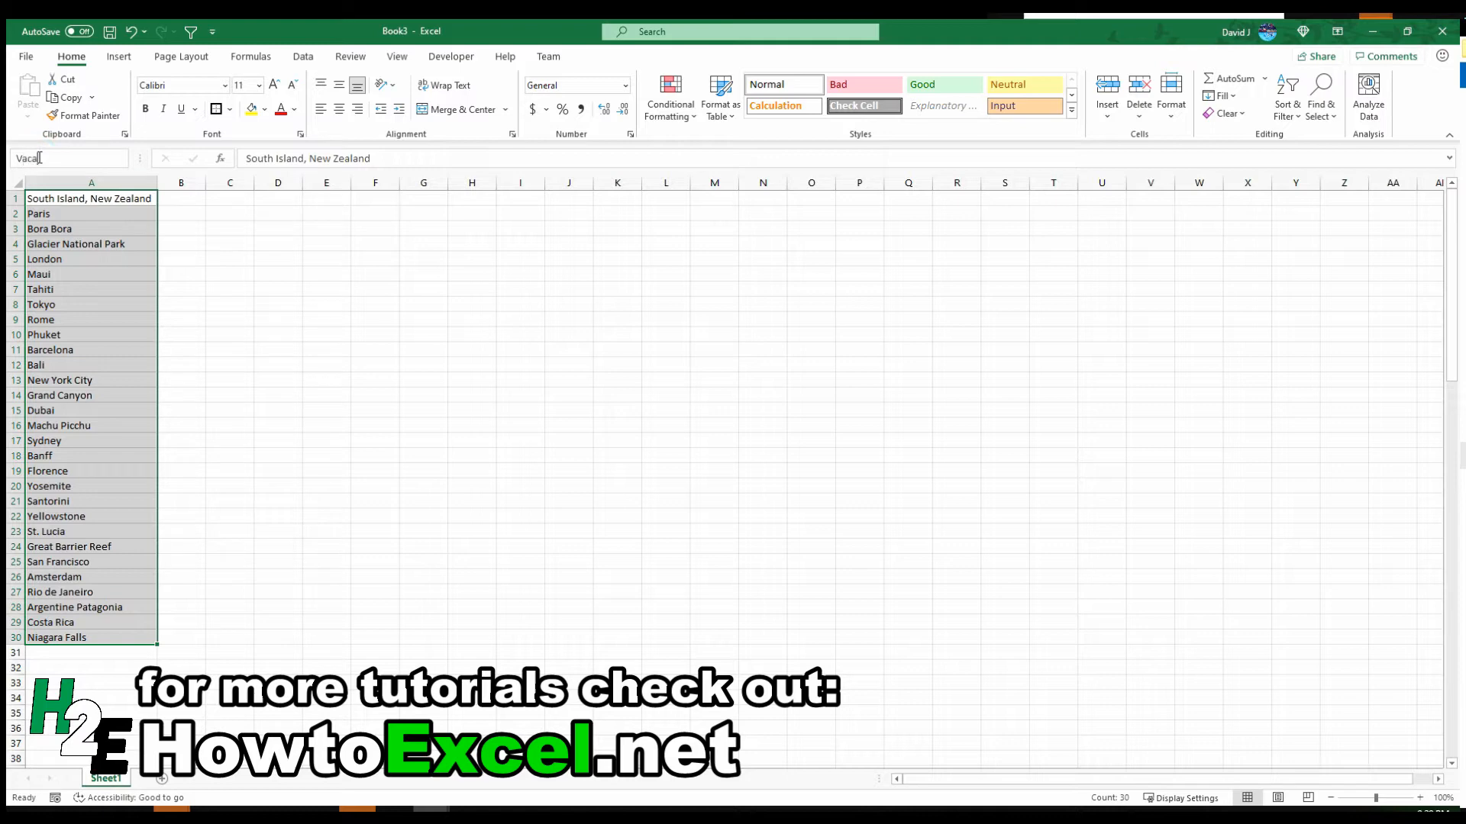
pyautogui.write('tion')
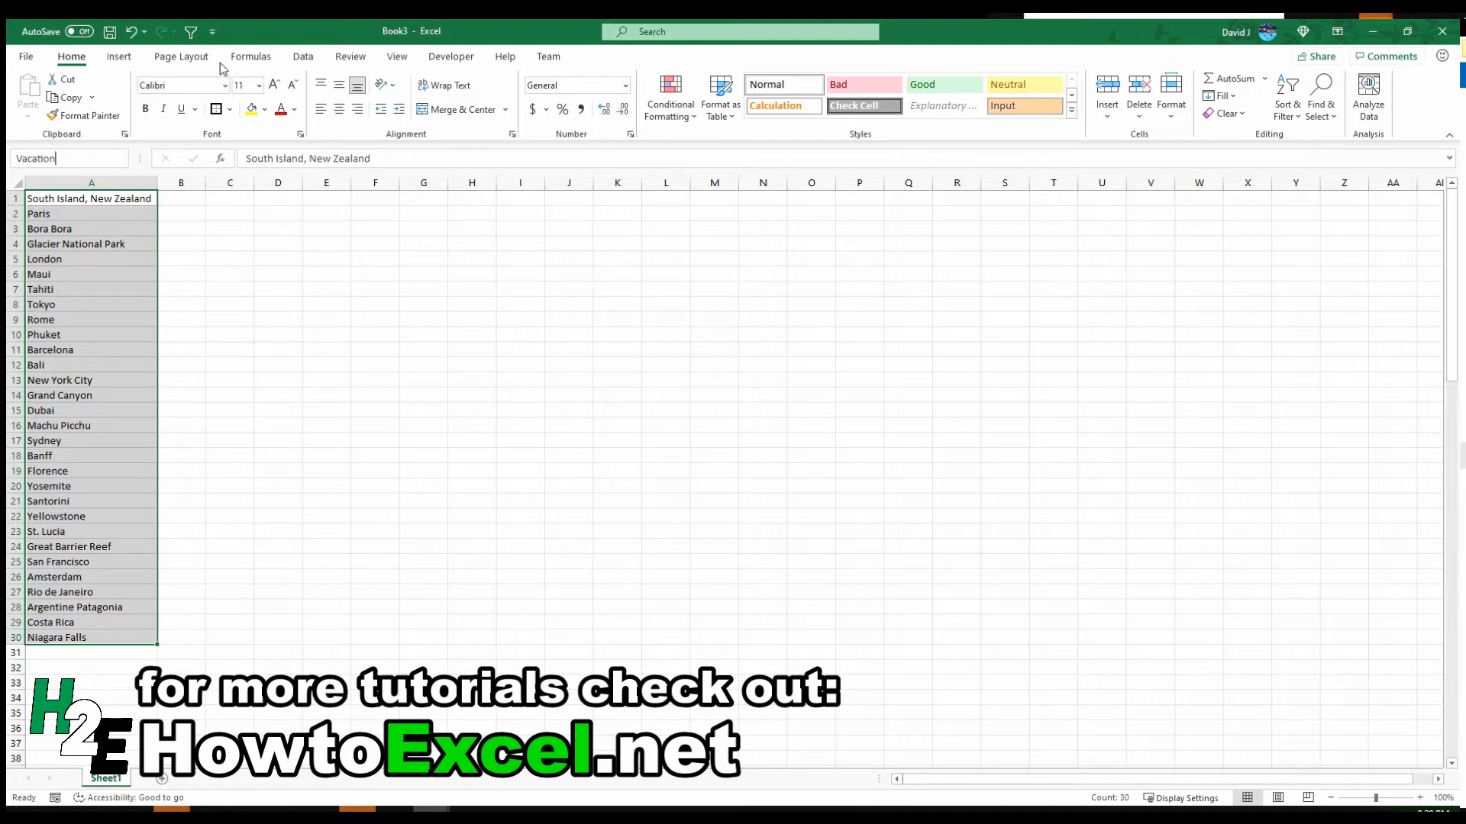
pyautogui.write('Spots')
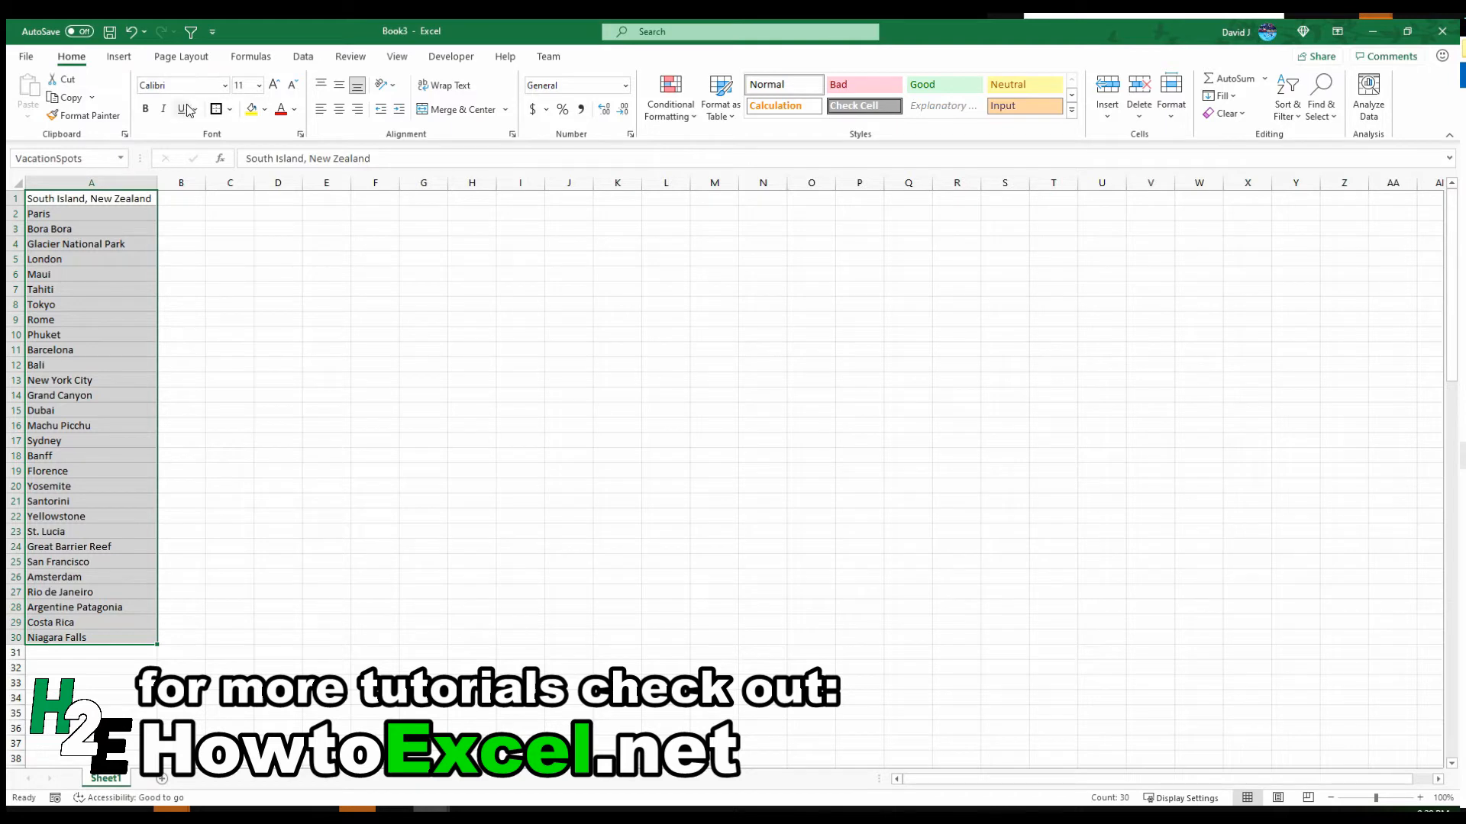
pyautogui.moveTo(180, 110)
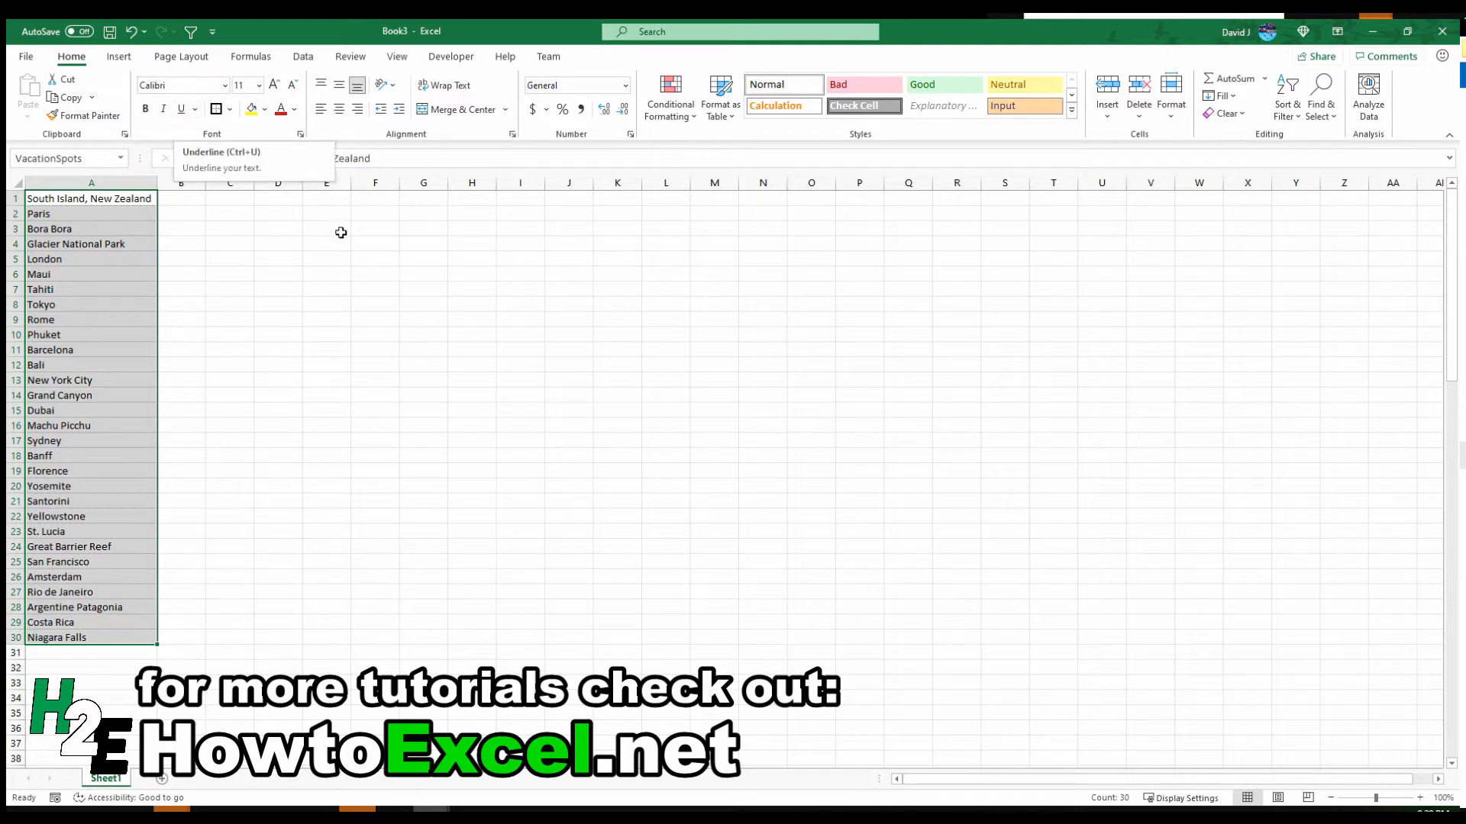
pyautogui.click(325, 244)
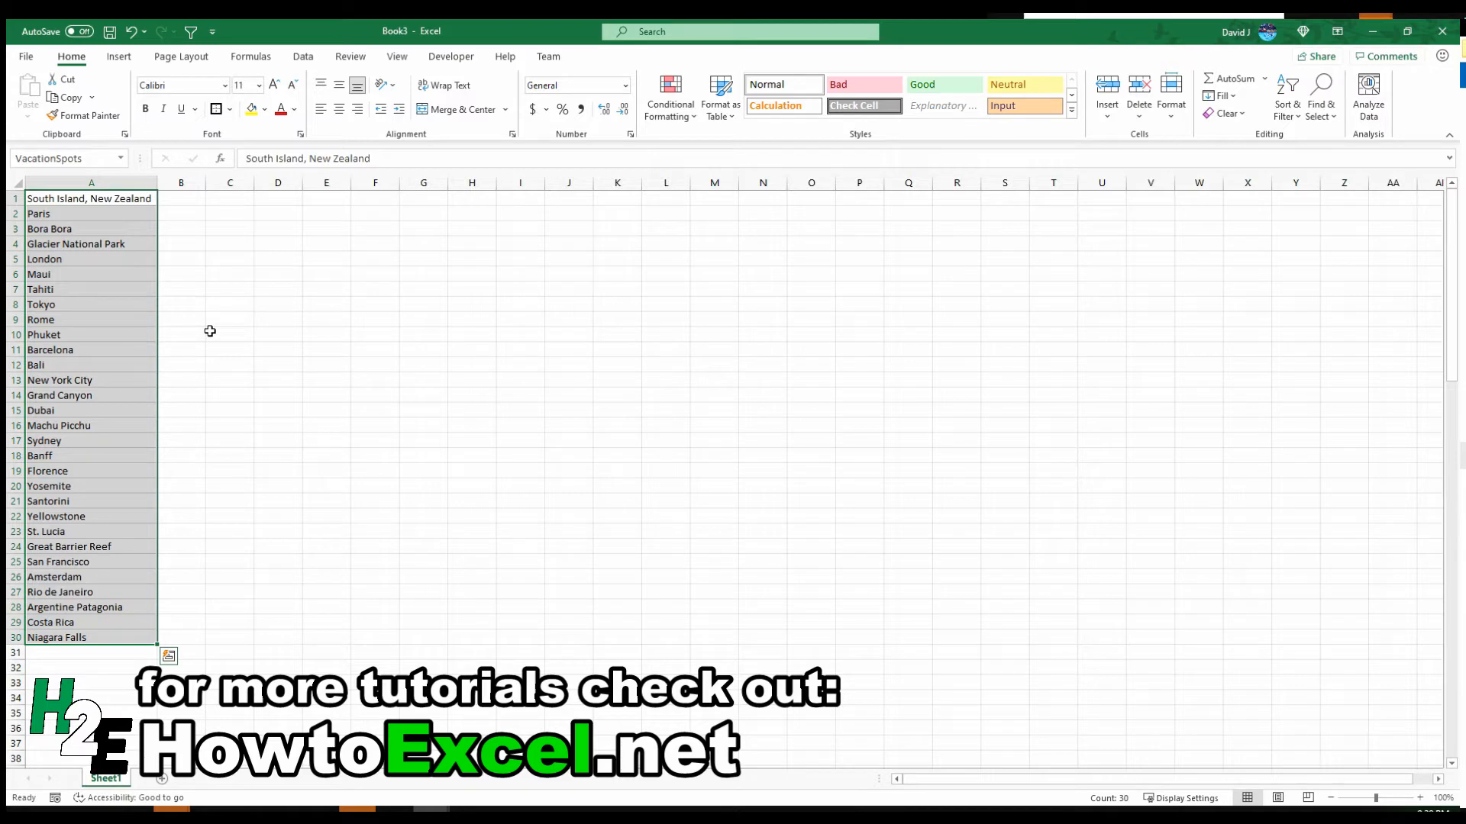
pyautogui.moveTo(261, 263)
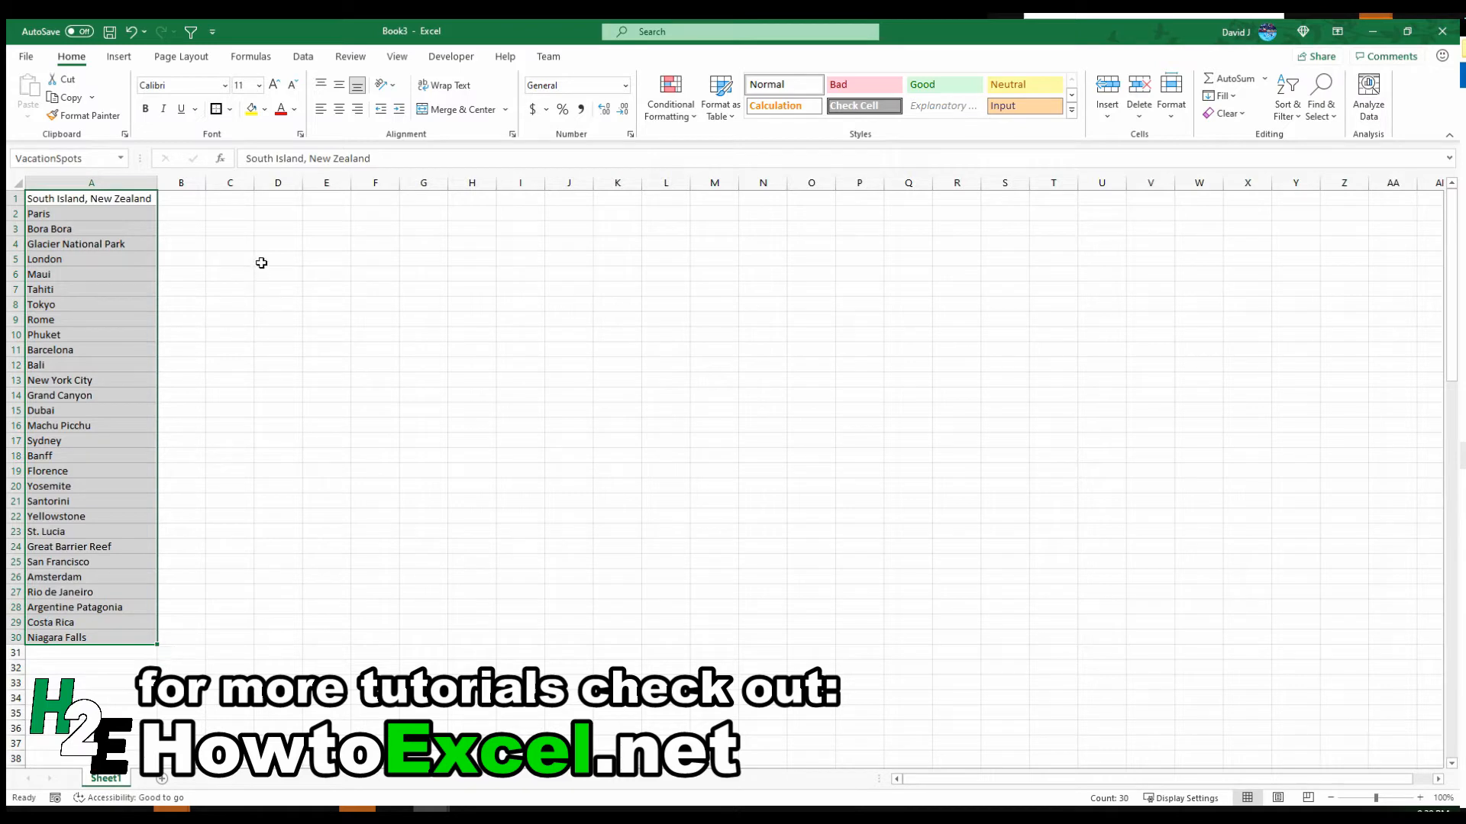
# Step: Merge D5:F5 into one cell and fill it yellow
pyautogui.moveTo(278, 260); pyautogui.dragTo(375, 260)
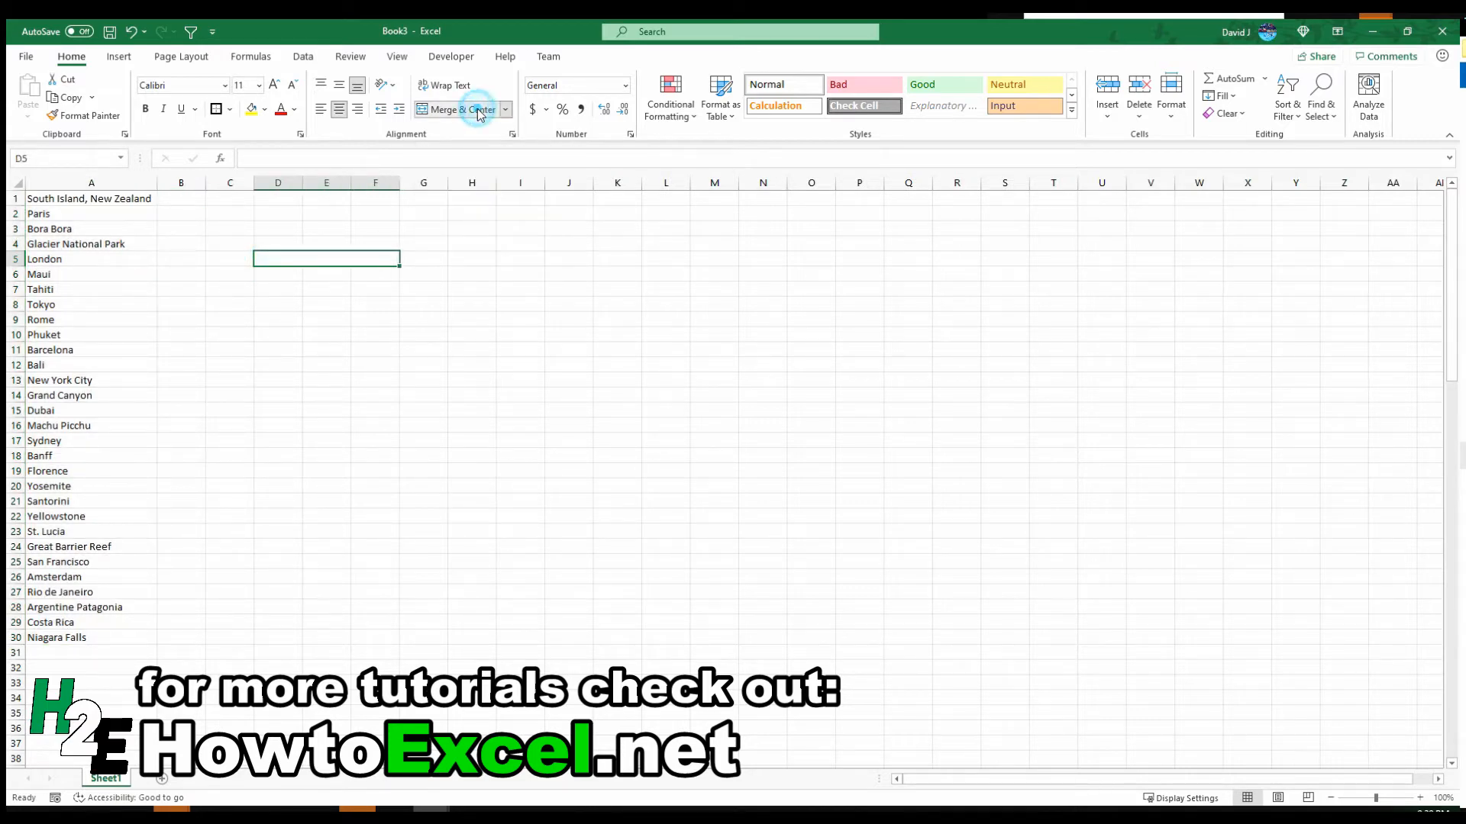
pyautogui.click(252, 109)
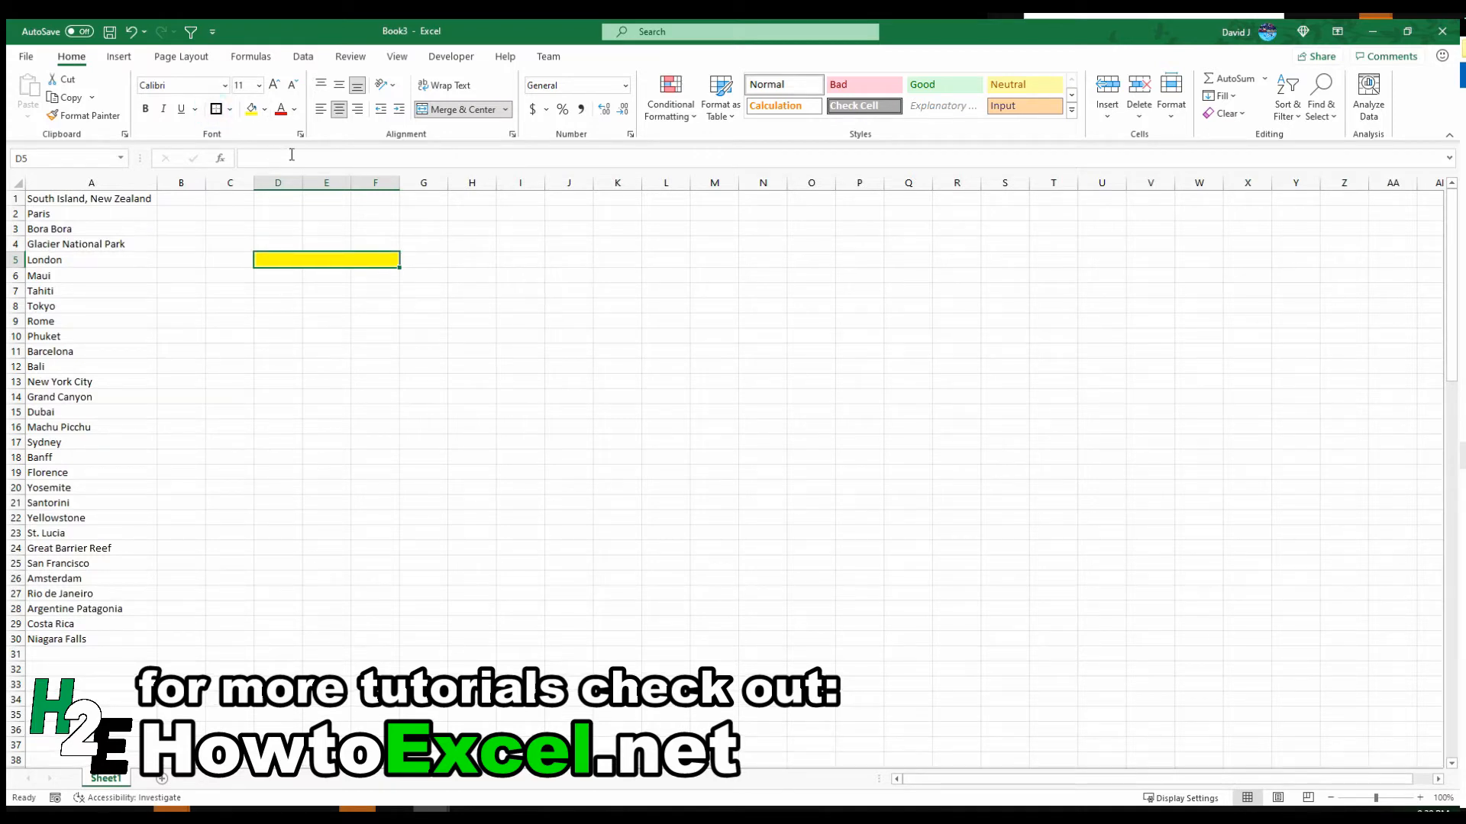
pyautogui.click(302, 56)
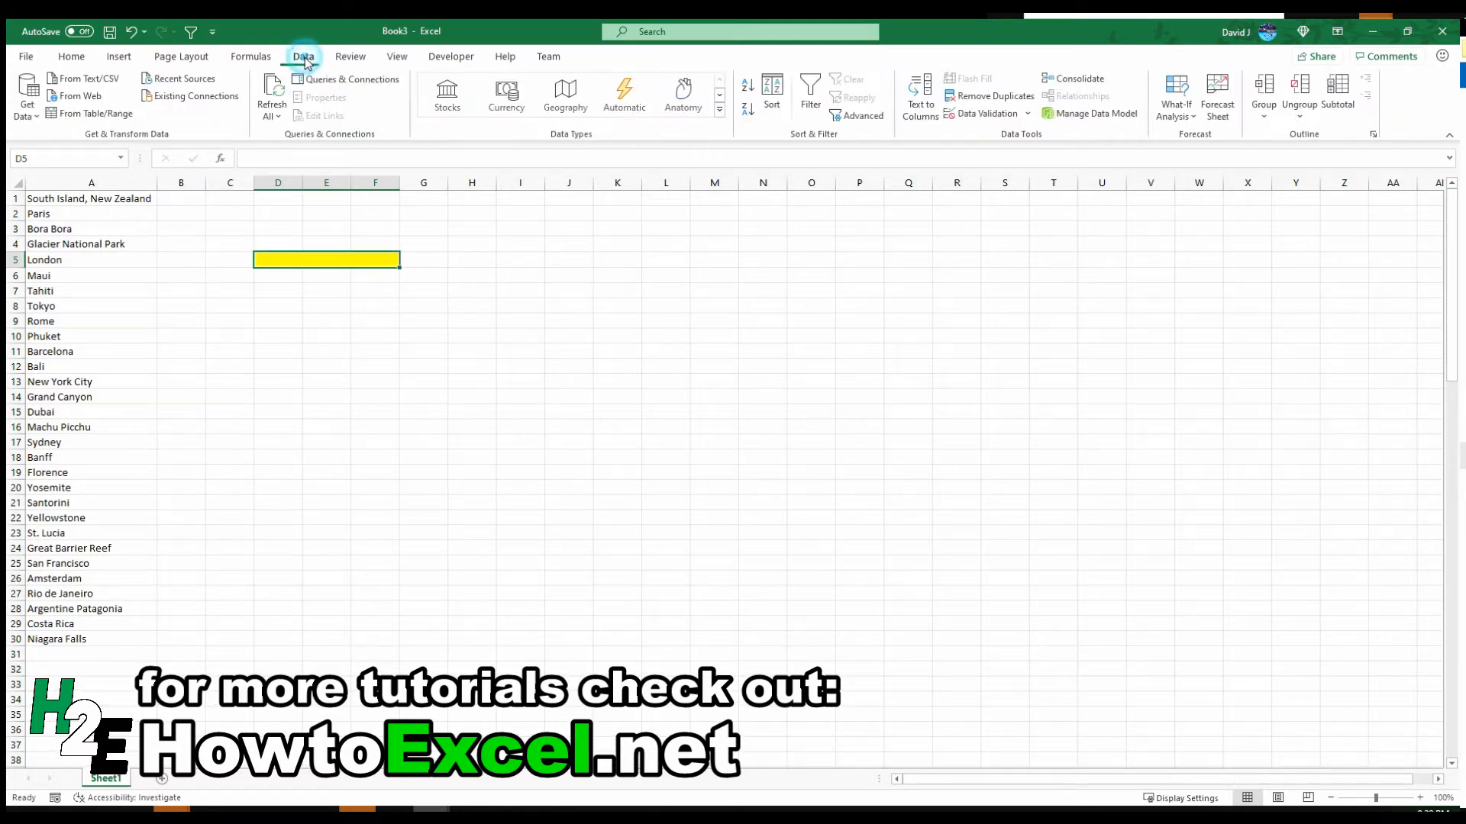
# Step: Apply list data validation to D5 with source =VacationSpots
pyautogui.click(982, 113)
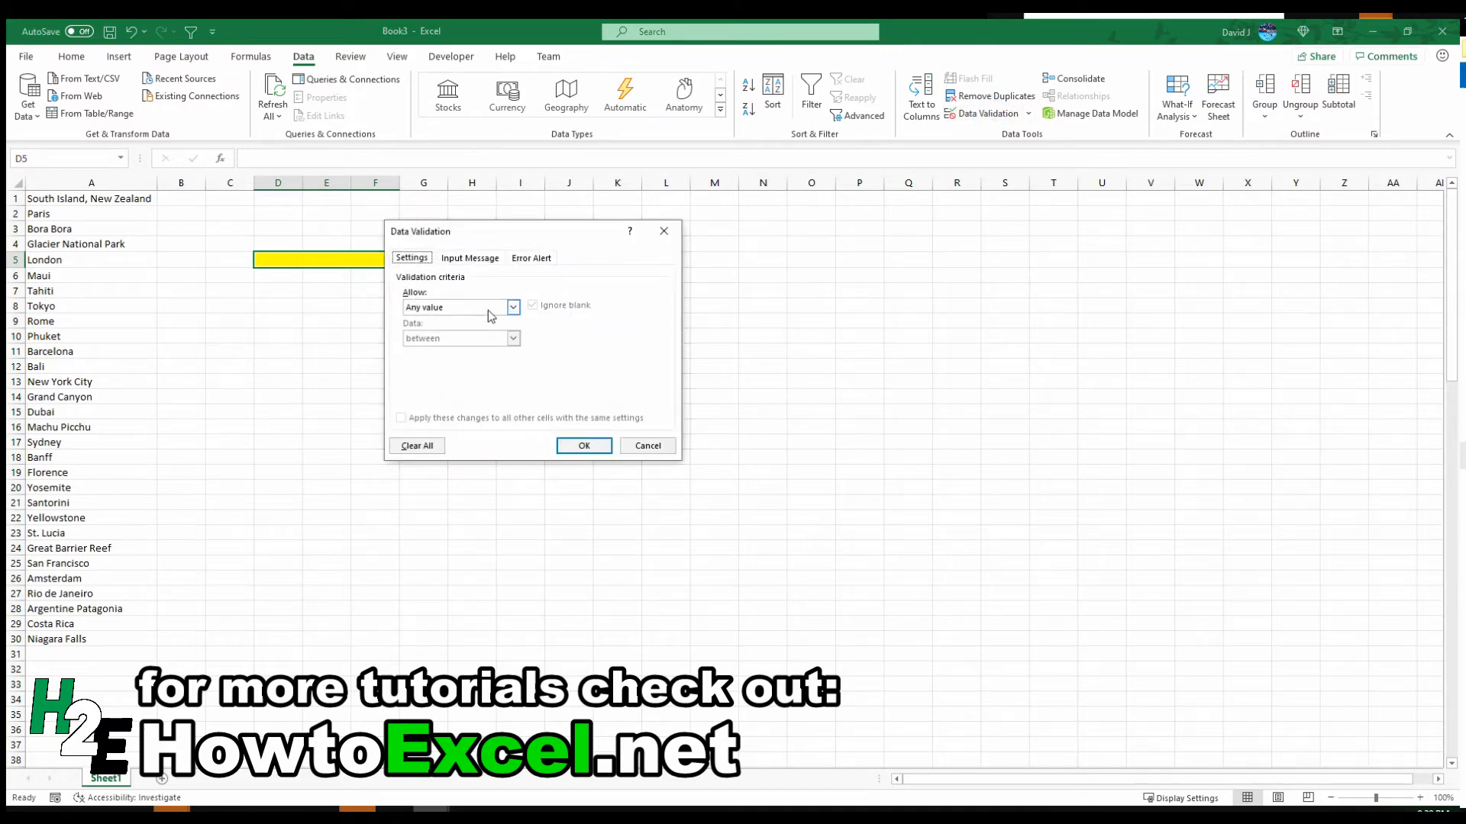
pyautogui.click(513, 307)
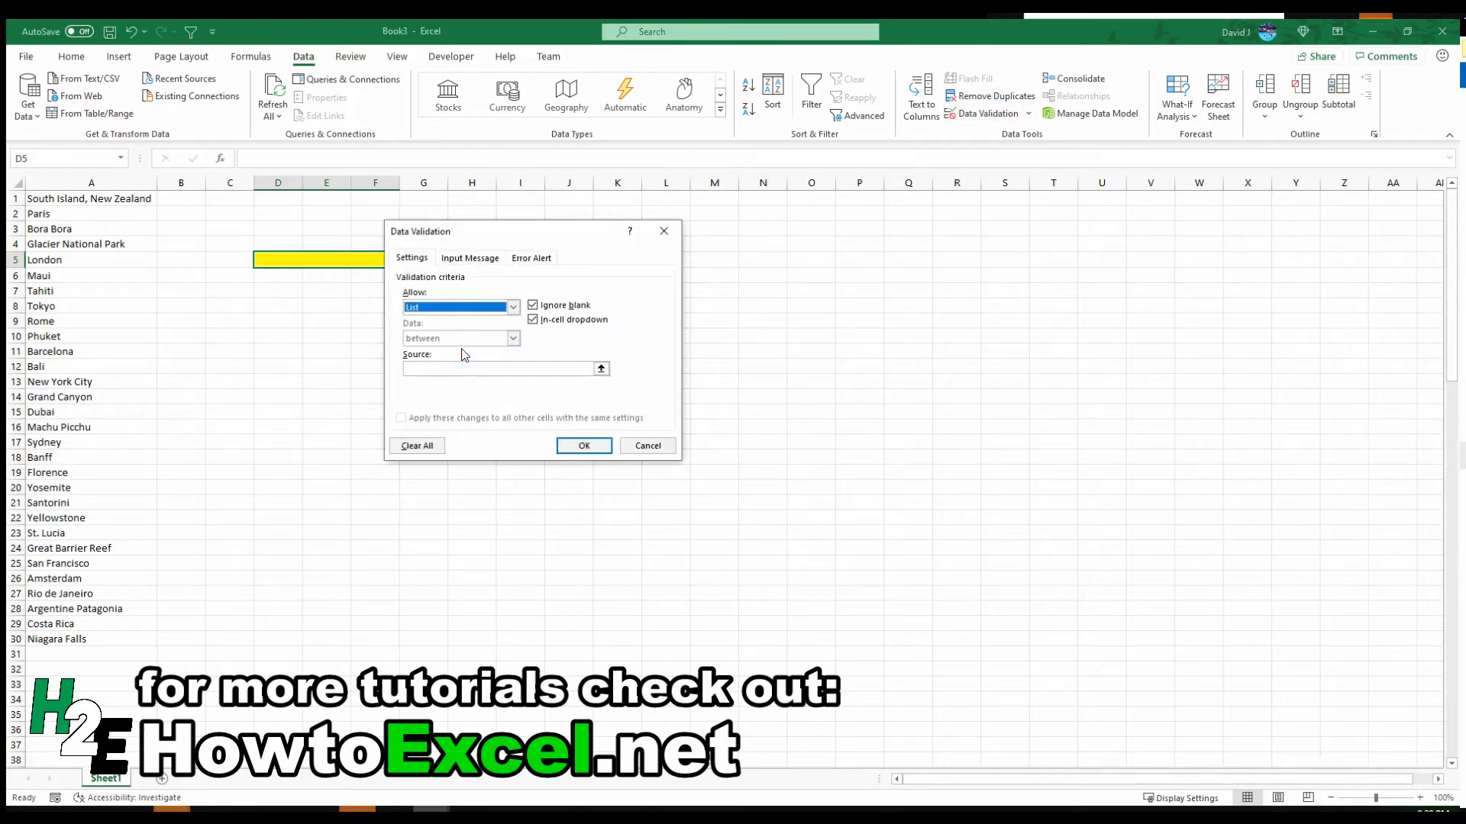
pyautogui.click(494, 368)
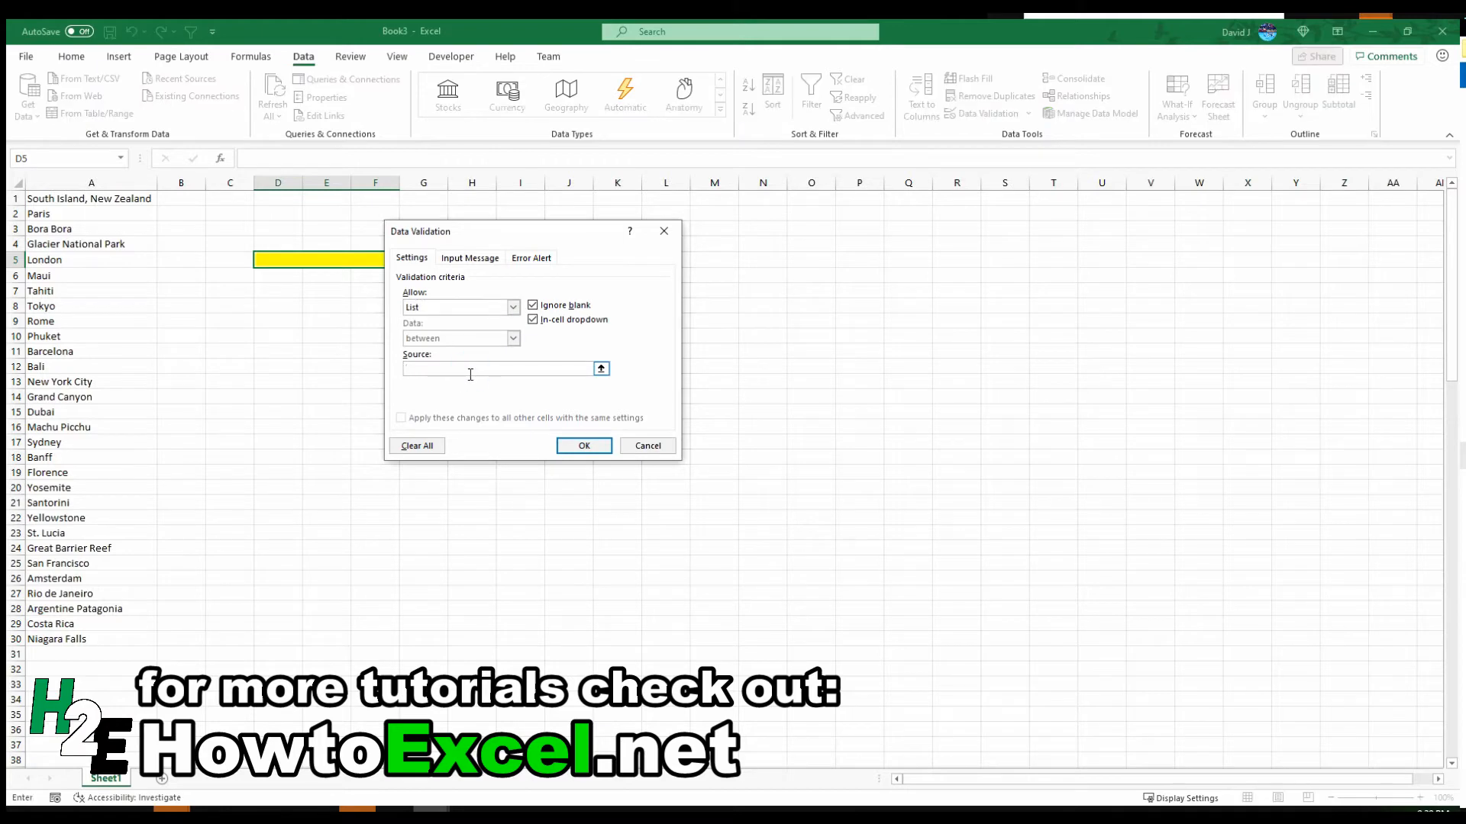
pyautogui.write('=')
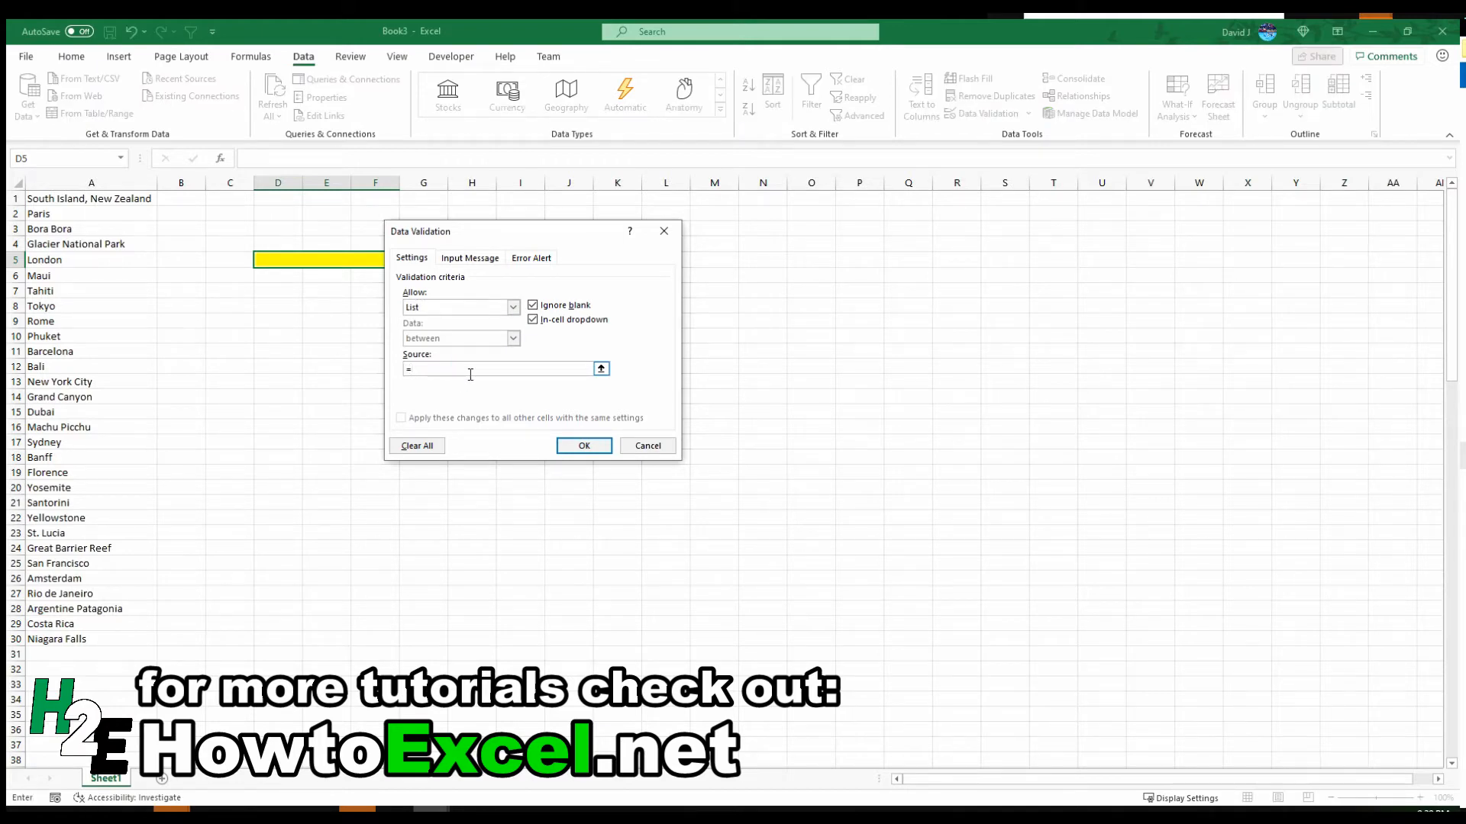
pyautogui.write('Vacation')
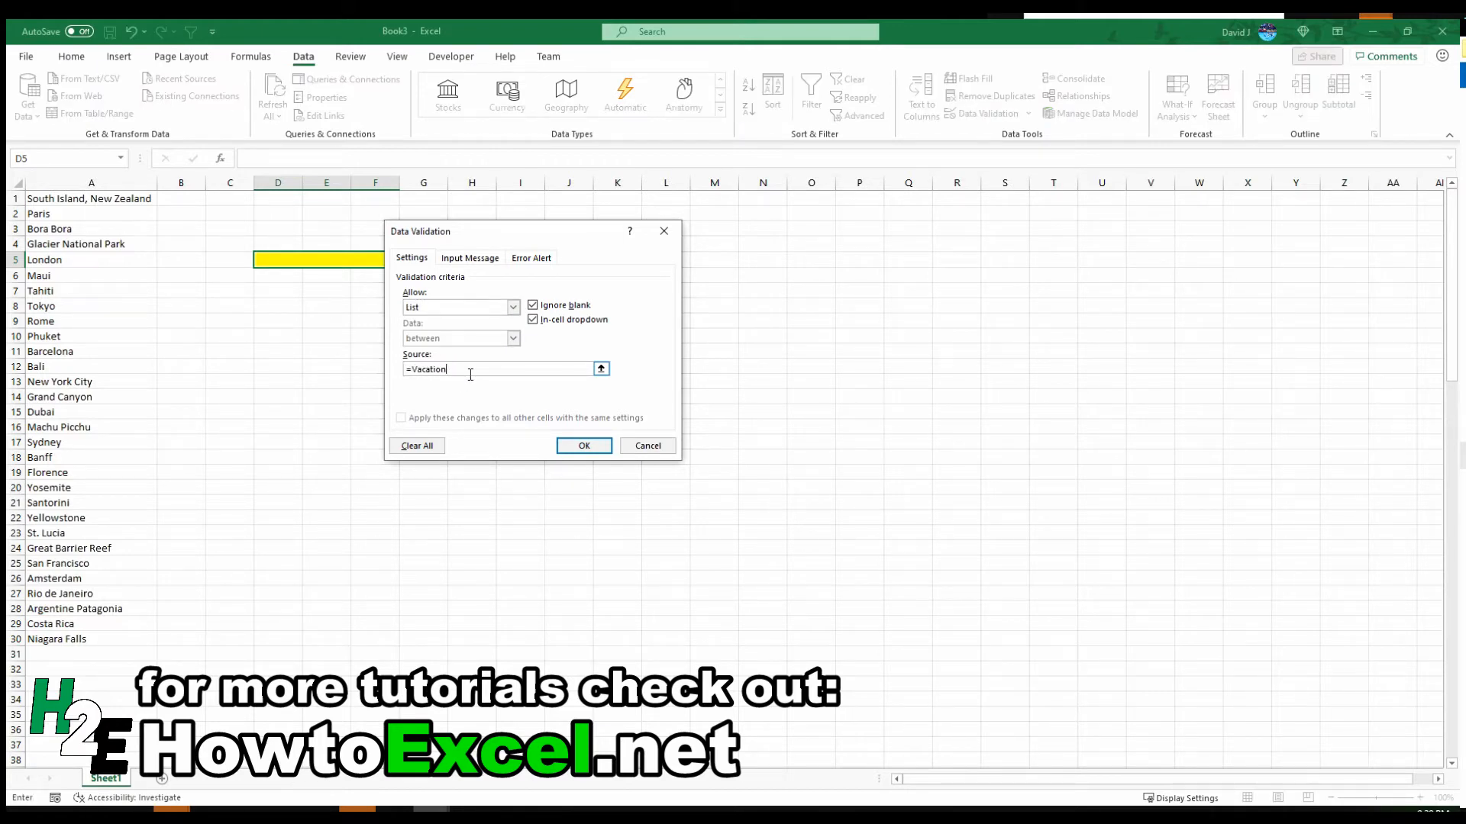
pyautogui.write('Spots')
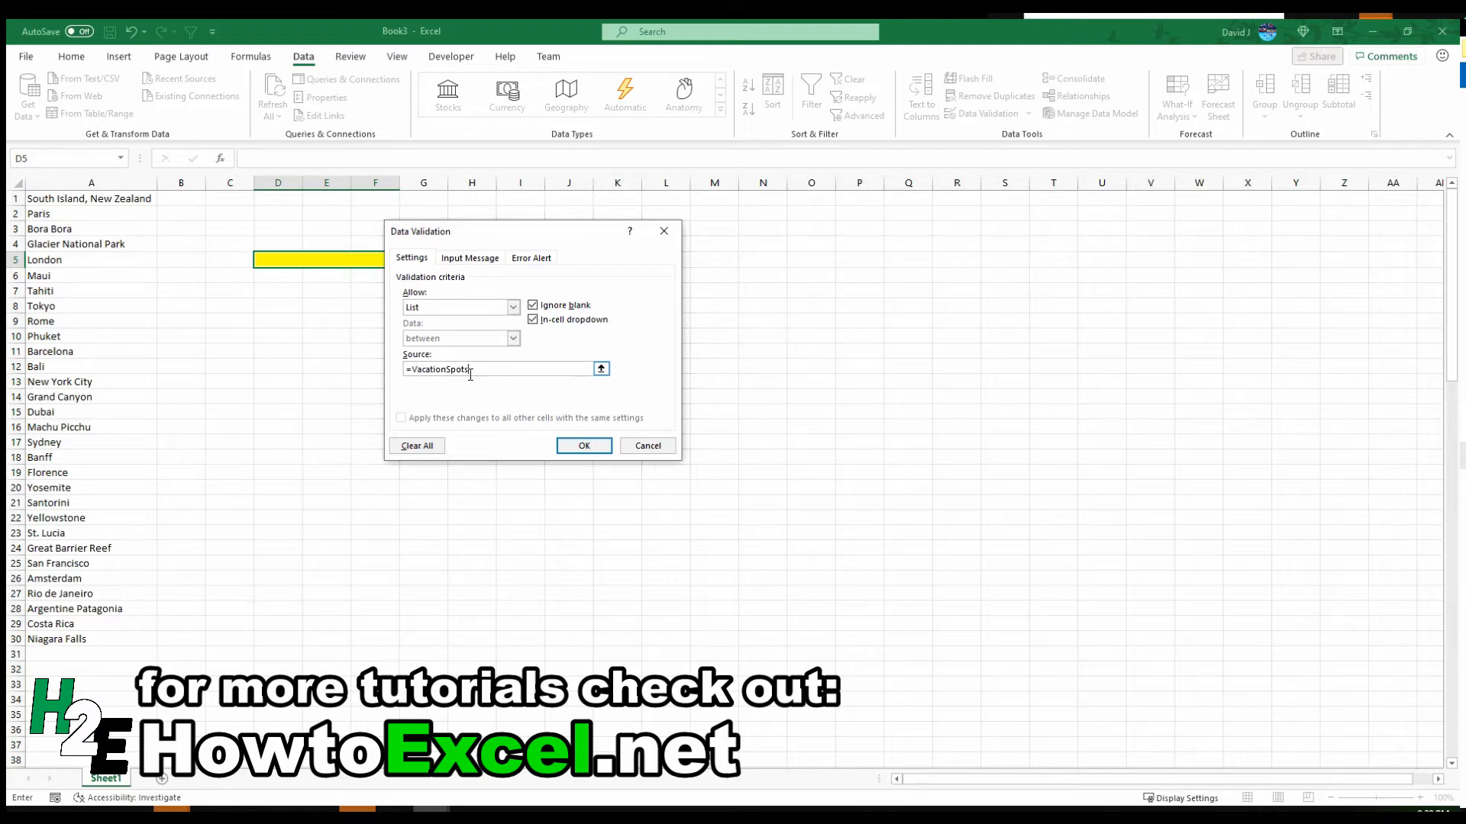
pyautogui.click(582, 445)
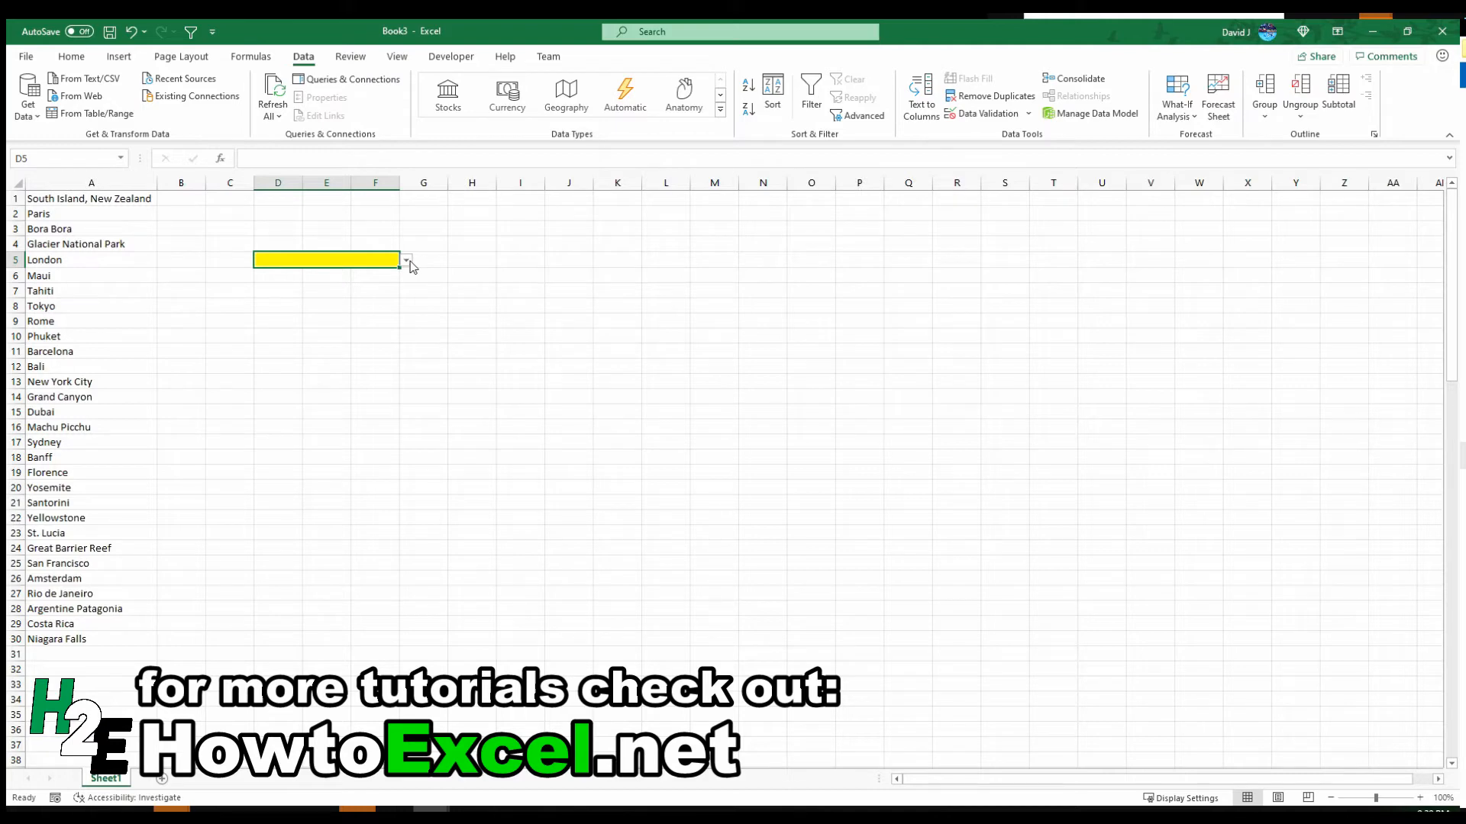
# Step: Test the D5 drop-down, then enter Chicago in A31 below the list
pyautogui.click(405, 259)
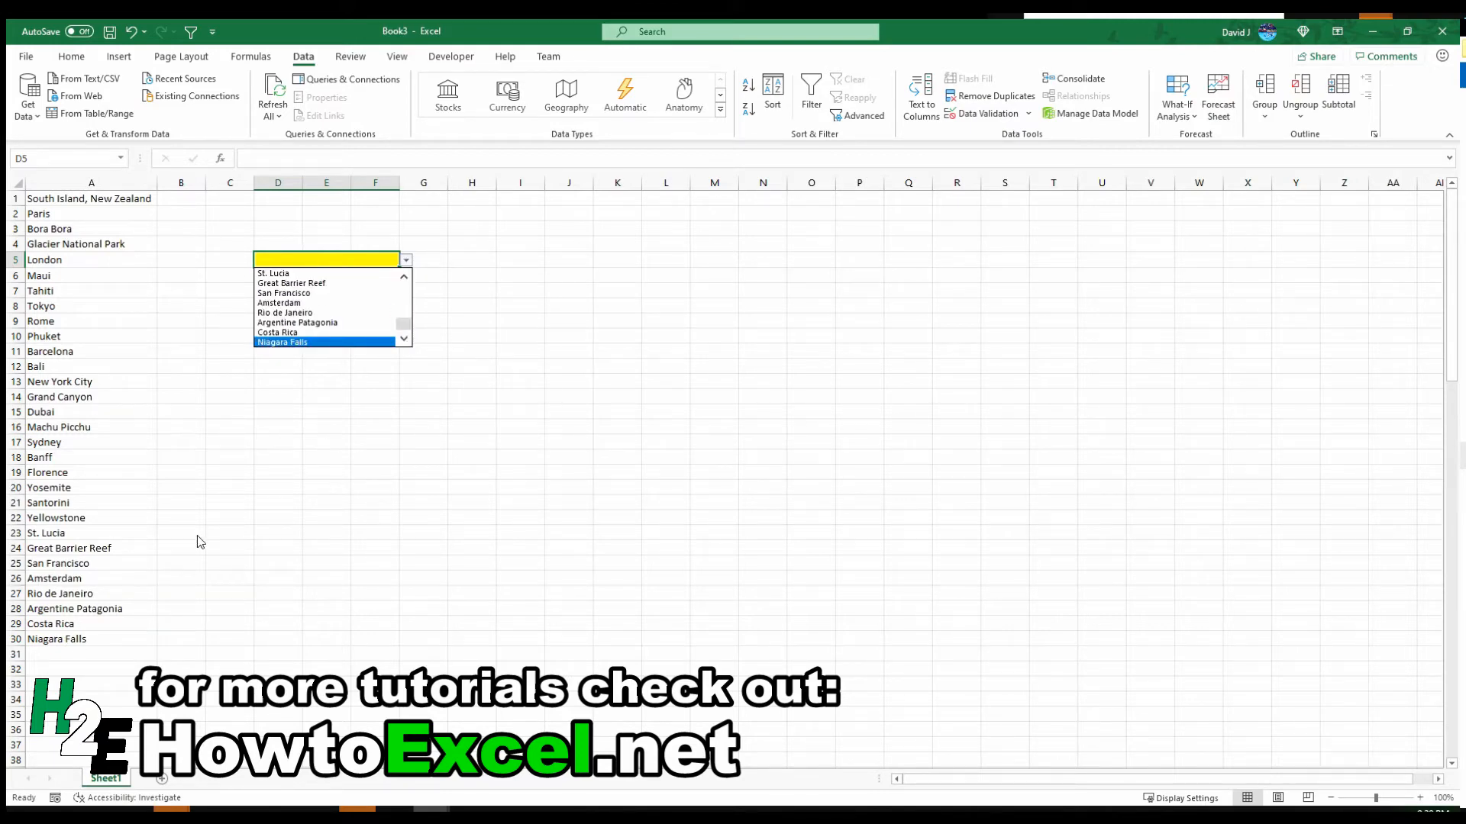
pyautogui.click(199, 530)
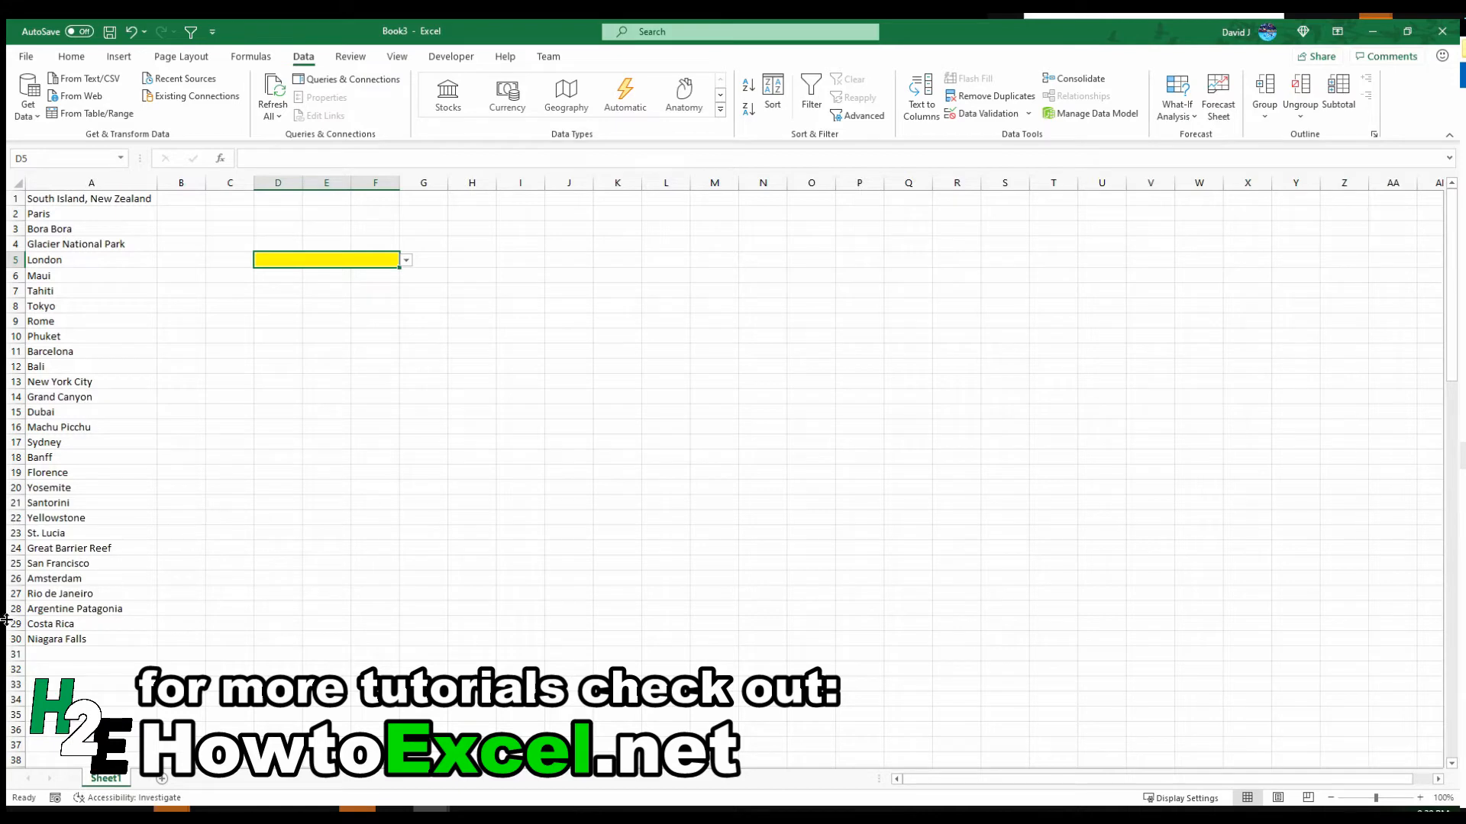
pyautogui.click(90, 654)
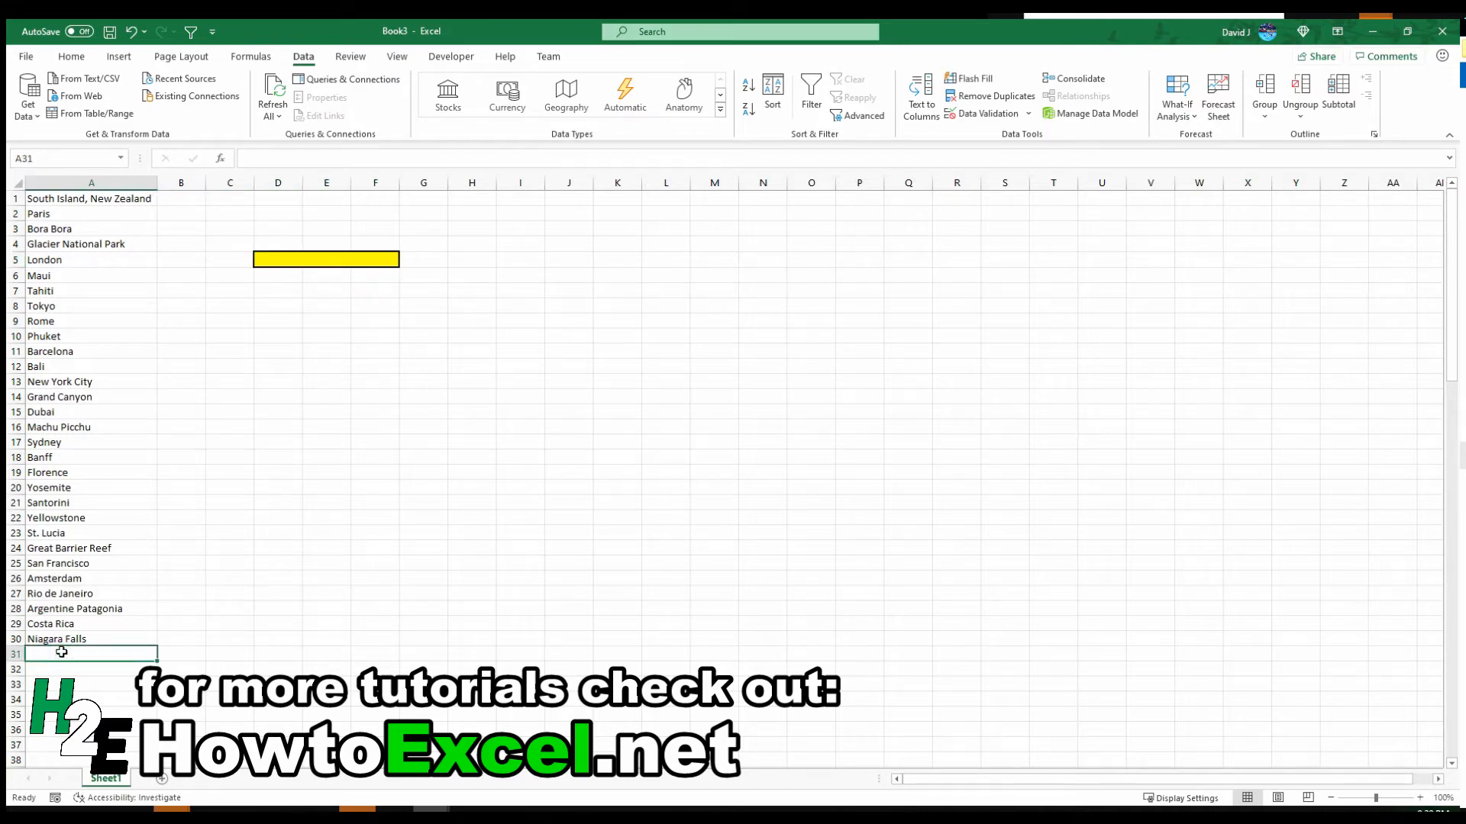
pyautogui.write('Chicago')
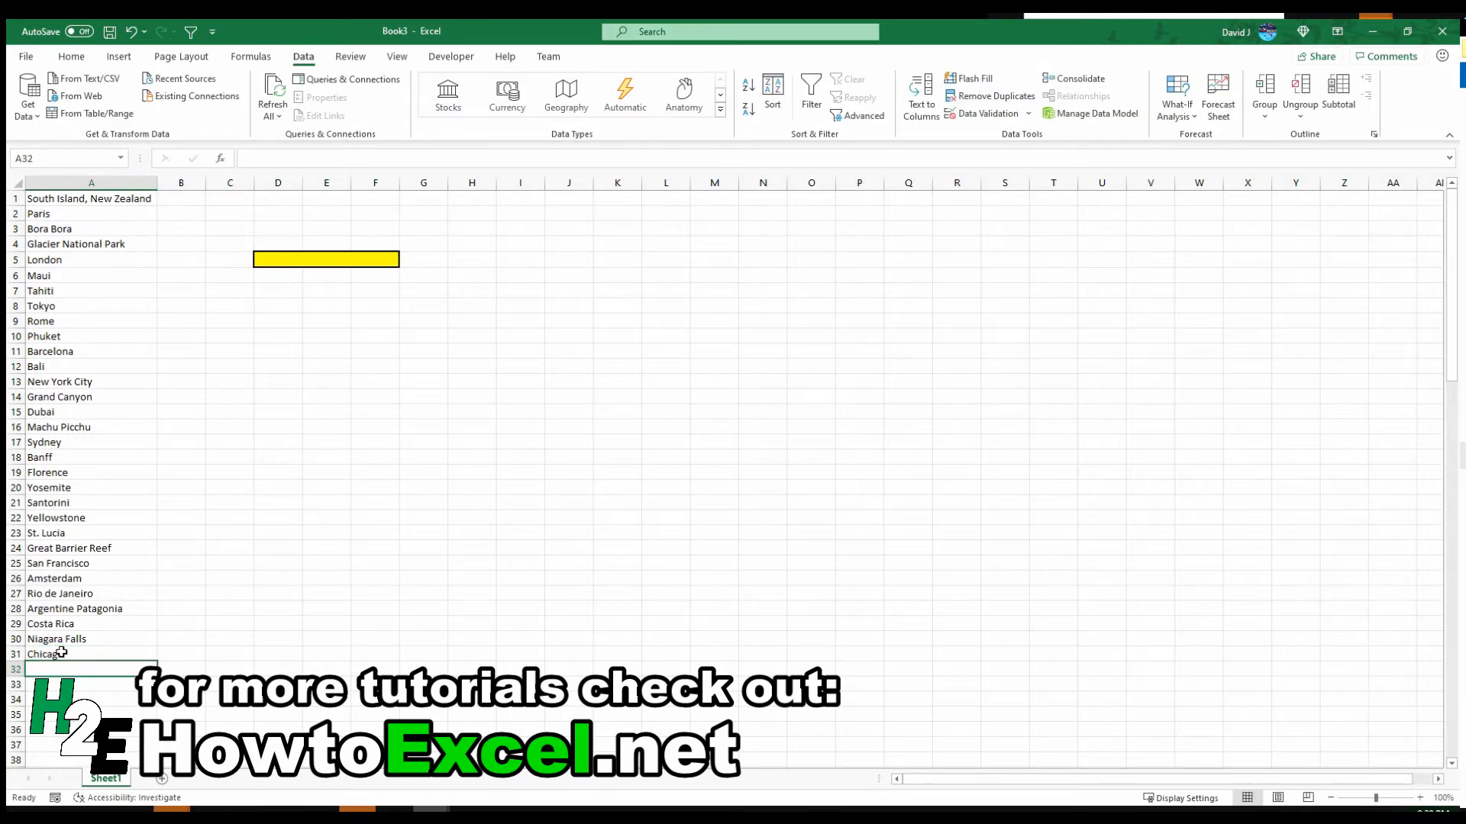
# Step: Reopen the D5 drop-down to look for Chicago, then select VacationSpots to see it ends at A30
pyautogui.click(325, 260)
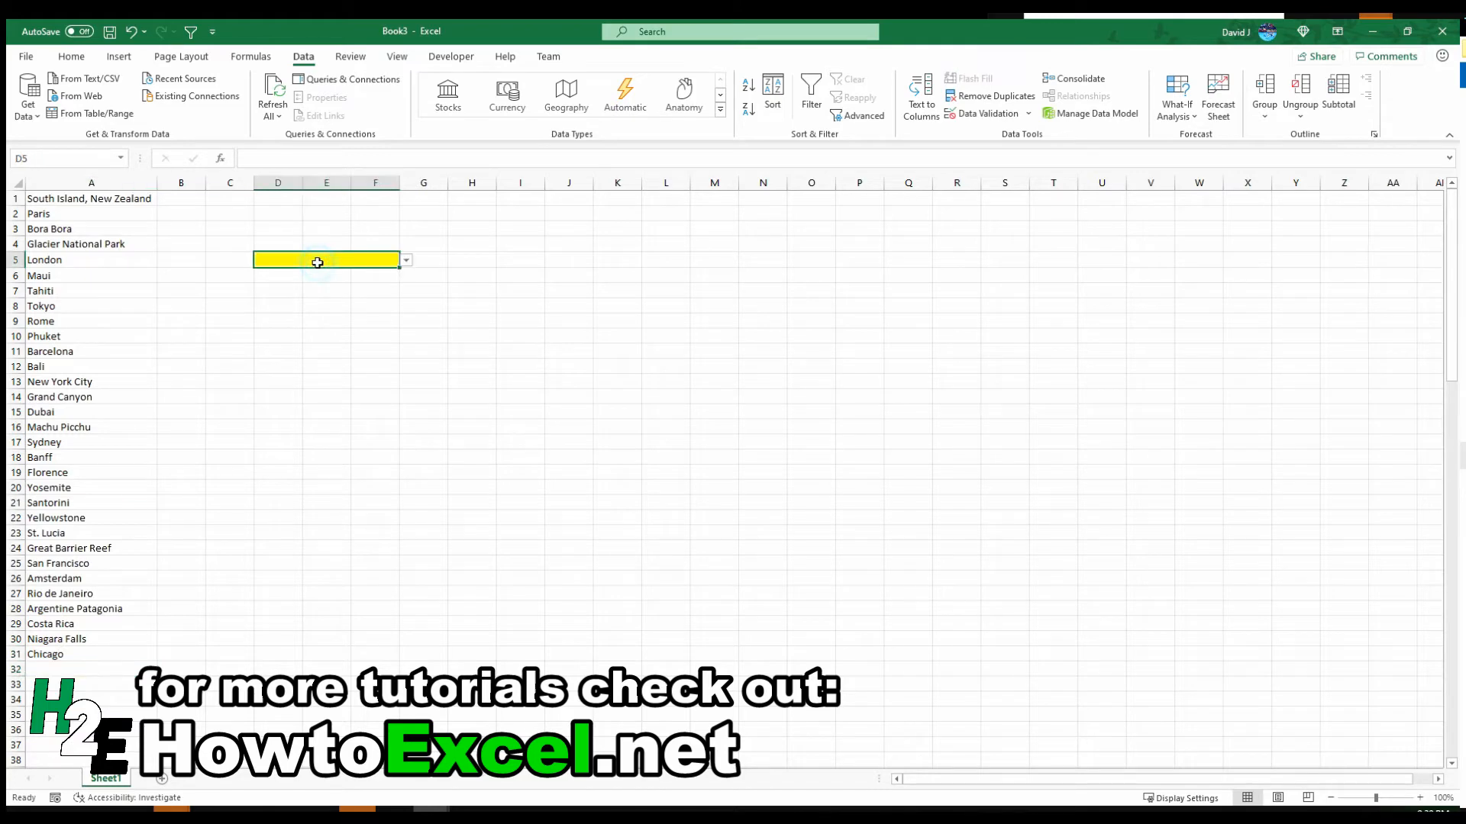
pyautogui.click(404, 260)
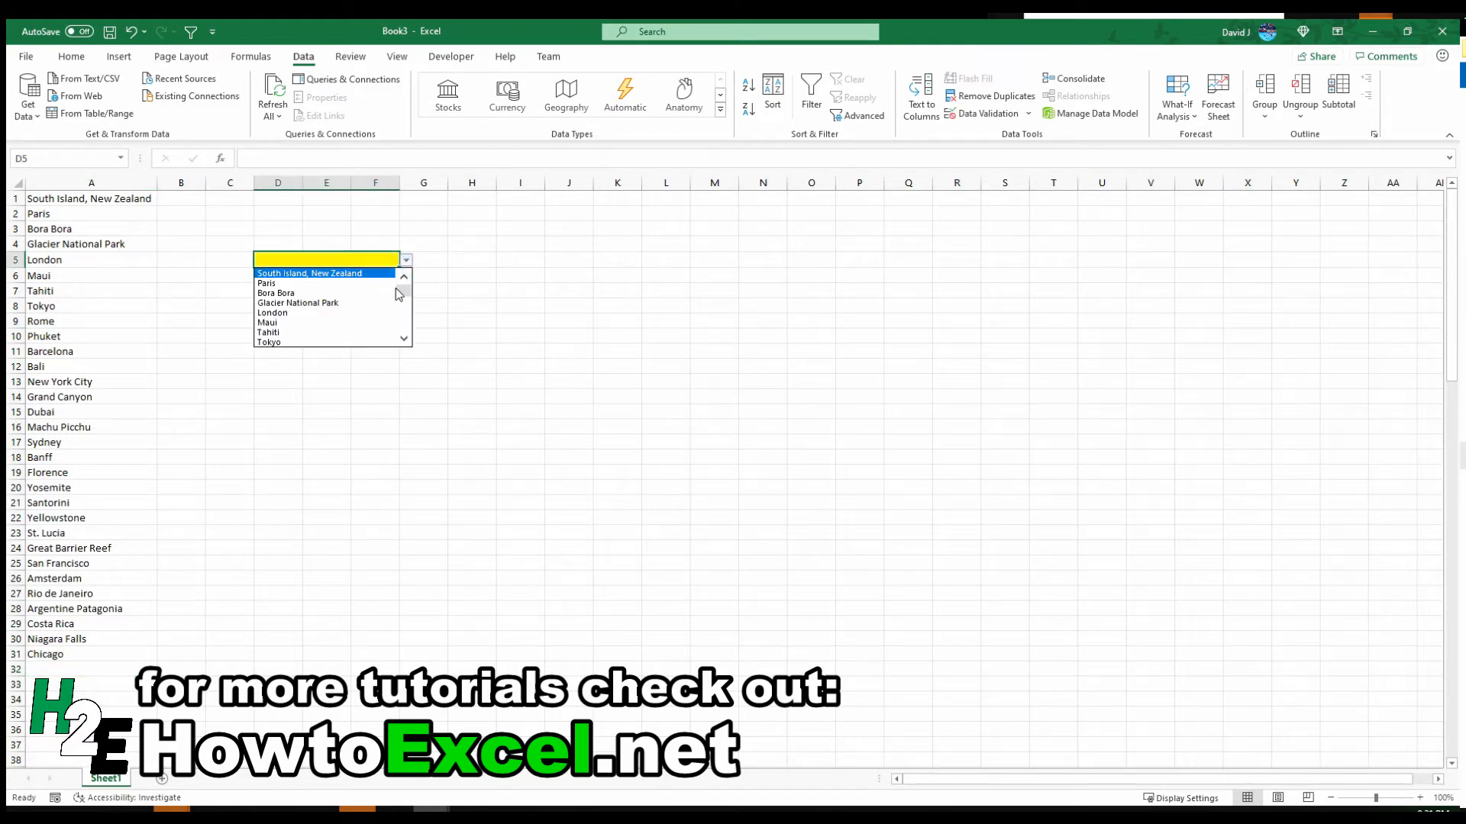
pyautogui.scroll(-3)
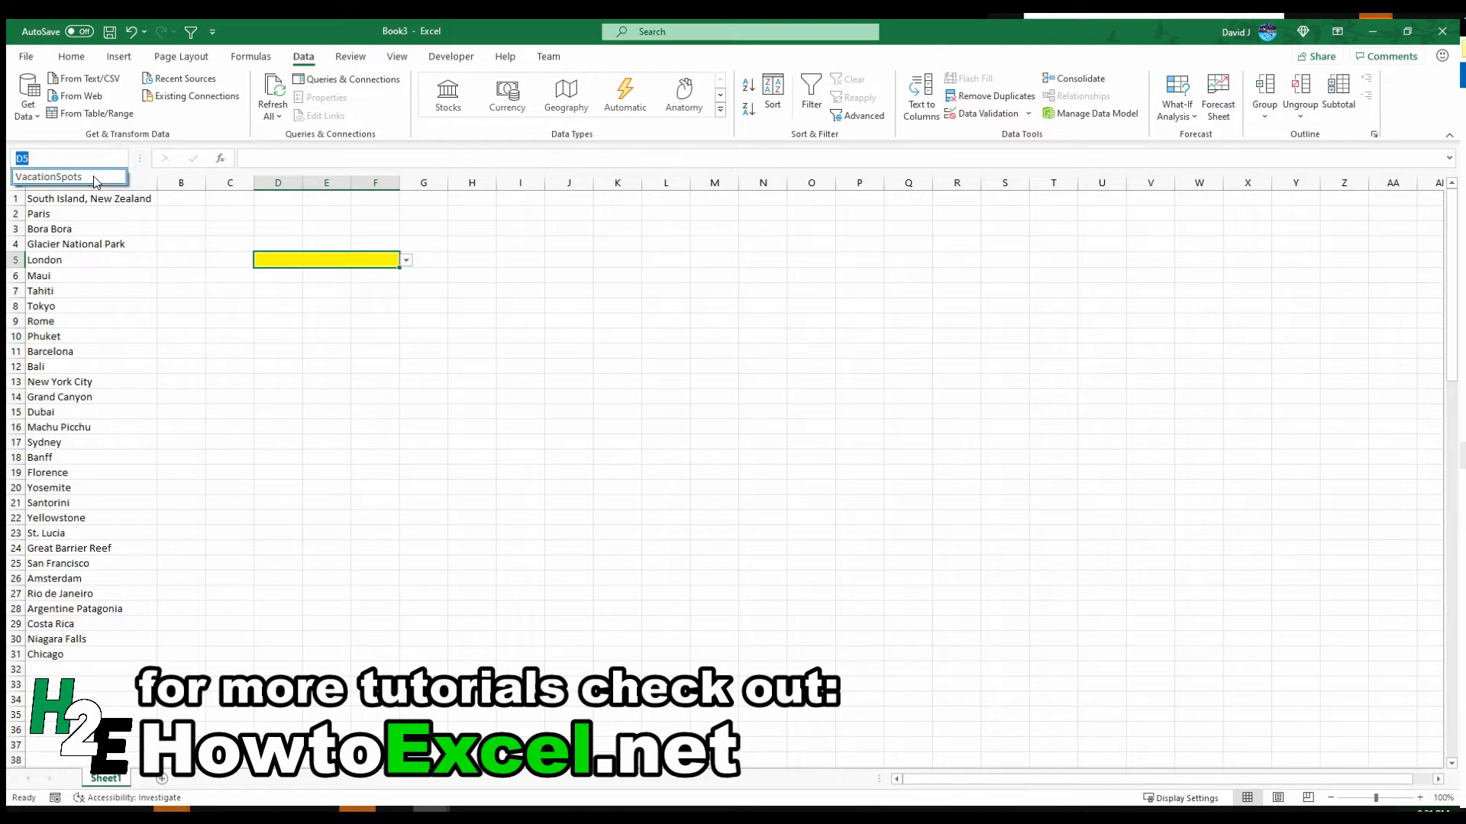
pyautogui.click(65, 157)
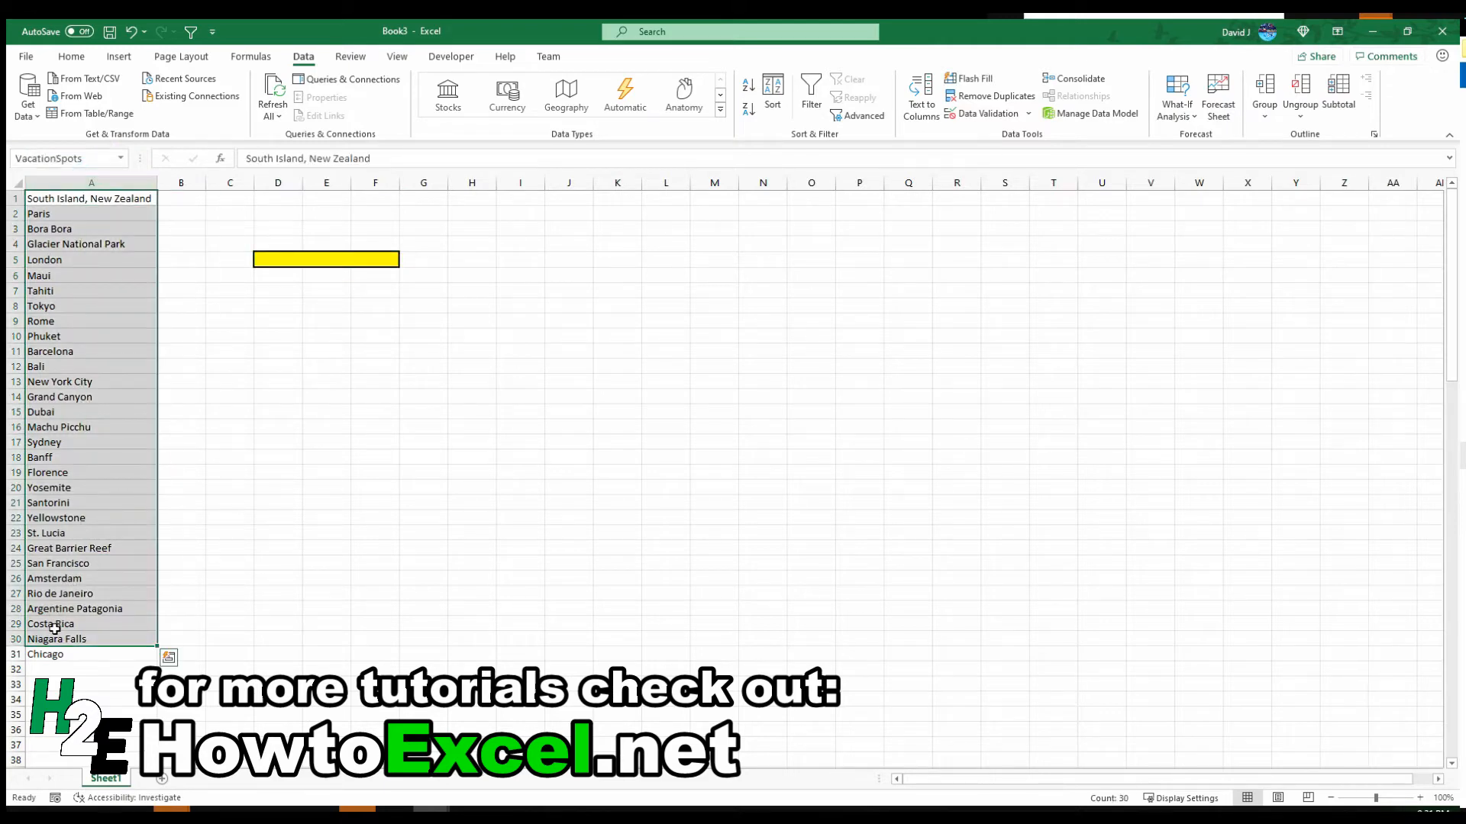
pyautogui.moveTo(42, 640)
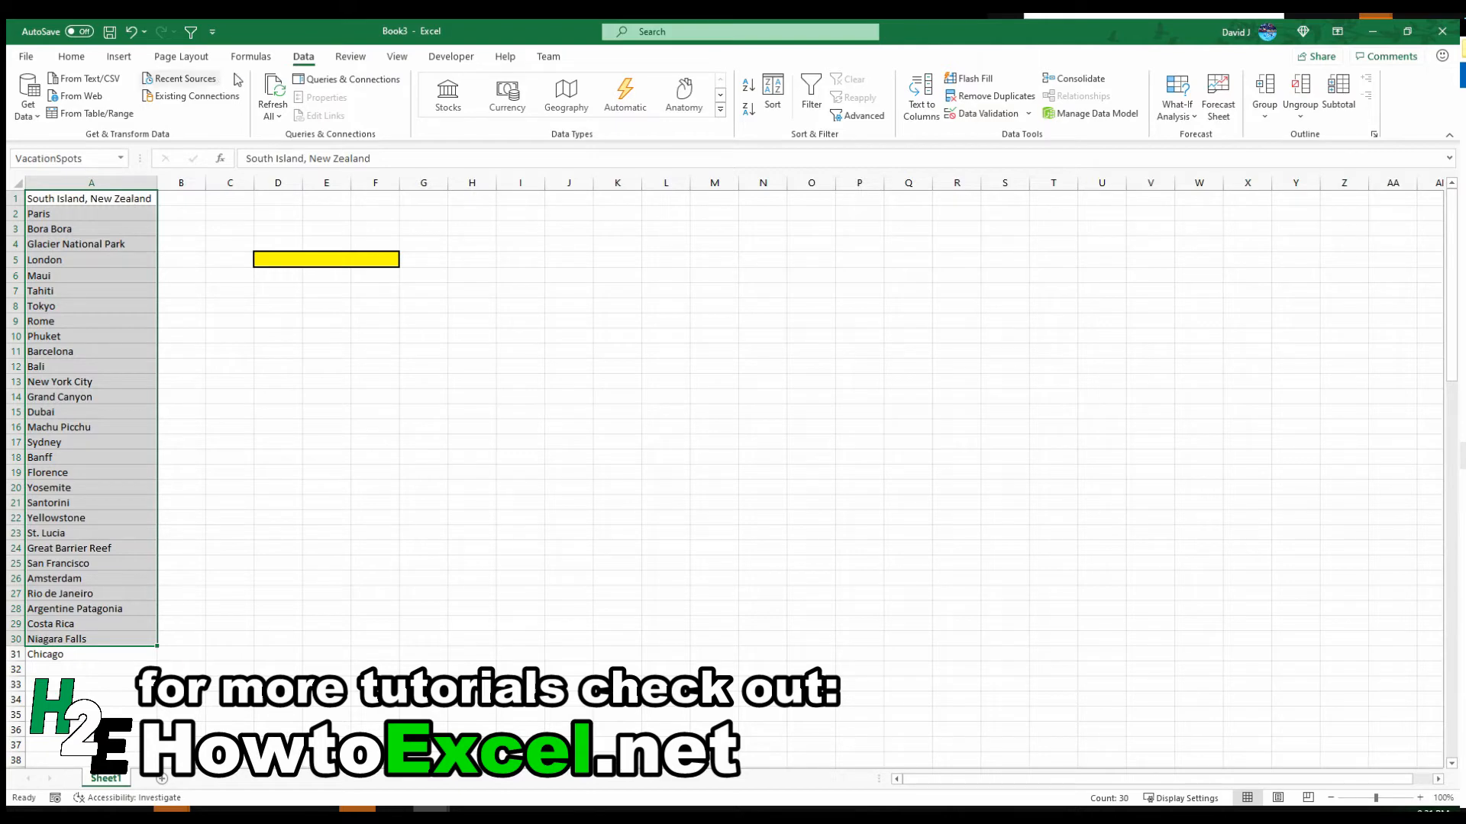
# Step: In Name Manager, change VacationSpots to refer to =Sheet1!$A$1:$A$31
pyautogui.click(251, 57)
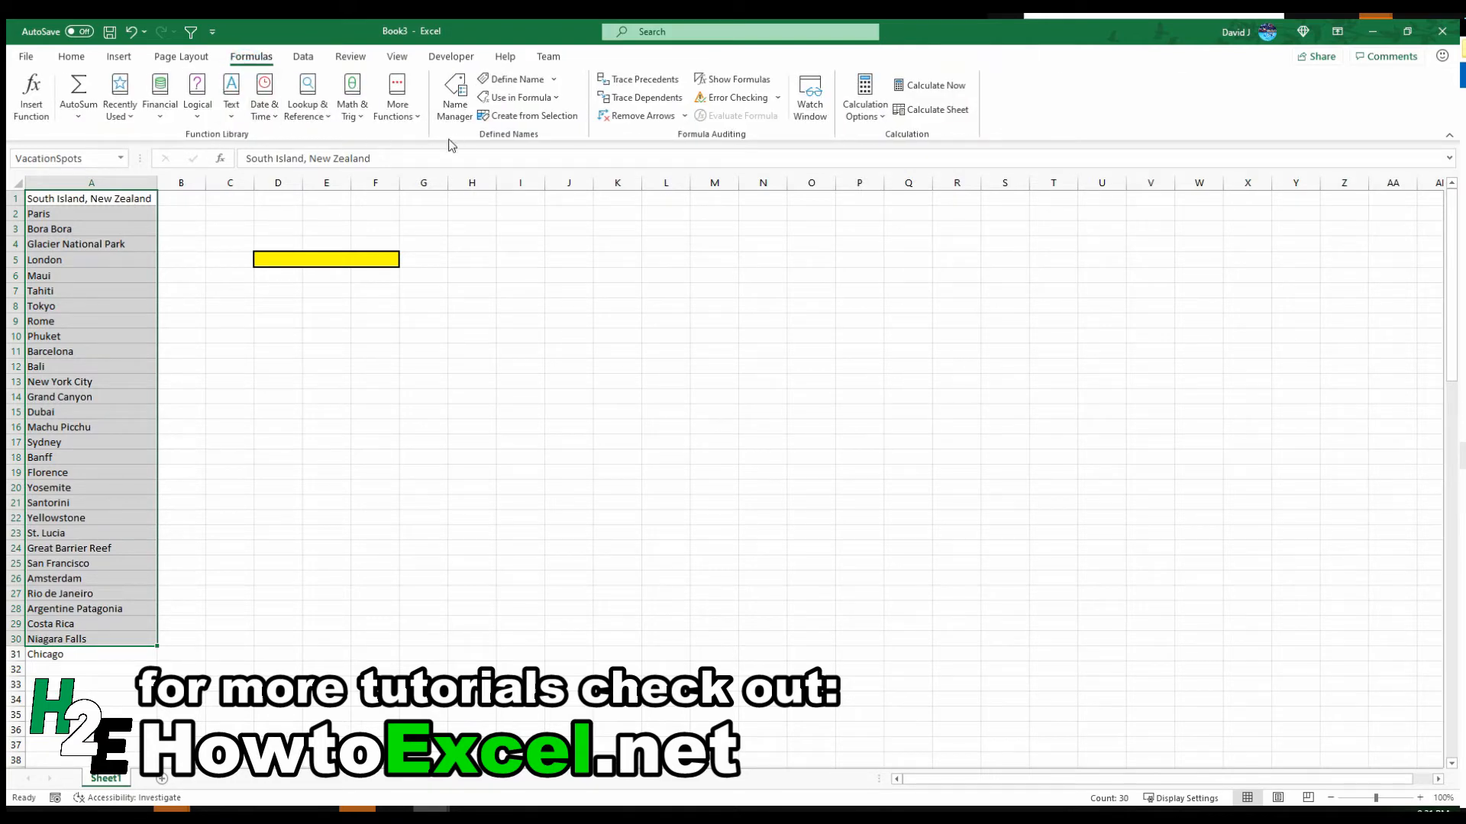
pyautogui.moveTo(455, 96)
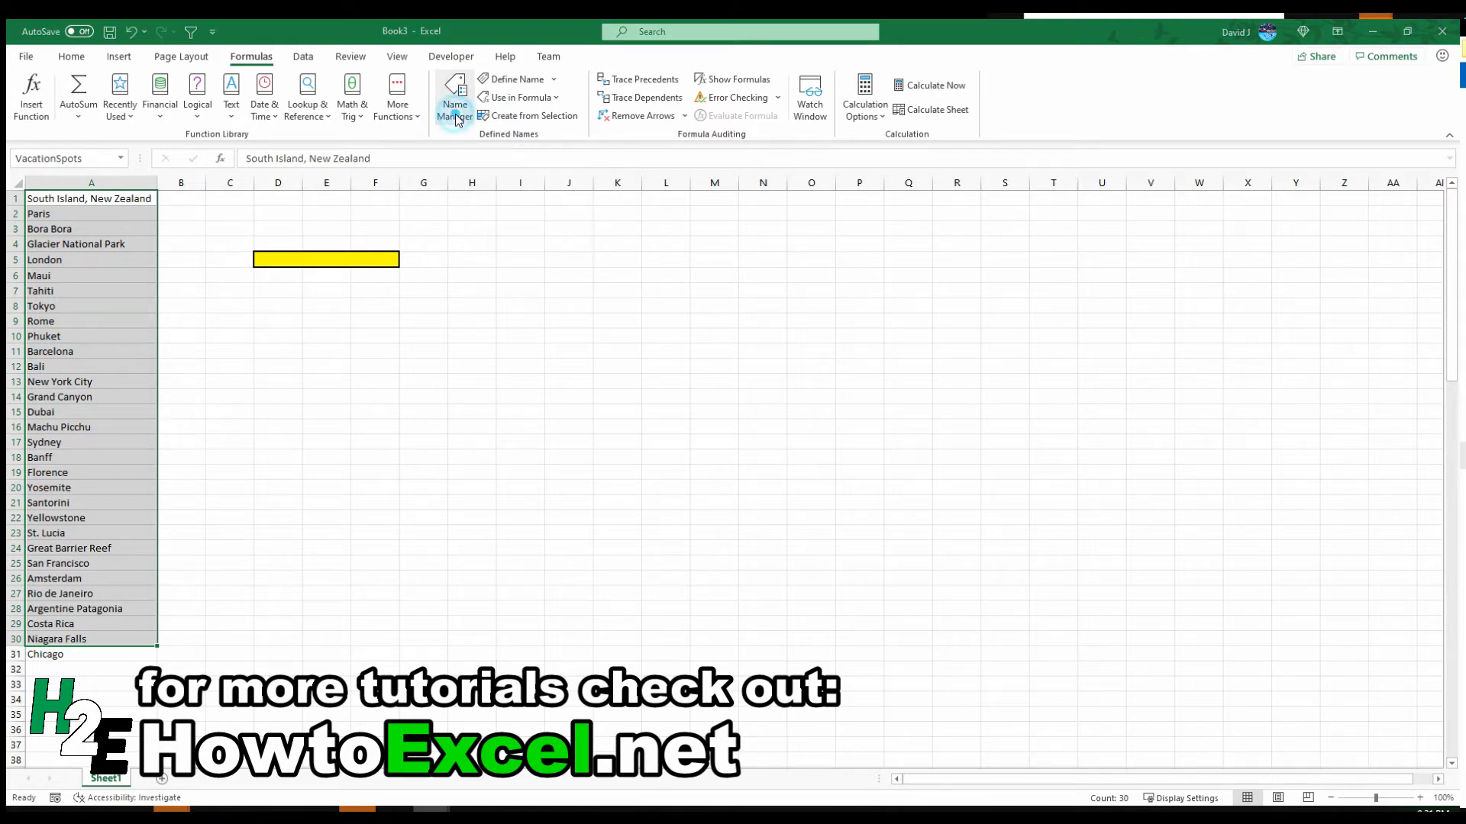
pyautogui.click(455, 97)
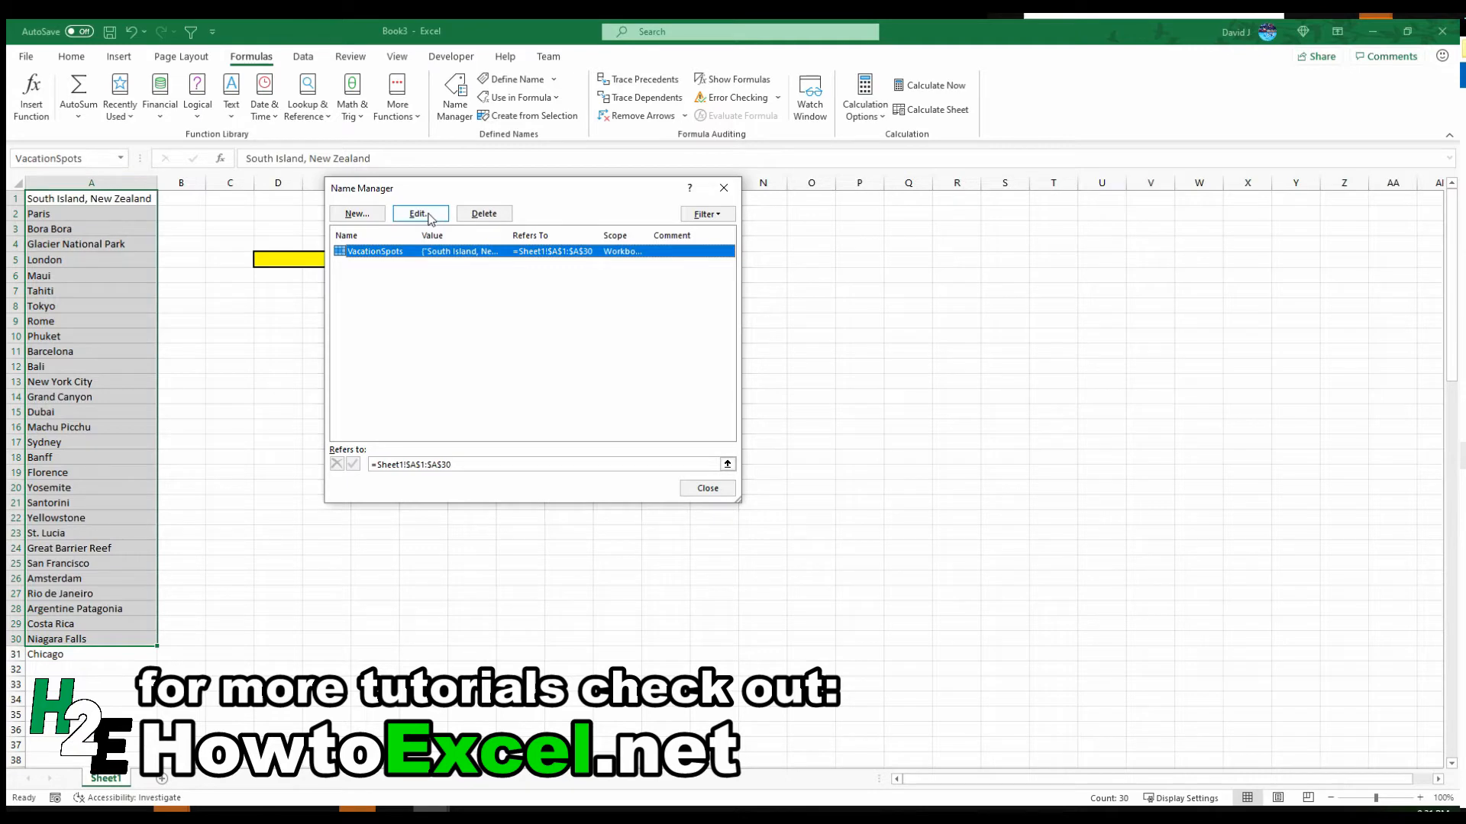
pyautogui.click(418, 214)
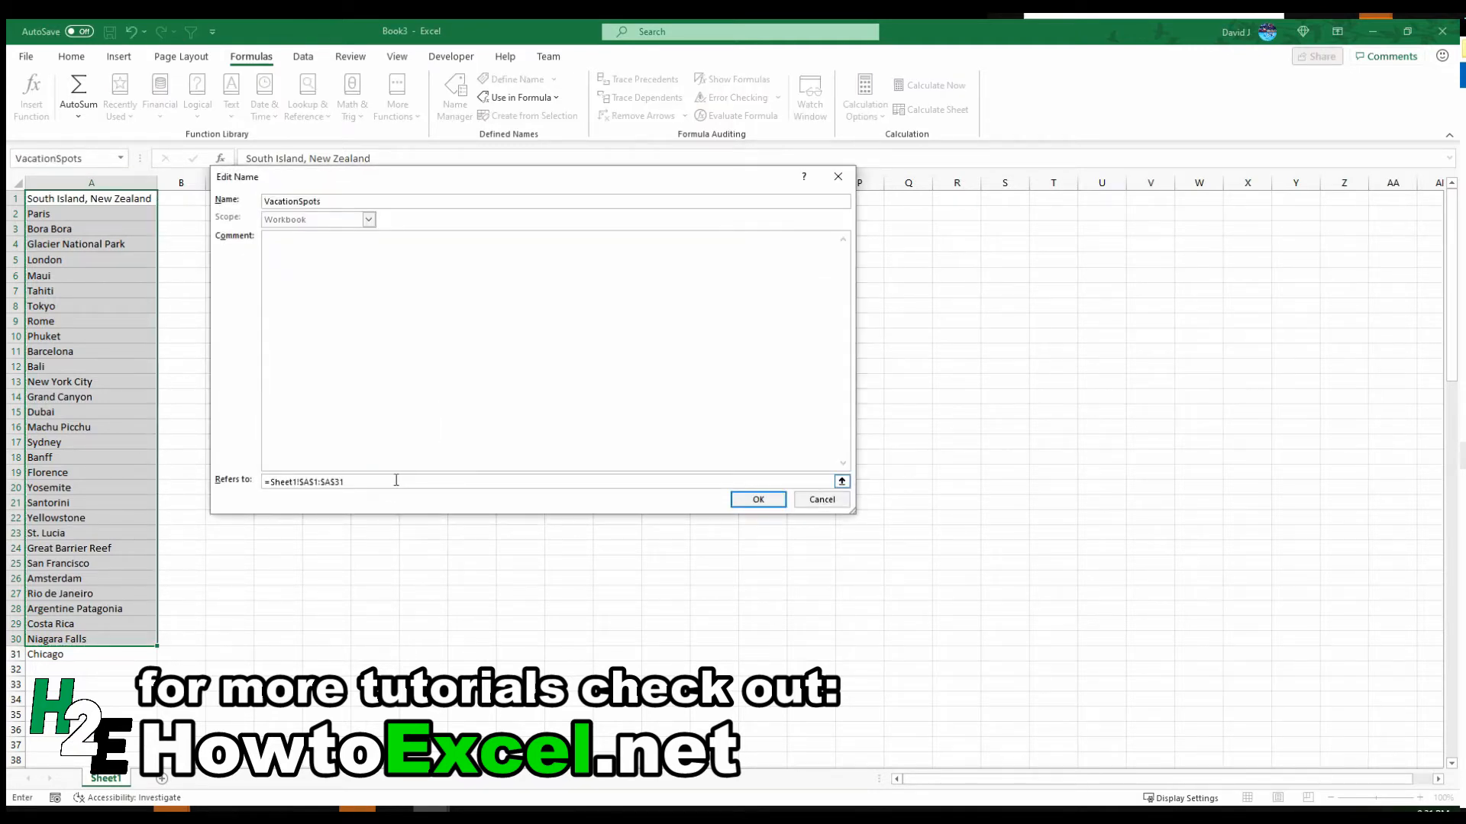
pyautogui.click(757, 499)
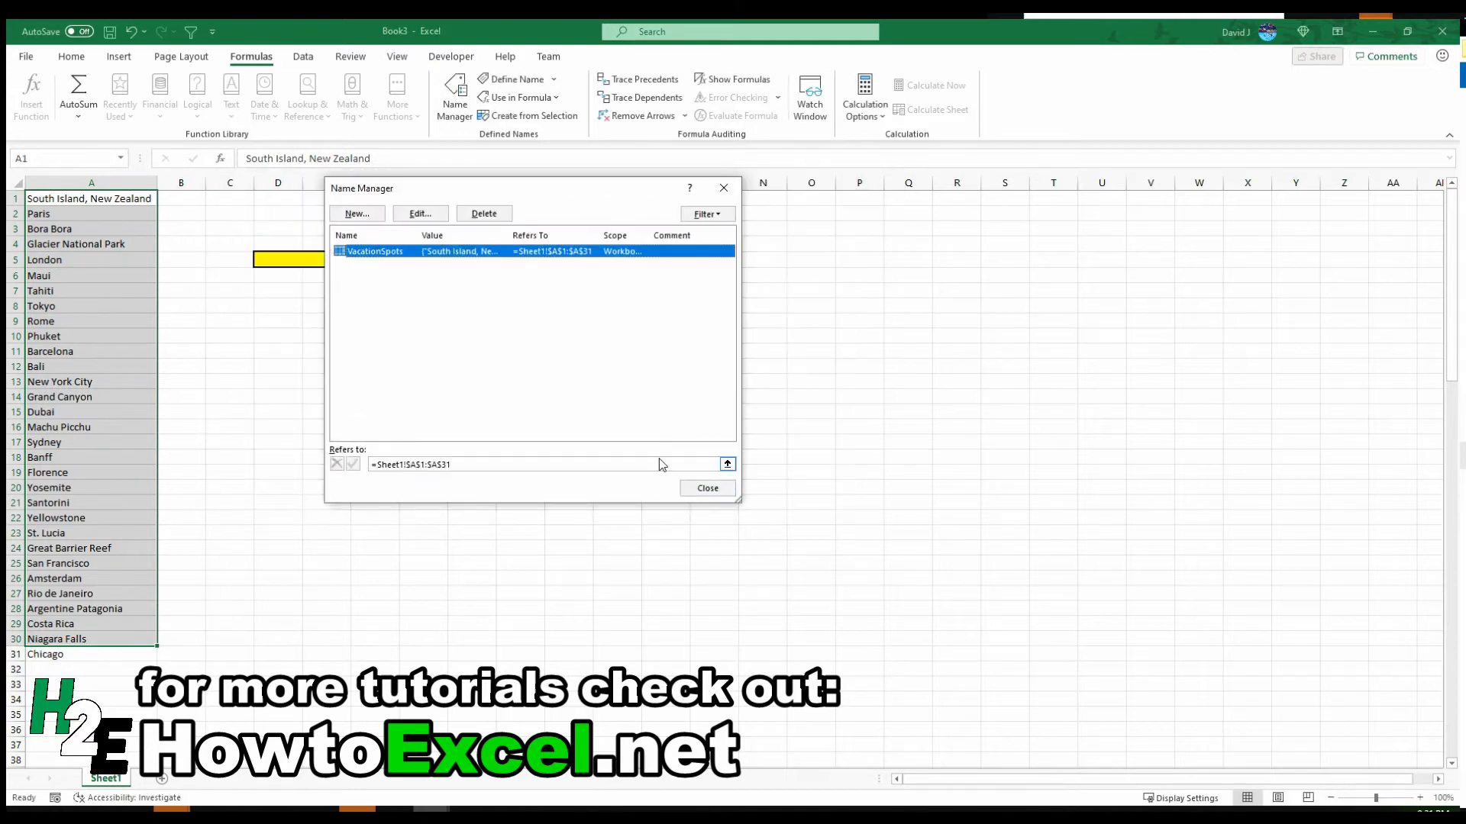
pyautogui.click(707, 487)
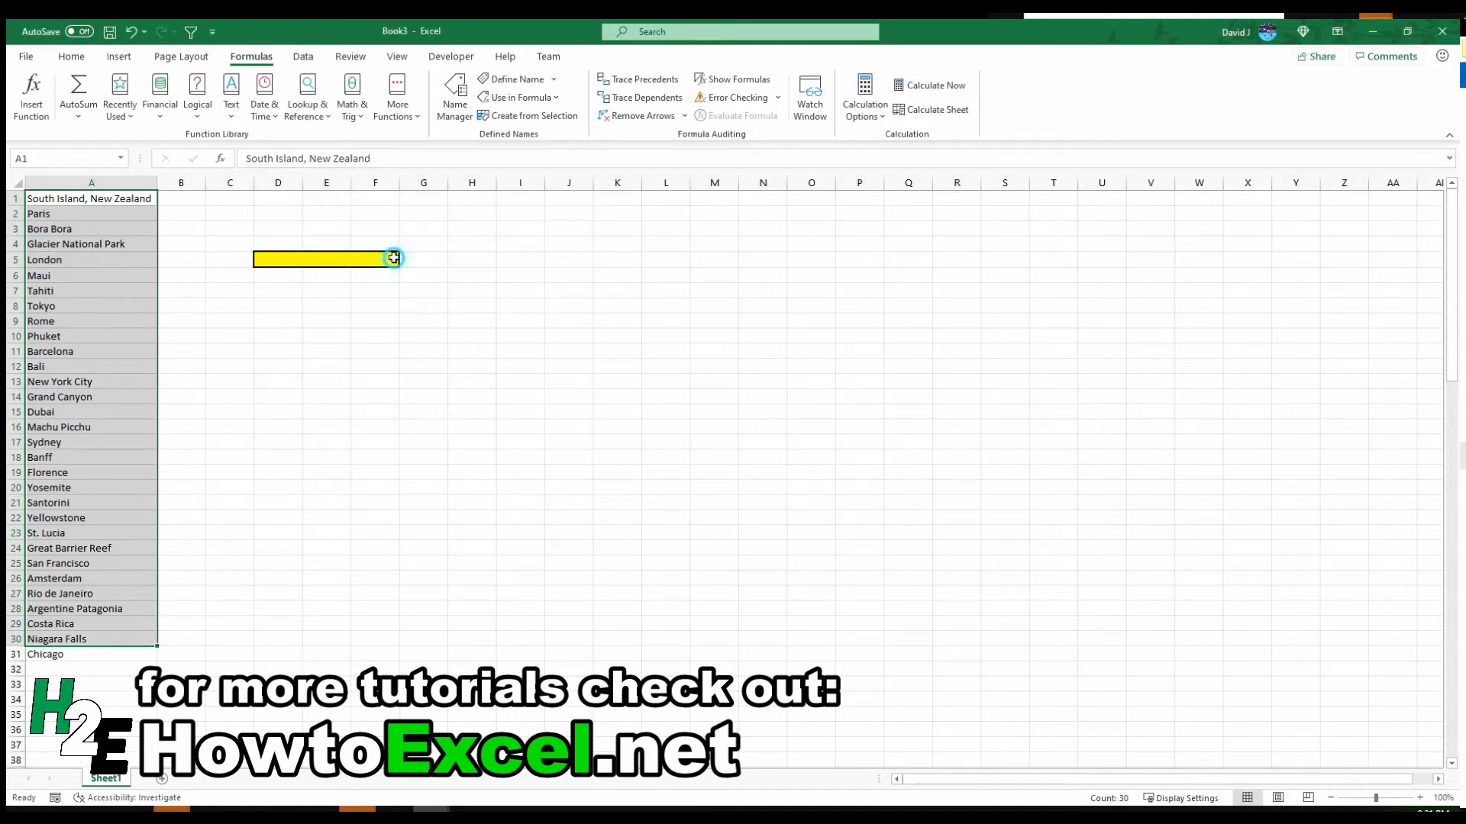
pyautogui.click(405, 259)
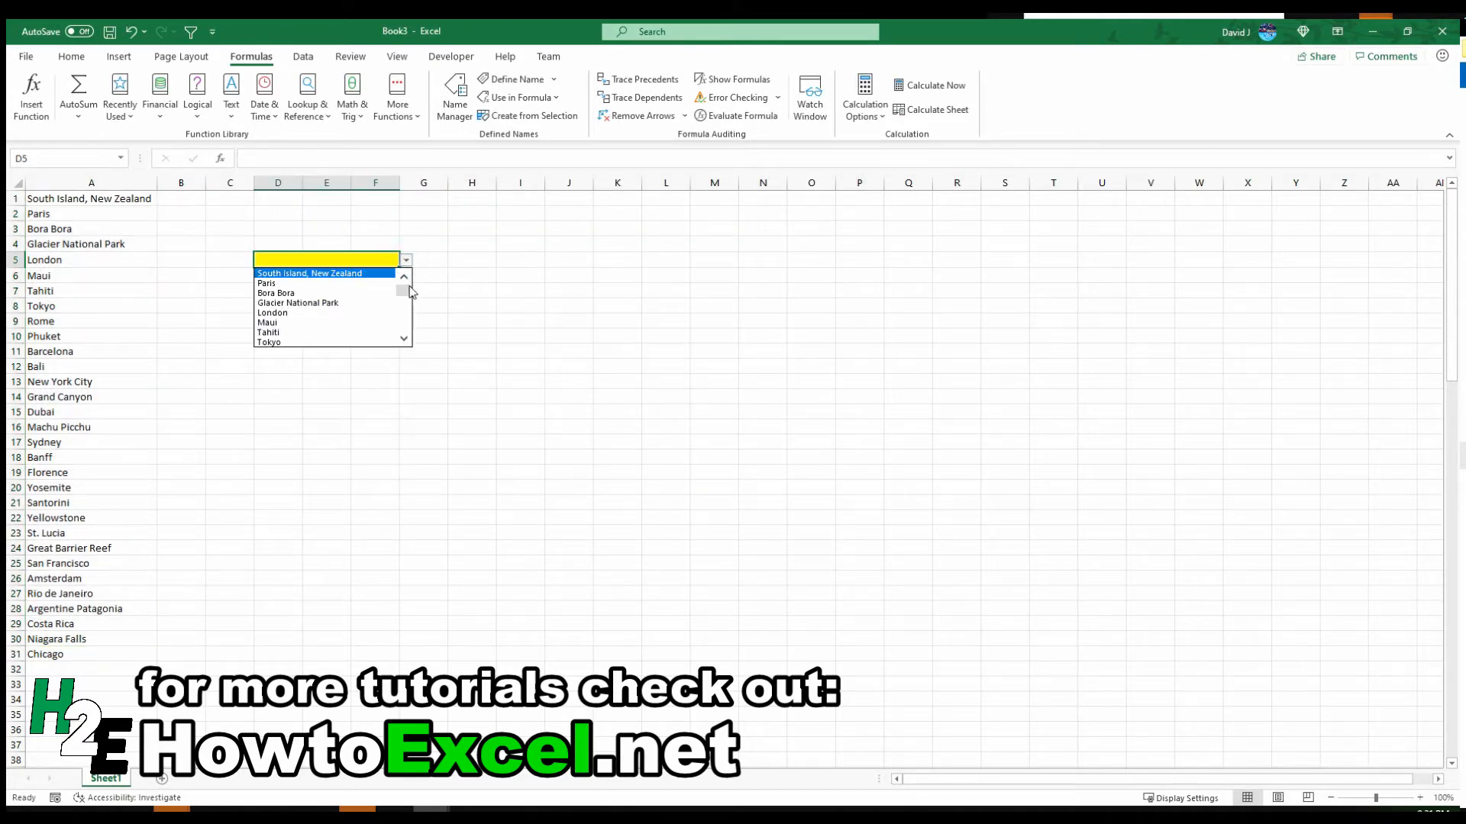
pyautogui.scroll(-3)
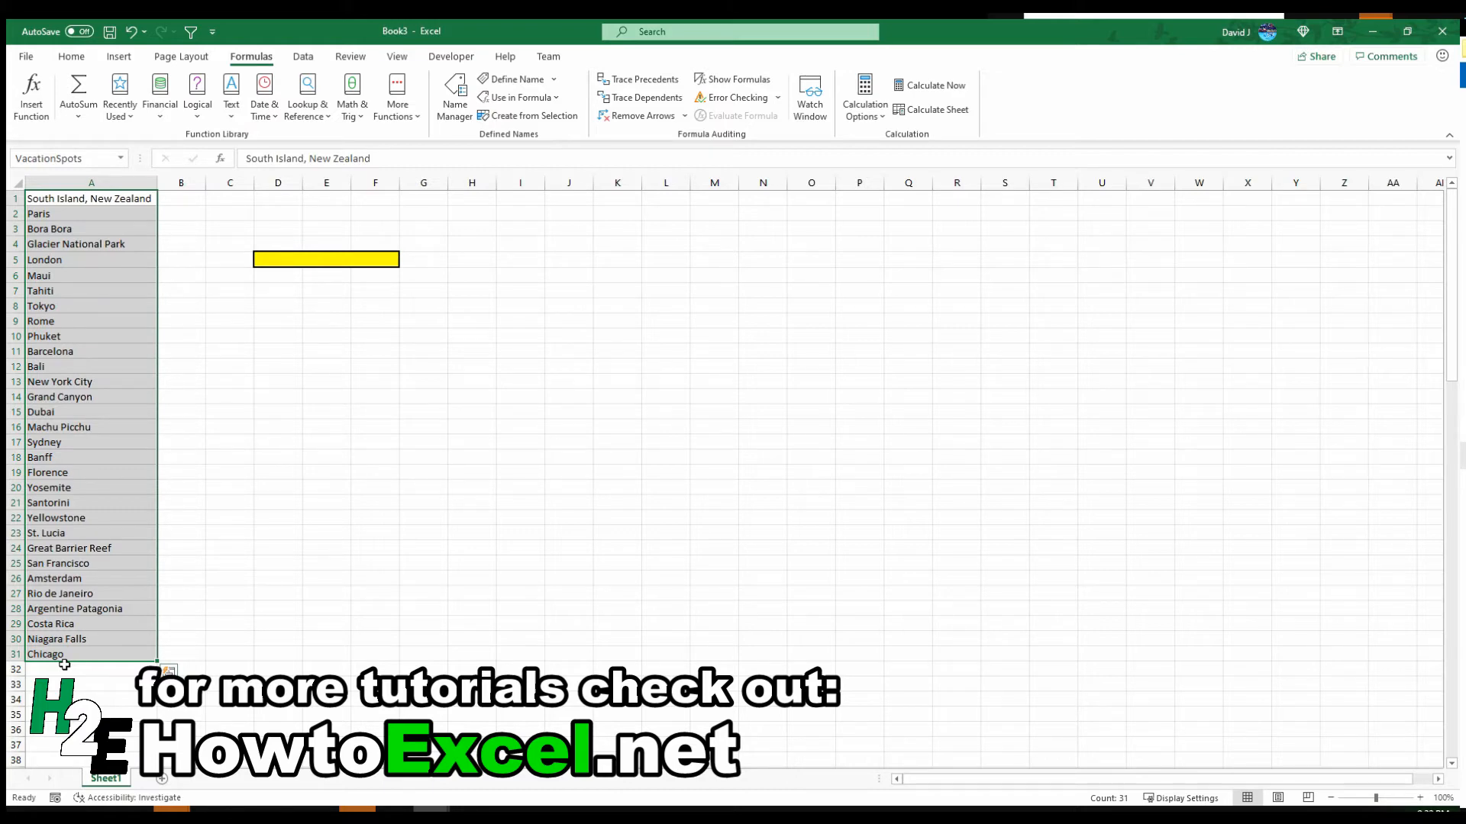
pyautogui.click(90, 669)
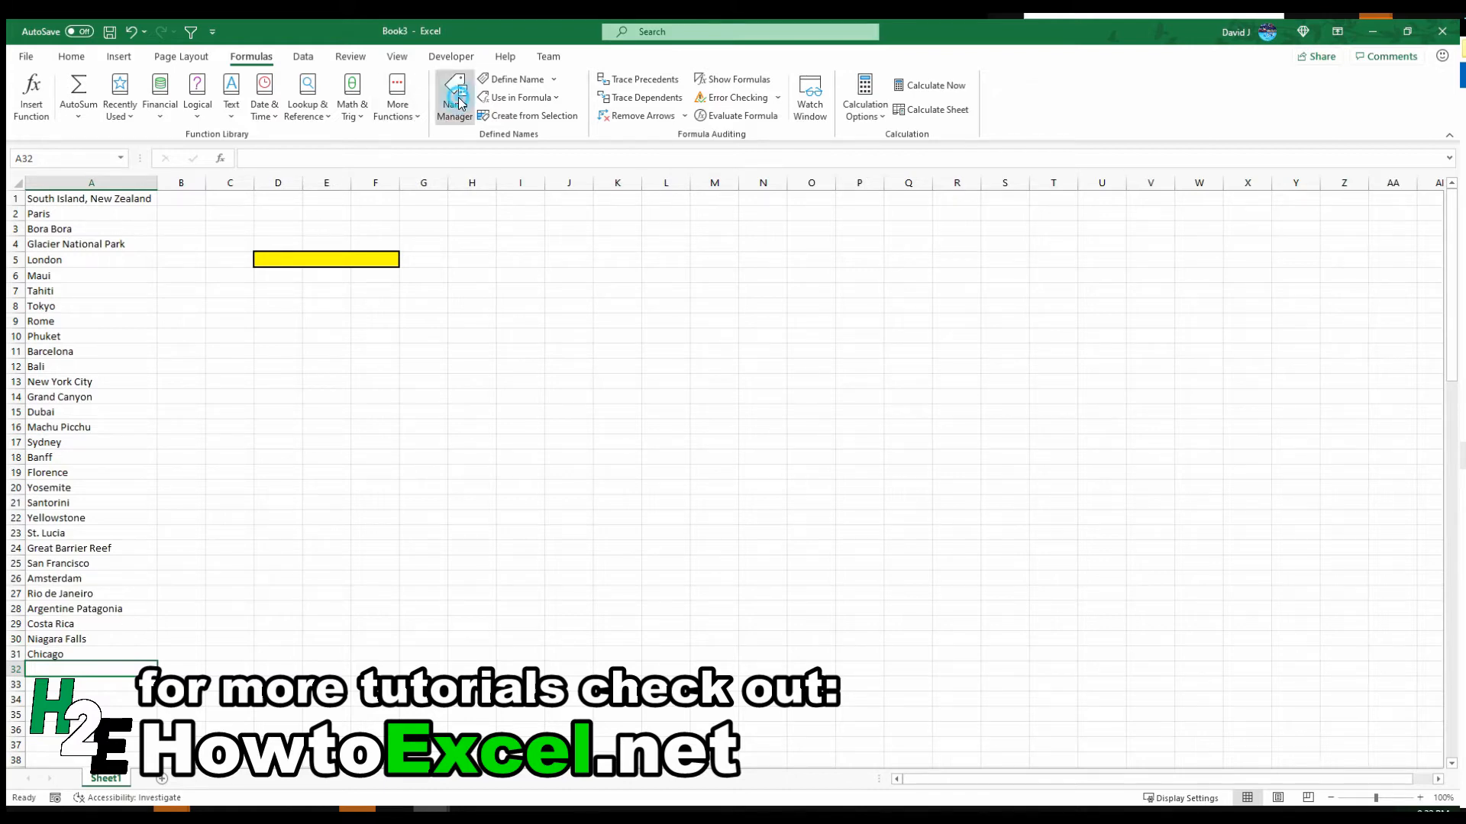
# Step: In Name Manager, change VacationSpots to refer to =Sheet1!$A$1:$A$40
pyautogui.click(454, 96)
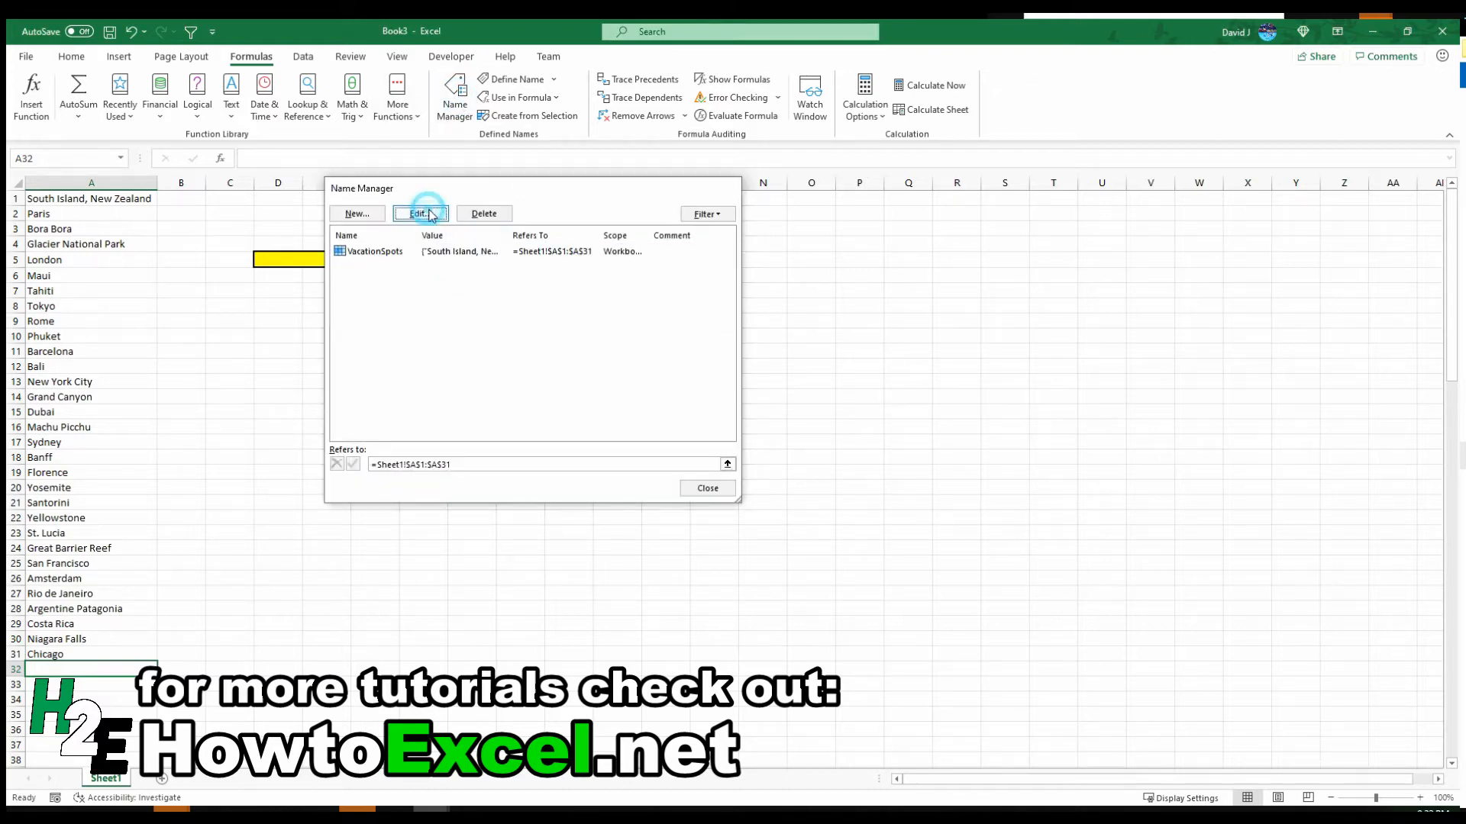
pyautogui.click(418, 213)
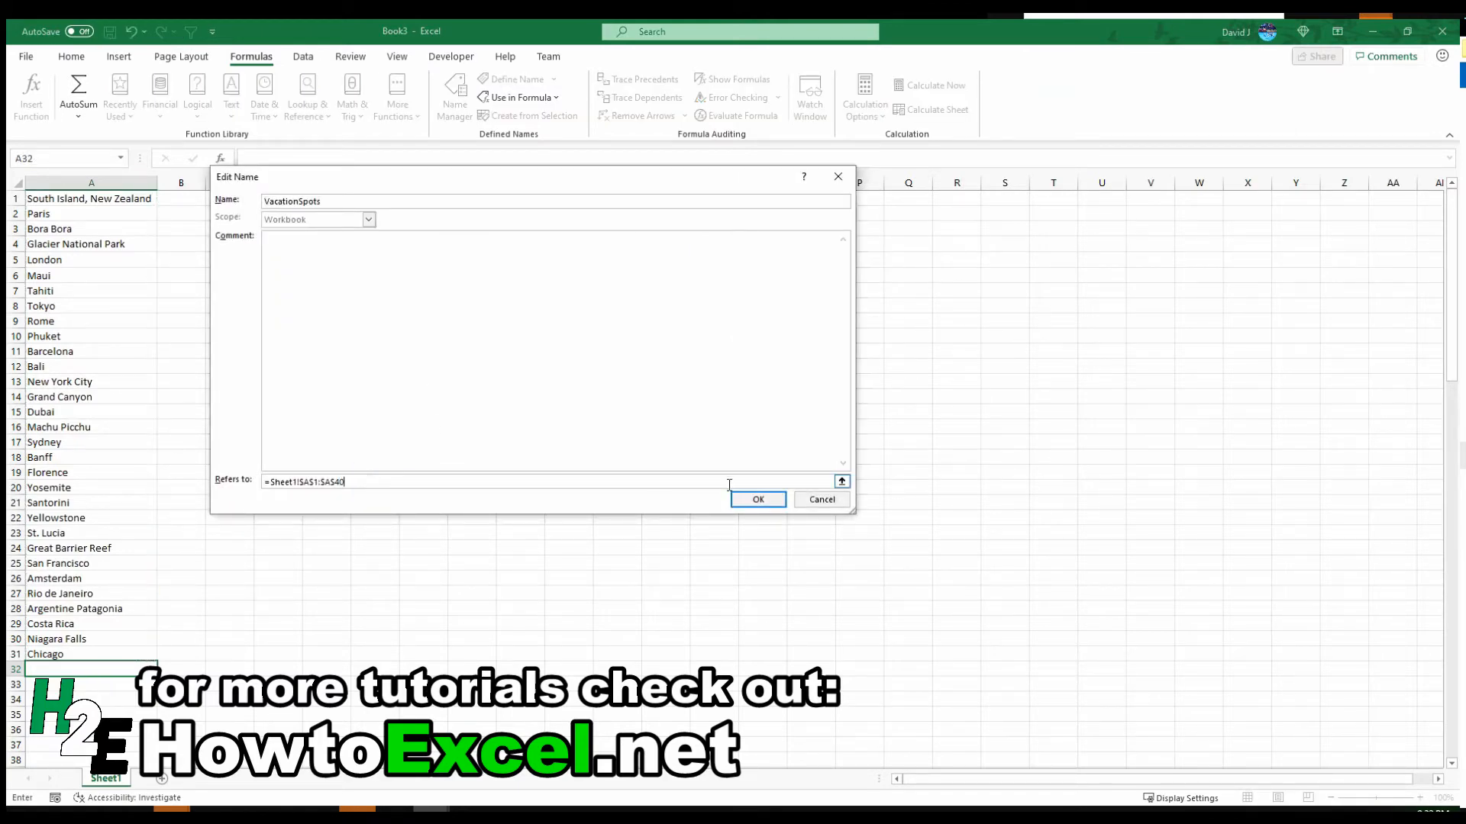
pyautogui.click(758, 499)
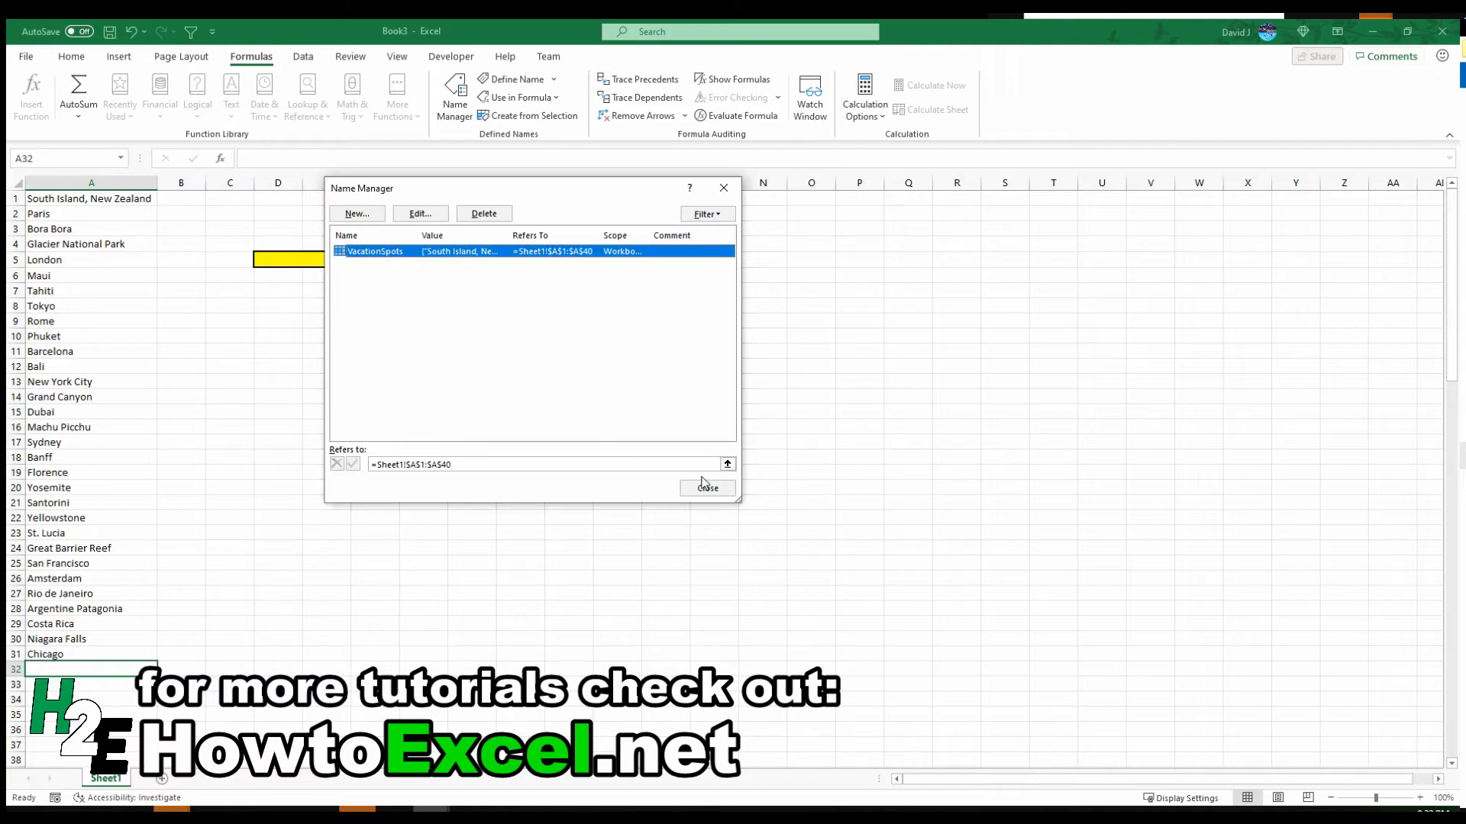
pyautogui.click(707, 487)
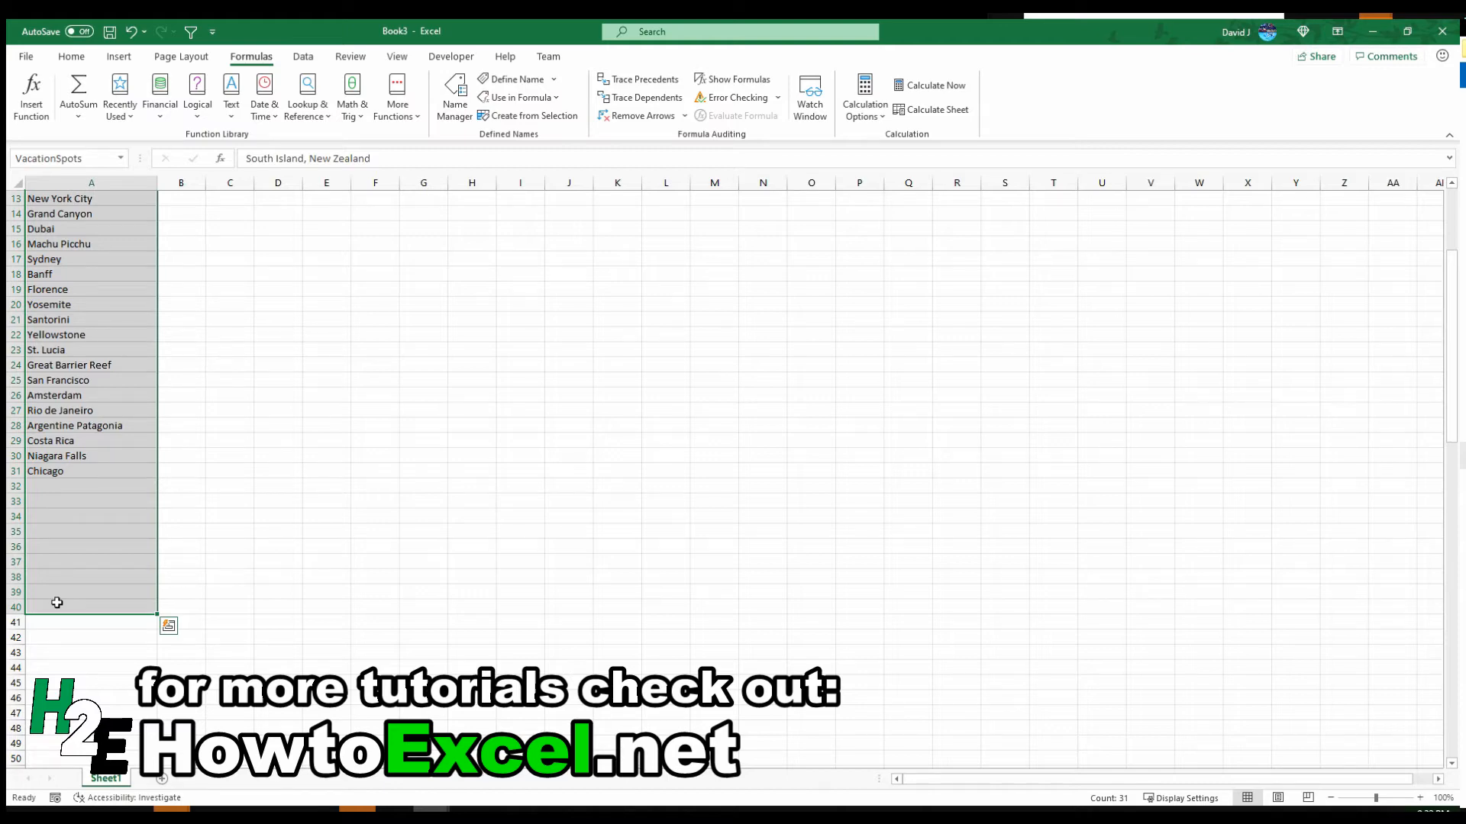
pyautogui.moveTo(105, 485)
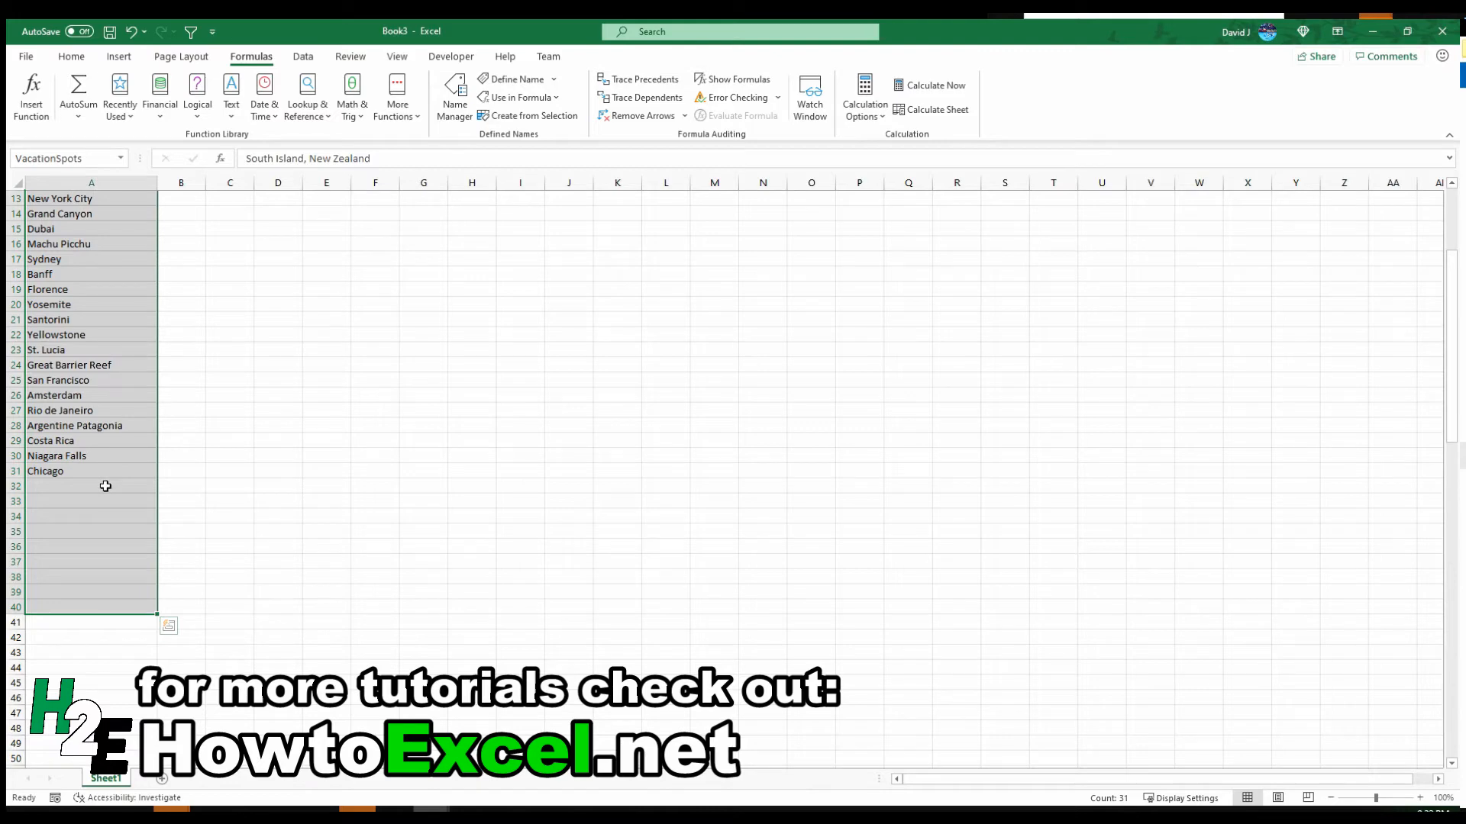
# Step: Open the D5 drop-down to show the blank entries after the destinations
pyautogui.click(90, 486)
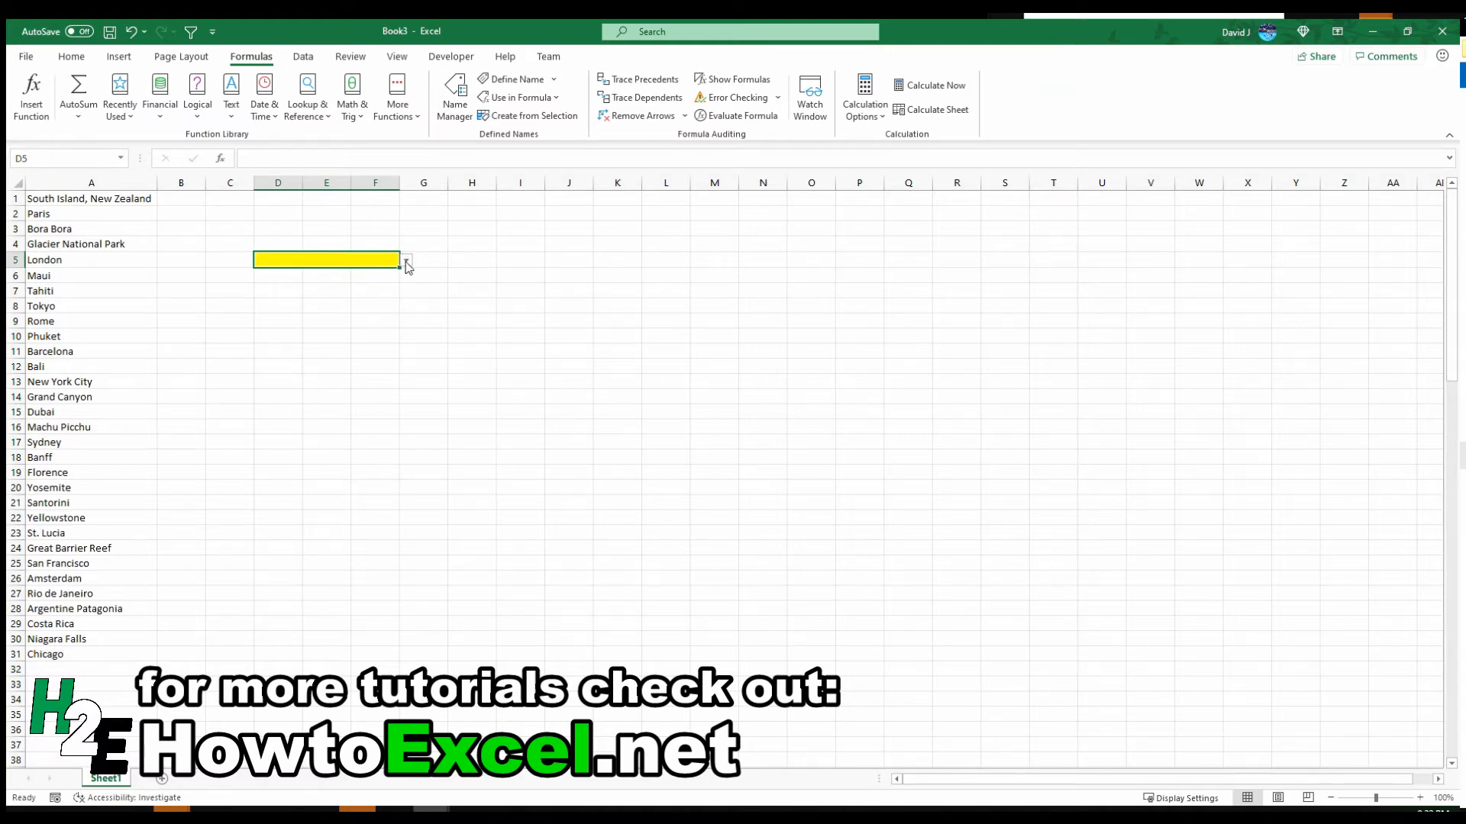
pyautogui.click(406, 260)
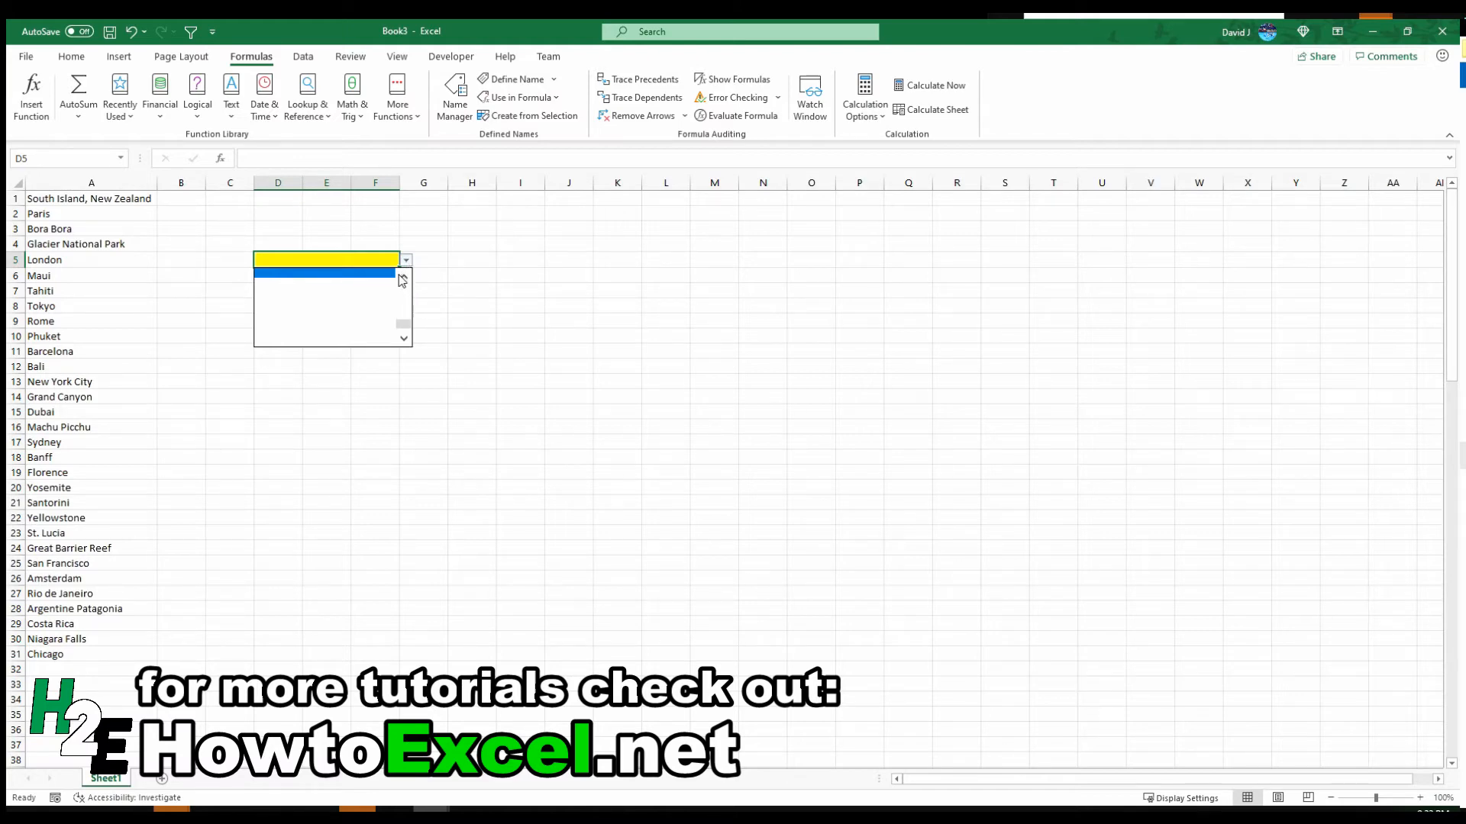
pyautogui.moveTo(391, 278)
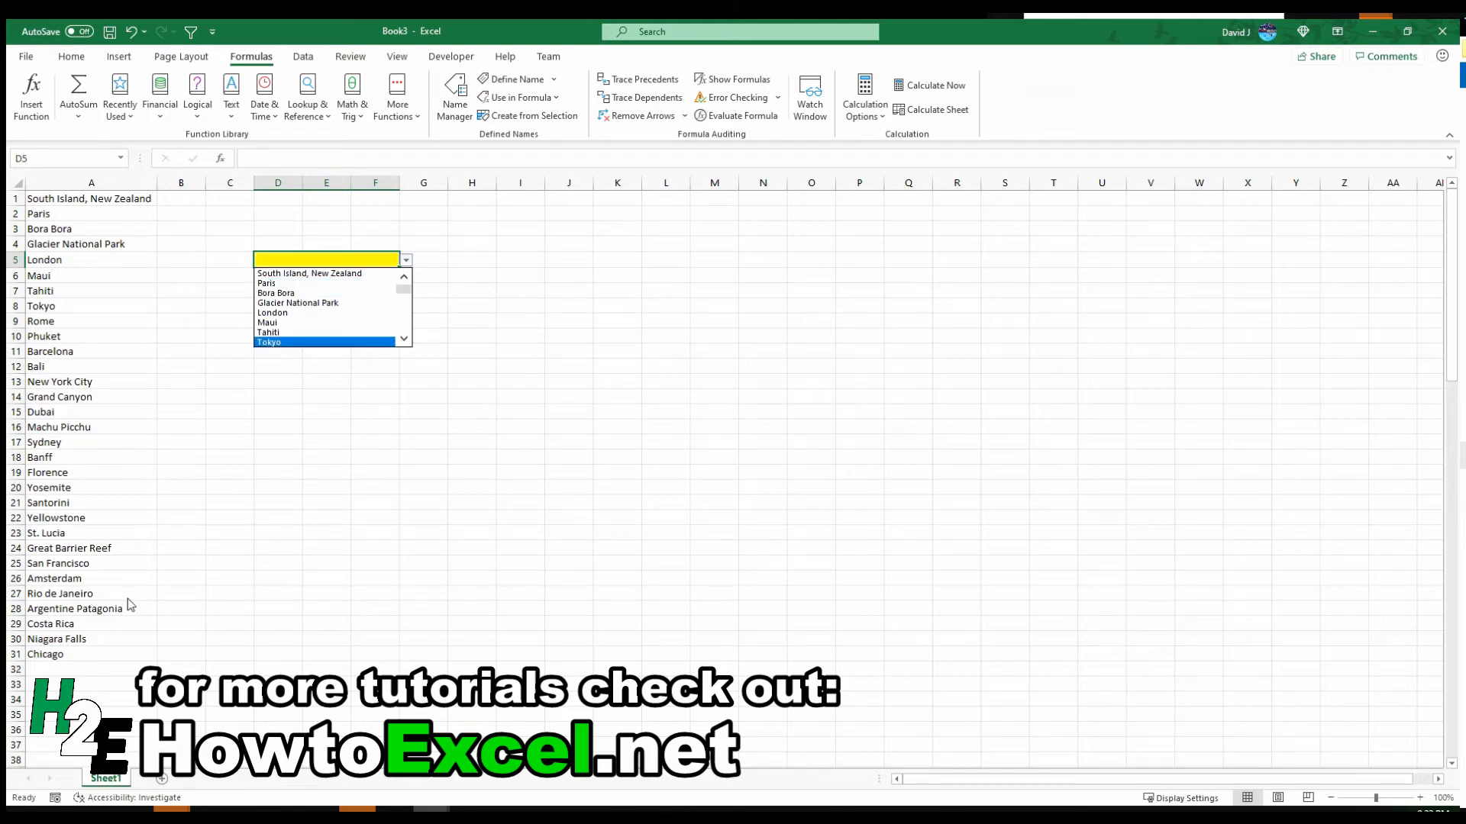
pyautogui.moveTo(119, 664)
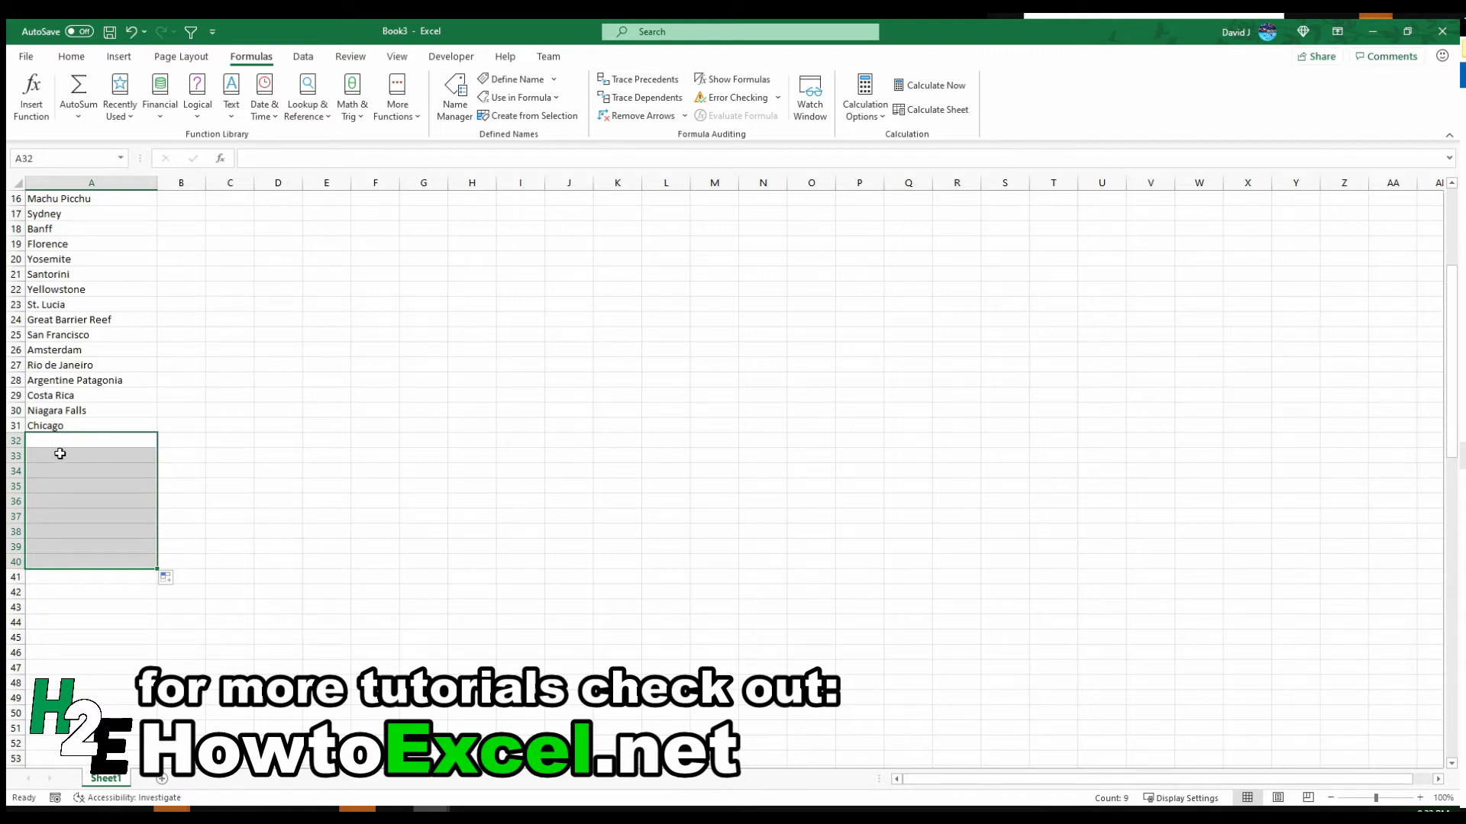
pyautogui.click(180, 439)
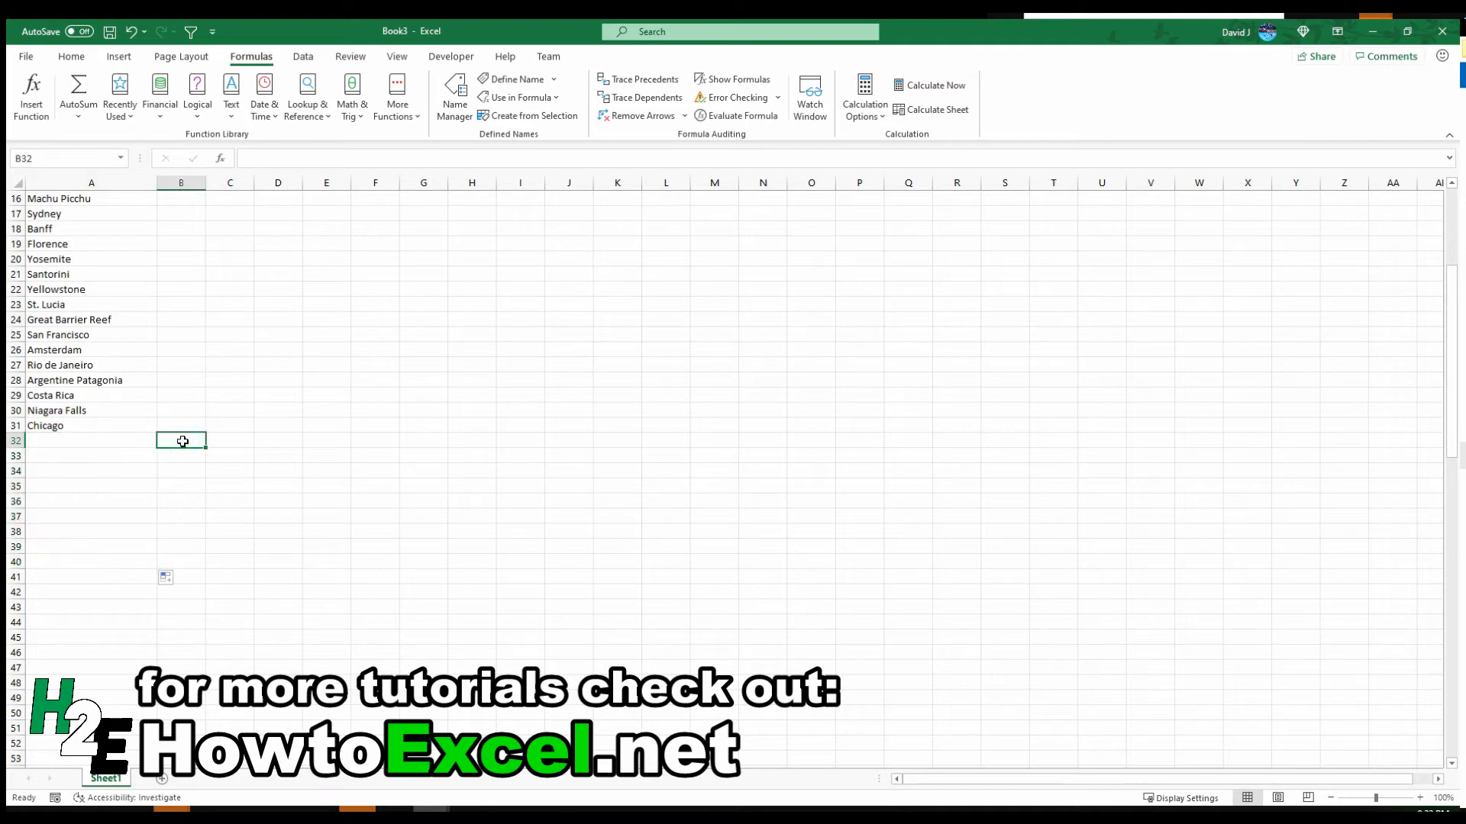
pyautogui.write('=len(')
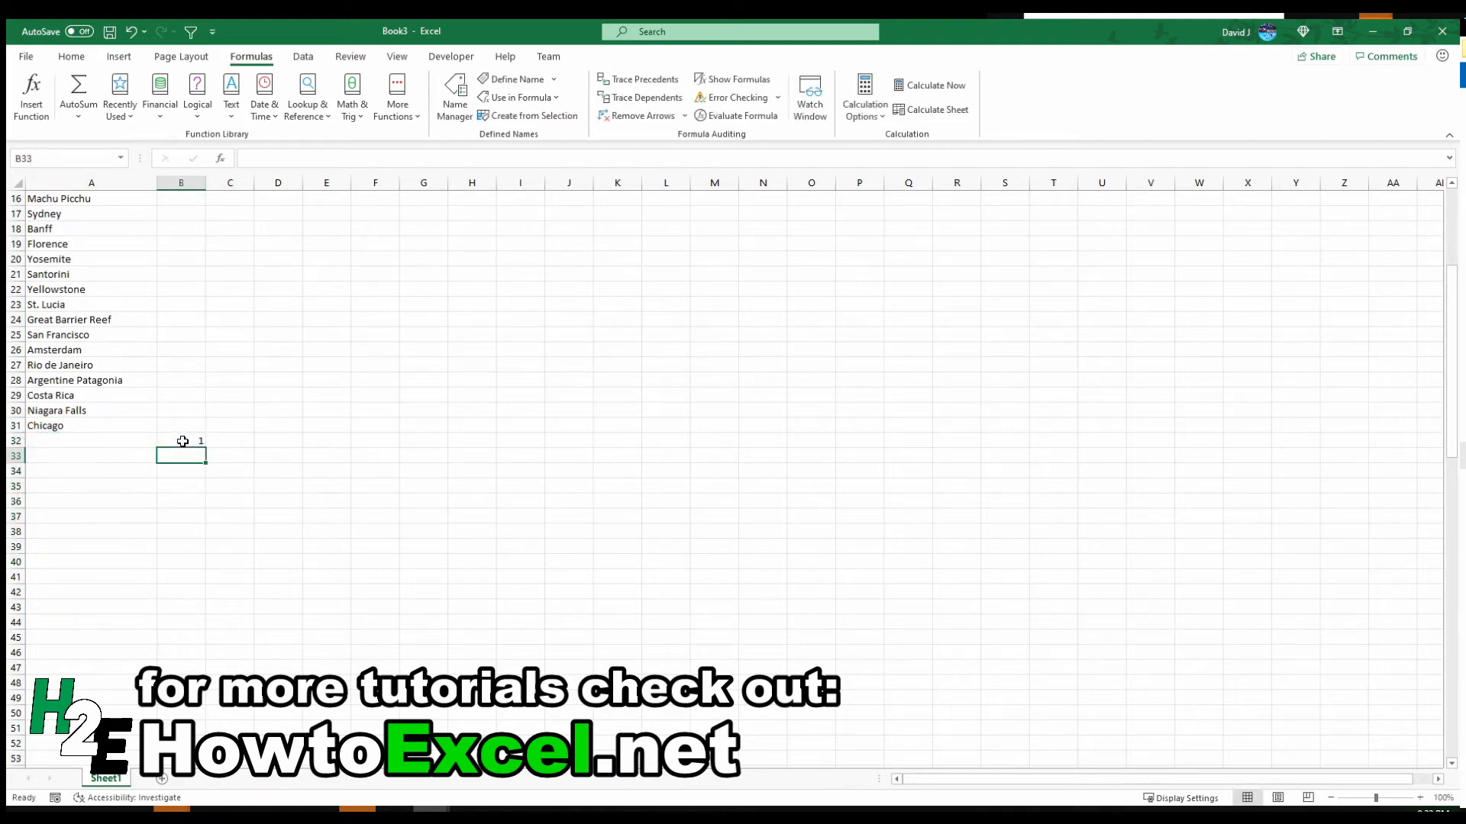
pyautogui.click(180, 440)
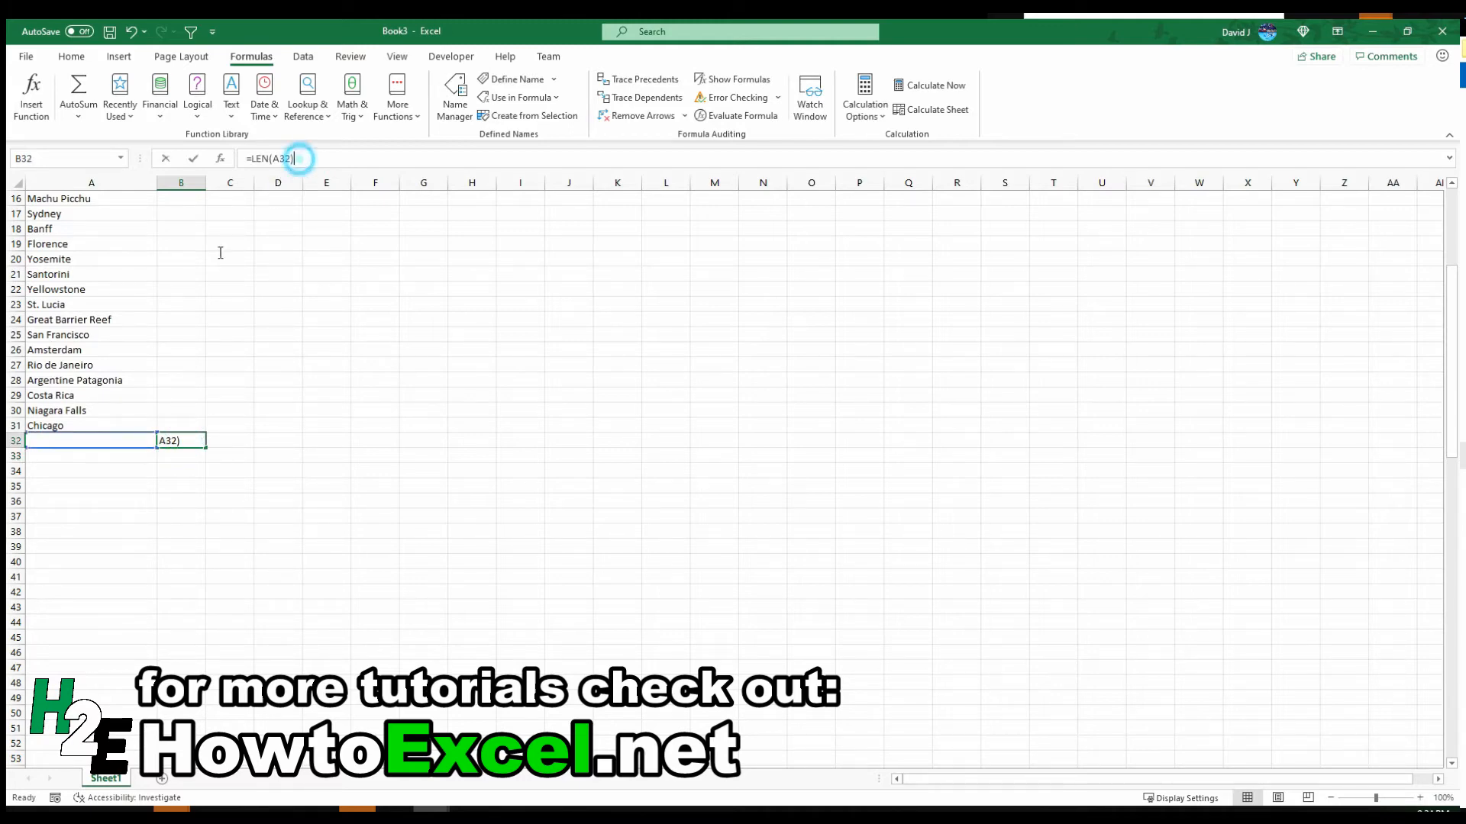
pyautogui.click(278, 440)
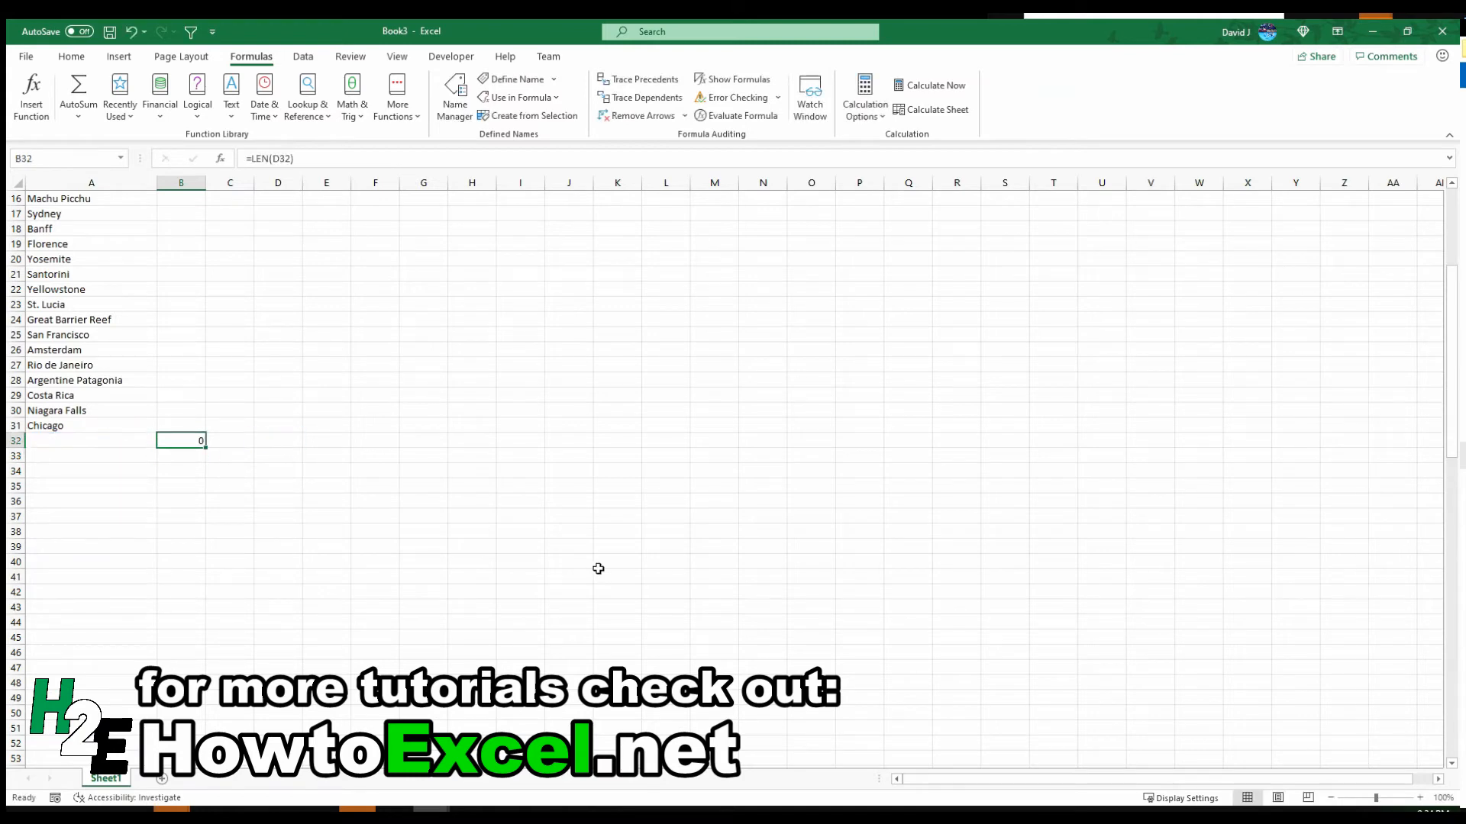
pyautogui.press('Delete')
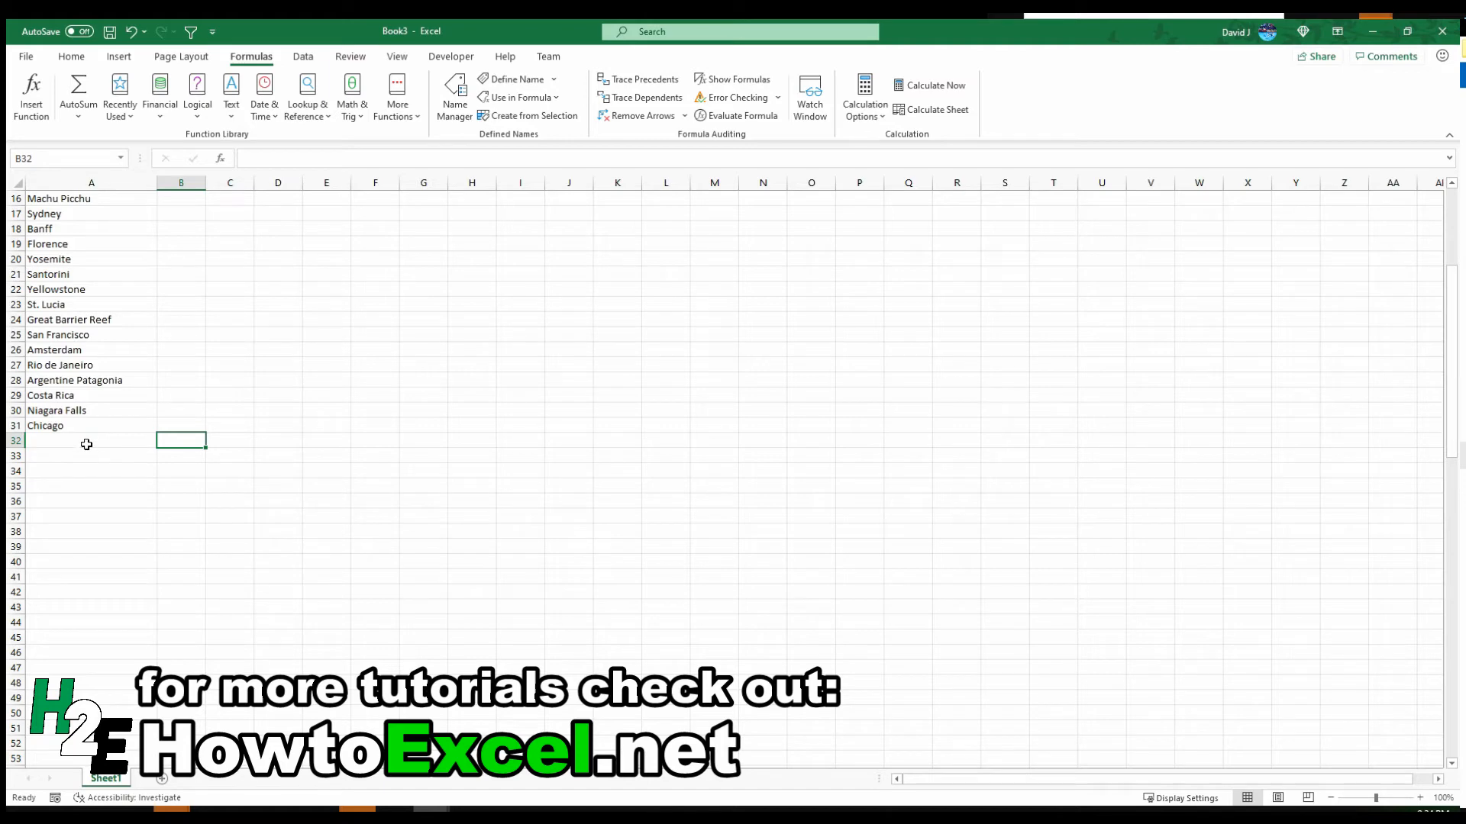
pyautogui.scroll(3)
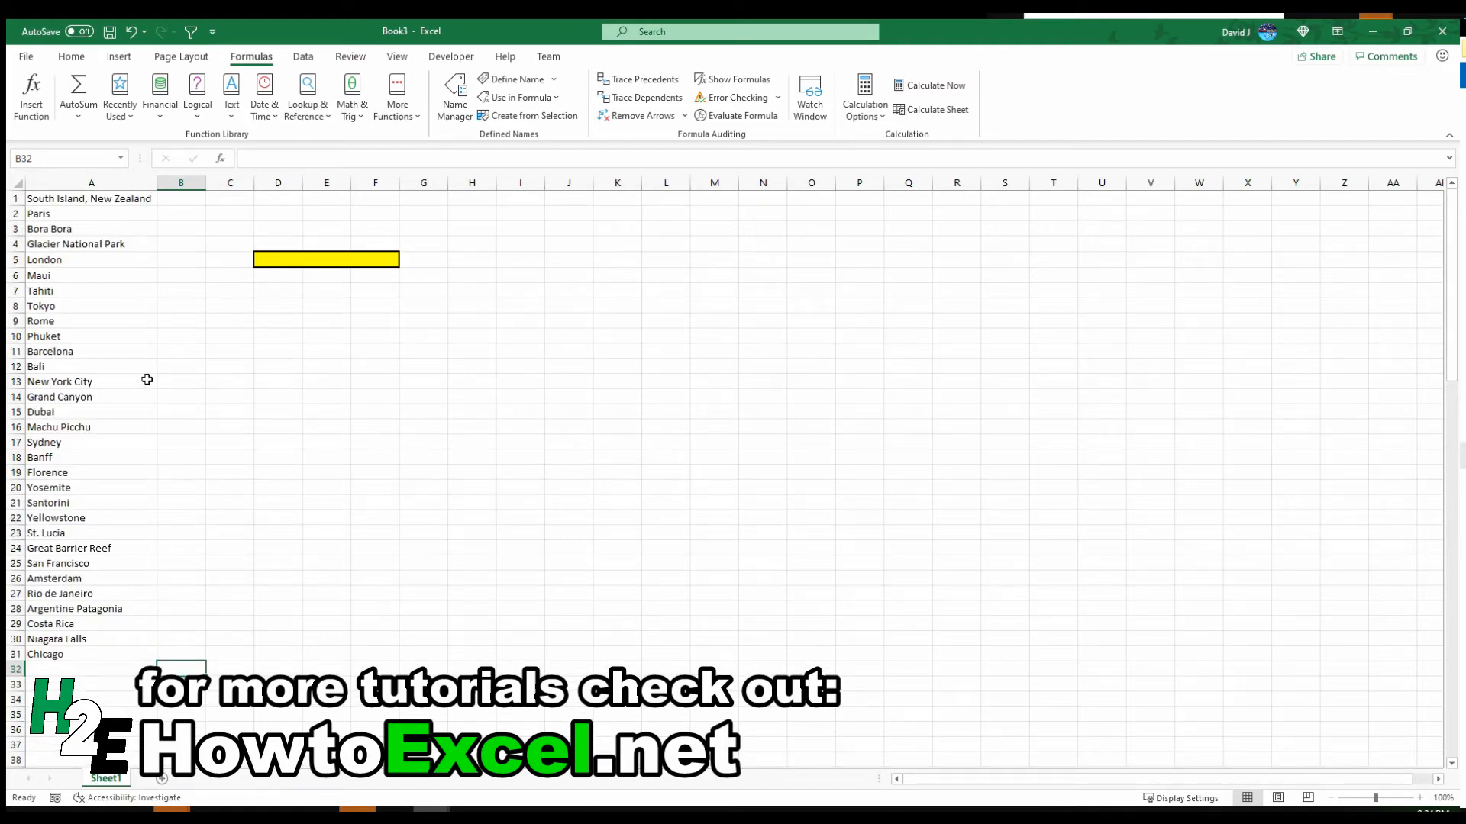
pyautogui.click(285, 260)
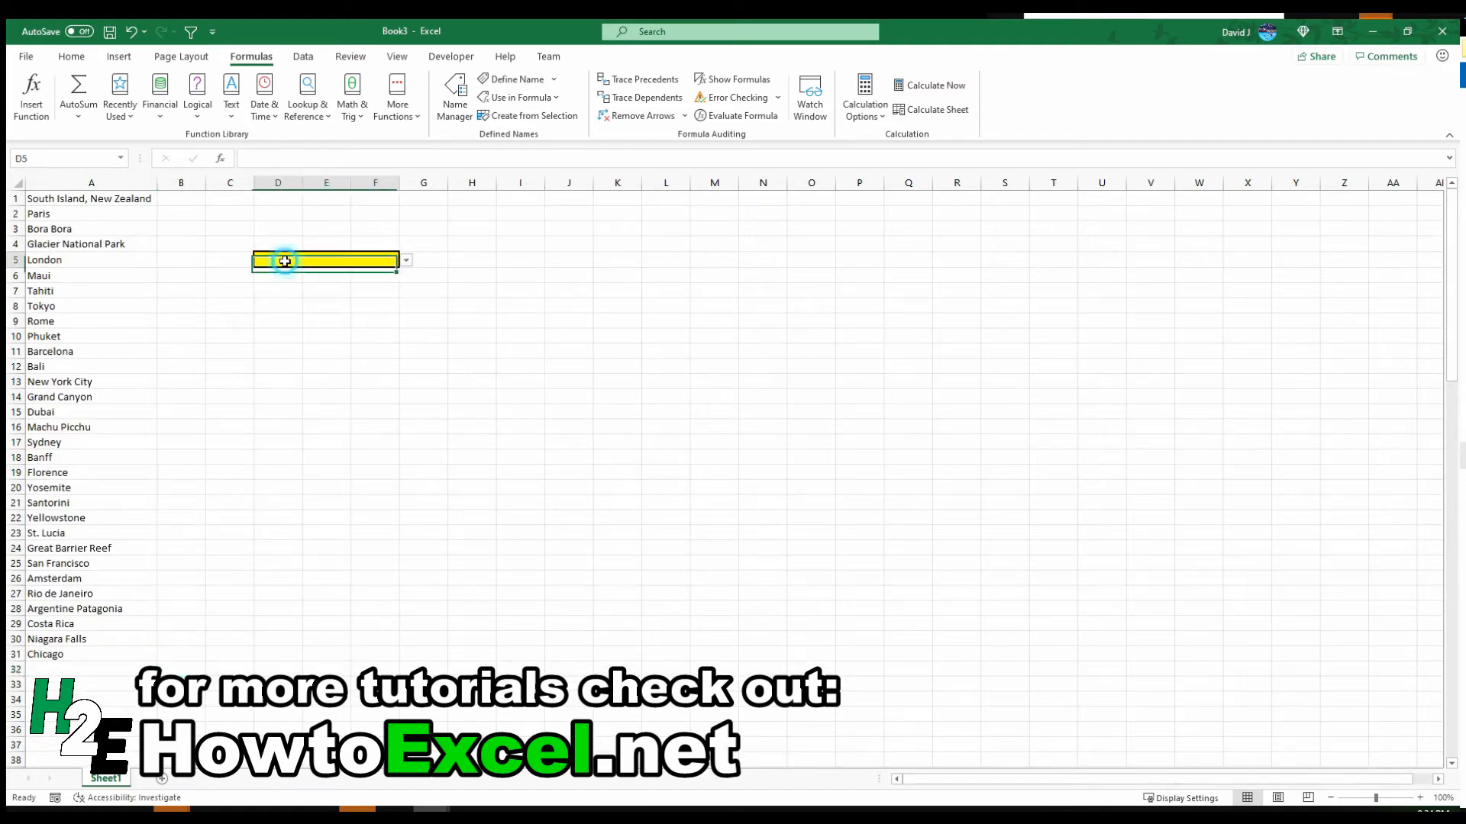
pyautogui.click(403, 260)
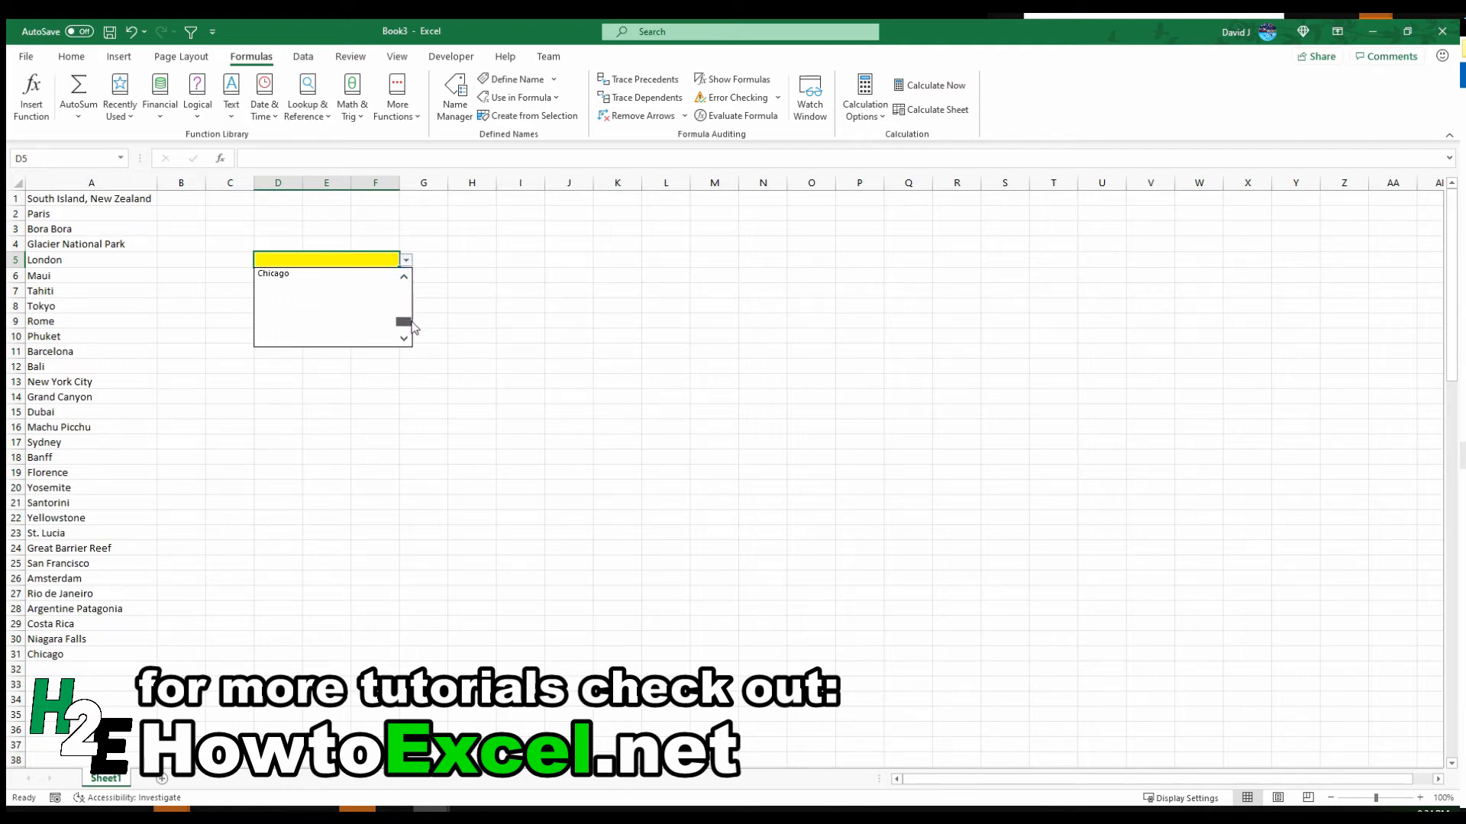
pyautogui.click(403, 276)
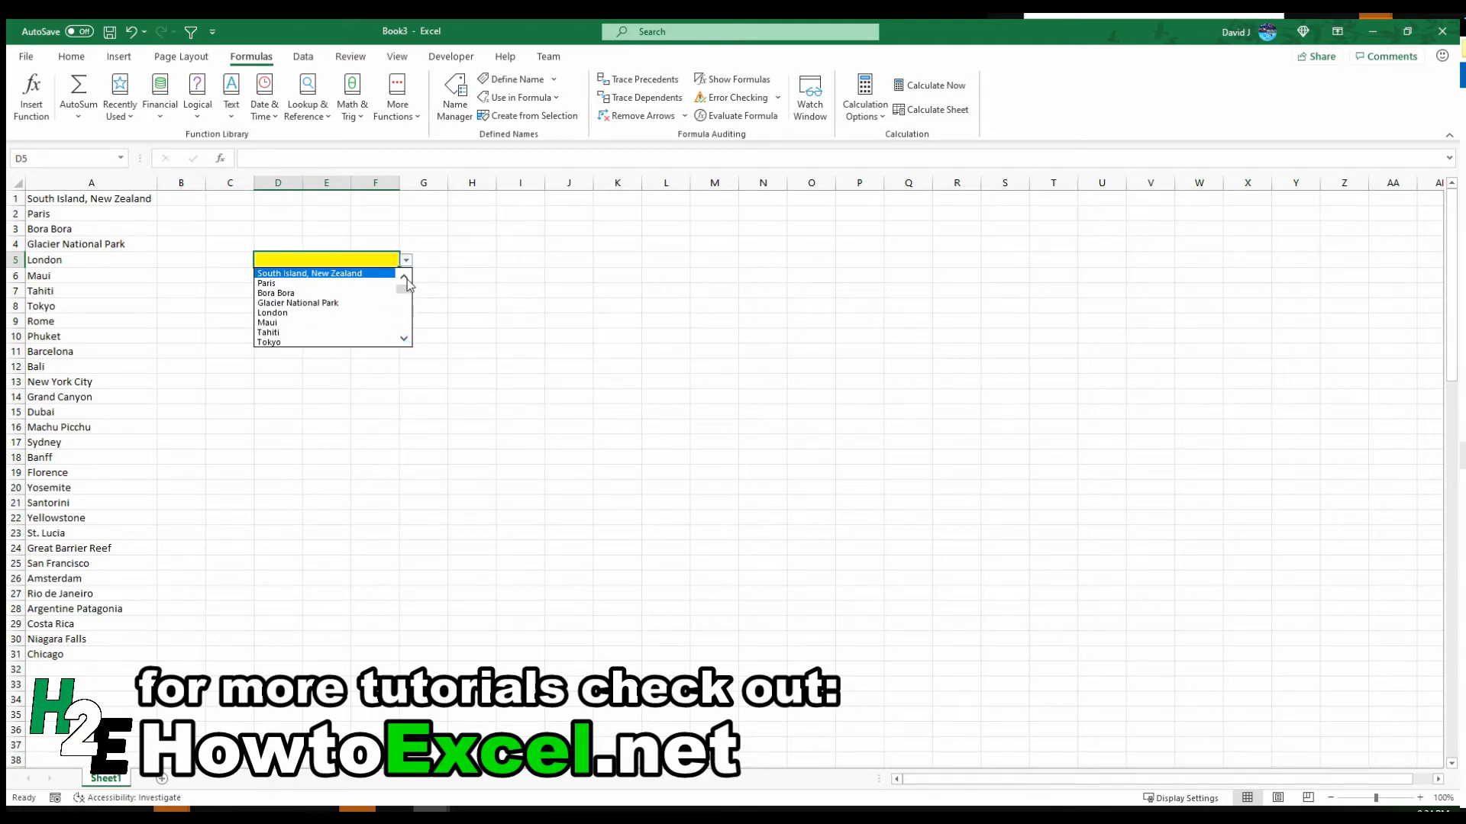
pyautogui.moveTo(409, 307)
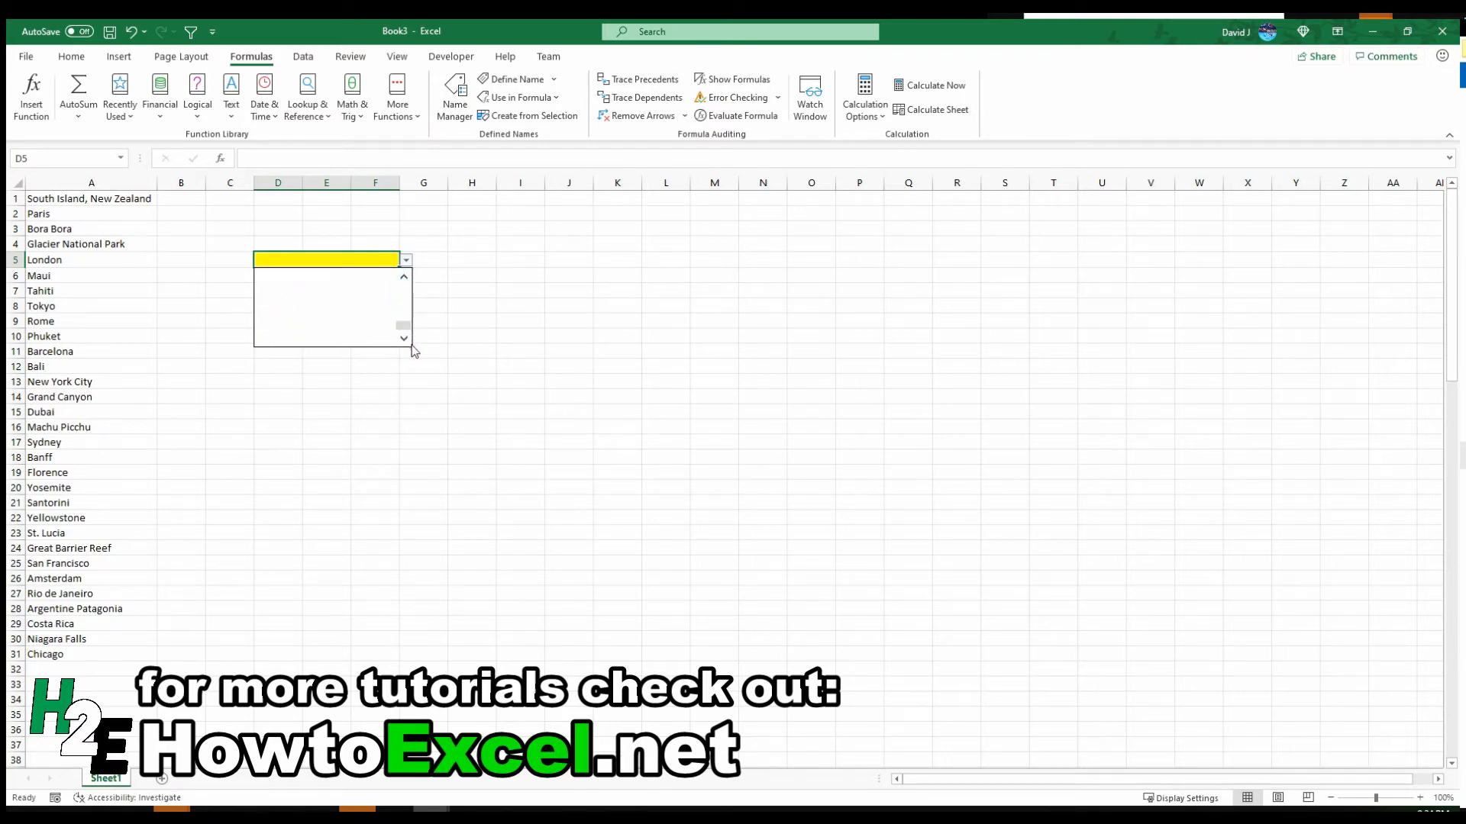
pyautogui.click(421, 330)
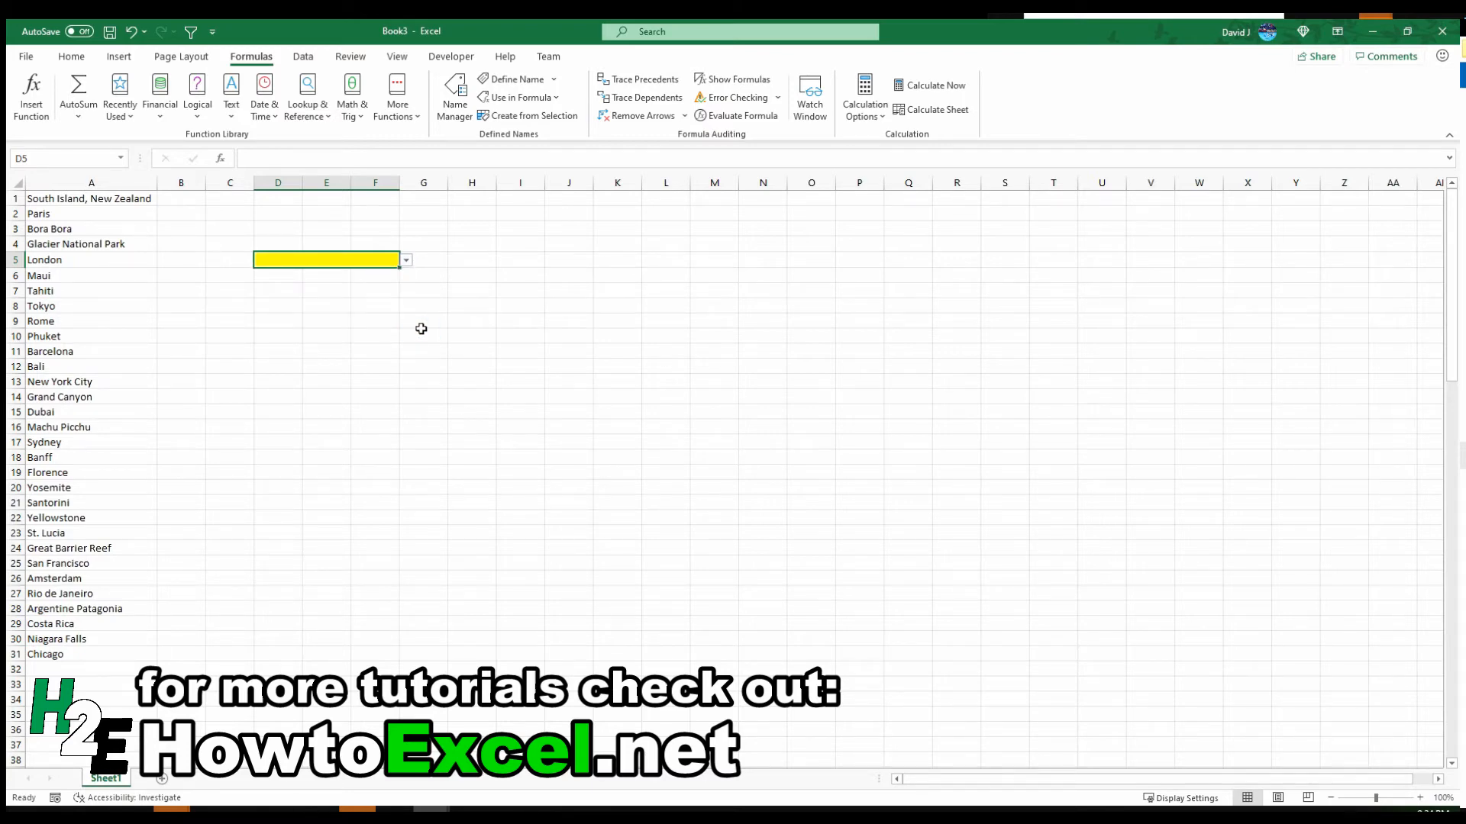
pyautogui.moveTo(13, 471)
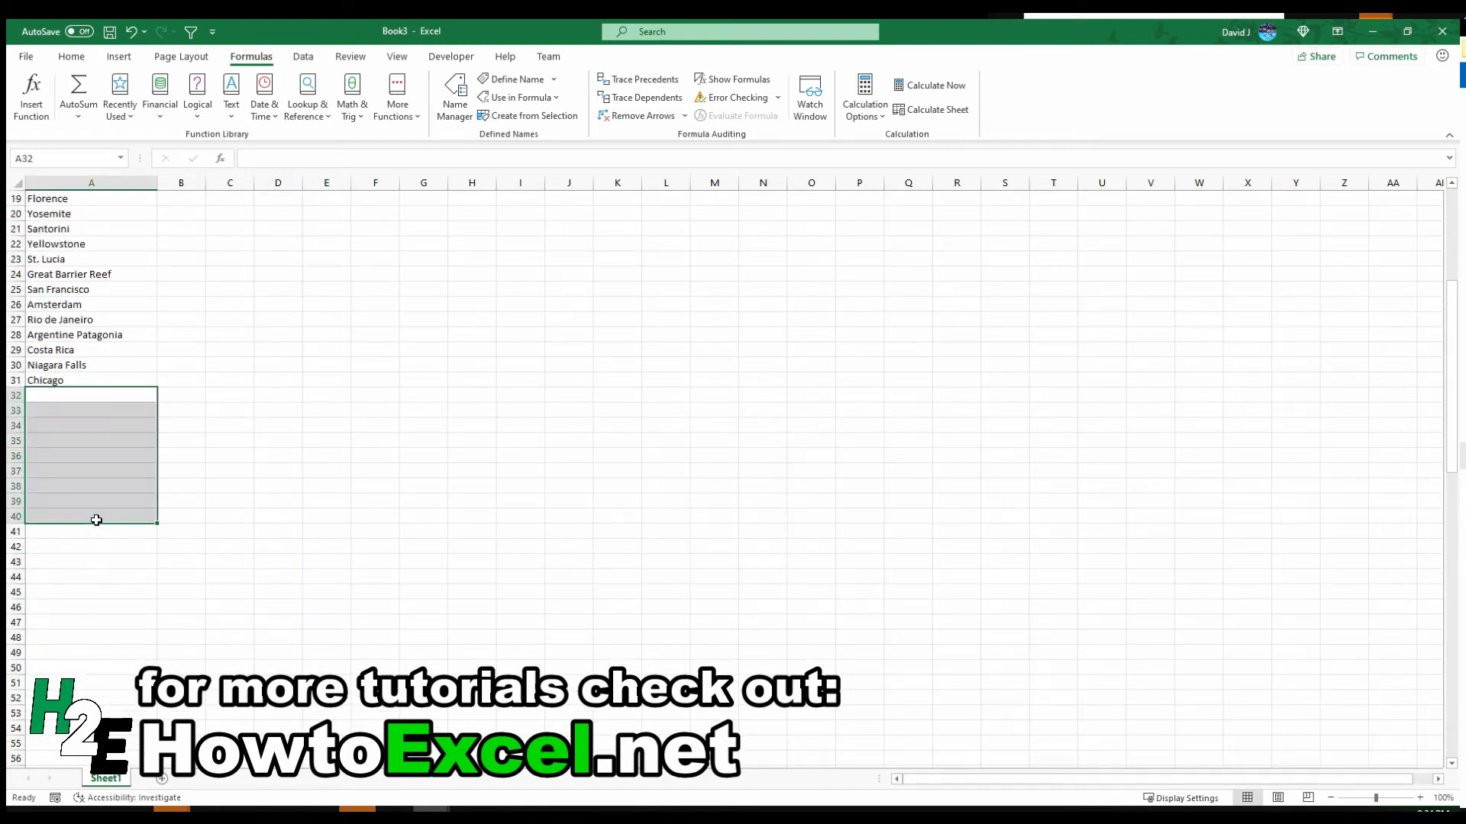
pyautogui.scroll(3)
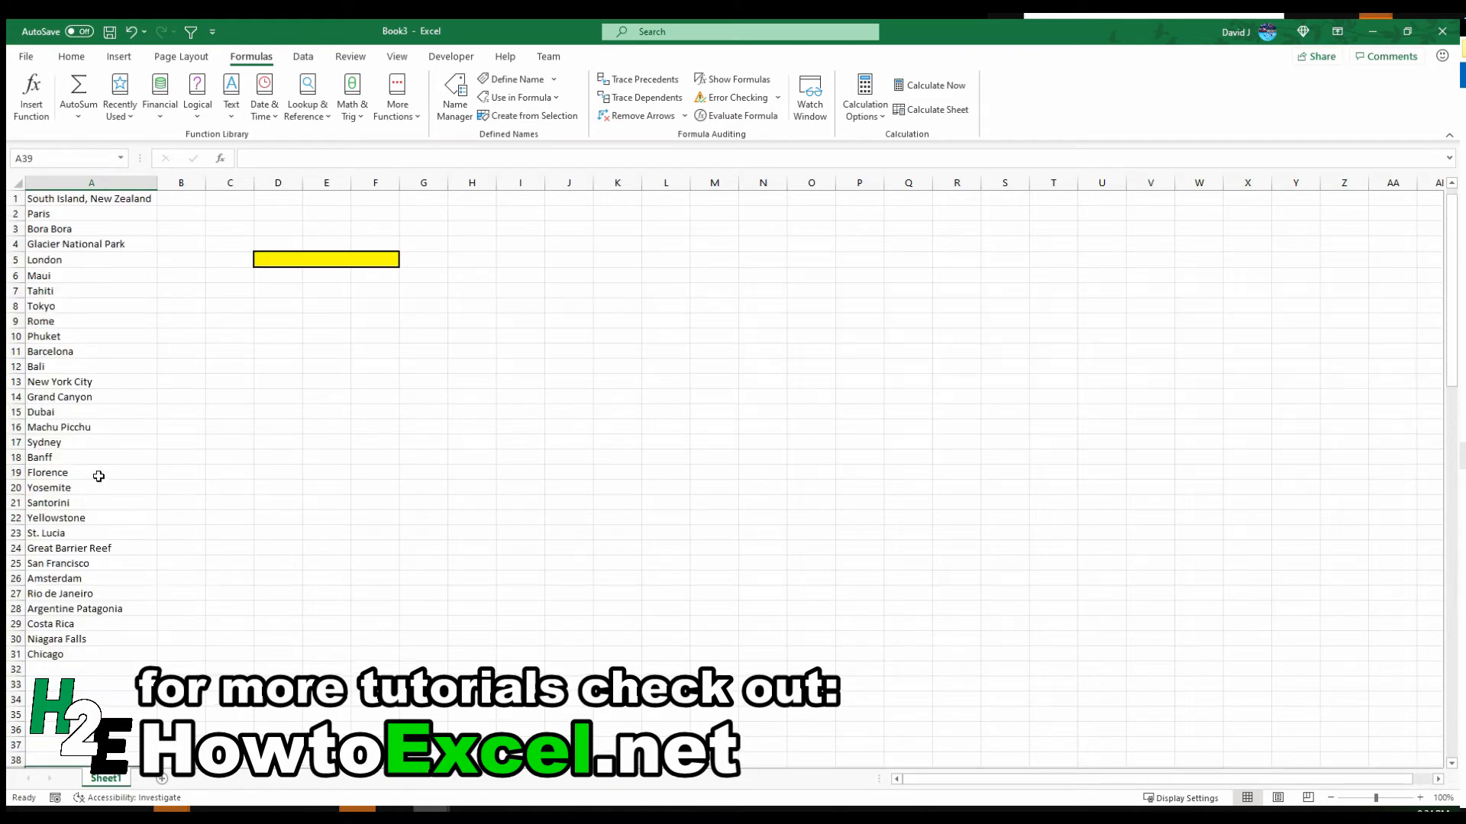
pyautogui.moveTo(106, 457)
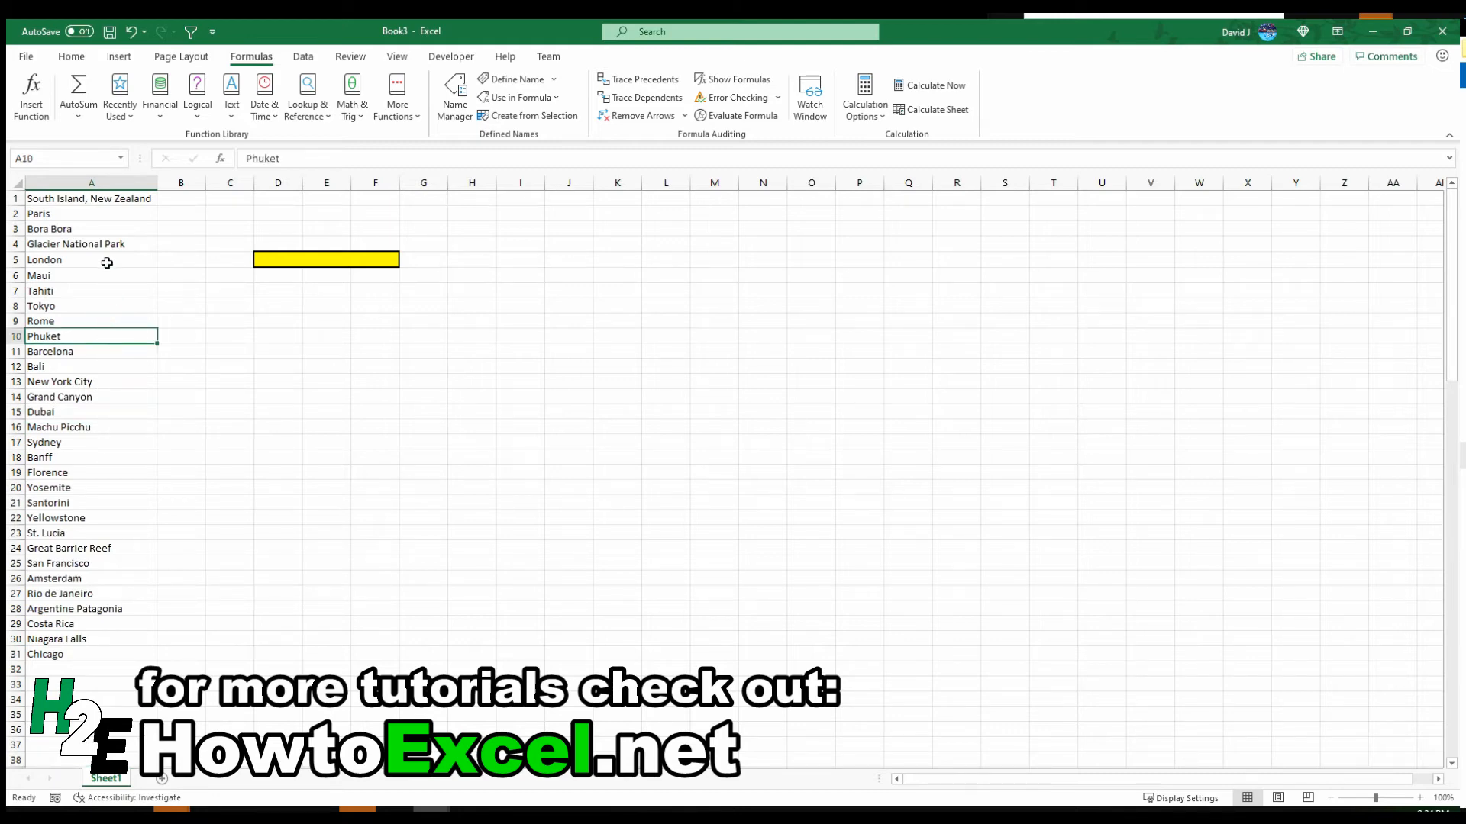
# Step: Convert the A1:A31 place list into a table without headers
pyautogui.click(120, 56)
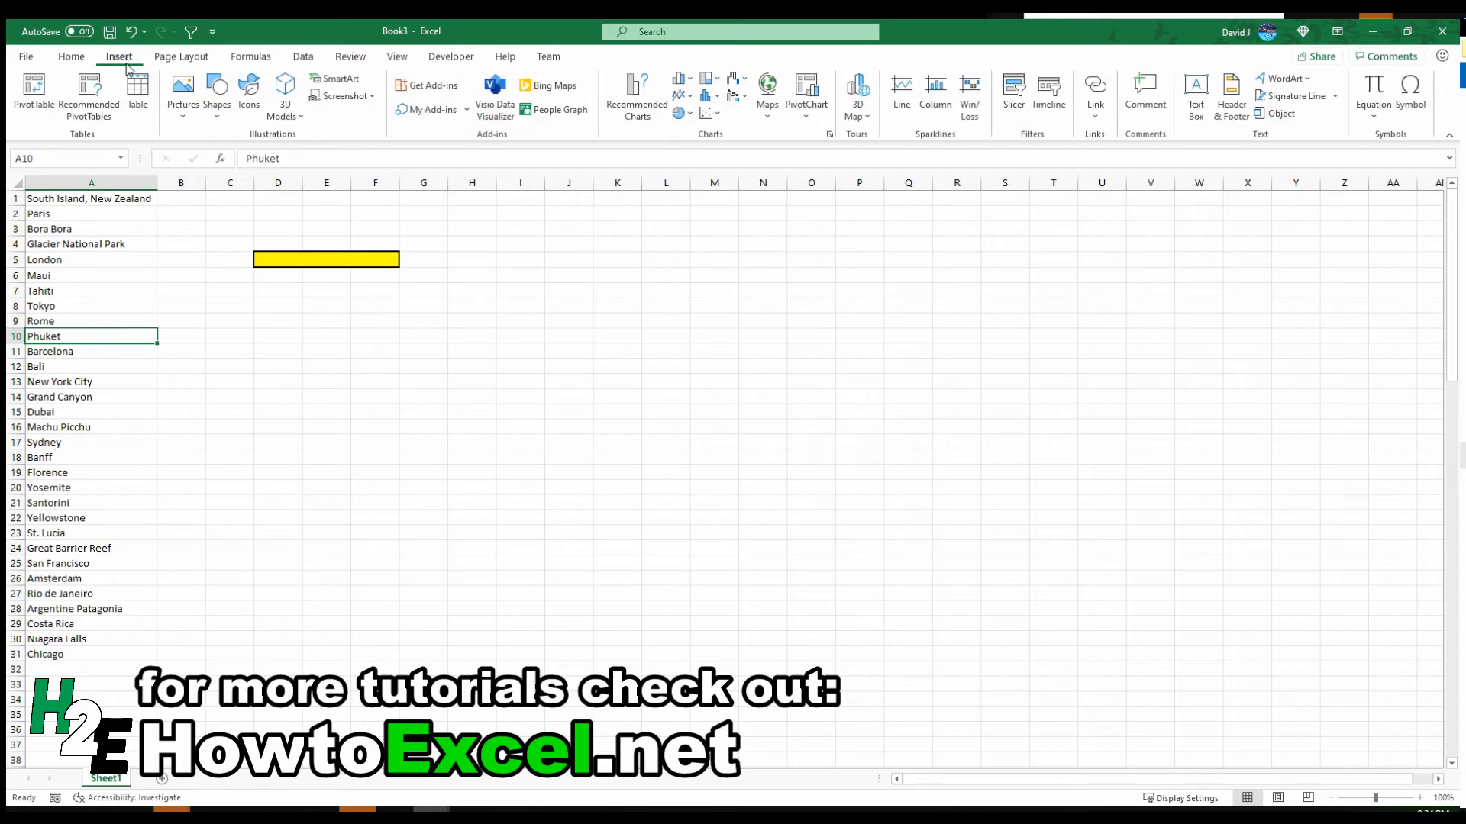
pyautogui.click(136, 96)
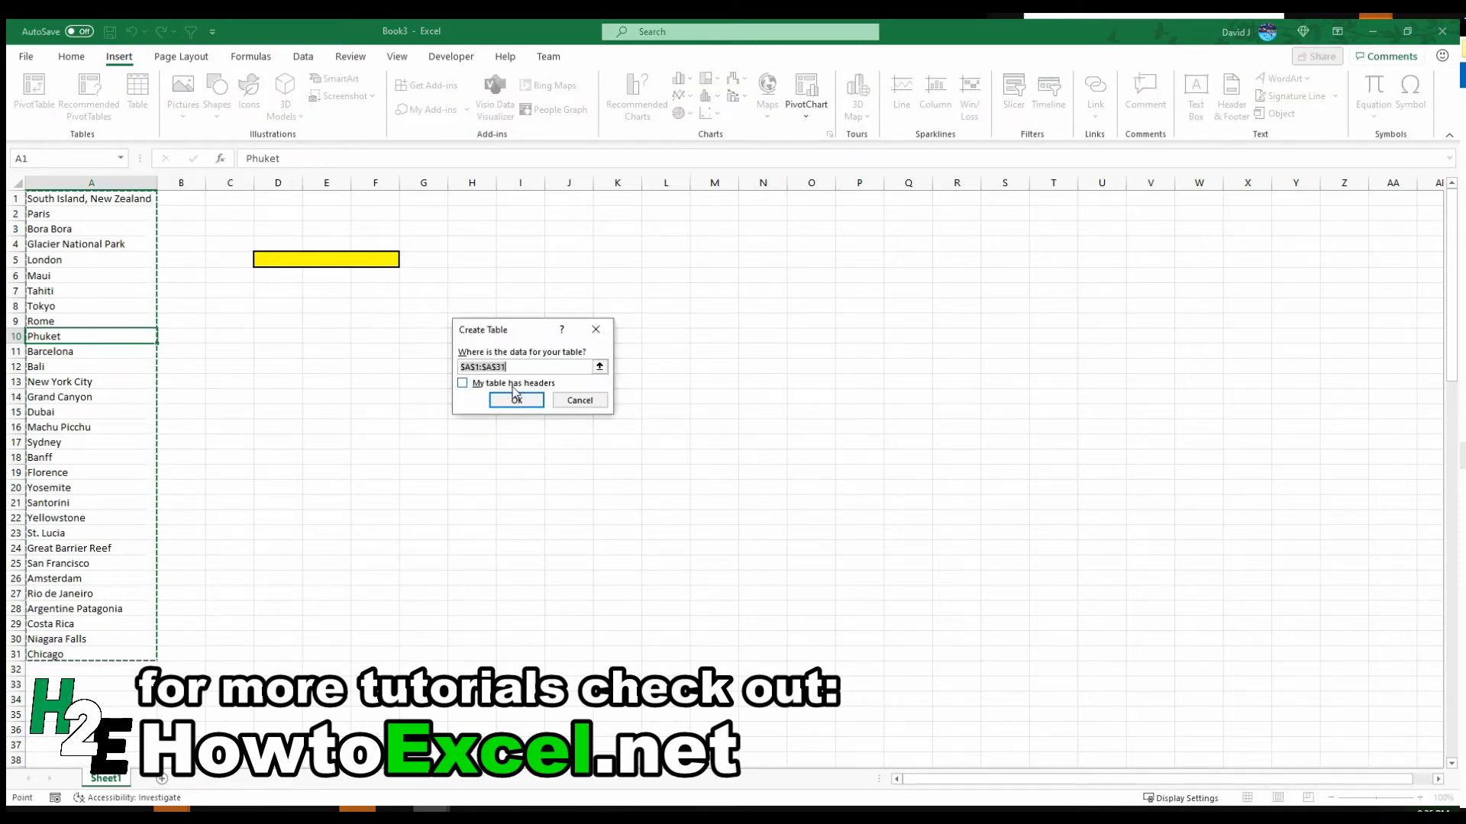
pyautogui.moveTo(503, 298)
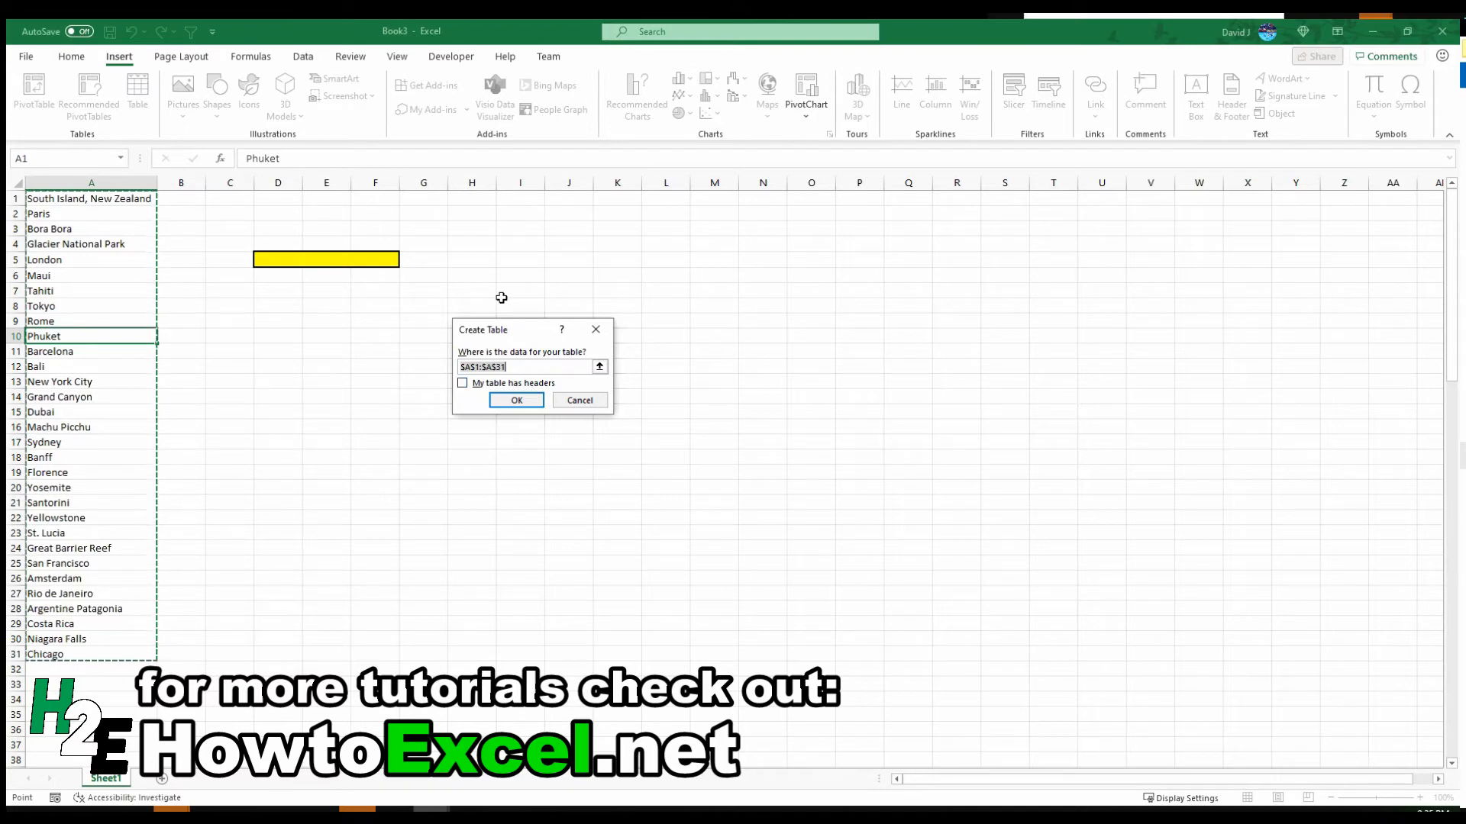
pyautogui.click(514, 400)
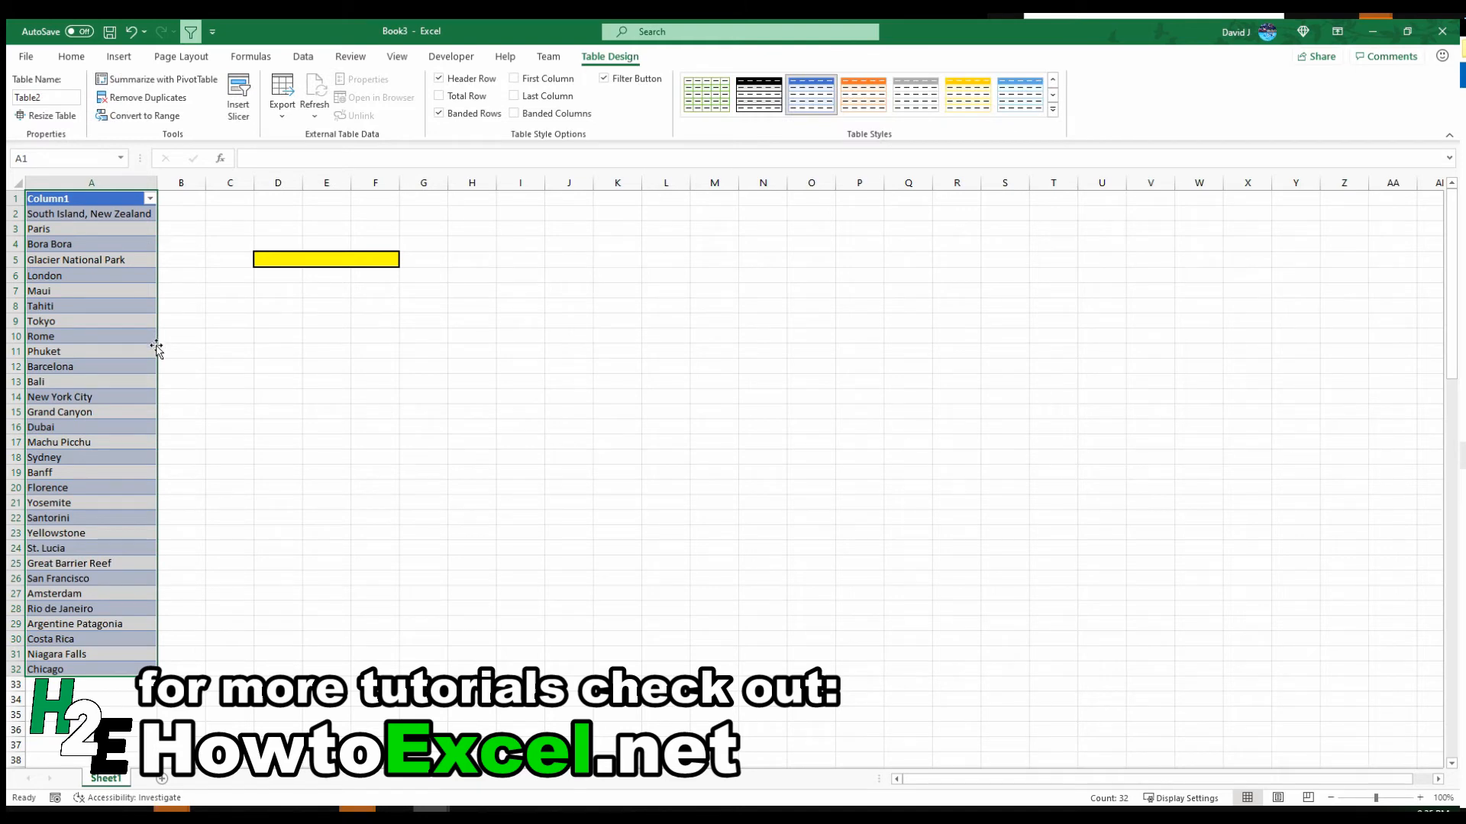
pyautogui.moveTo(70, 198)
pyautogui.write('Vacation Spots')
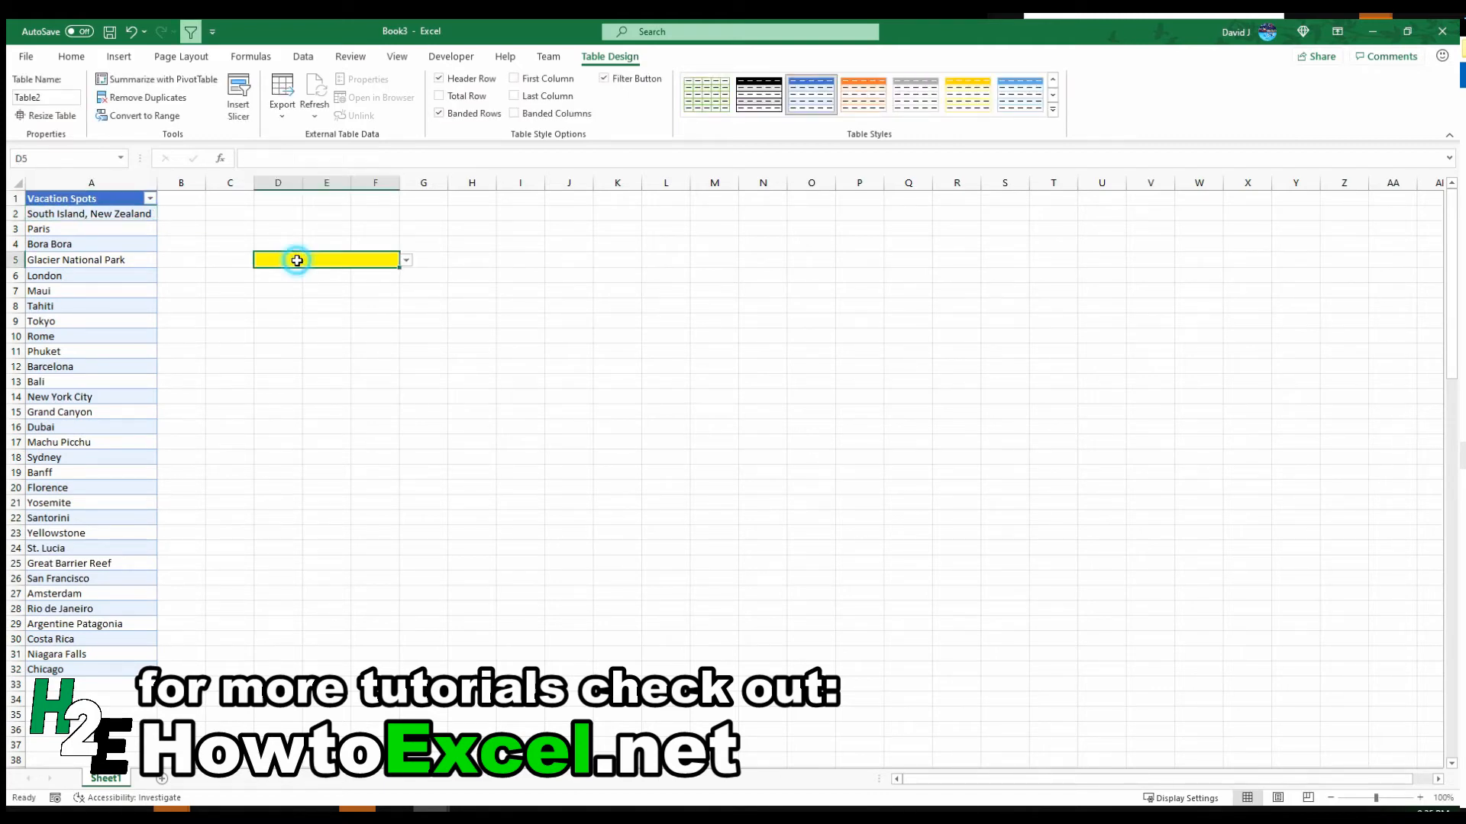
# Step: Set D5's validation list source to =$A$2:$A$32 and open its drop-down
pyautogui.click(70, 56)
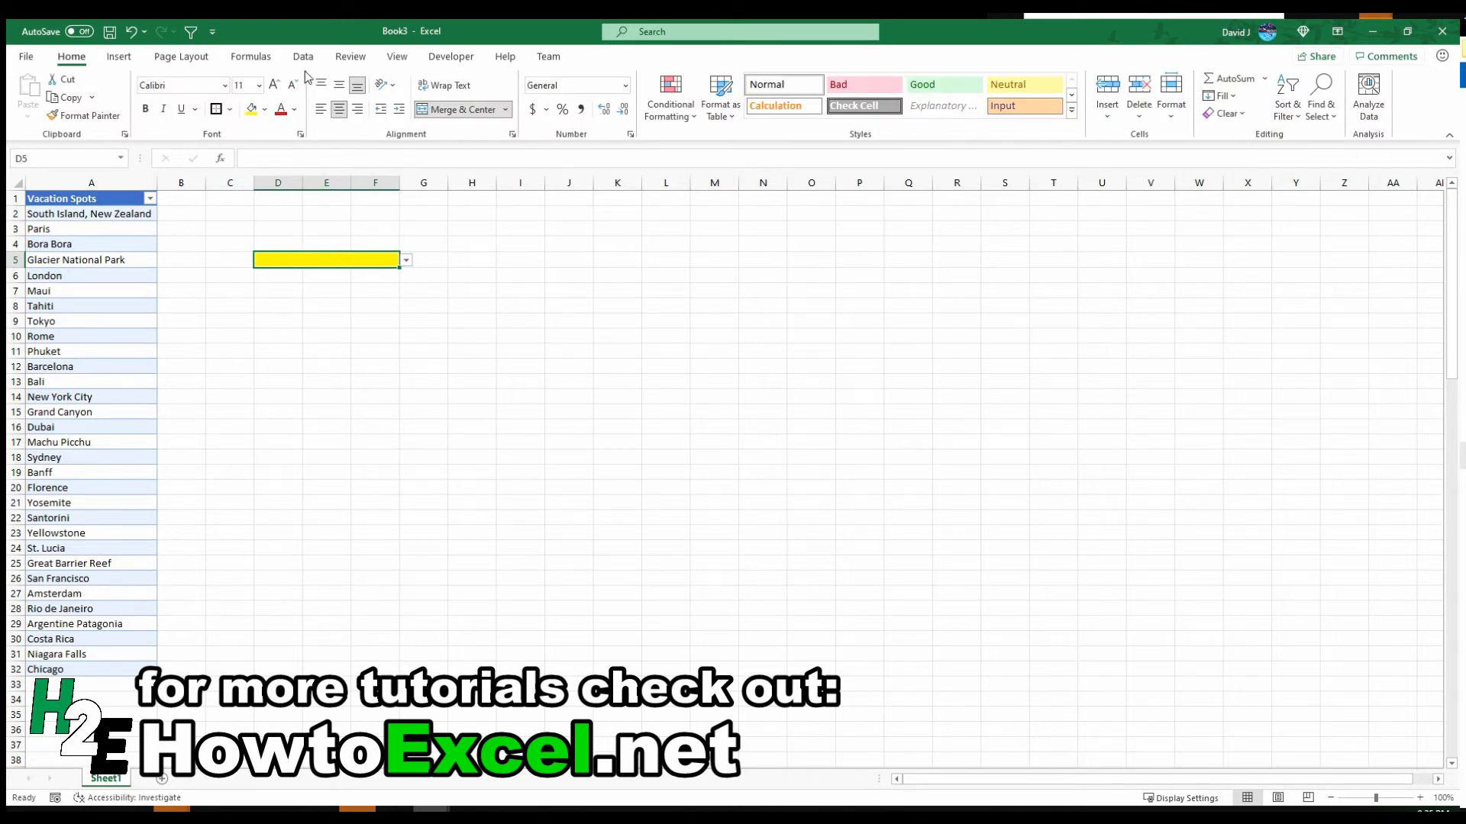
pyautogui.click(302, 56)
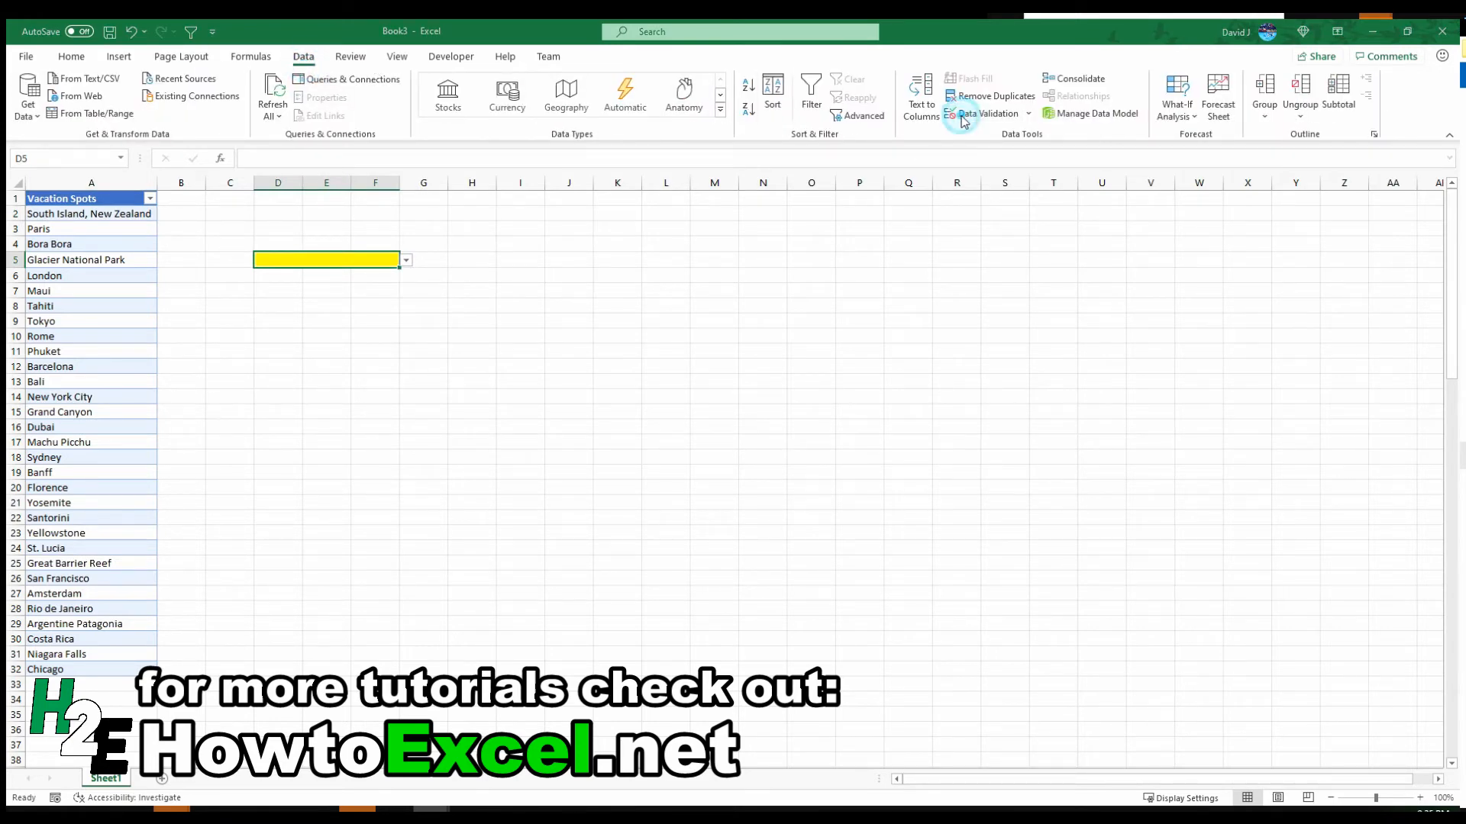
pyautogui.click(982, 113)
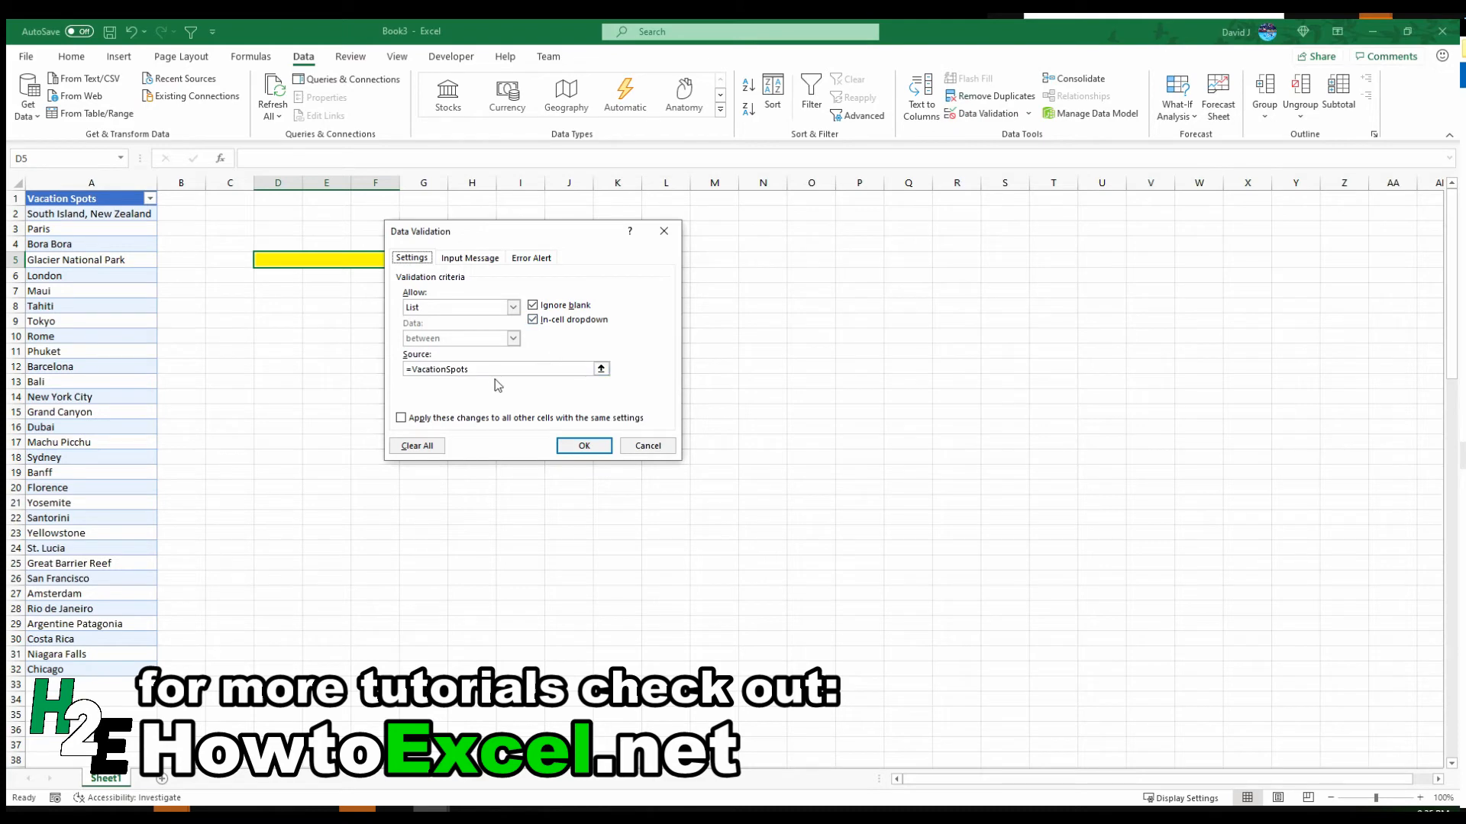
pyautogui.click(601, 368)
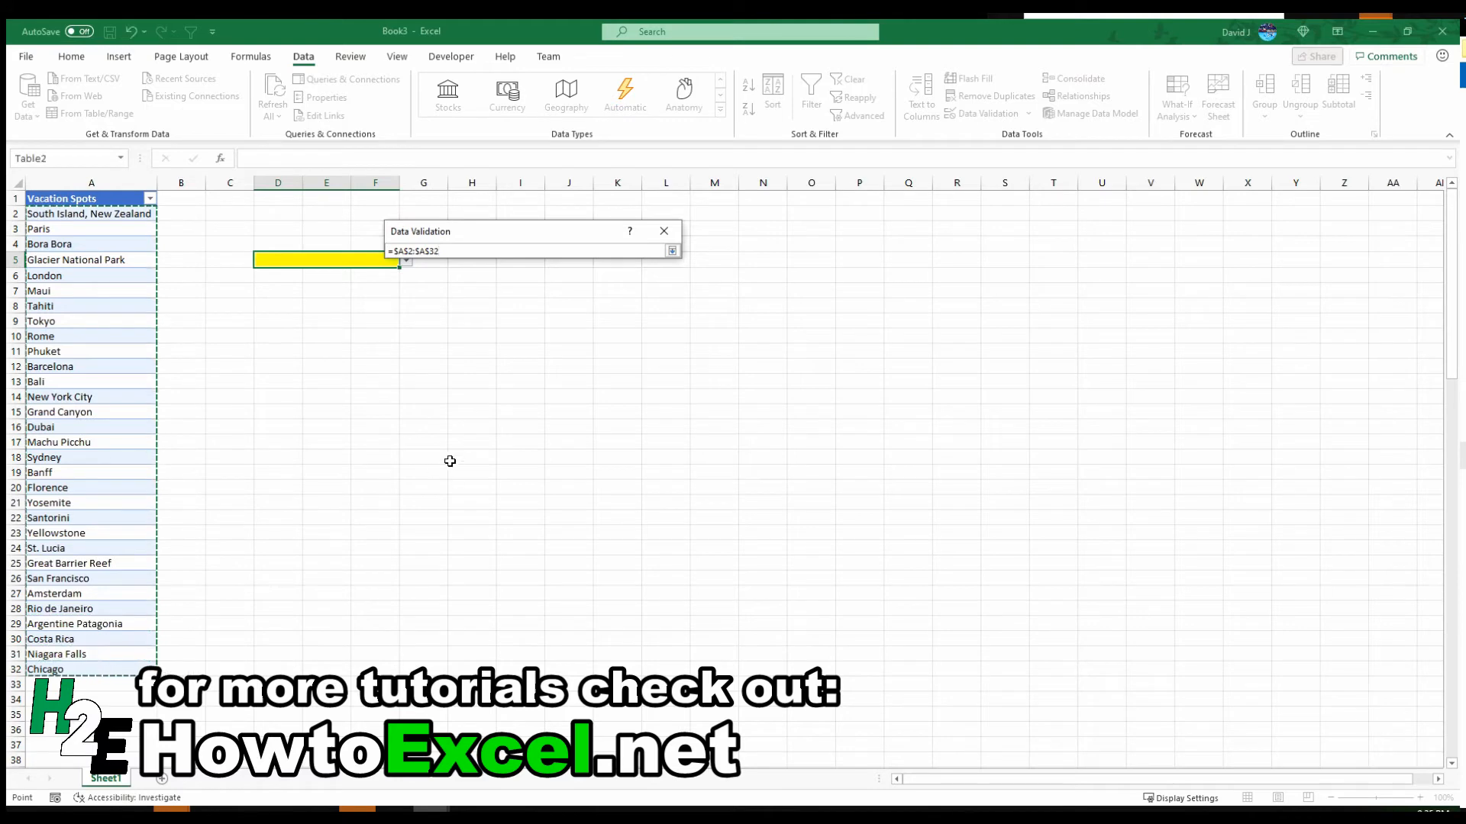
pyautogui.click(672, 251)
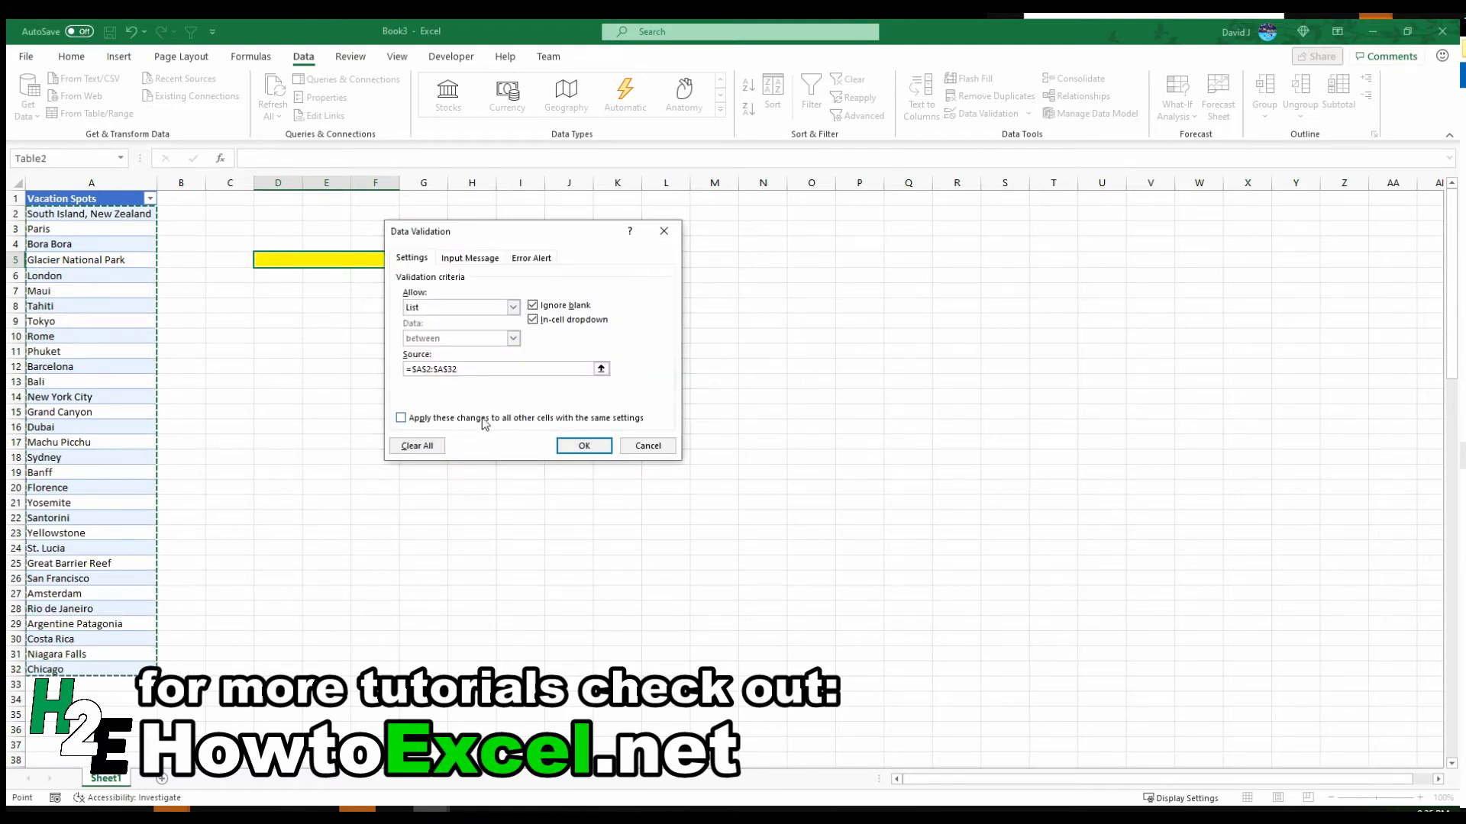
pyautogui.moveTo(416, 386)
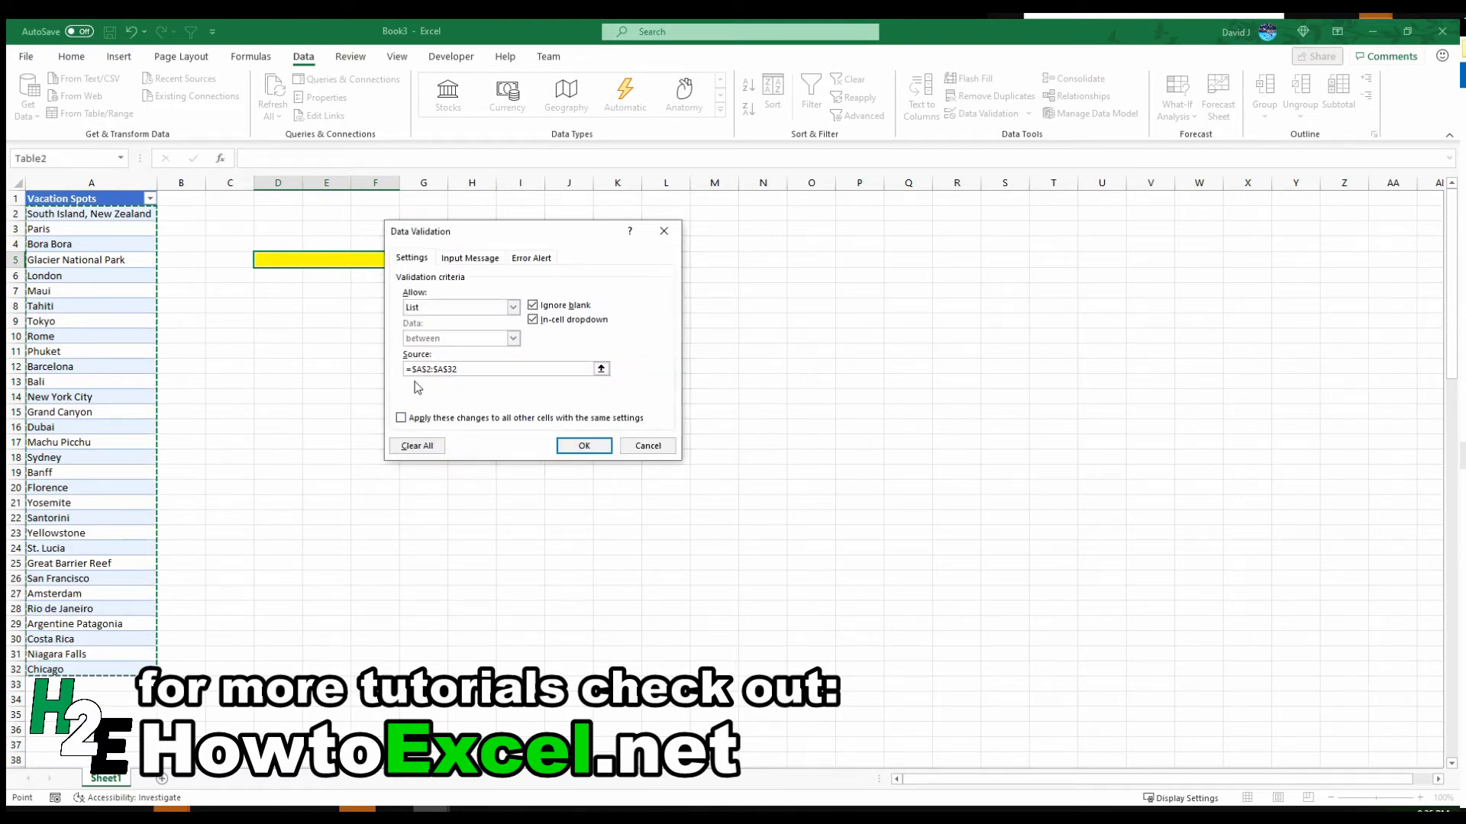
pyautogui.click(501, 368)
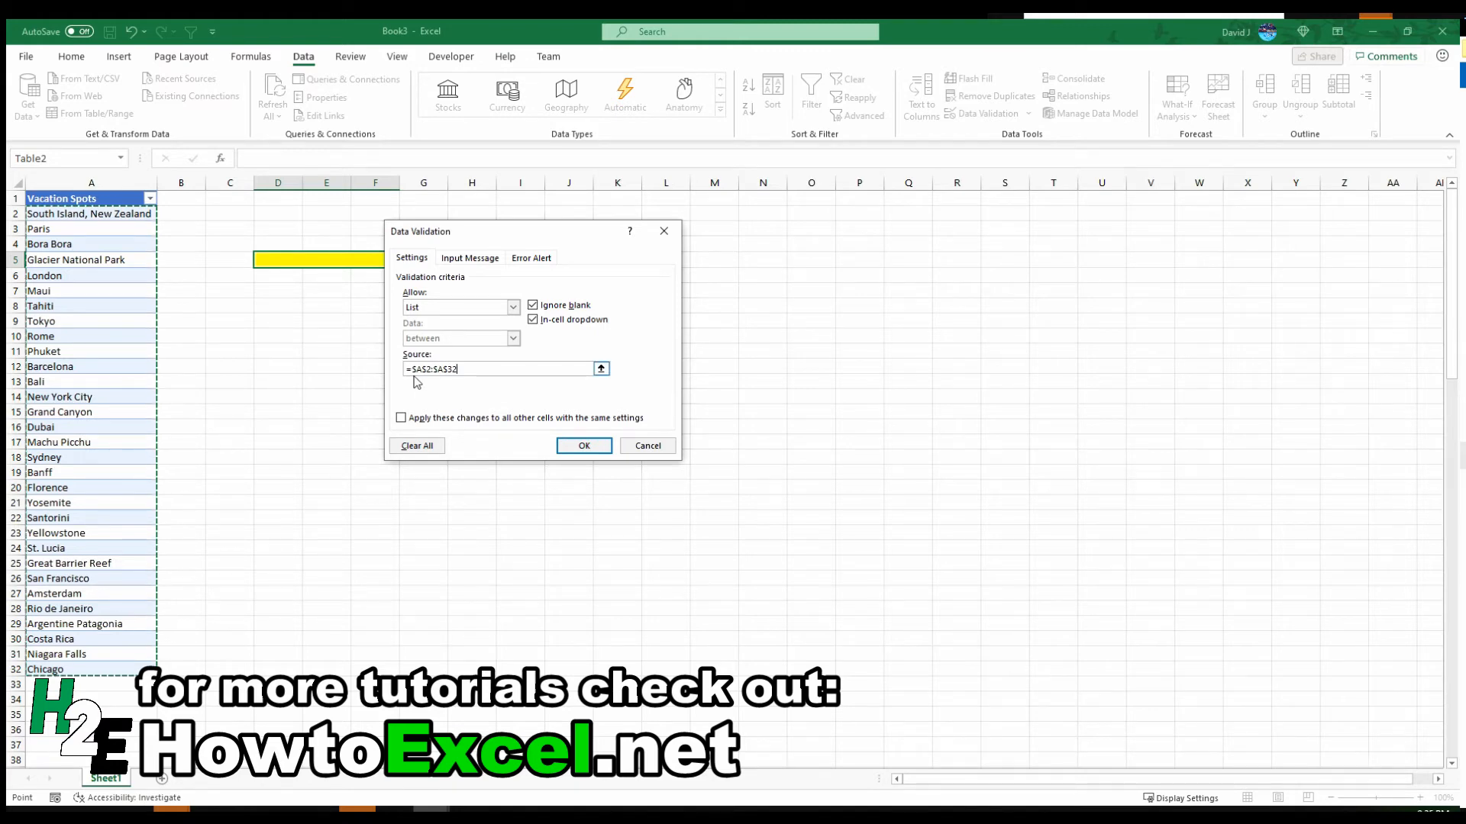
pyautogui.moveTo(495, 397)
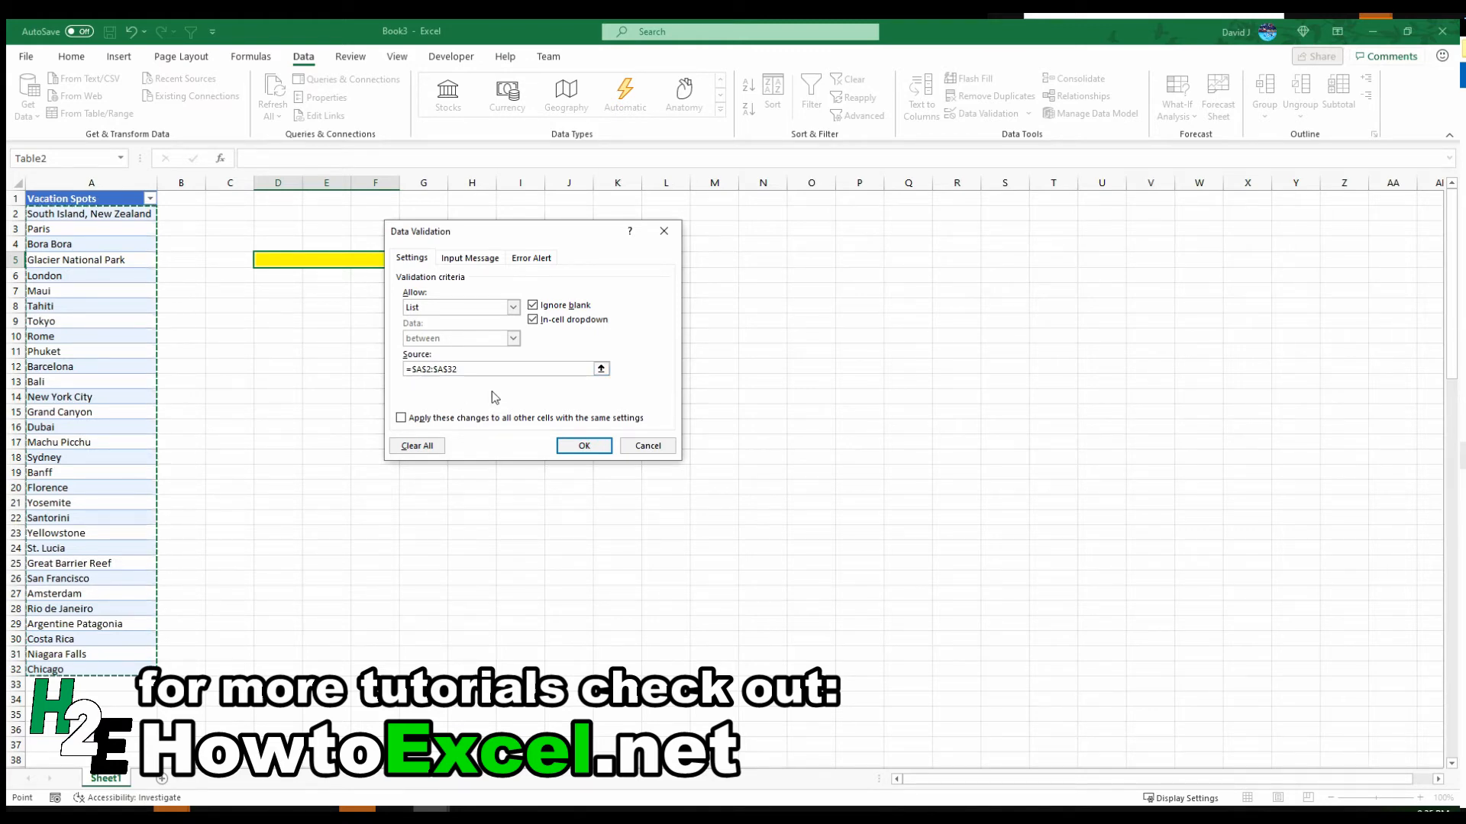
pyautogui.moveTo(476, 402)
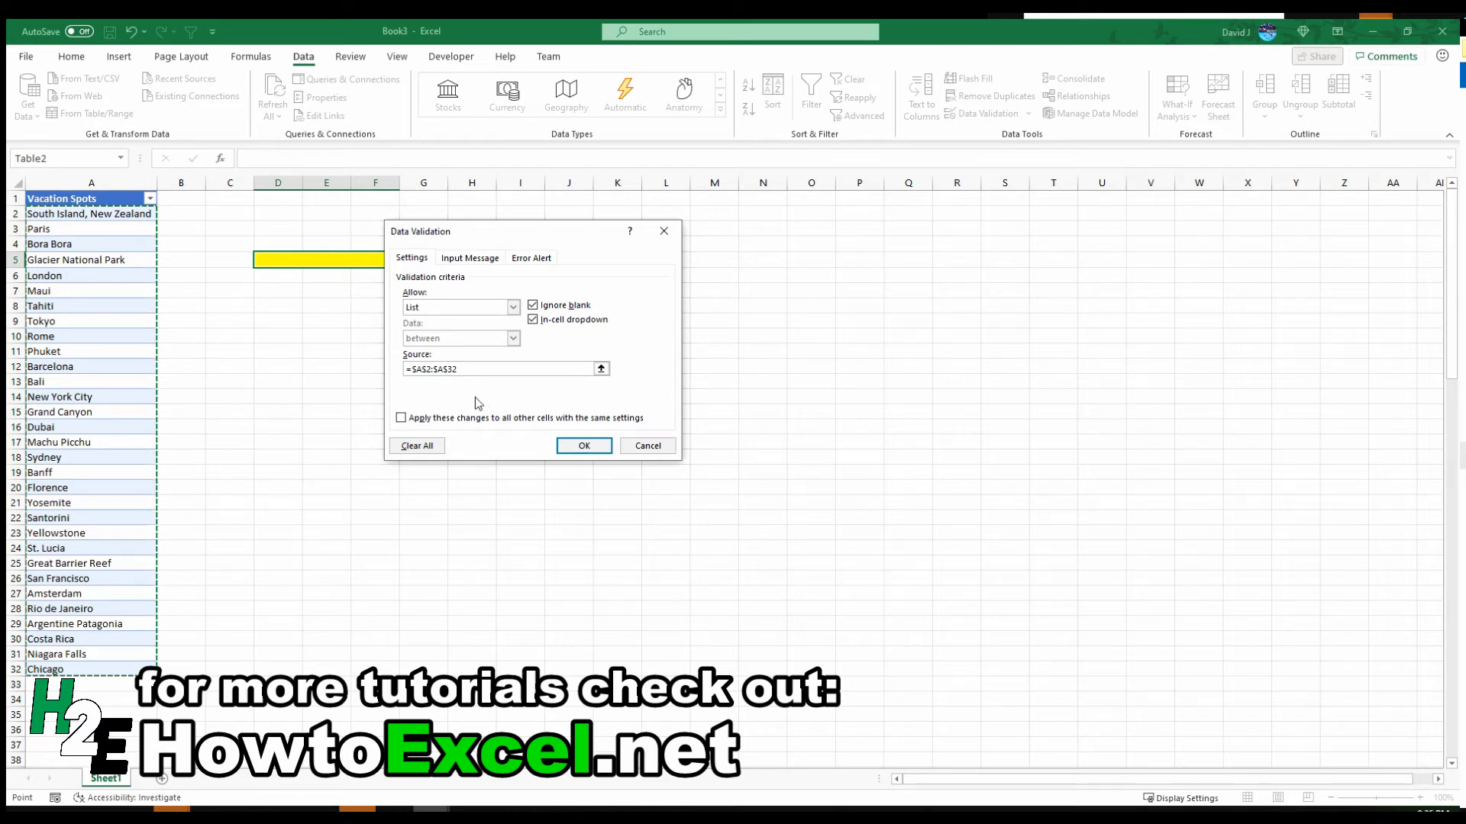
pyautogui.click(582, 445)
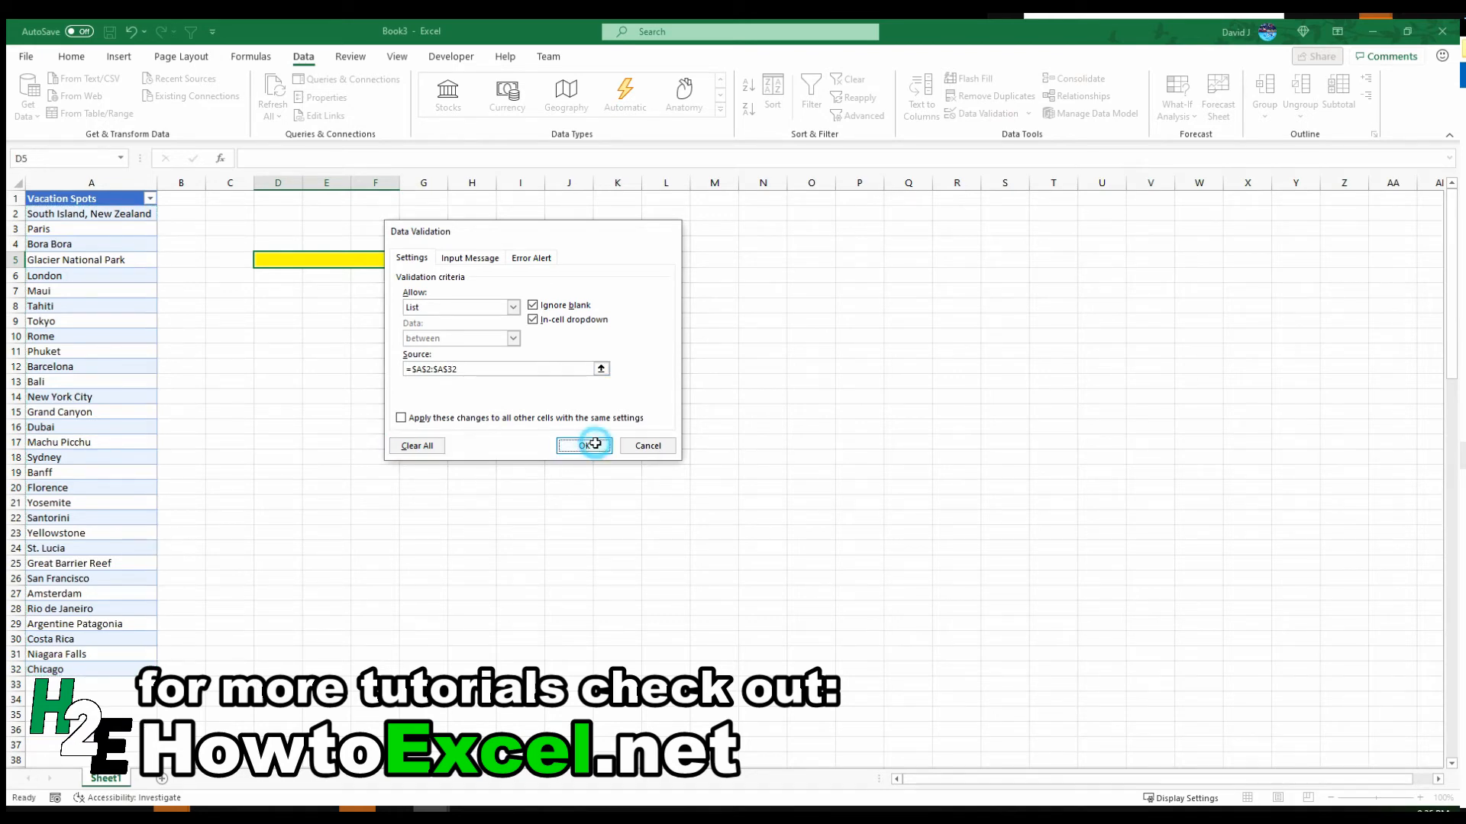
pyautogui.click(582, 445)
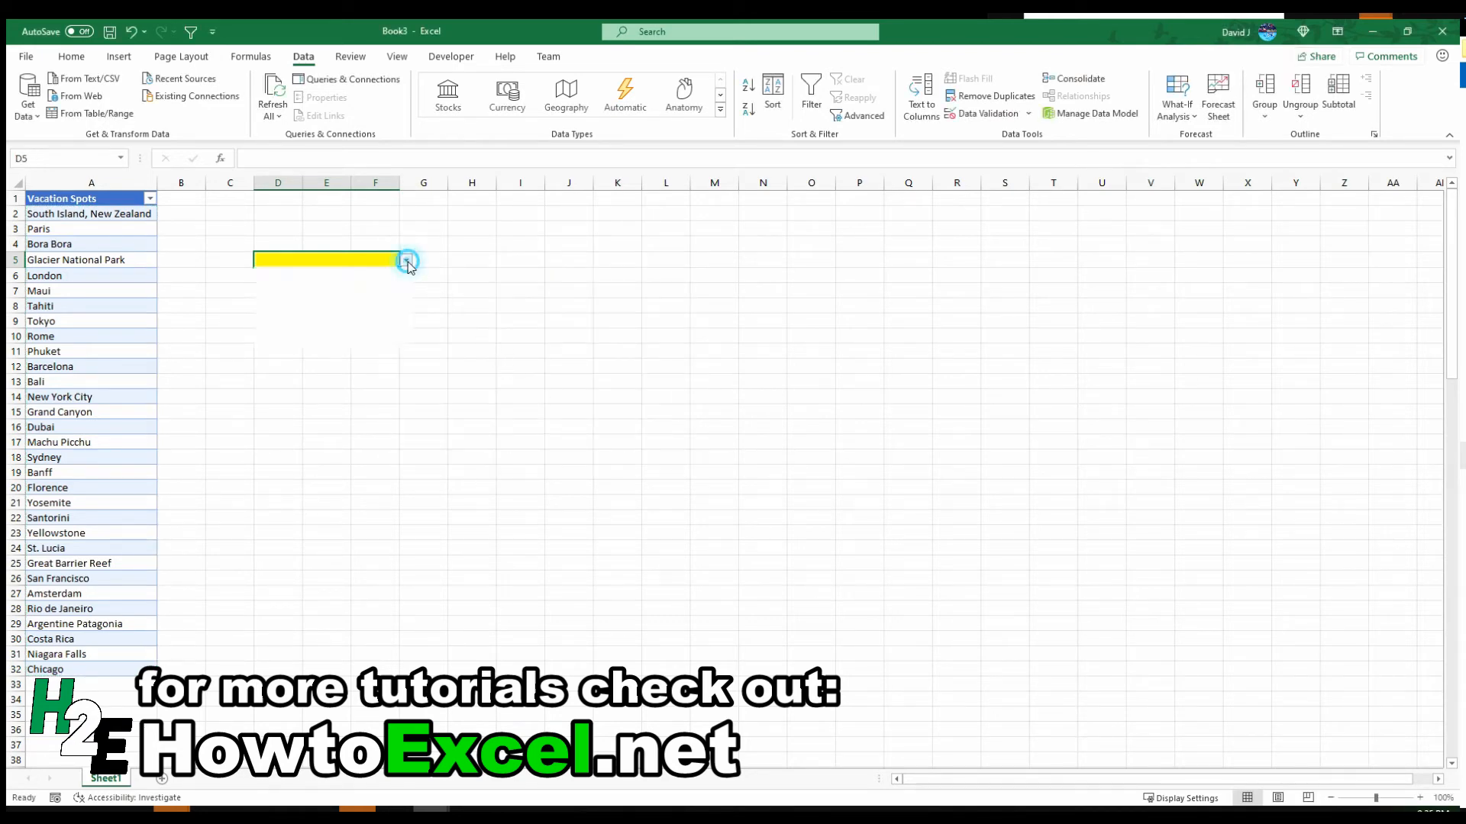
# Step: Enter the trial value Pitt in A33 and reopen D5's drop-down to check the entries
pyautogui.click(405, 259)
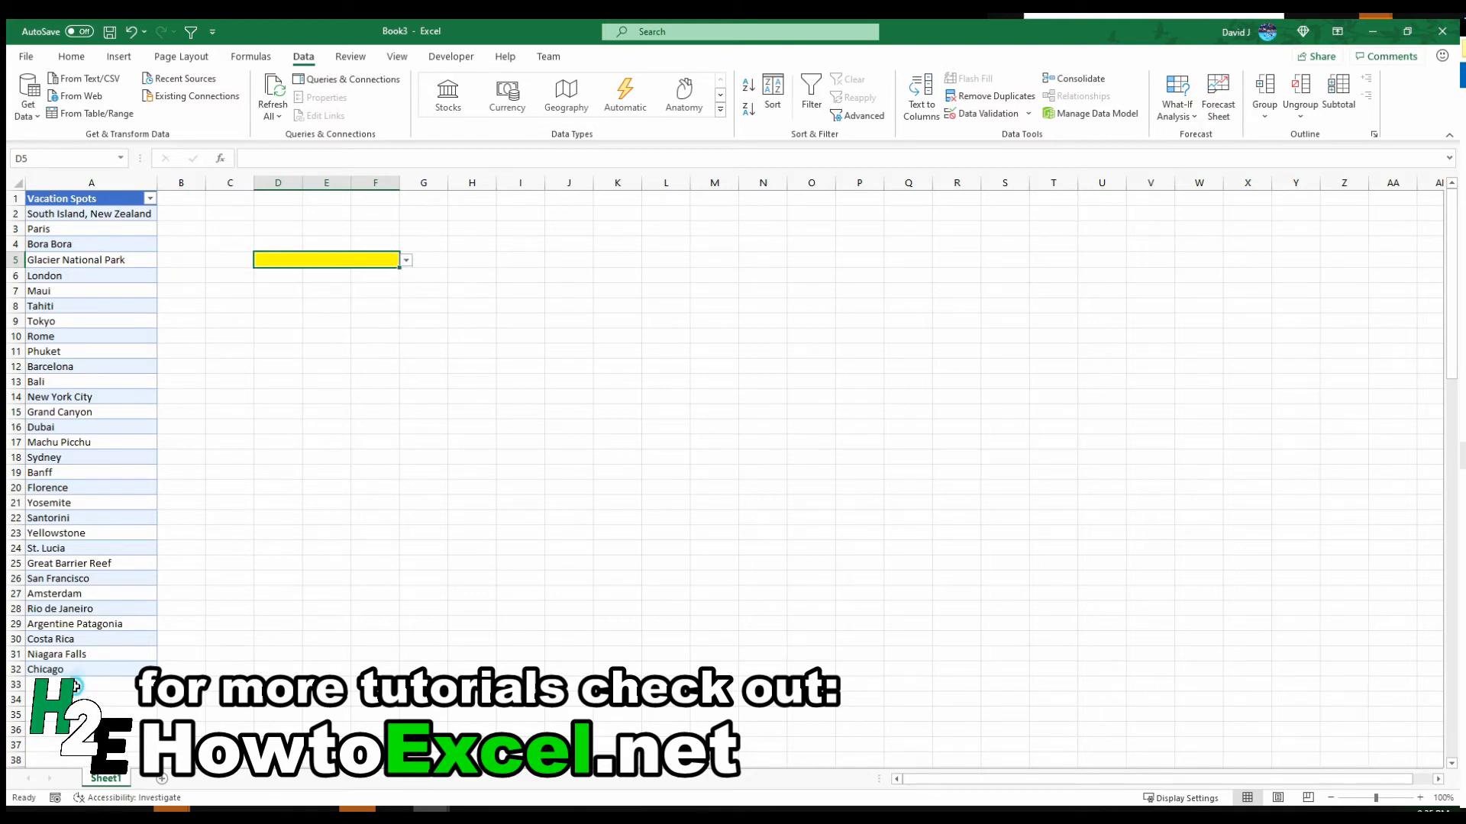
pyautogui.click(79, 684)
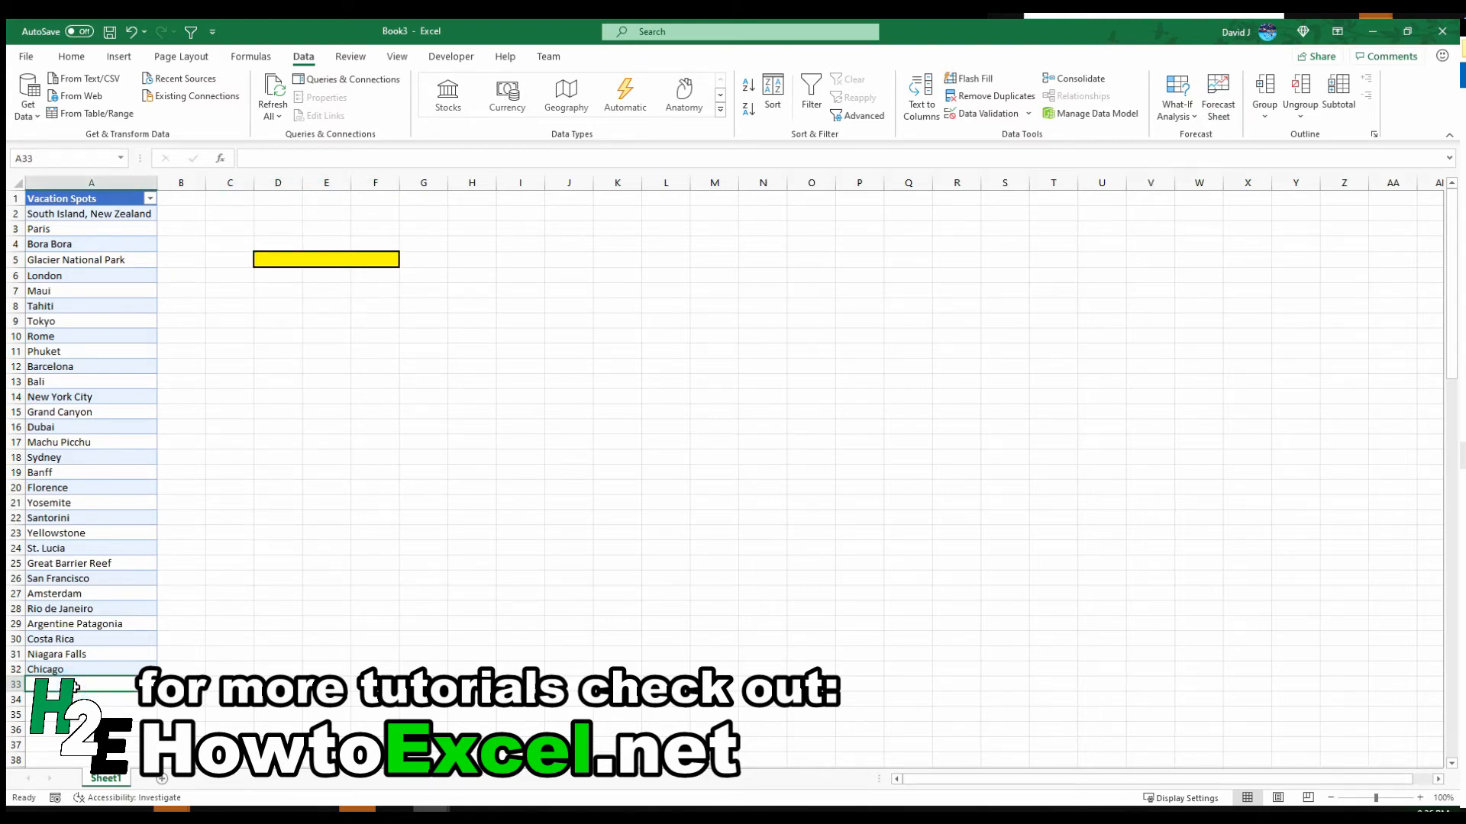
pyautogui.write('Pitt')
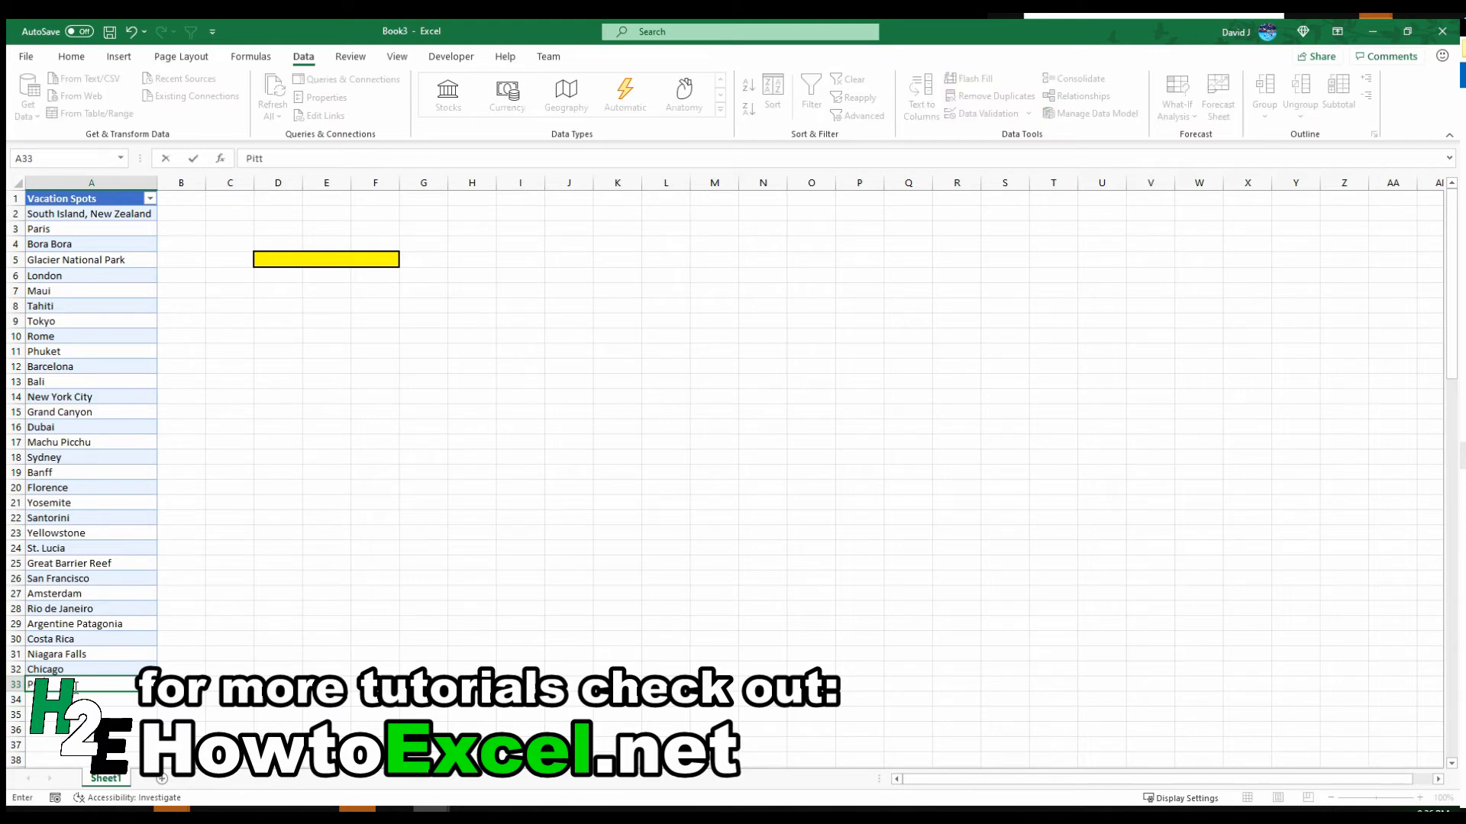
pyautogui.press('enter')
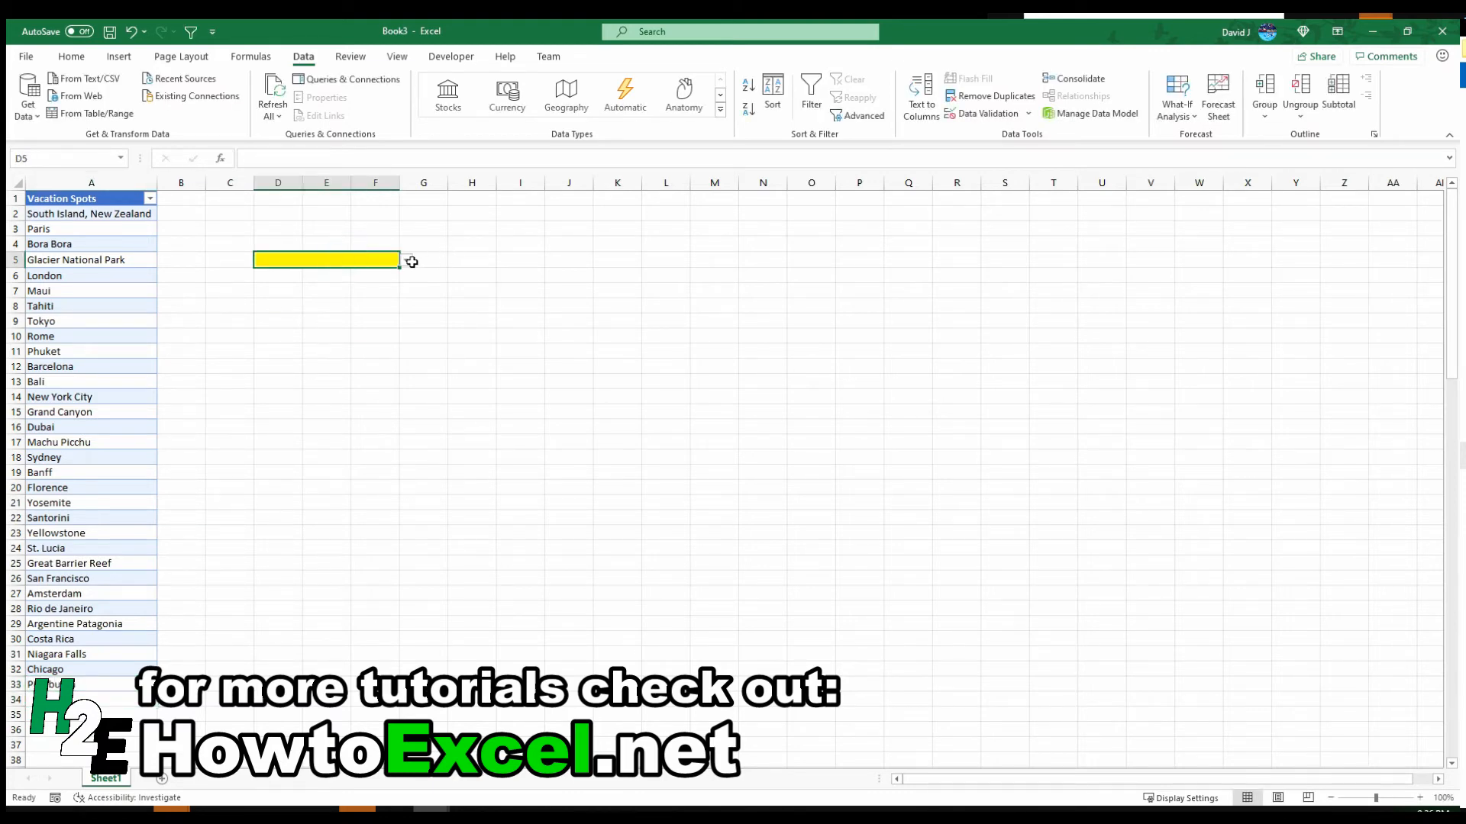
pyautogui.click(405, 259)
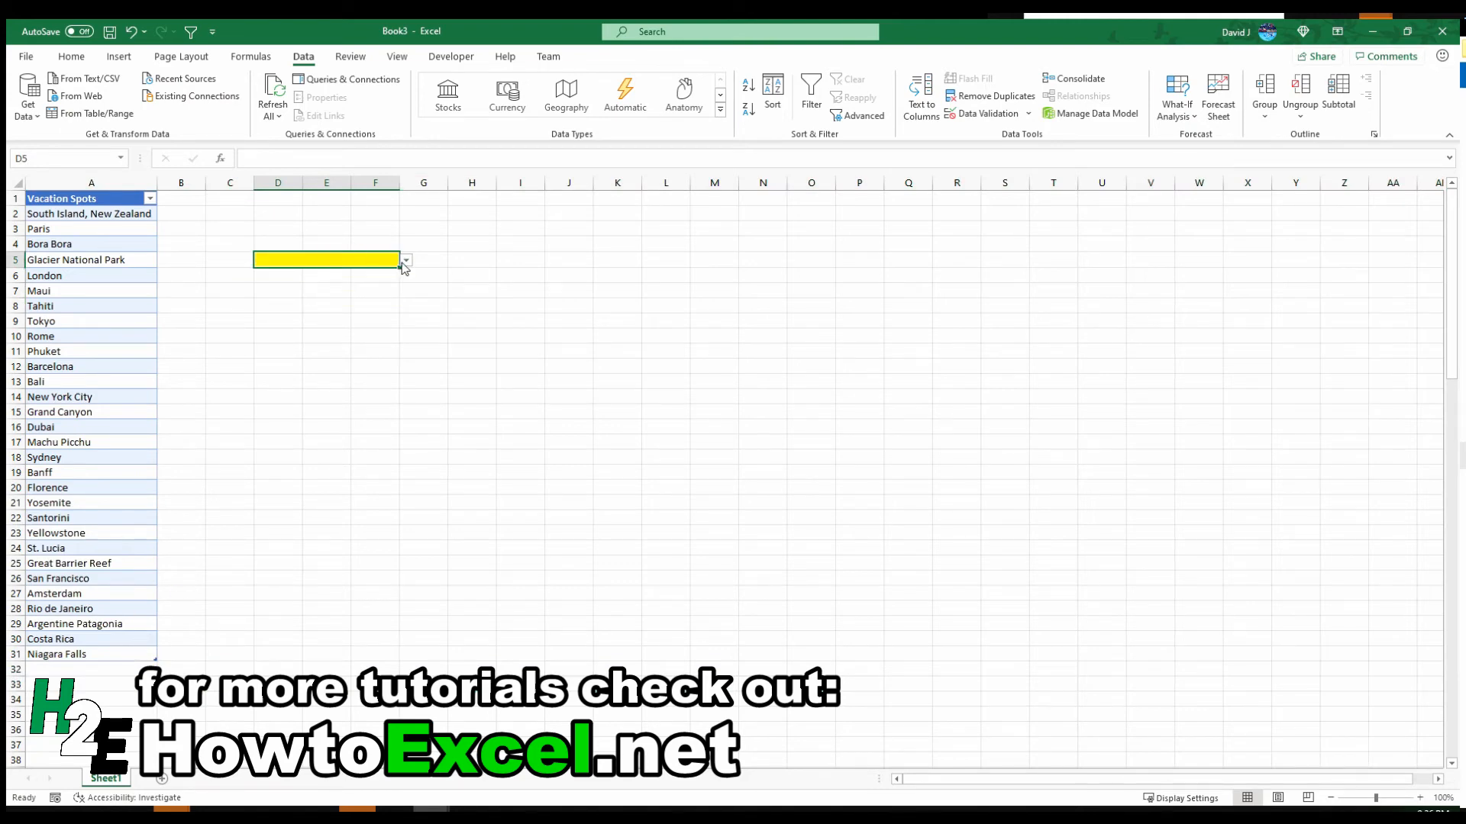
pyautogui.click(404, 260)
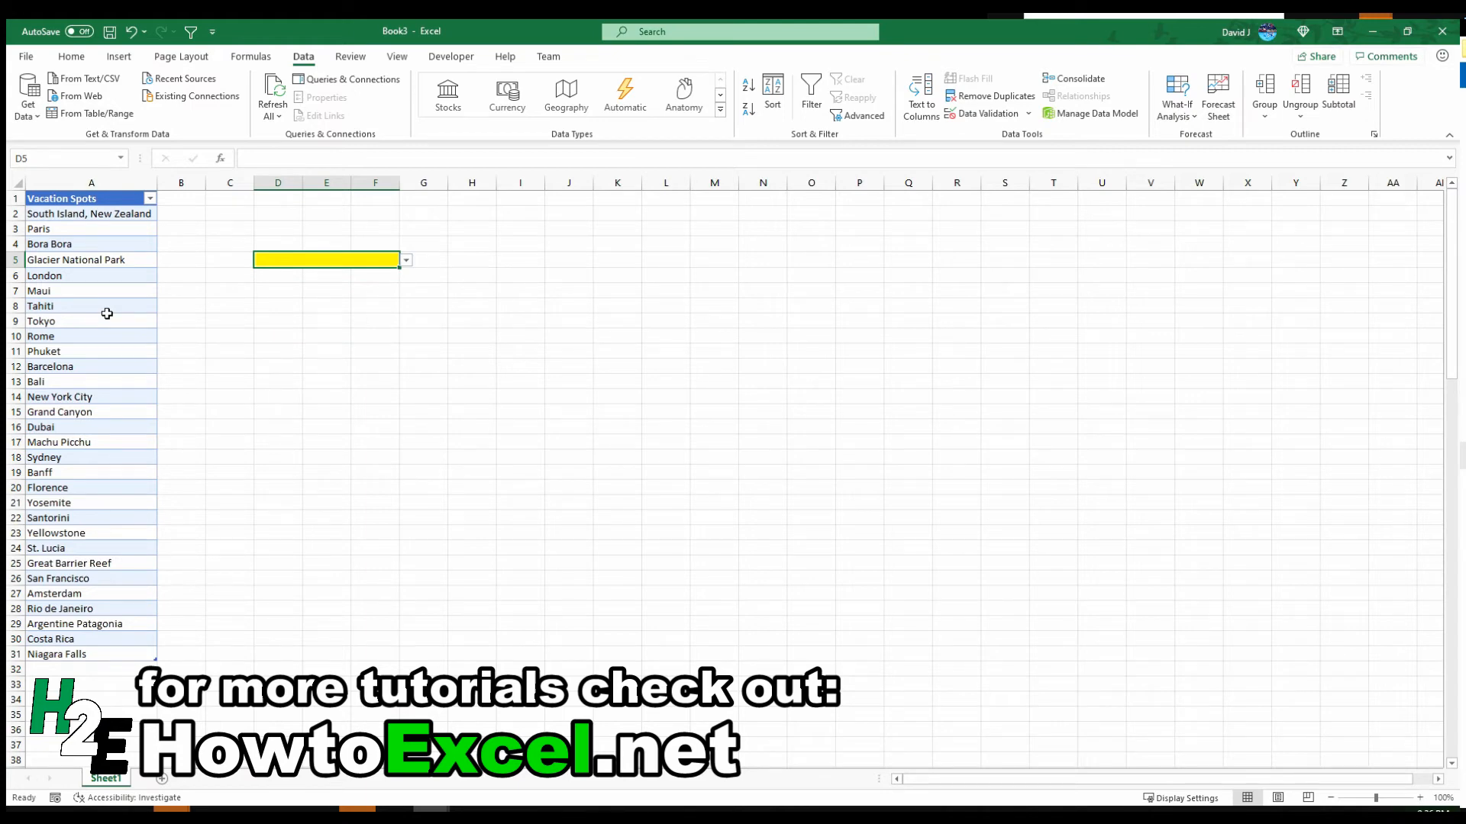
# Step: Clear the Vacation Spots table's style to None from the table styles gallery, leaving plain unbanded cells
pyautogui.click(107, 305)
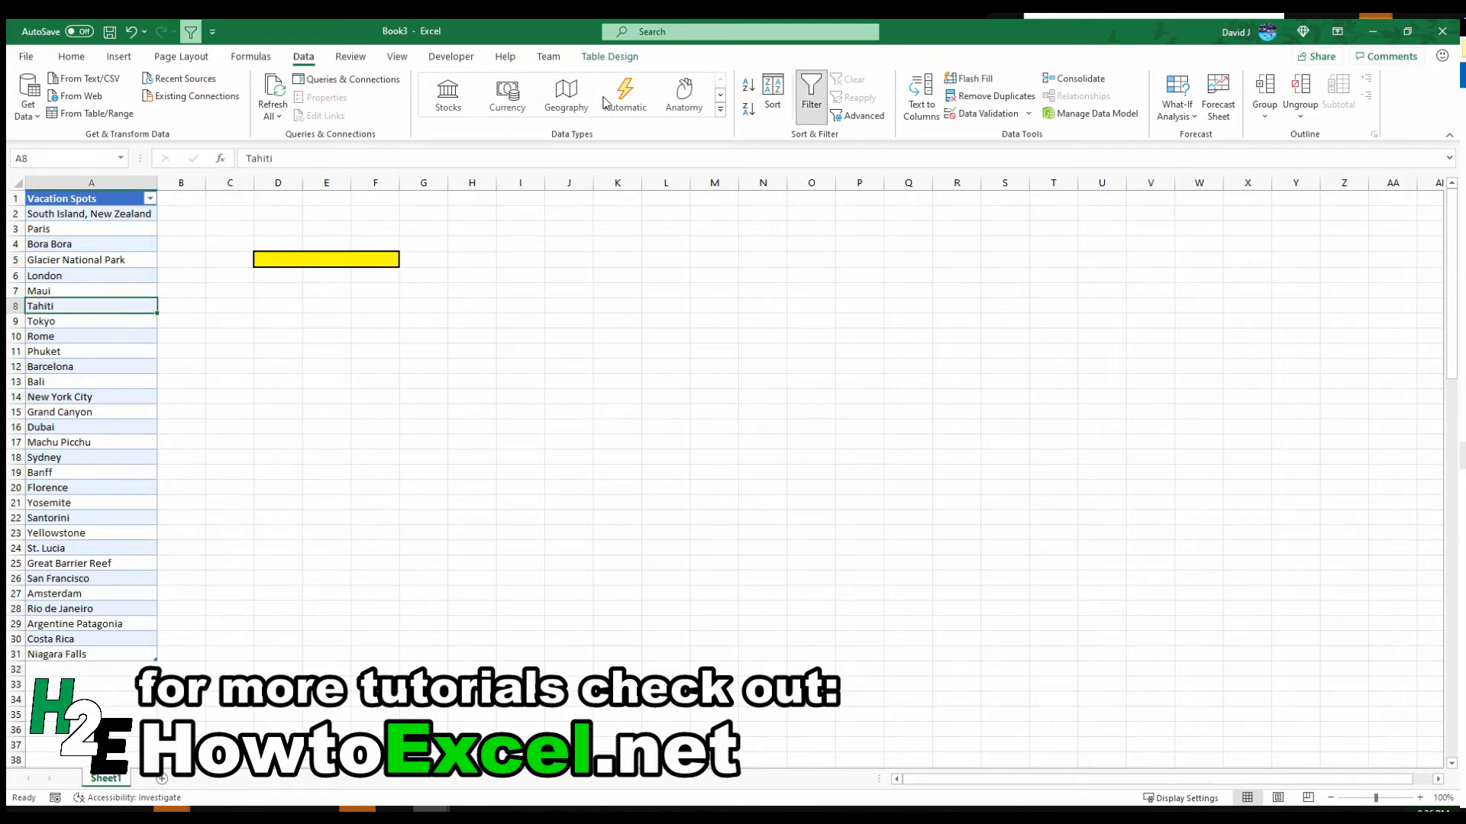
pyautogui.click(609, 57)
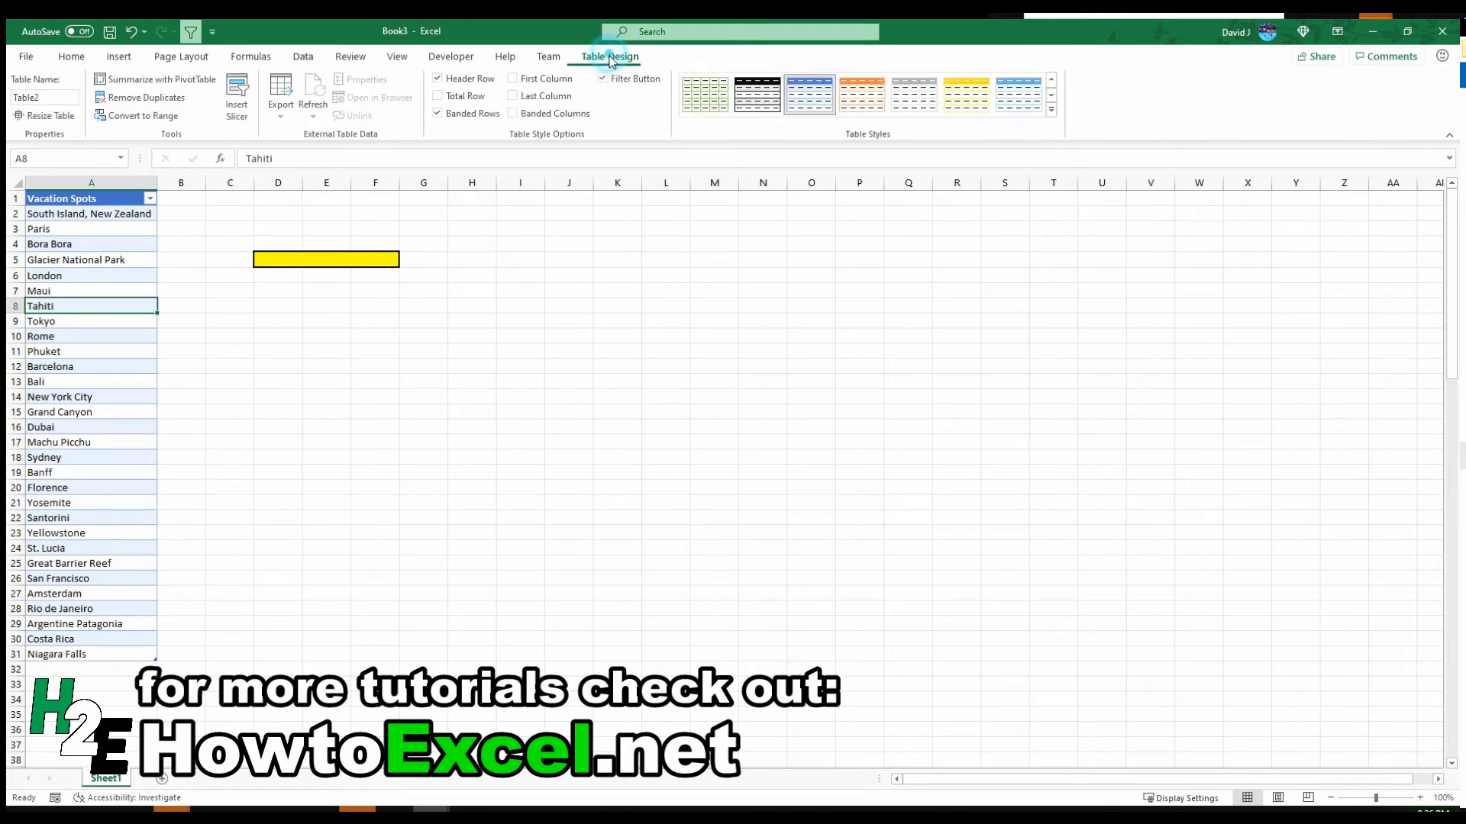
pyautogui.click(1050, 110)
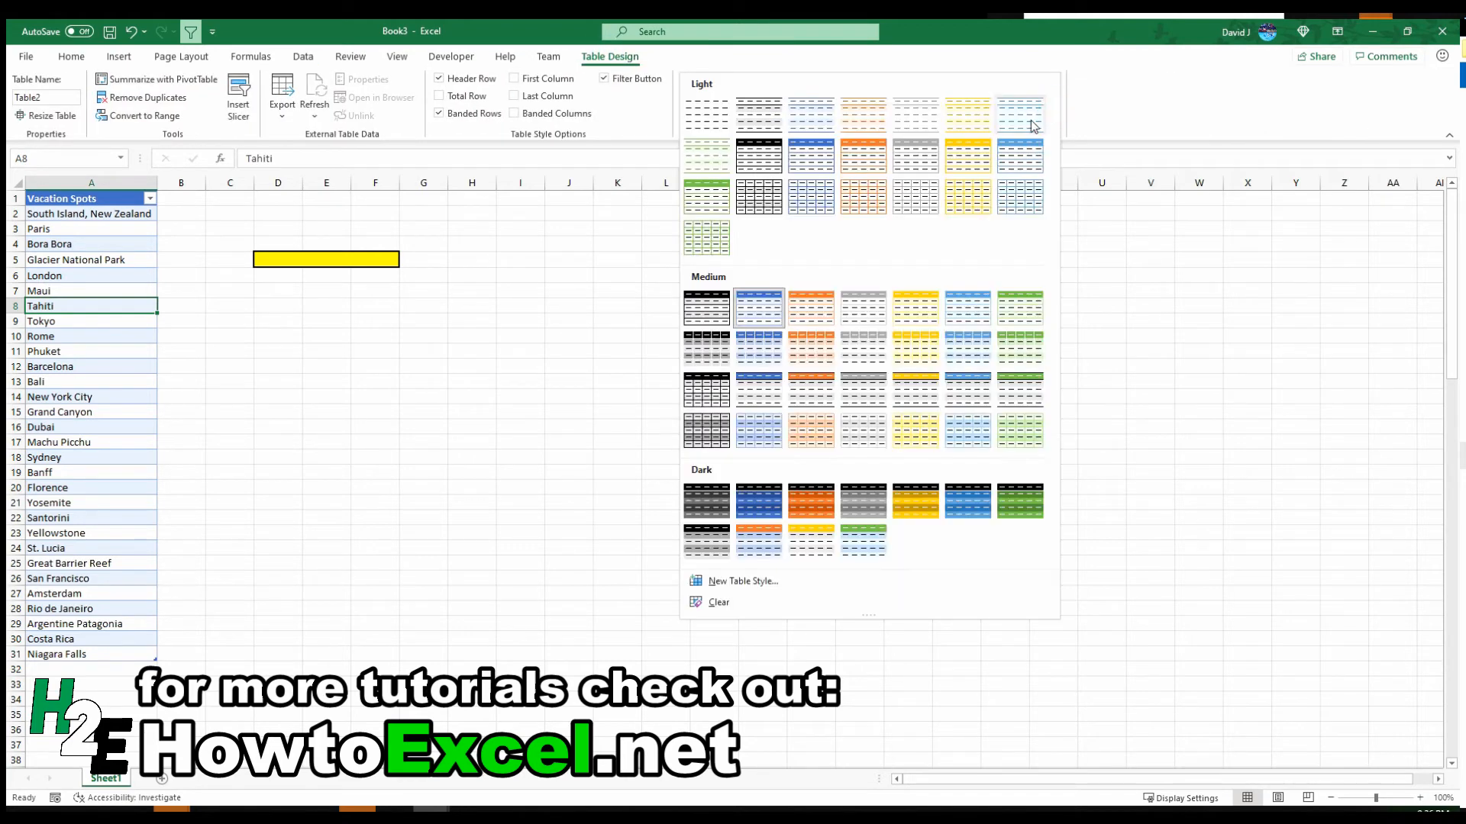
pyautogui.moveTo(705, 111)
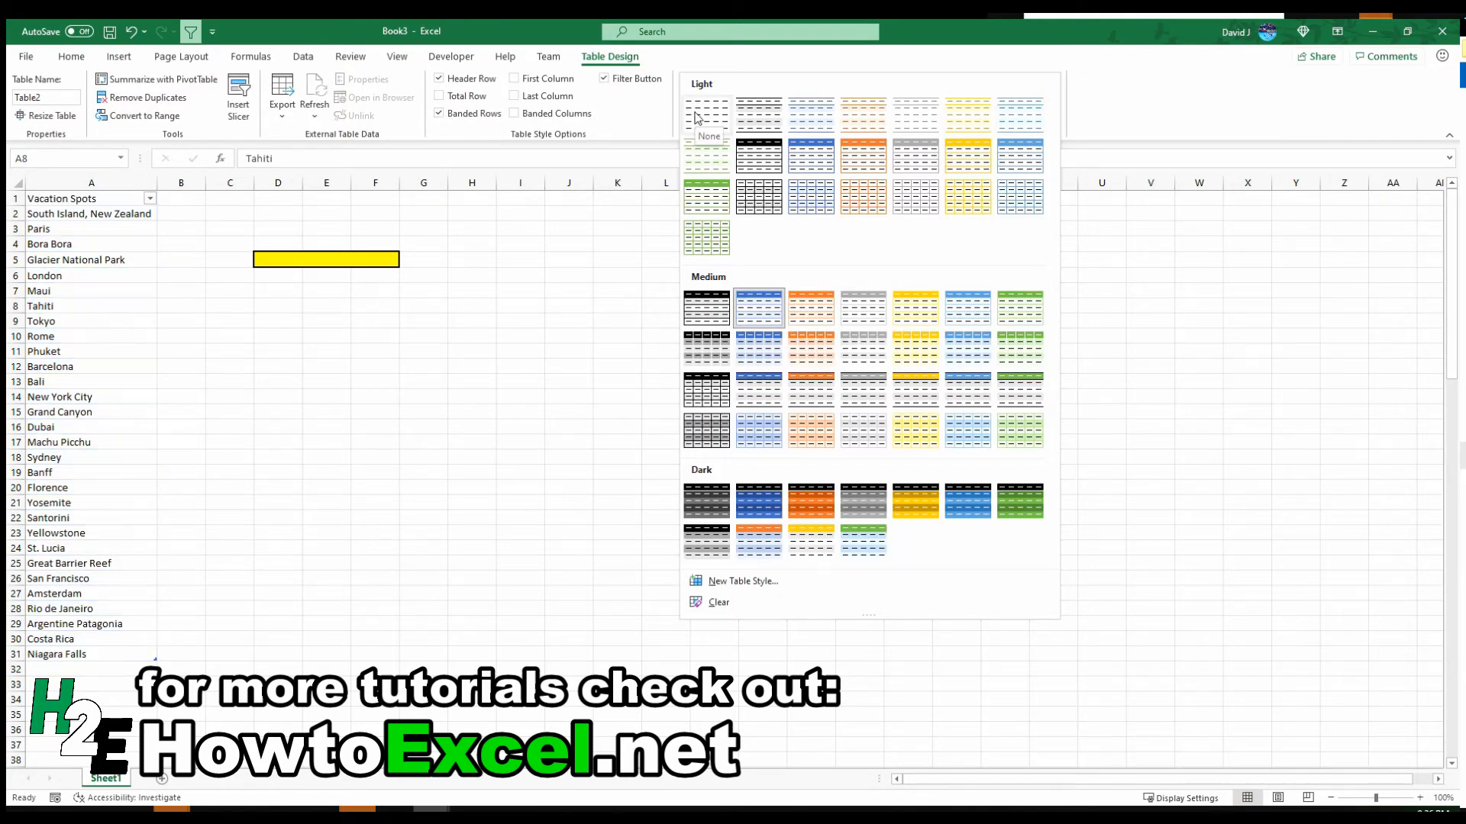
pyautogui.click(374, 349)
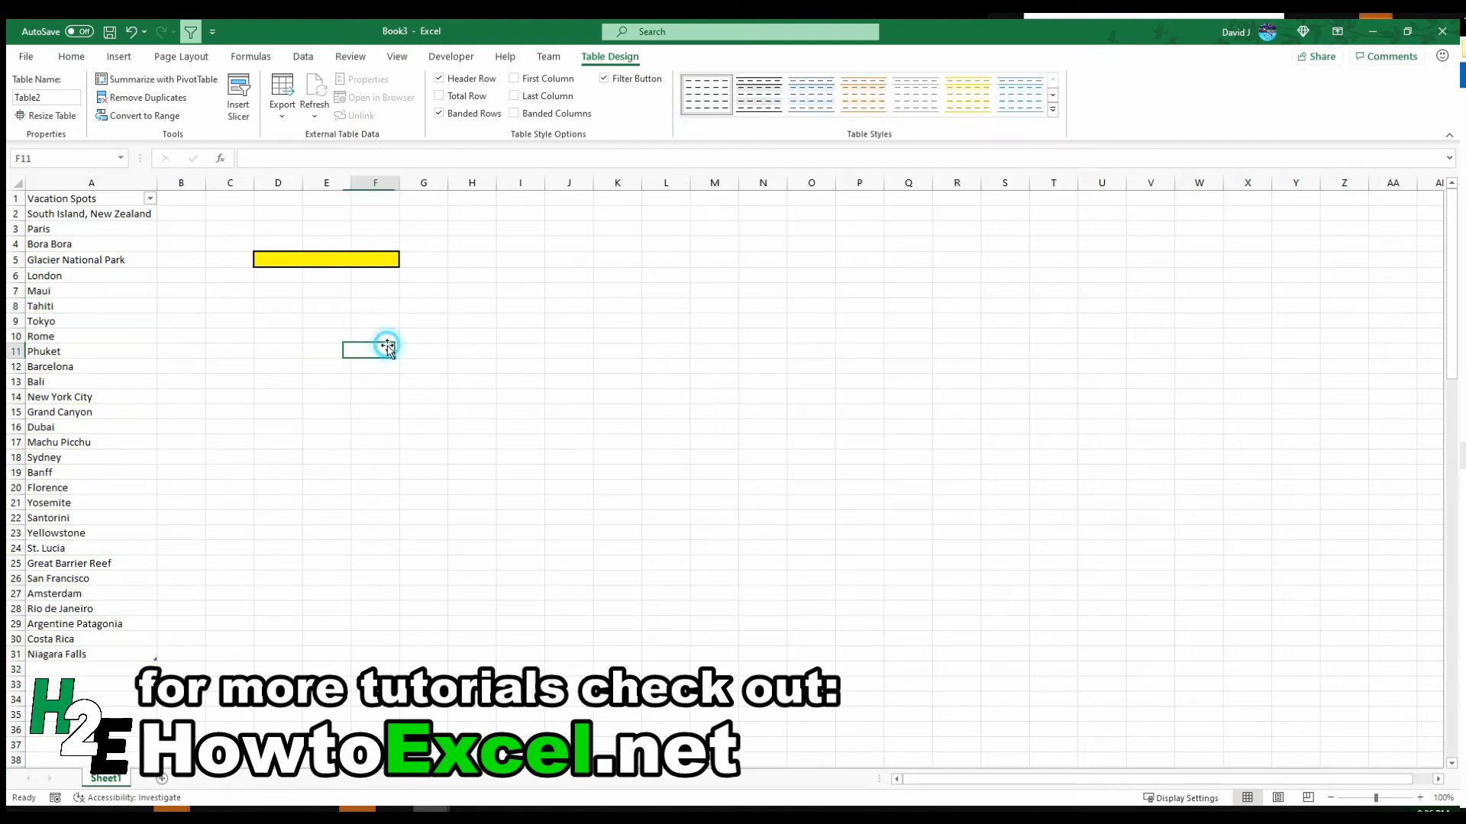
pyautogui.click(70, 57)
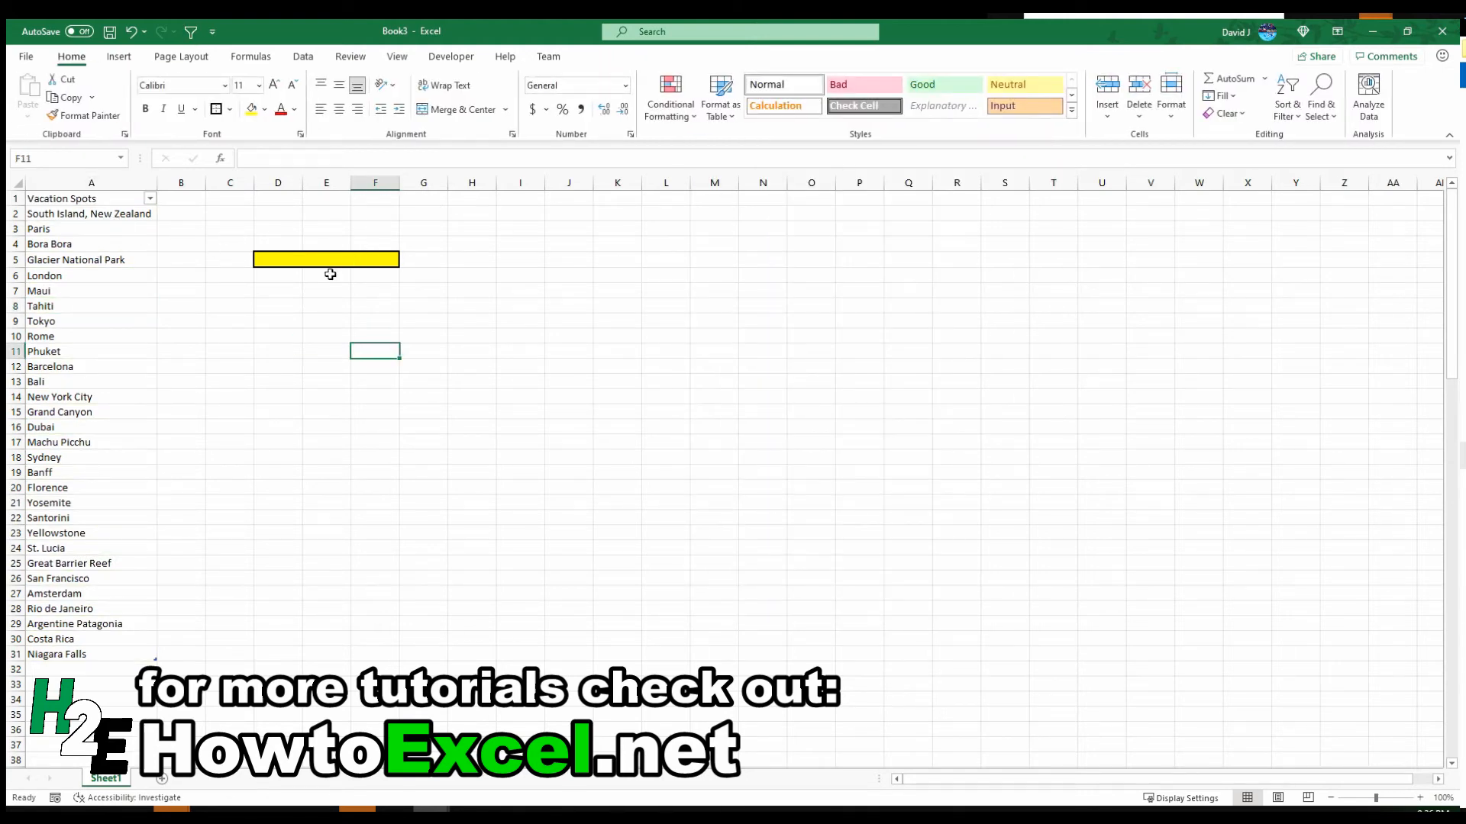
pyautogui.moveTo(166, 664)
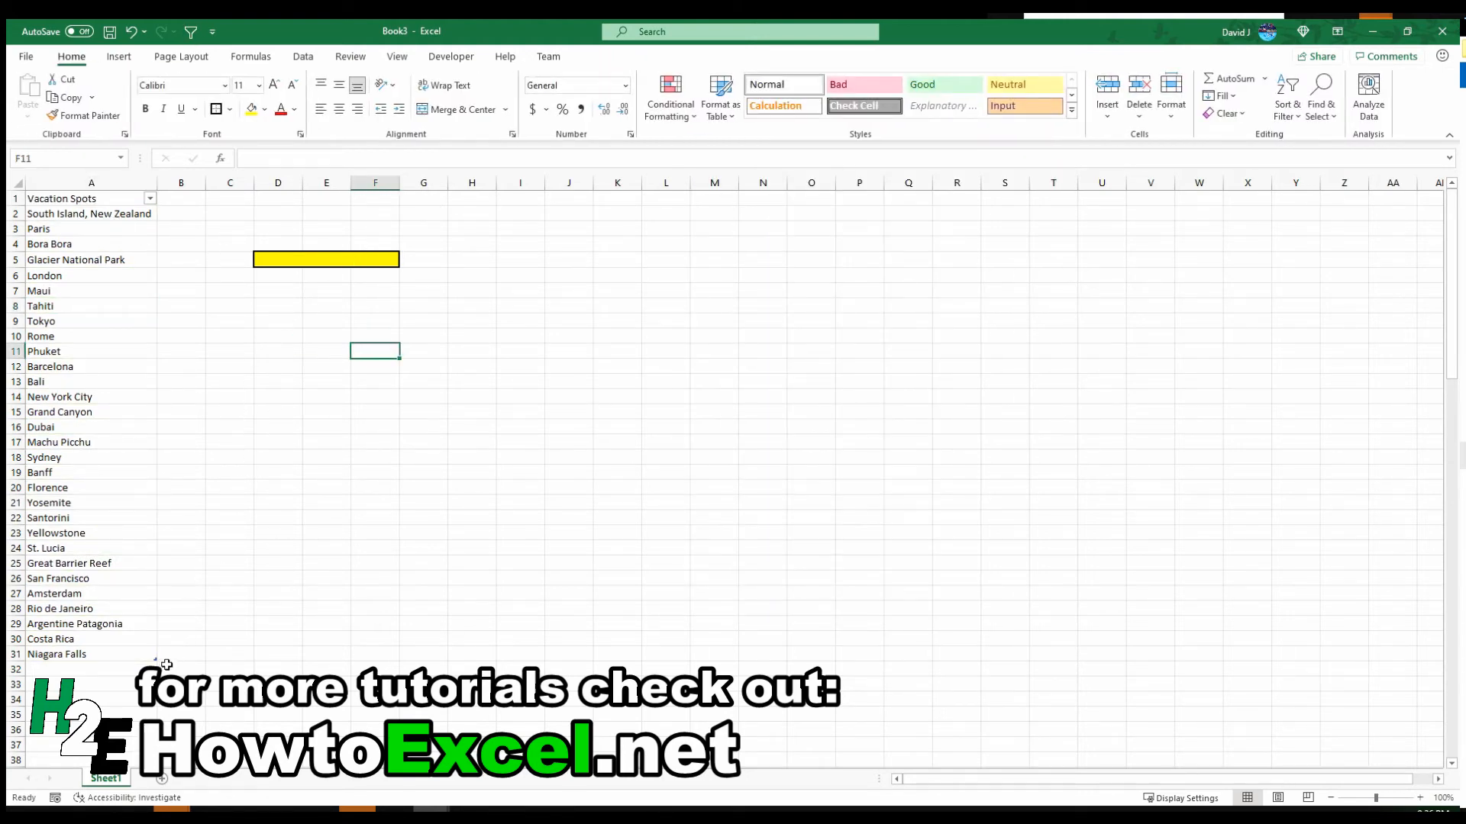
pyautogui.moveTo(110, 362)
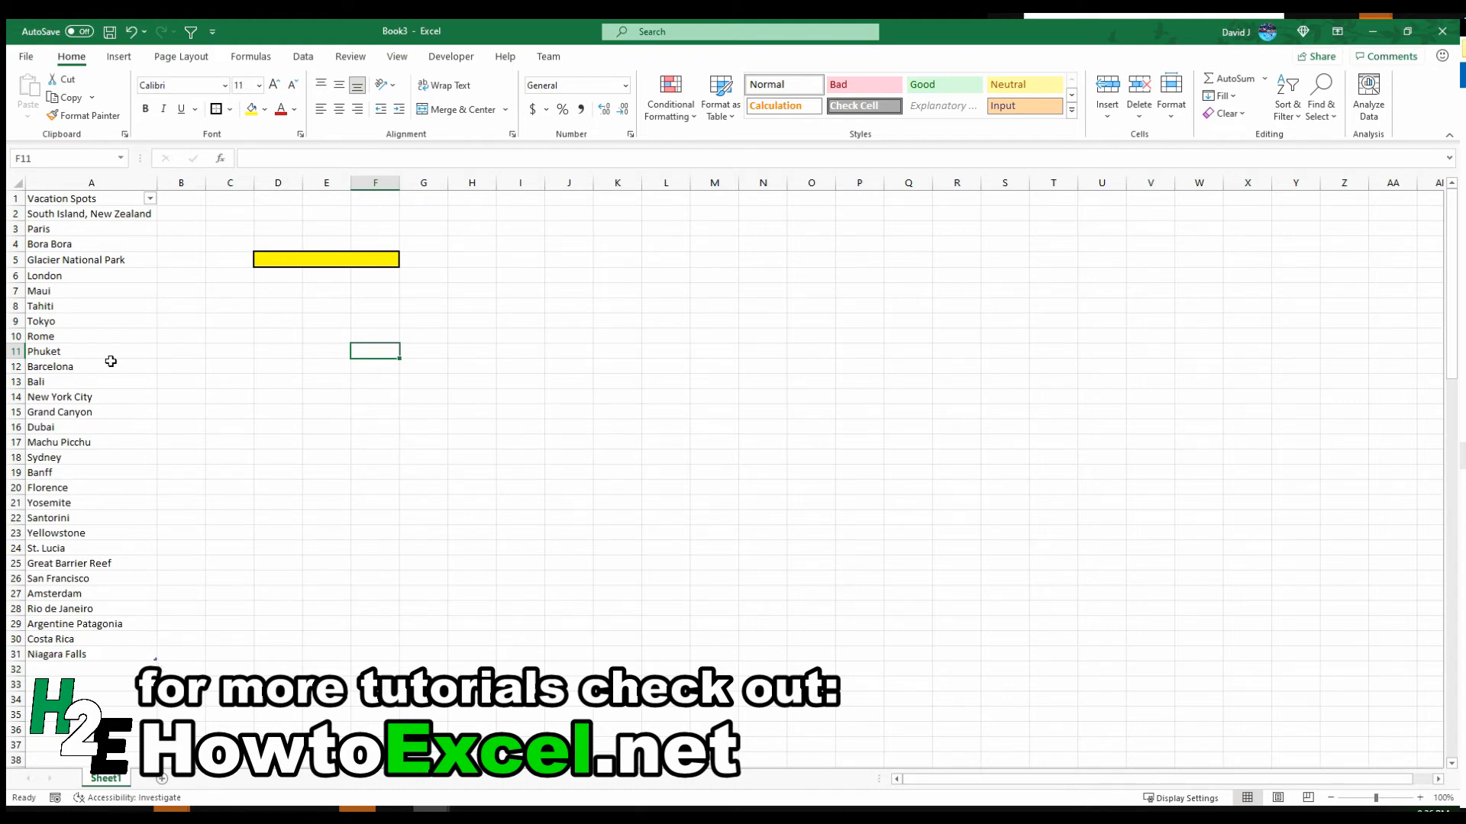
pyautogui.click(88, 365)
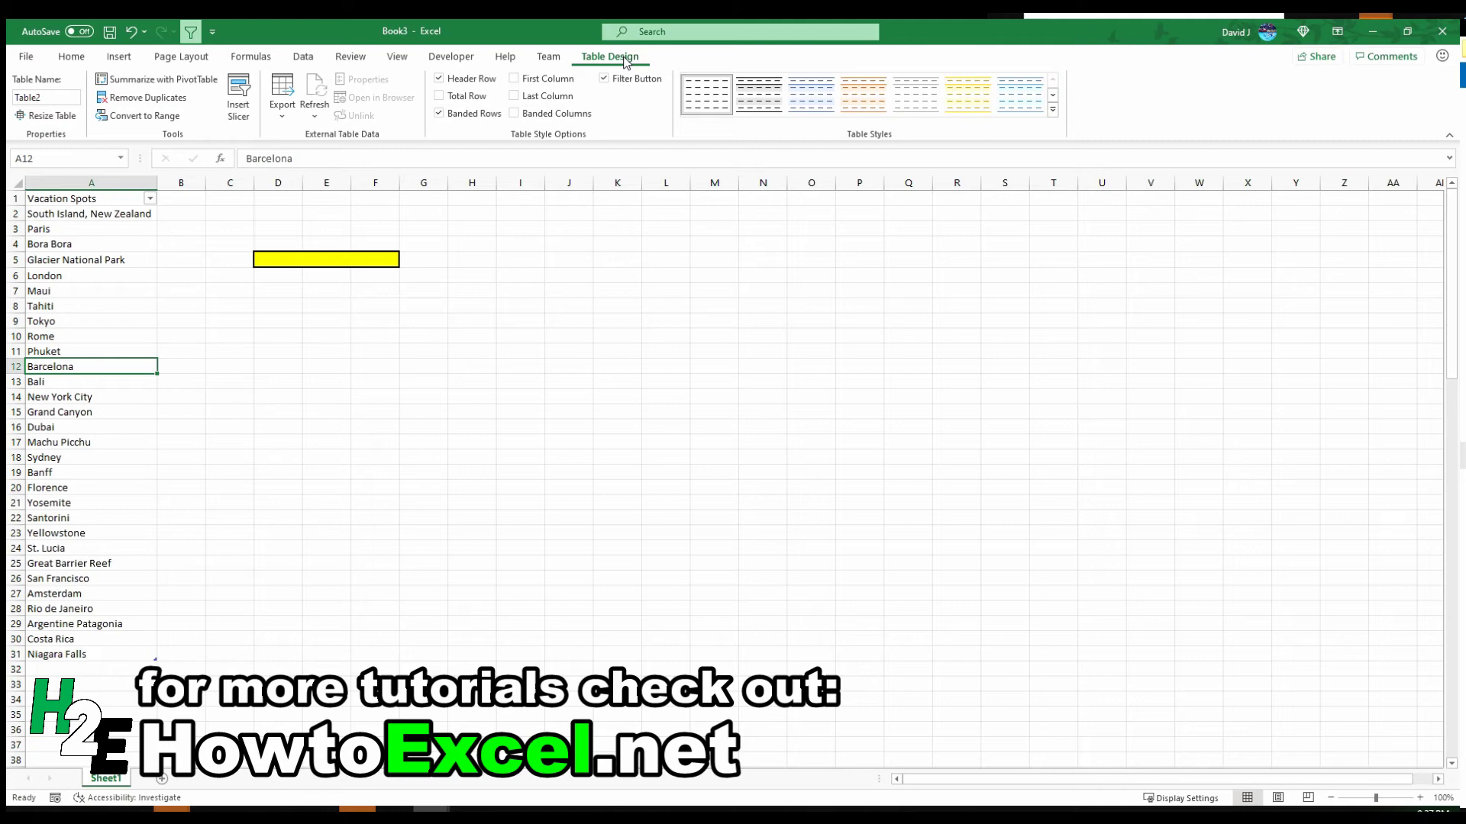
pyautogui.moveTo(543, 78)
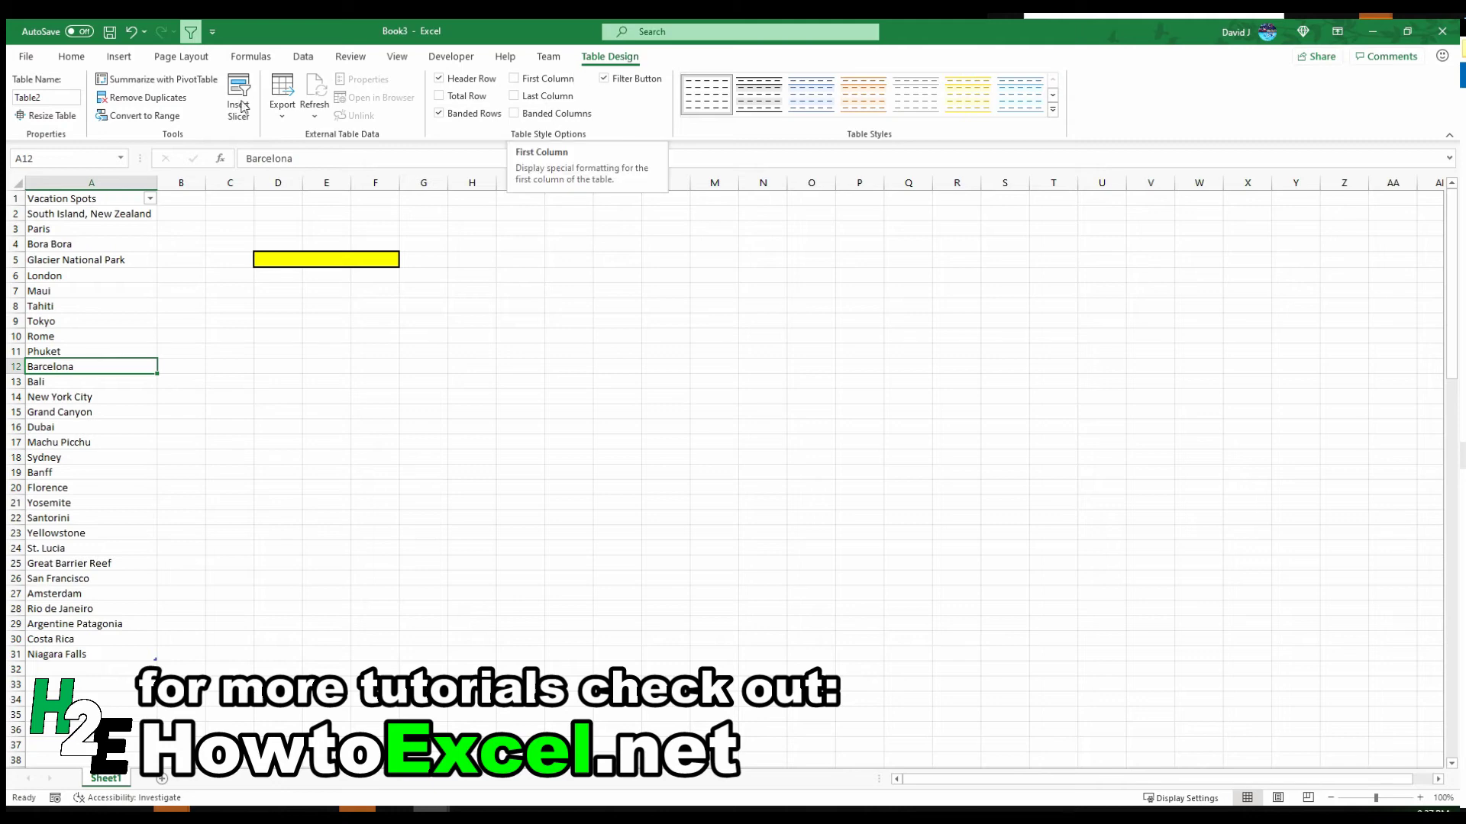
# Step: Convert the Vacation Spots table to a normal range via Table Design, confirming with Yes
pyautogui.click(117, 57)
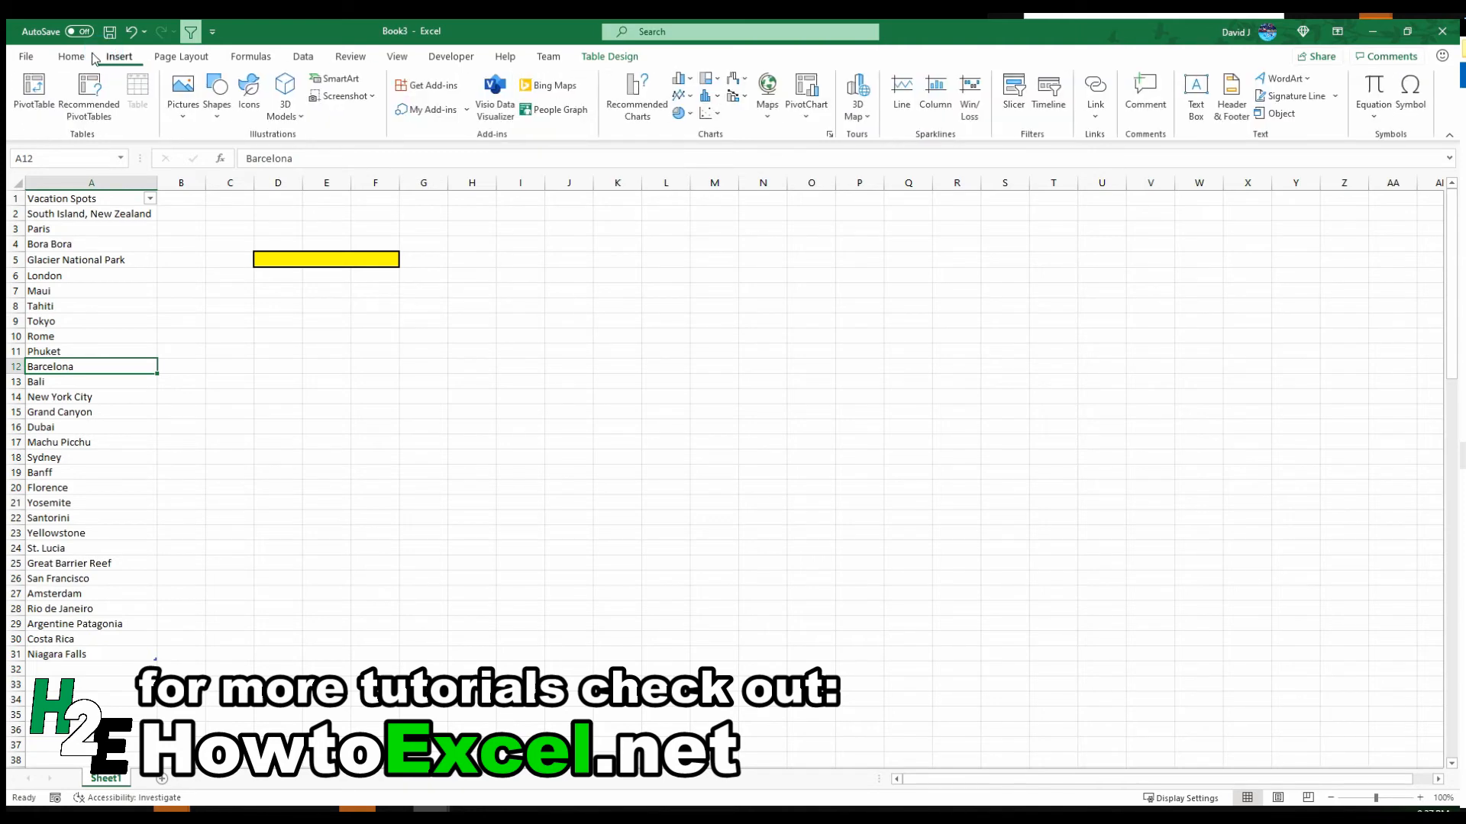
pyautogui.click(72, 56)
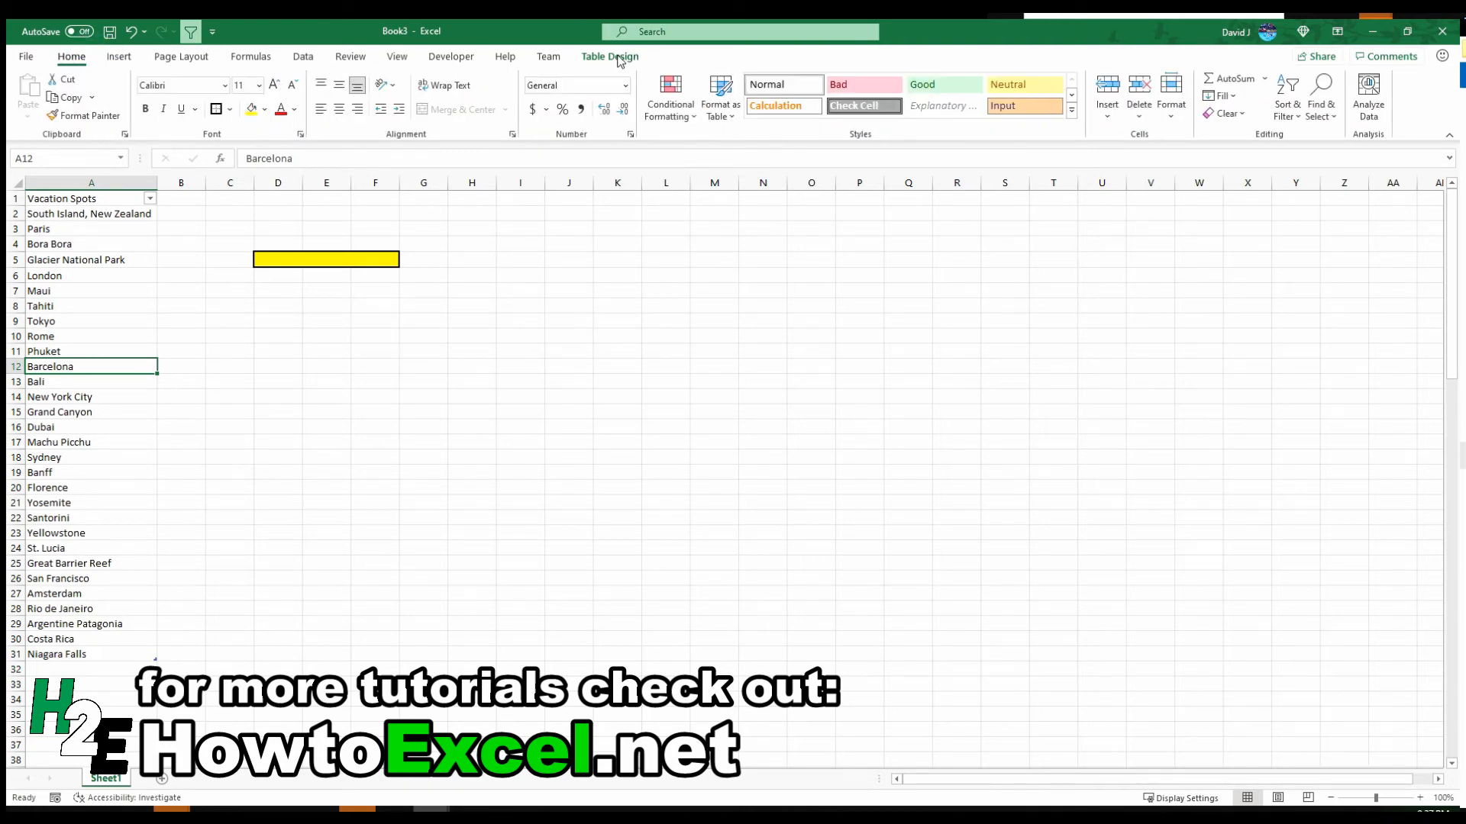
pyautogui.click(609, 57)
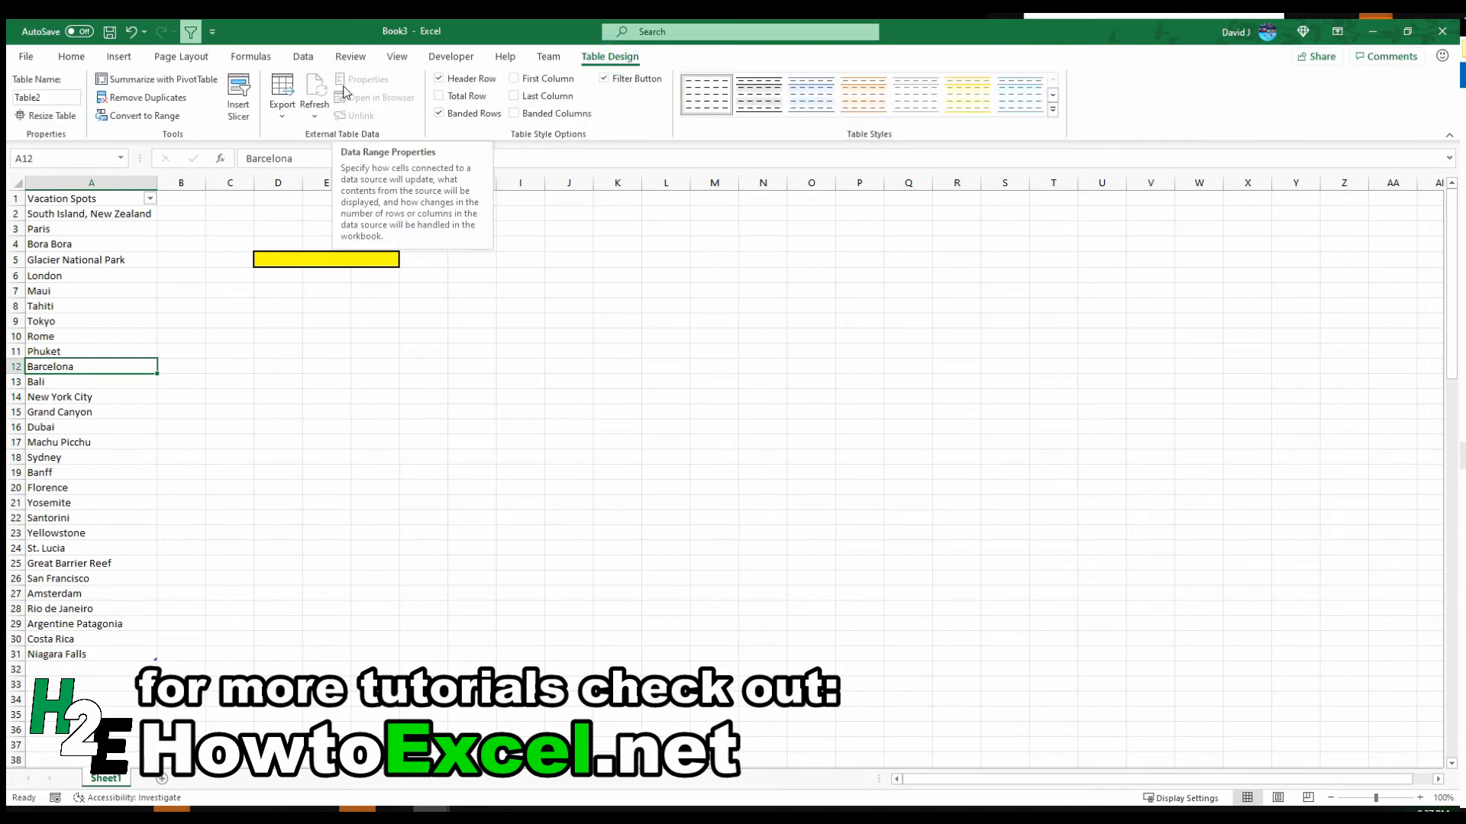
pyautogui.moveTo(203, 105)
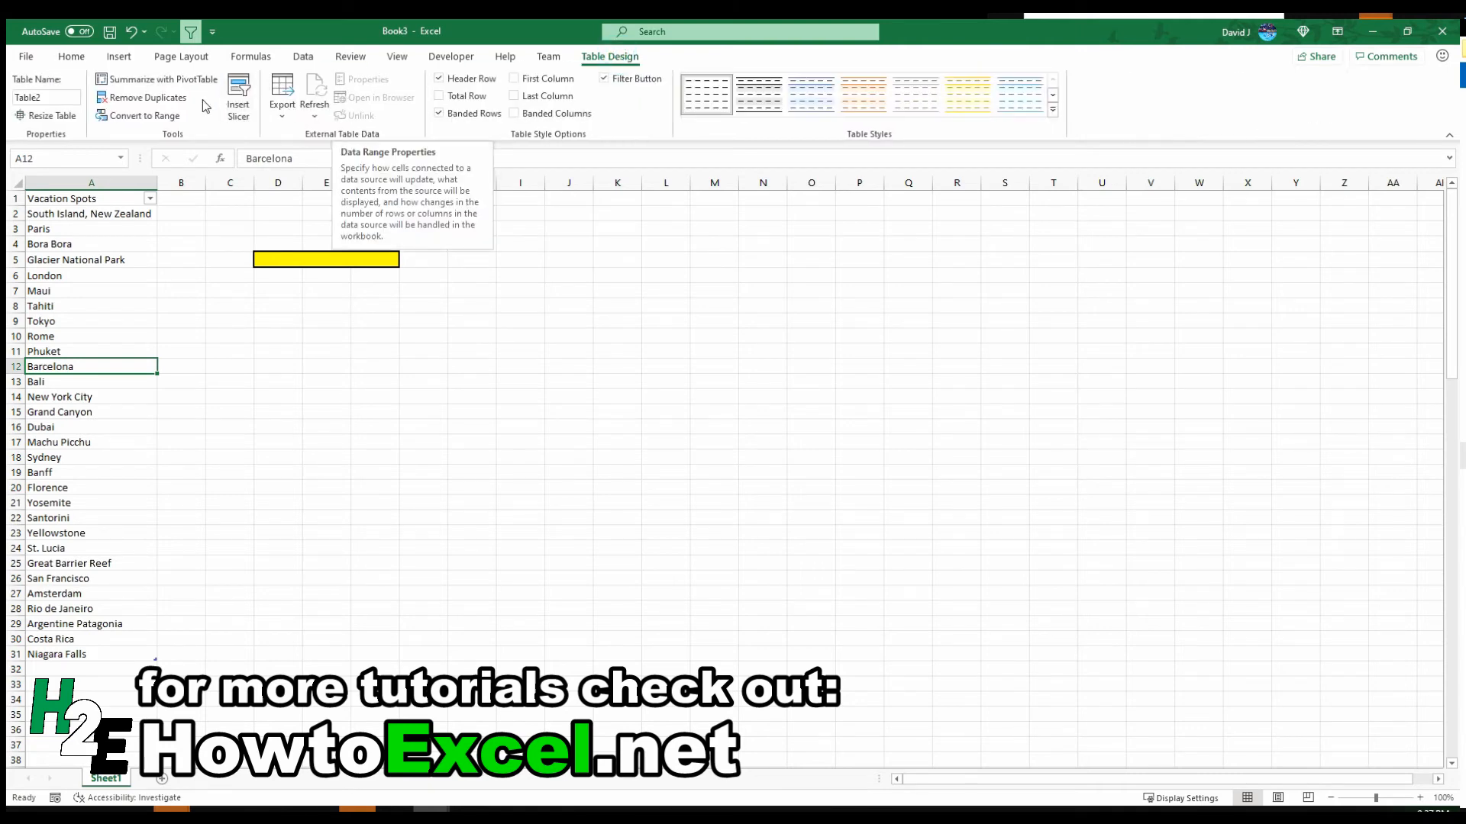
pyautogui.click(141, 115)
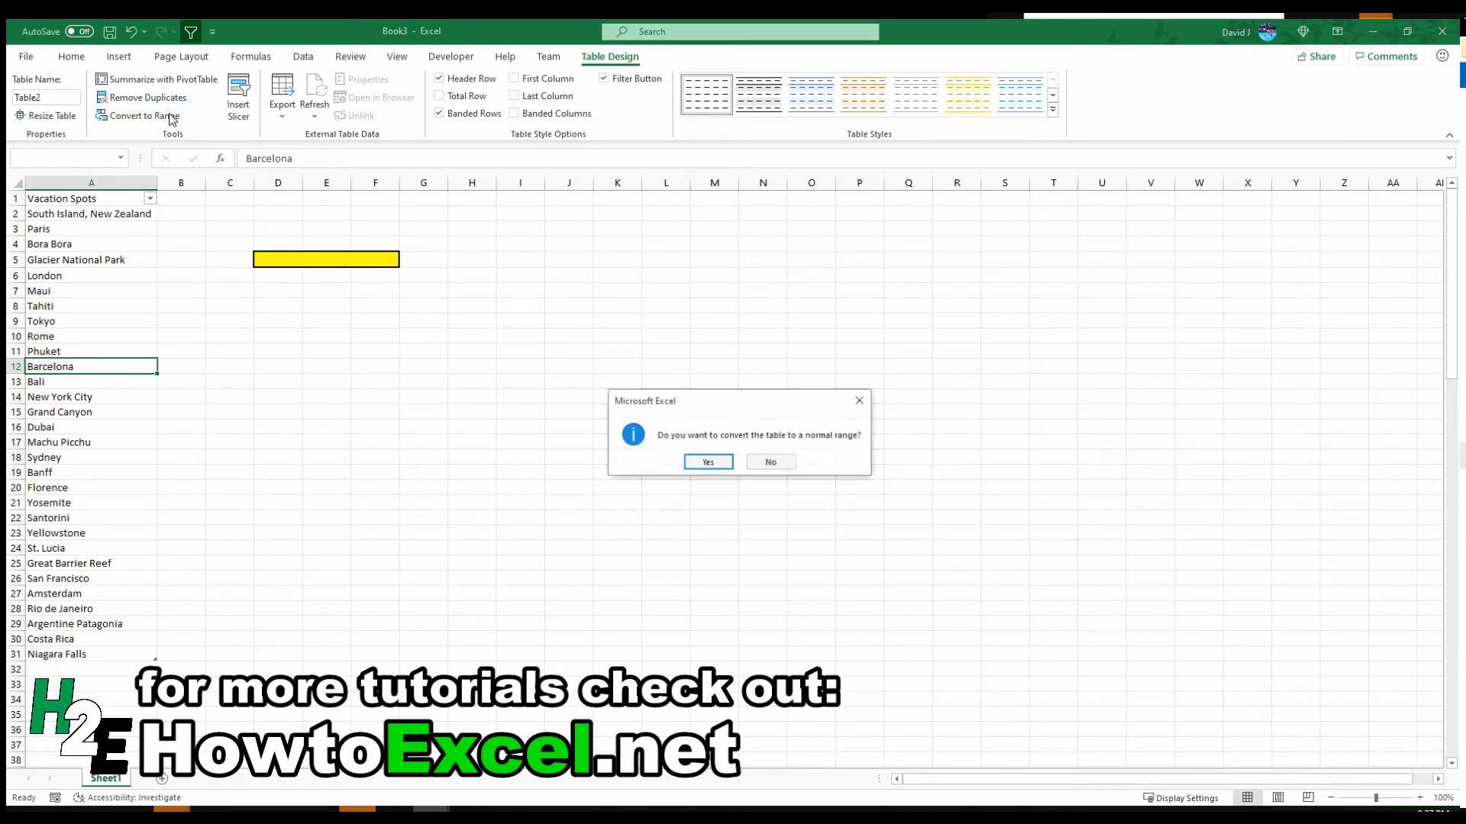
pyautogui.click(707, 461)
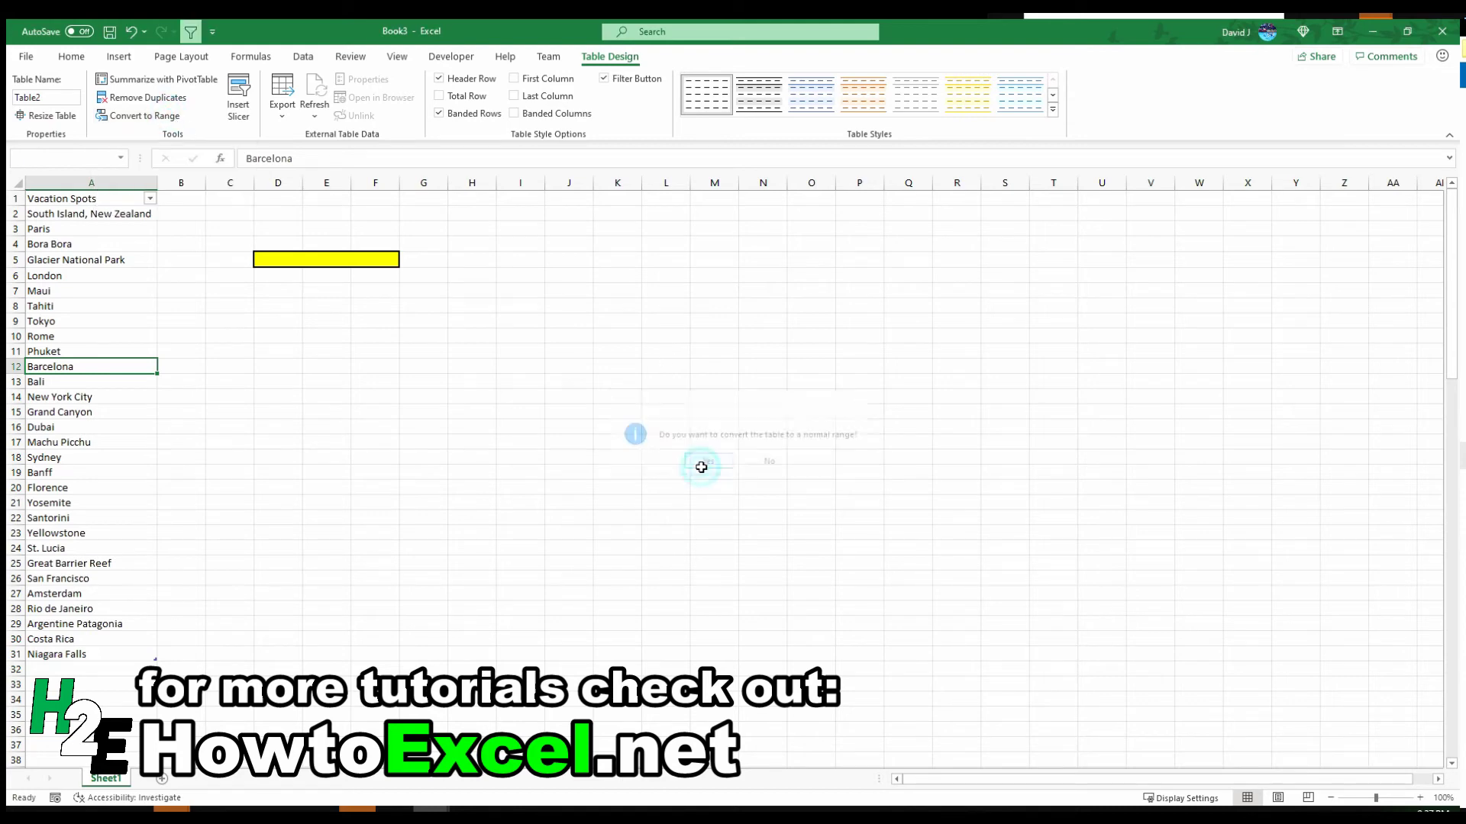
pyautogui.click(700, 461)
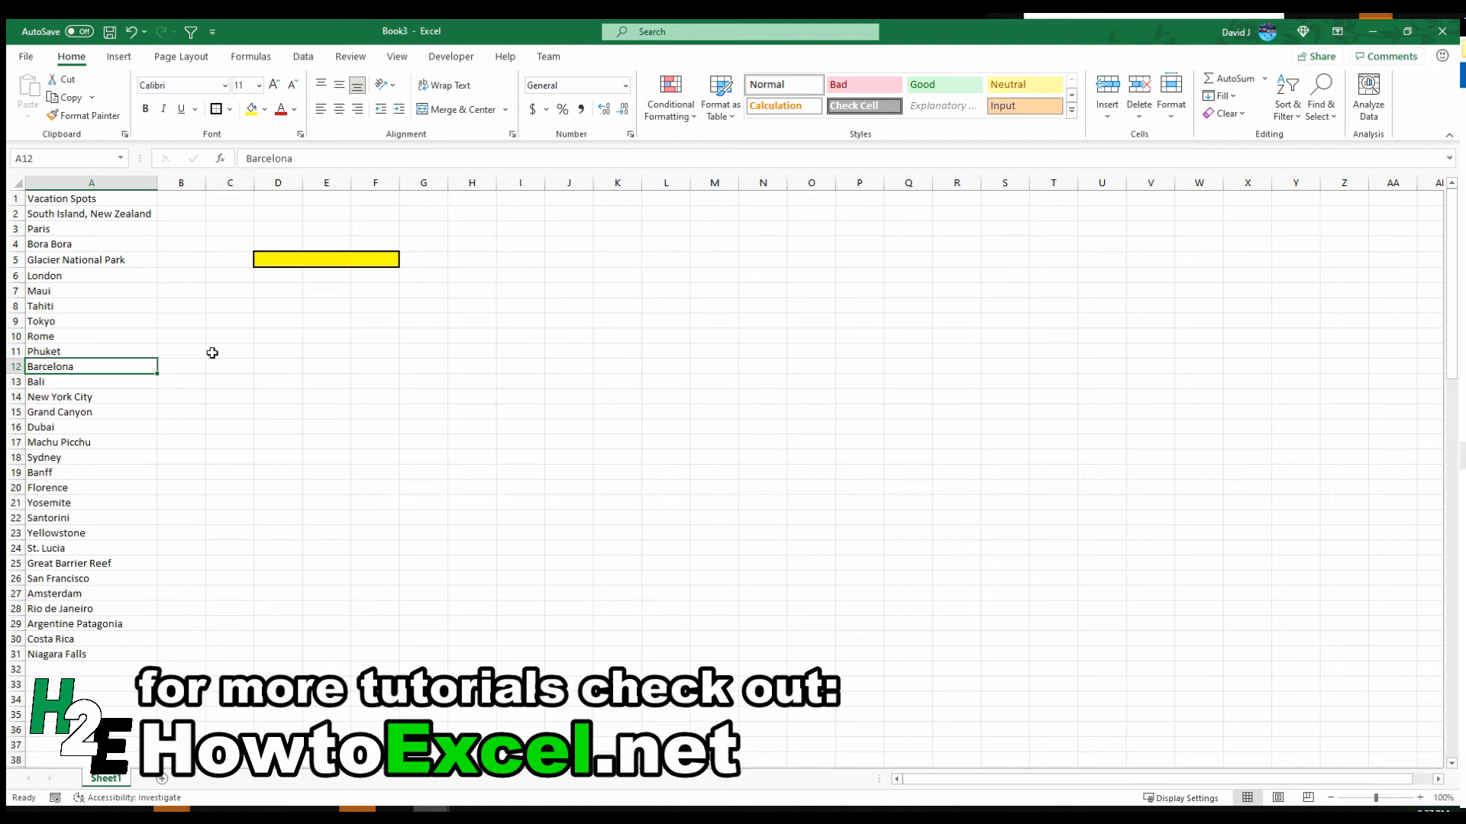
pyautogui.moveTo(248, 84)
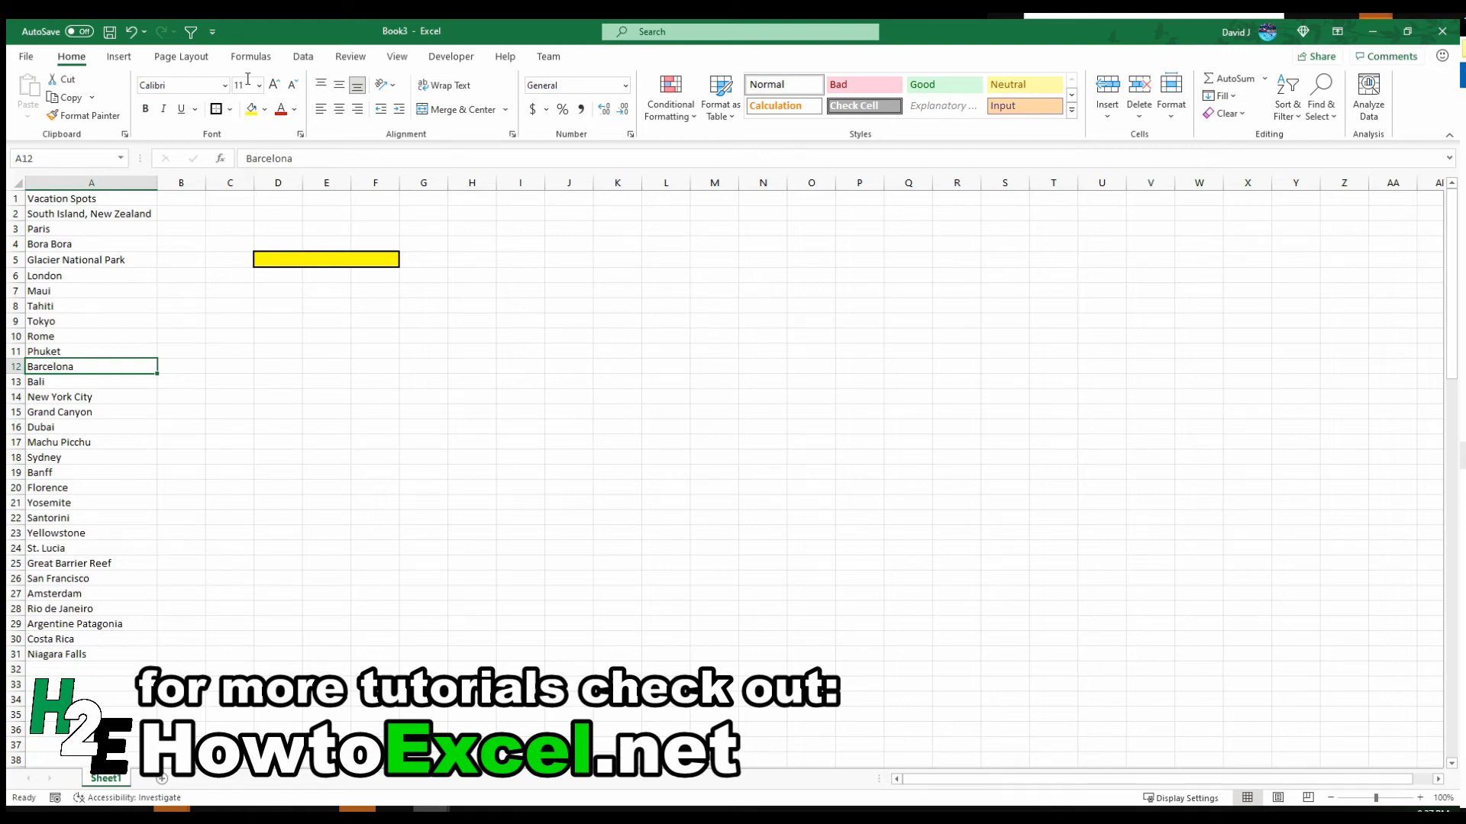
# Step: Start a new defined name in Name Manager called DynamicRange
pyautogui.click(249, 56)
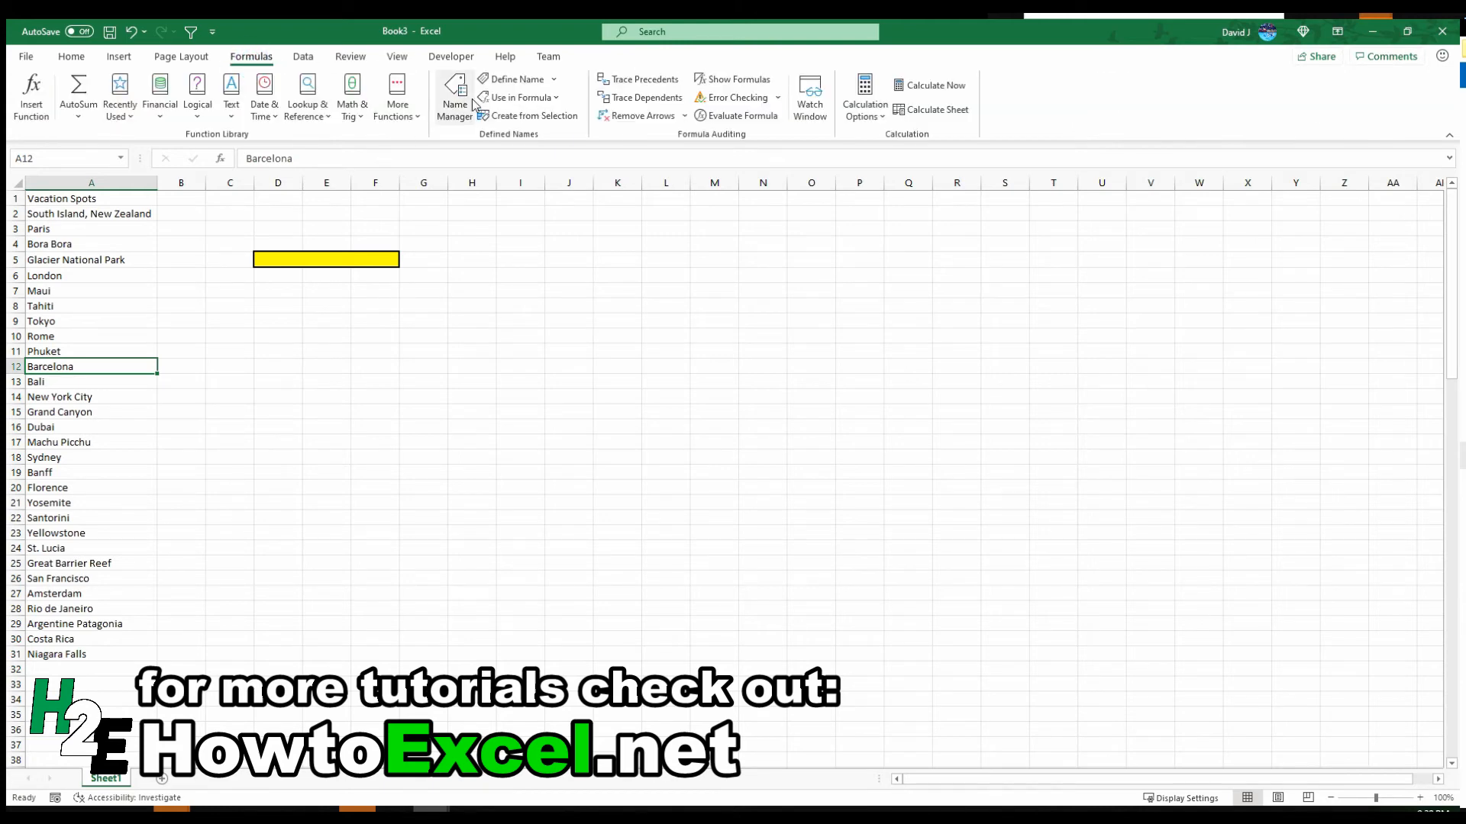
pyautogui.click(454, 93)
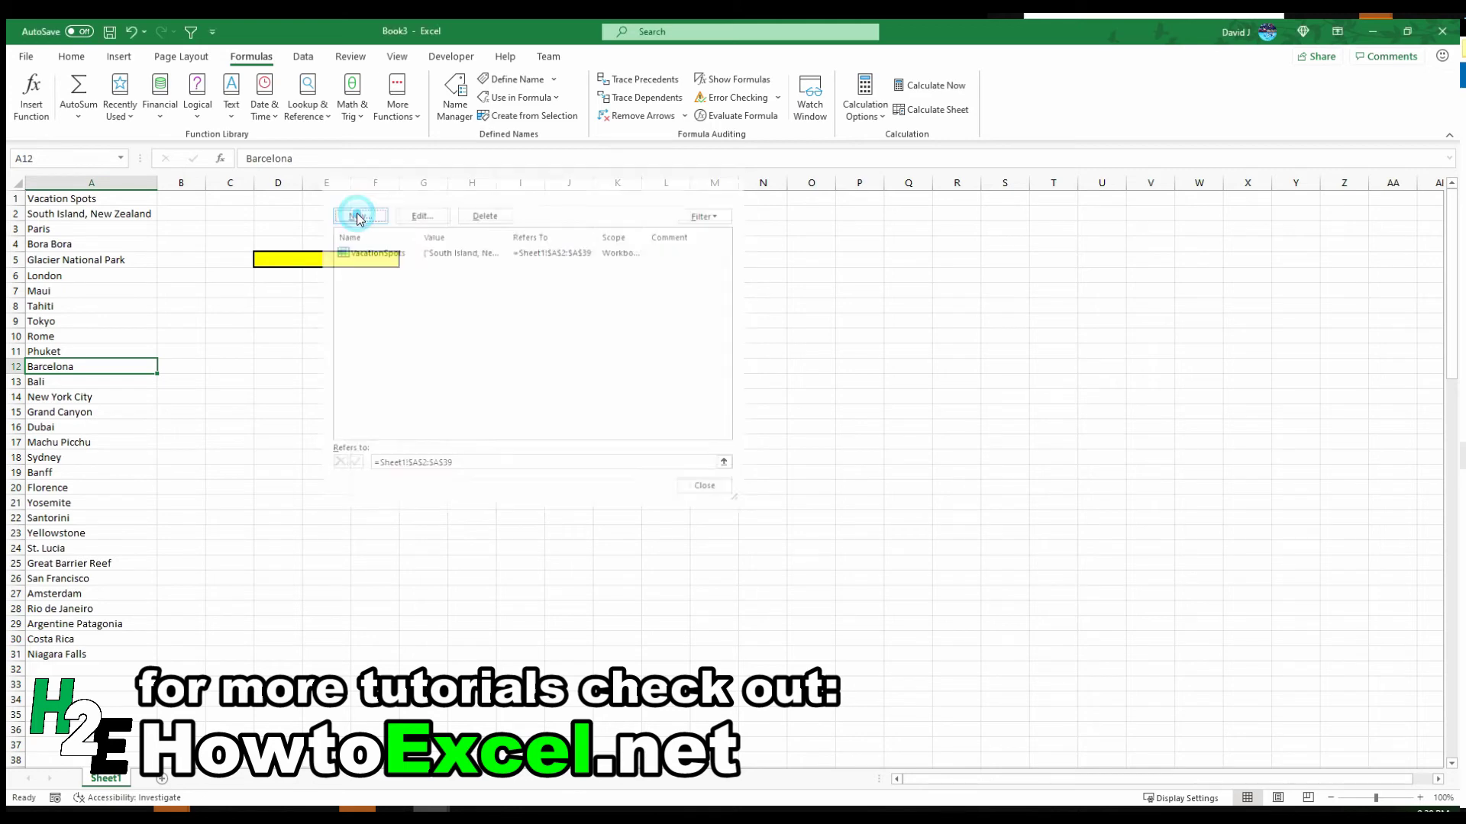
pyautogui.click(360, 215)
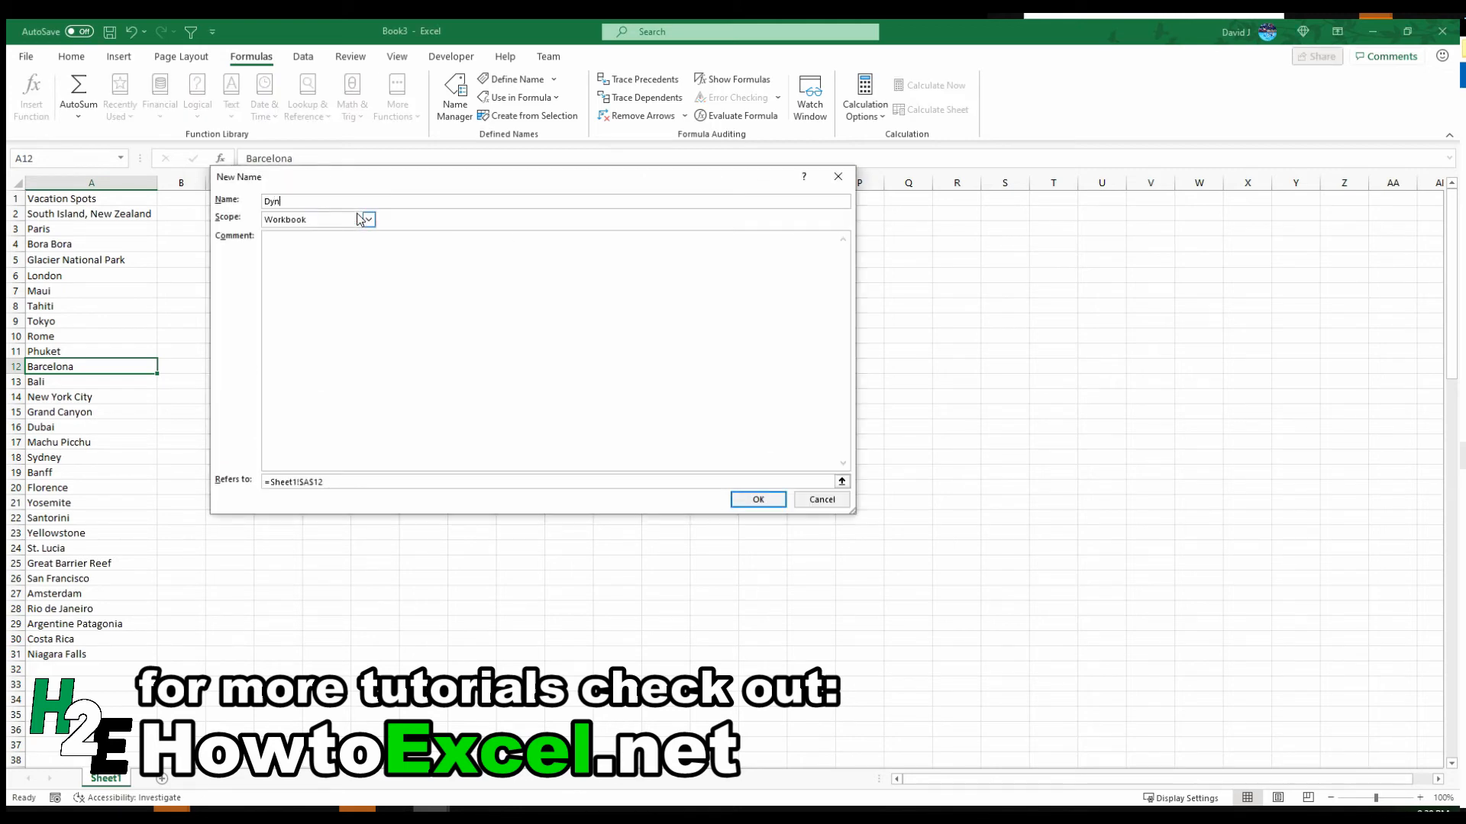
pyautogui.write('amicRange')
pyautogui.click(551, 481)
pyautogui.write('=')
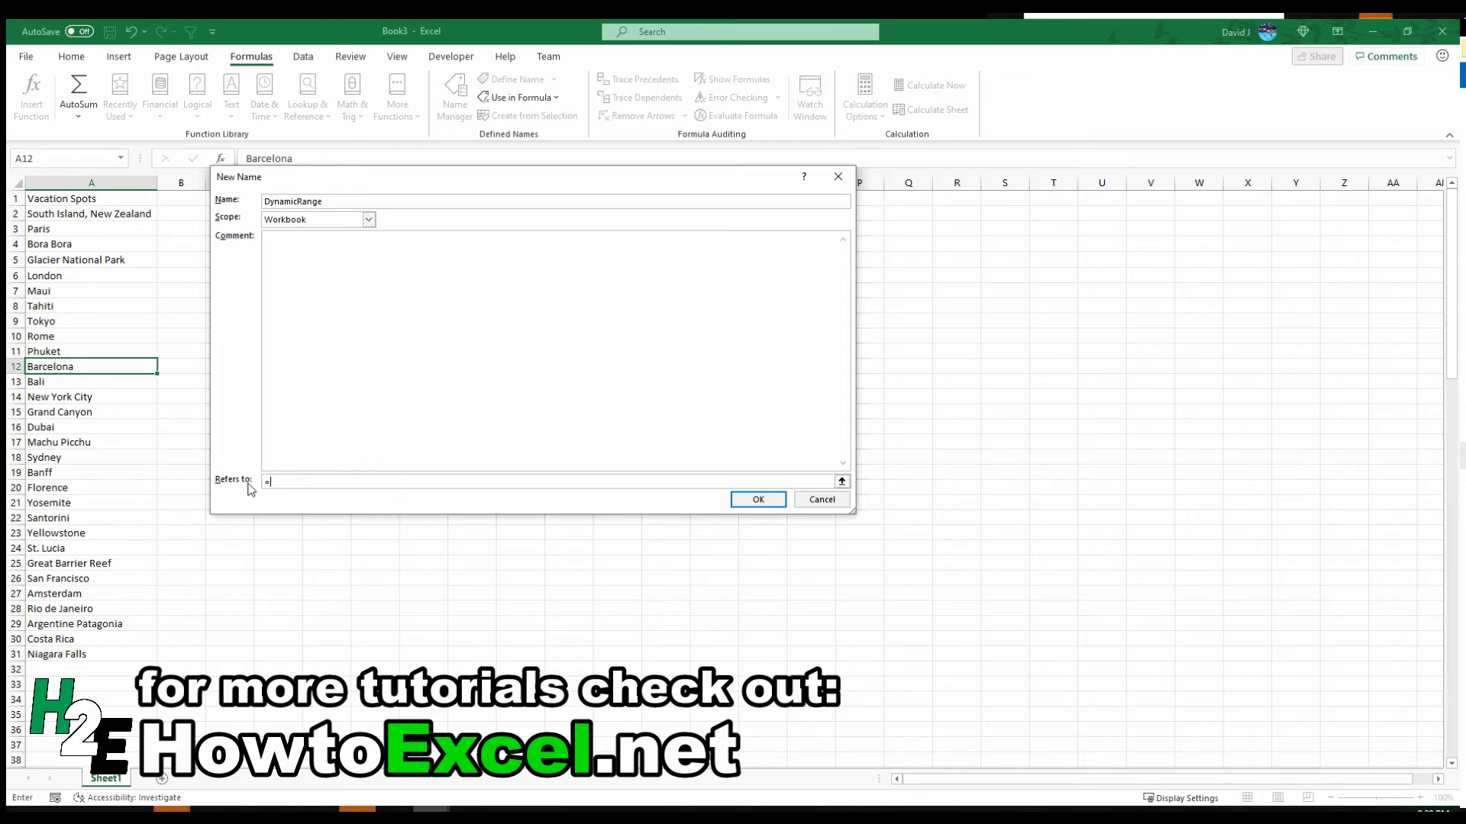
# Step: Set its reference to =OFFSET(Sheet1!$A$2,0,0,COUNTA(Sheet1!$A:$A)-1,1) and save it
pyautogui.write('offset')
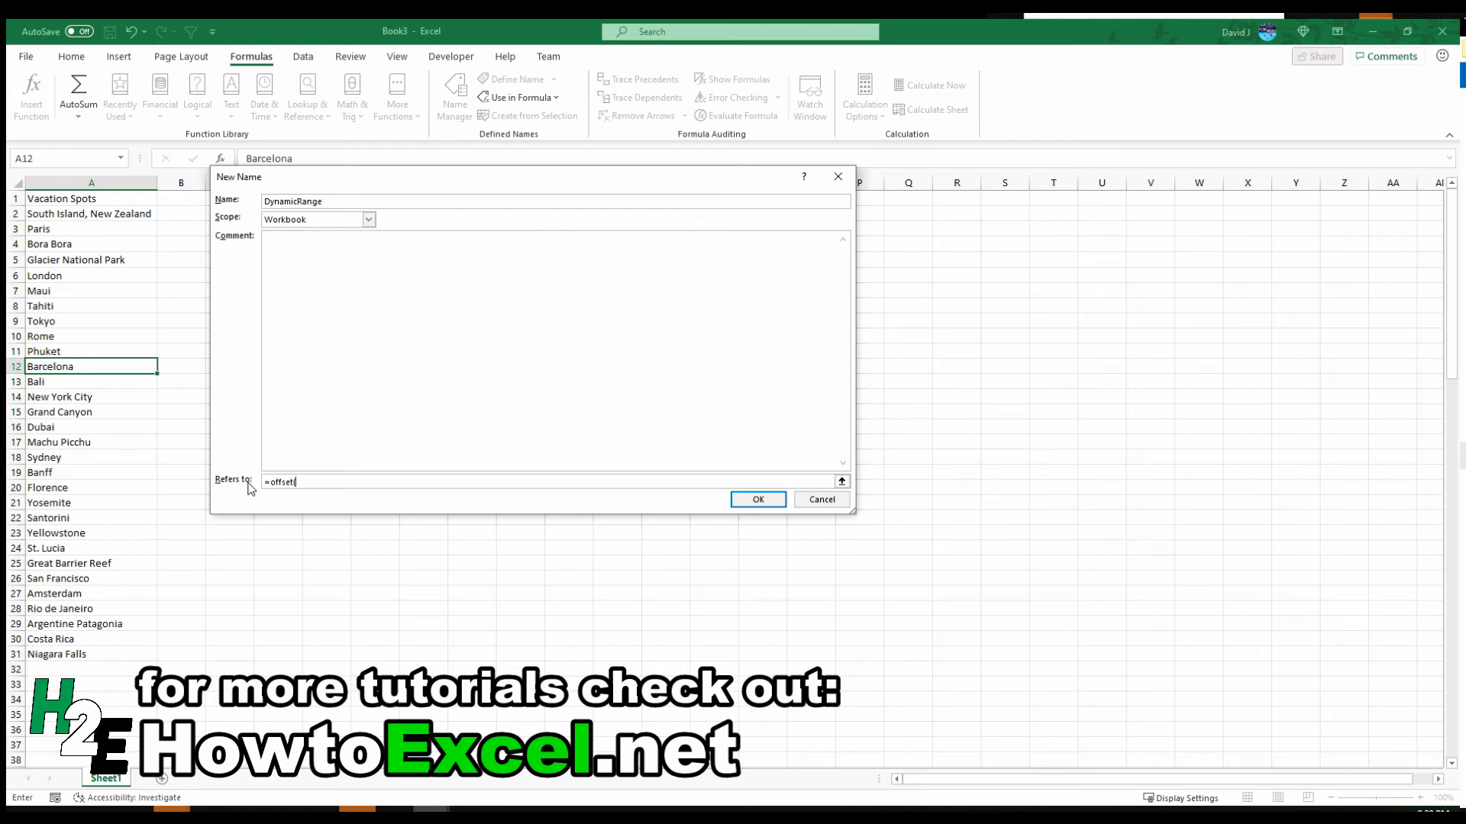
pyautogui.moveTo(194, 412)
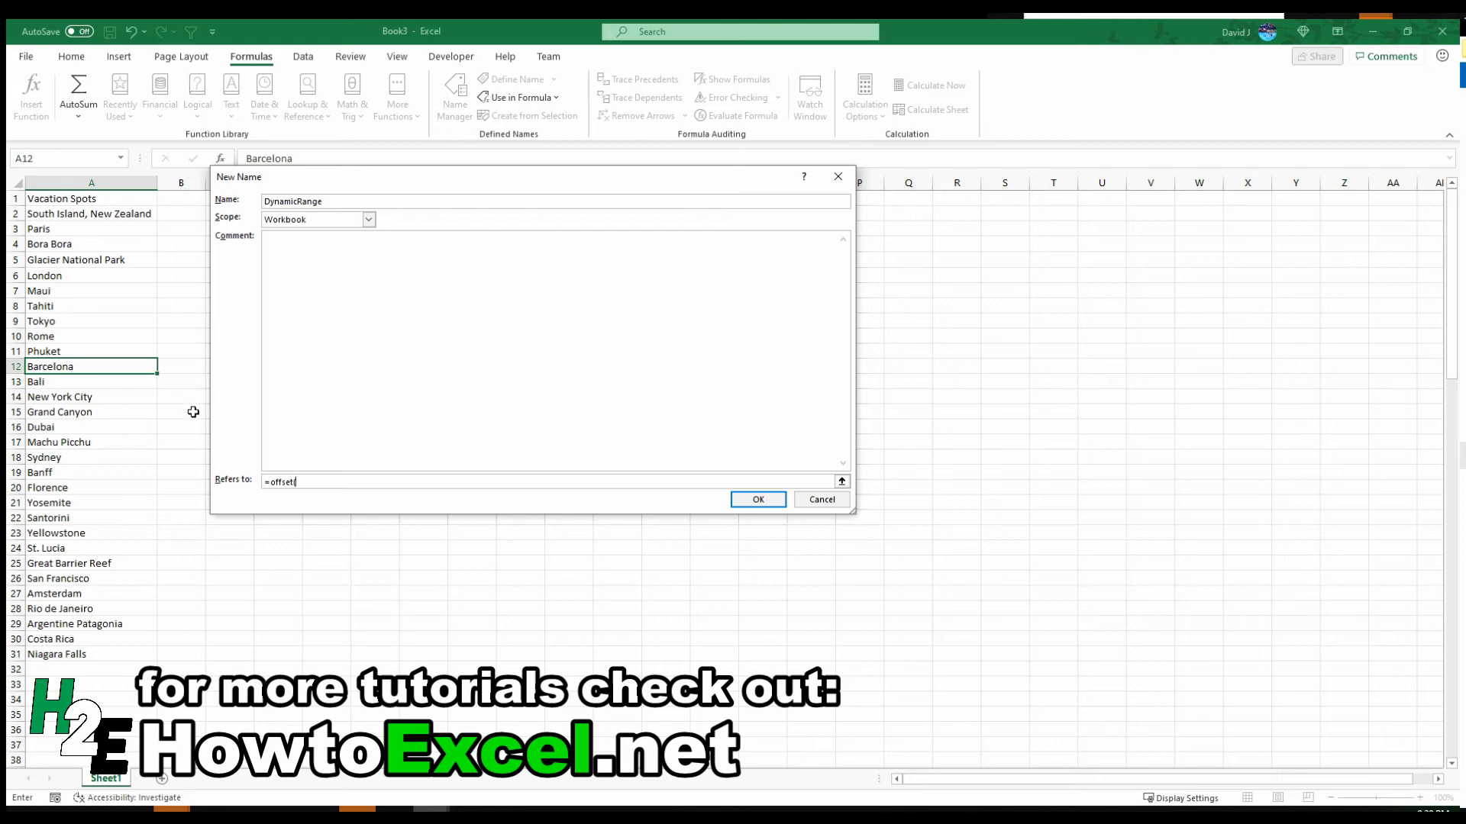
pyautogui.click(90, 214)
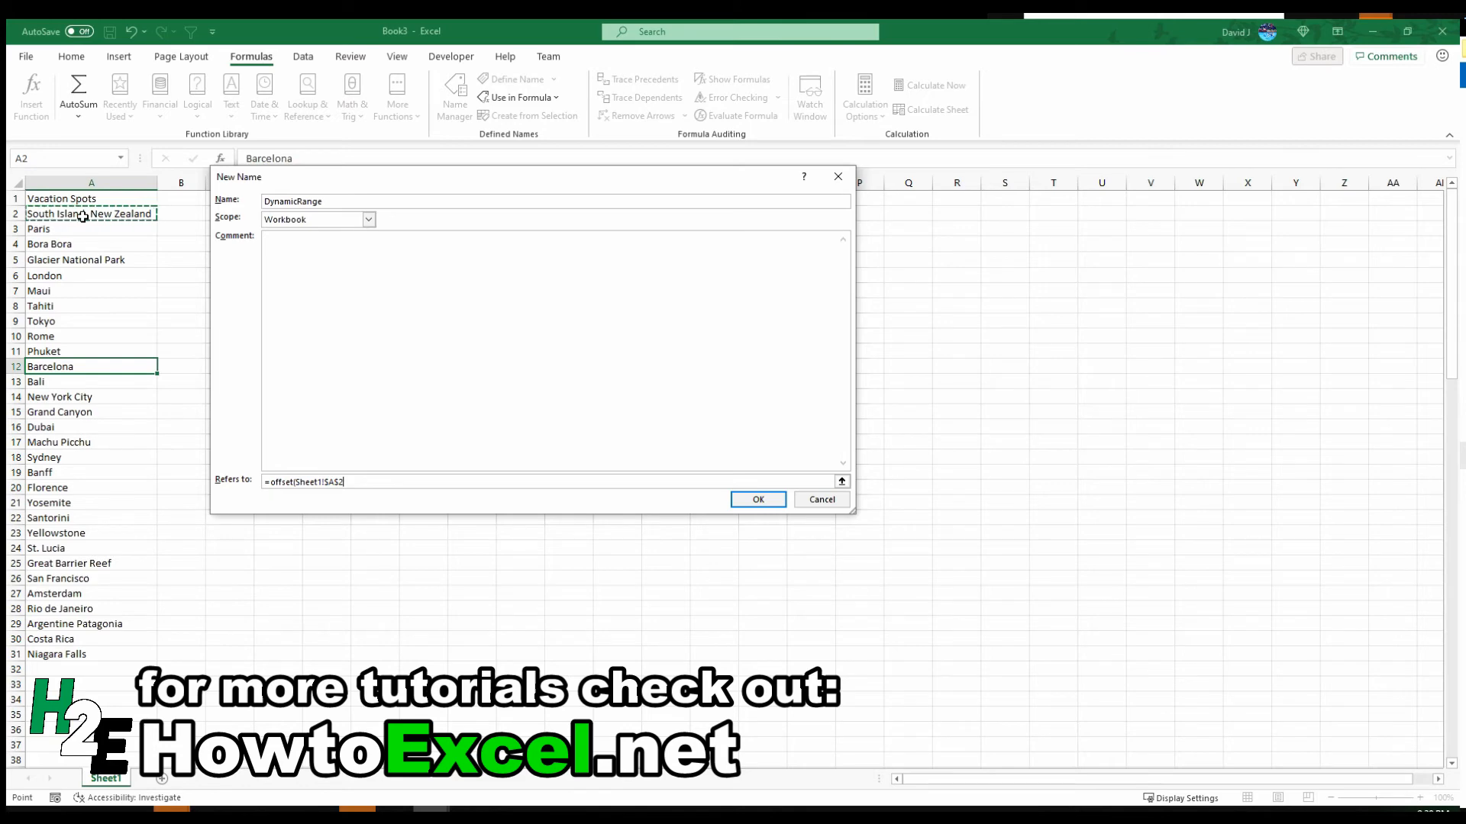
pyautogui.write(',0,0,')
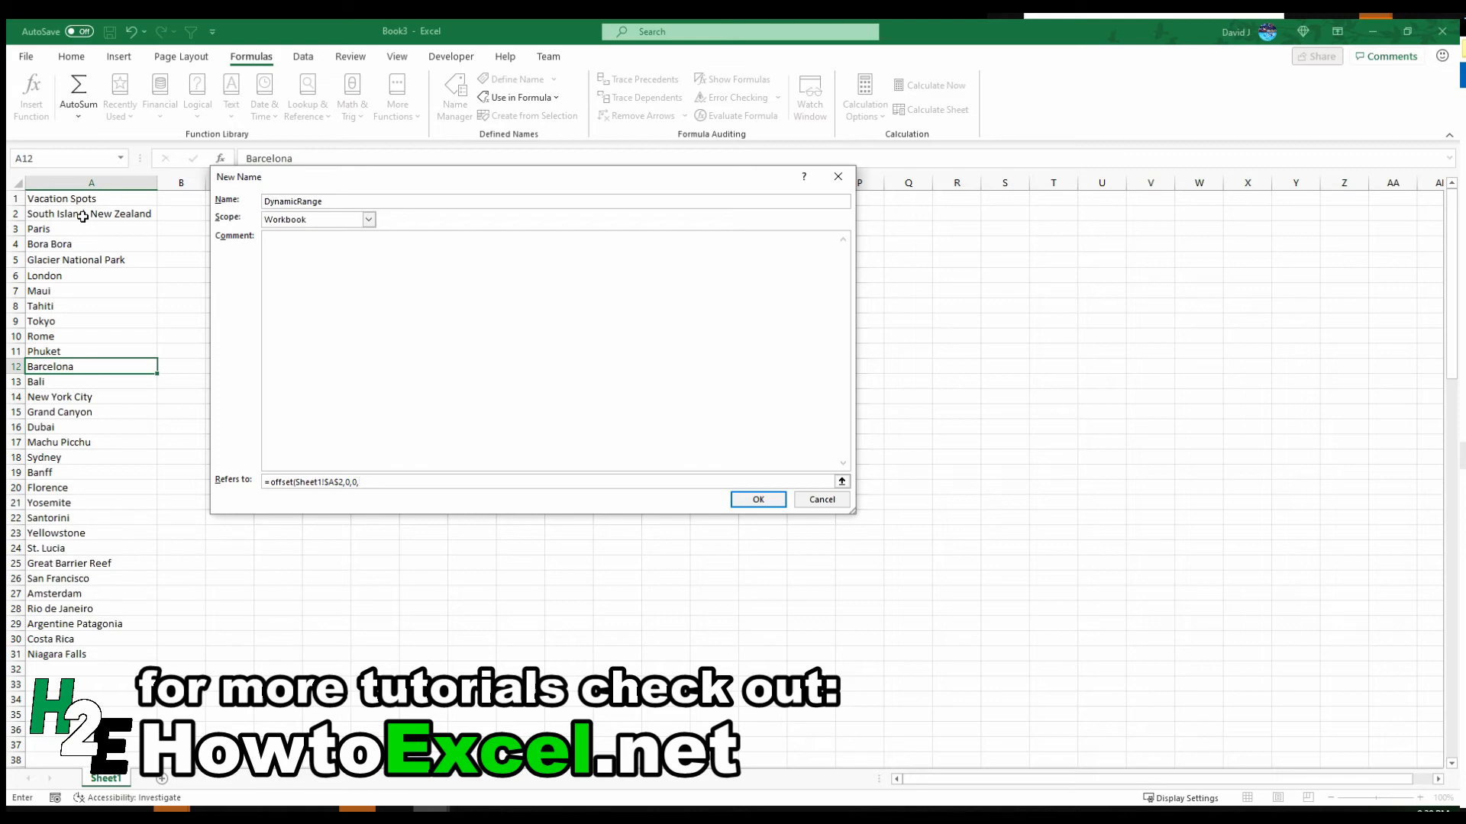
pyautogui.write('counta(Sheet1!$A:$A')
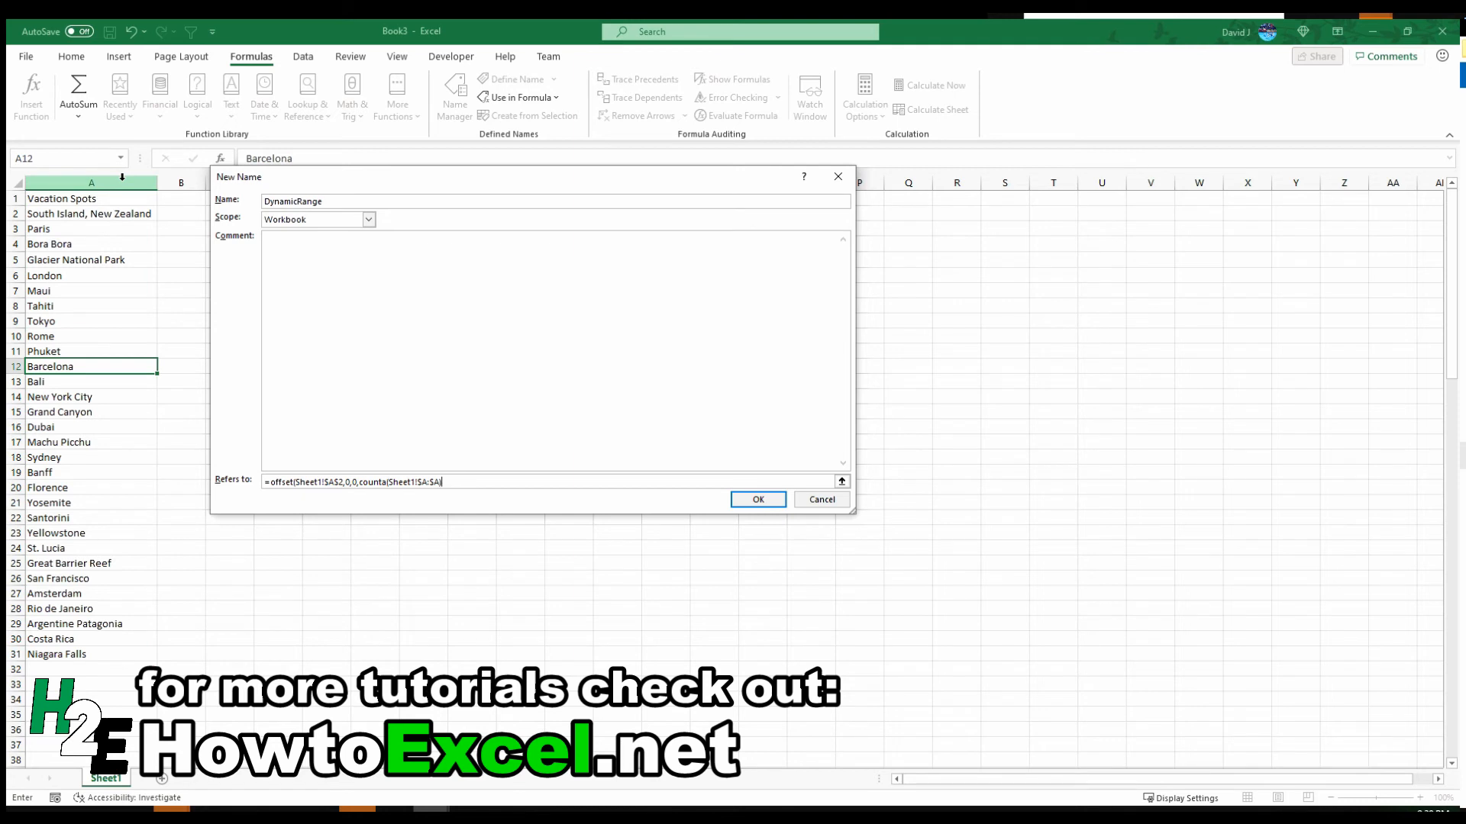
pyautogui.moveTo(52, 194)
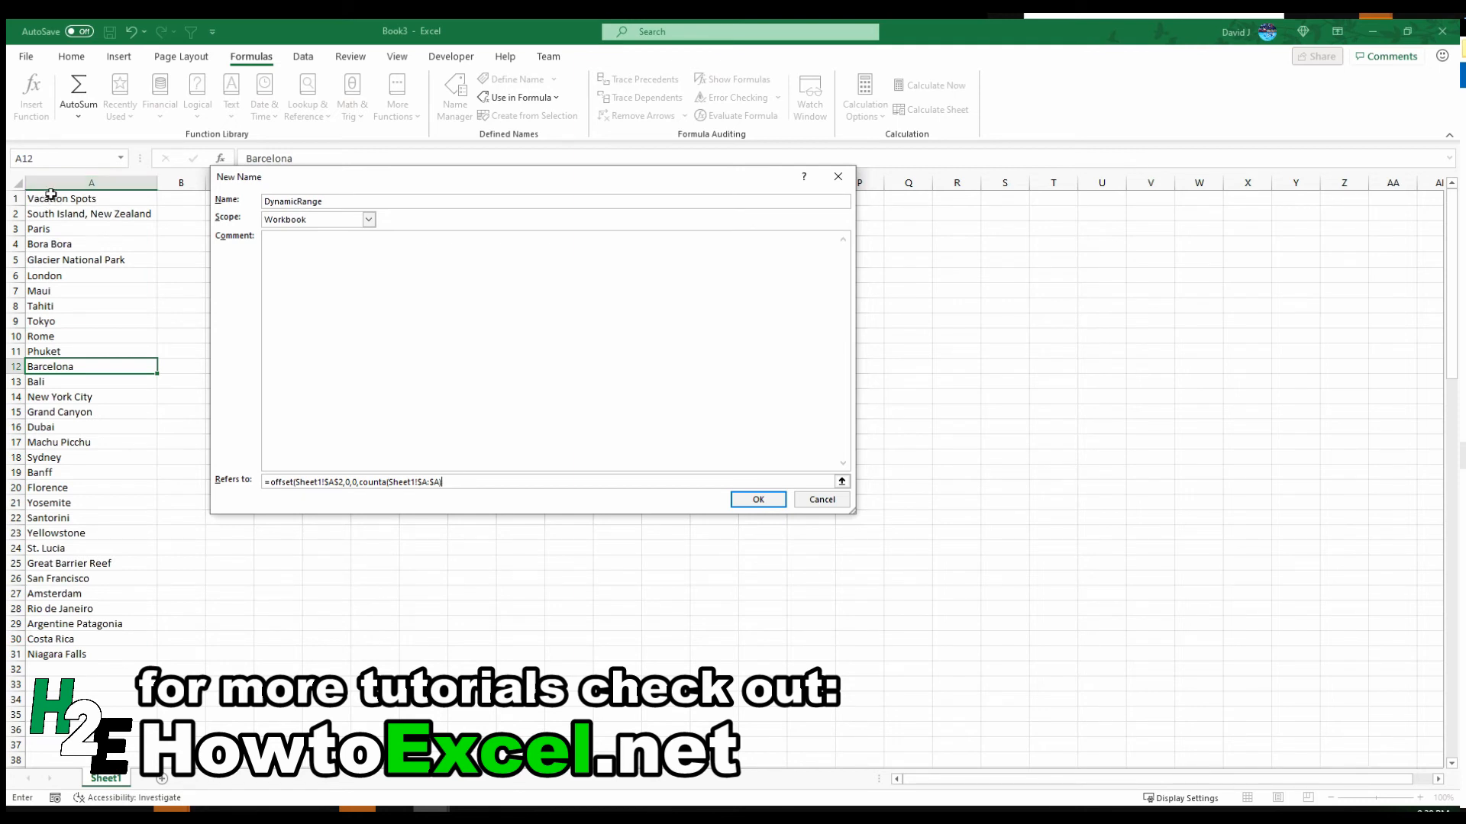
pyautogui.write('-1')
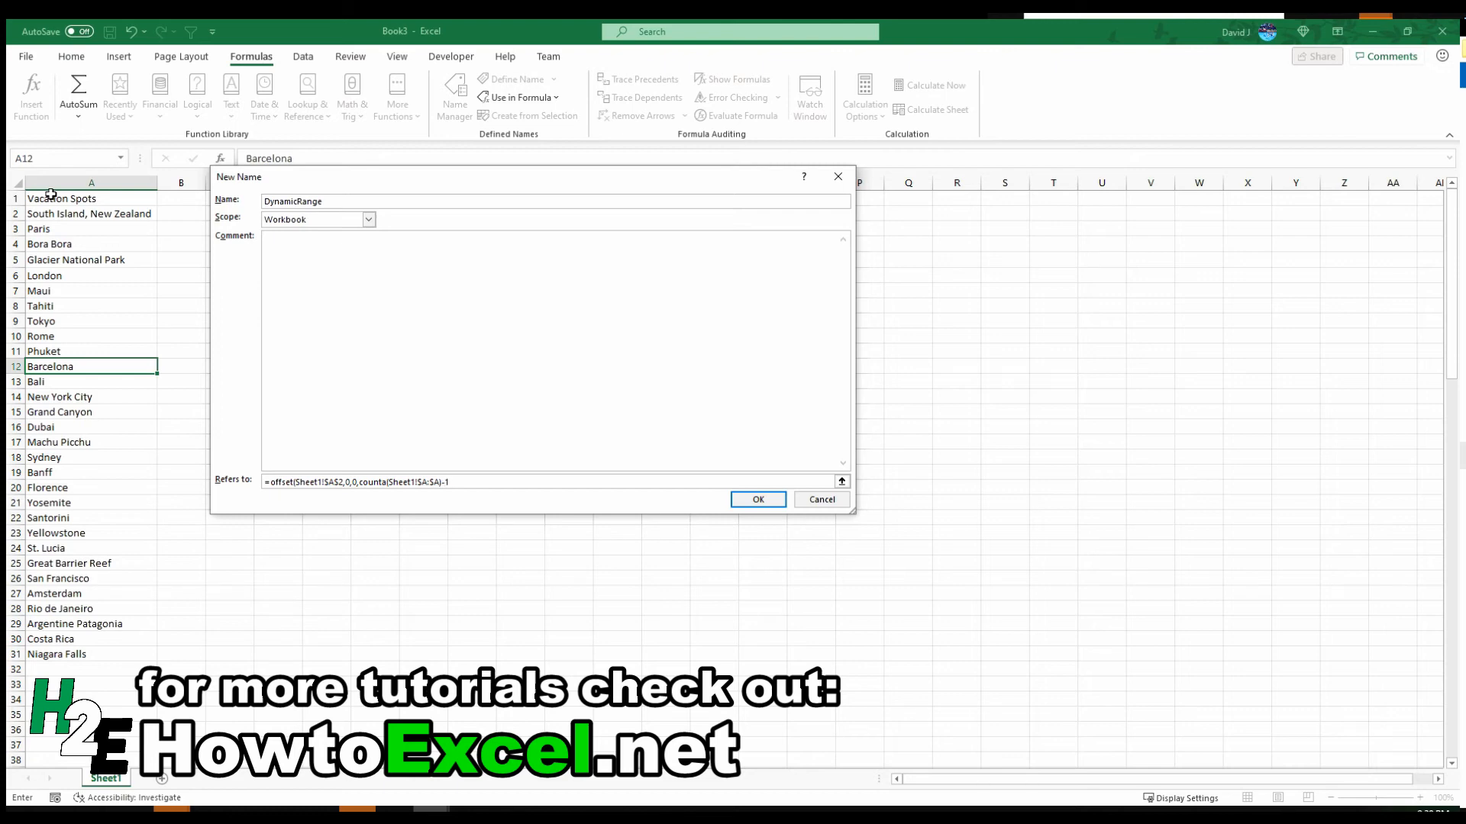
pyautogui.click(449, 481)
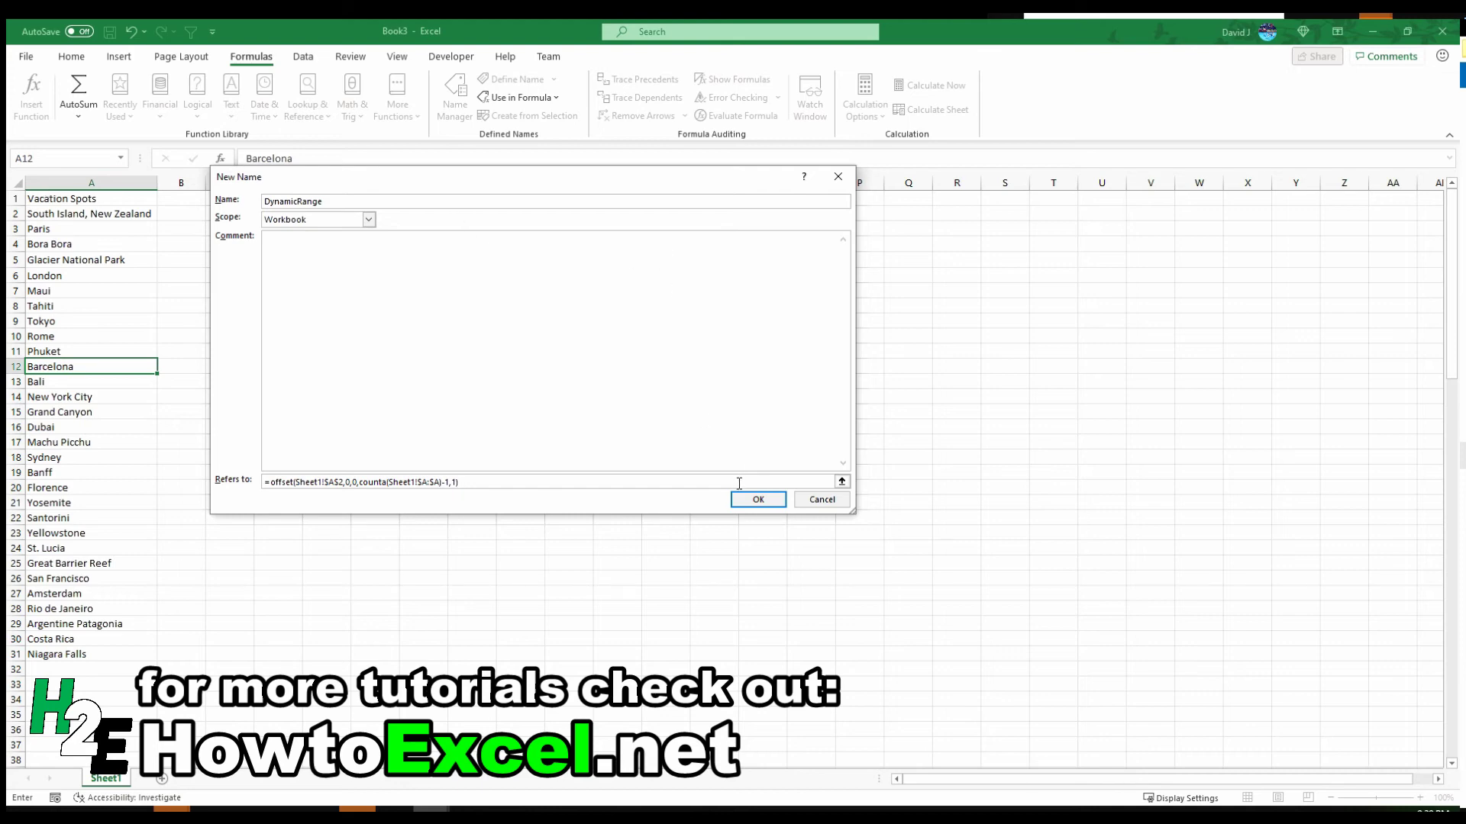
pyautogui.click(757, 499)
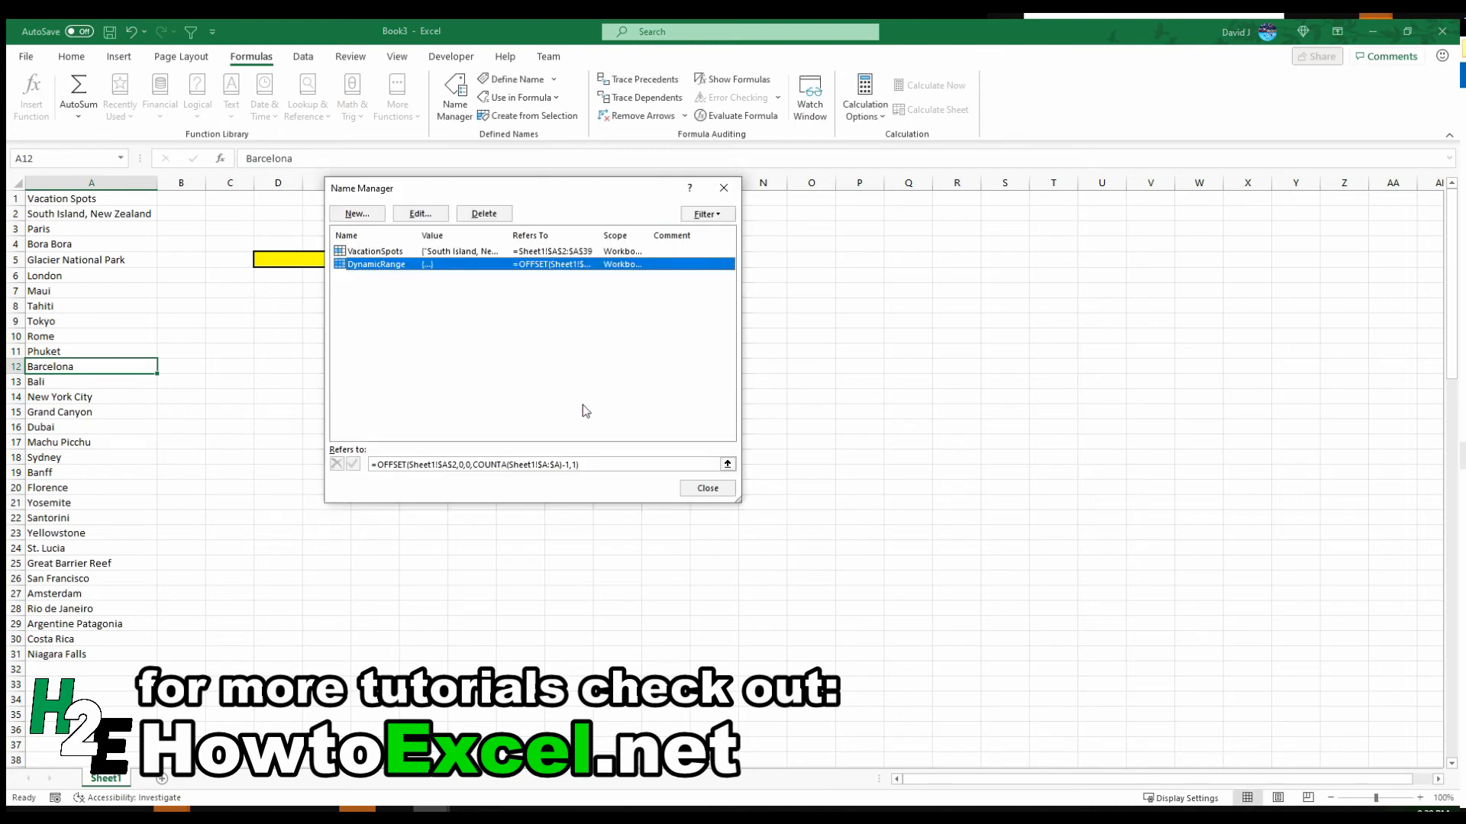
# Step: Change D5's data validation list source from =$A$2:$A$31 to =DynamicRange
pyautogui.click(707, 487)
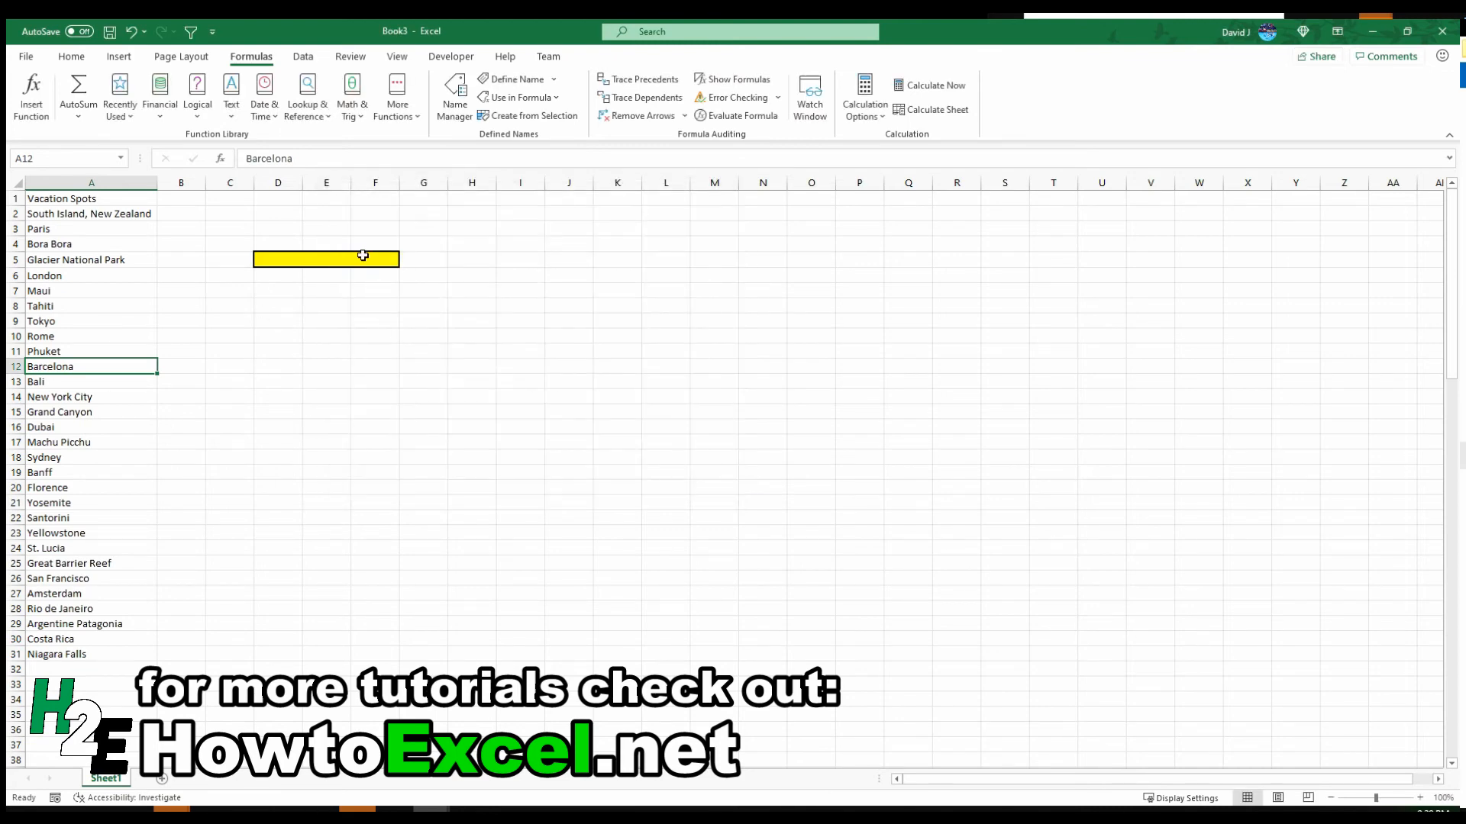
pyautogui.click(303, 57)
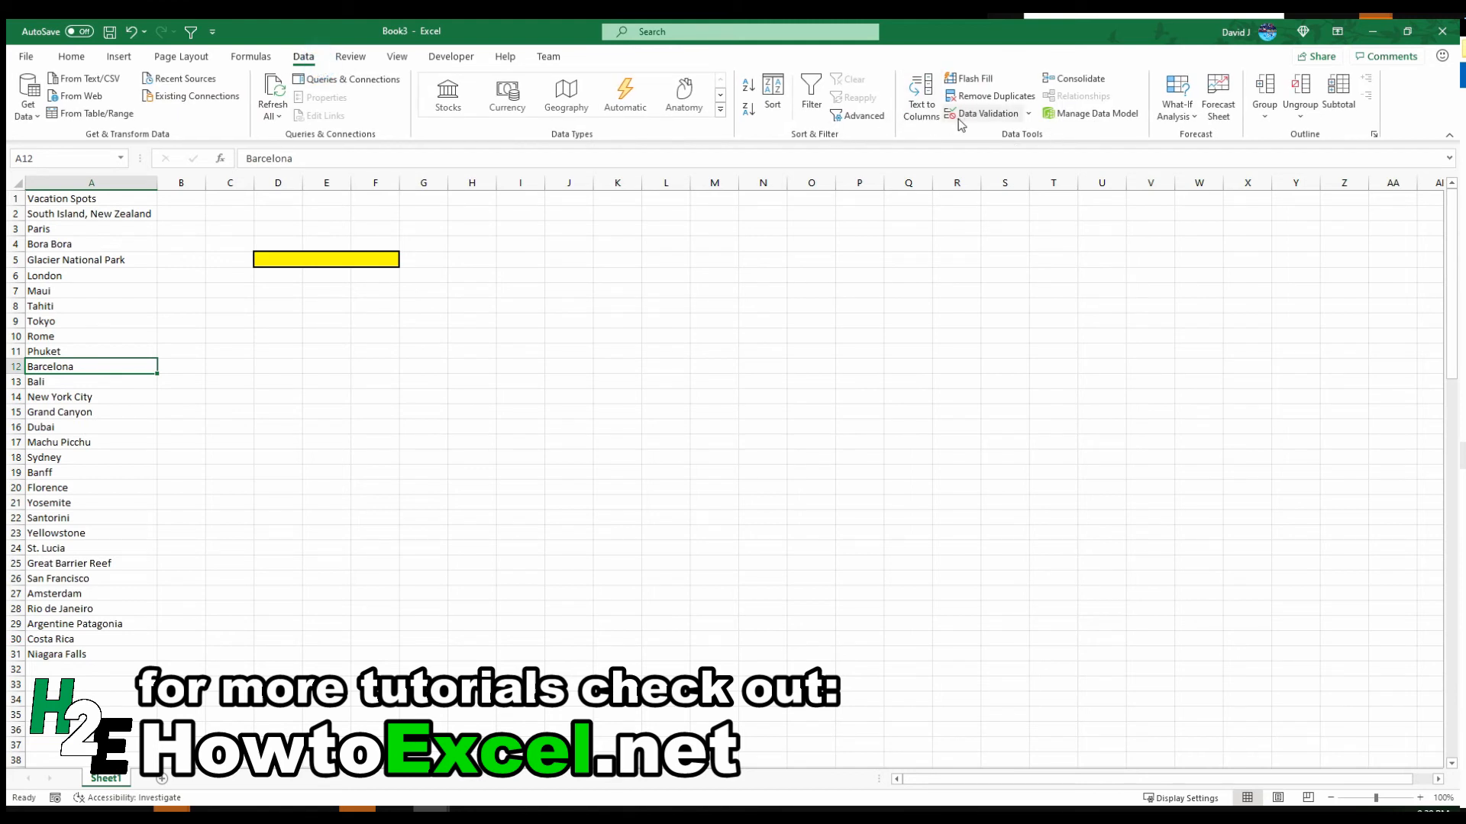
pyautogui.click(325, 260)
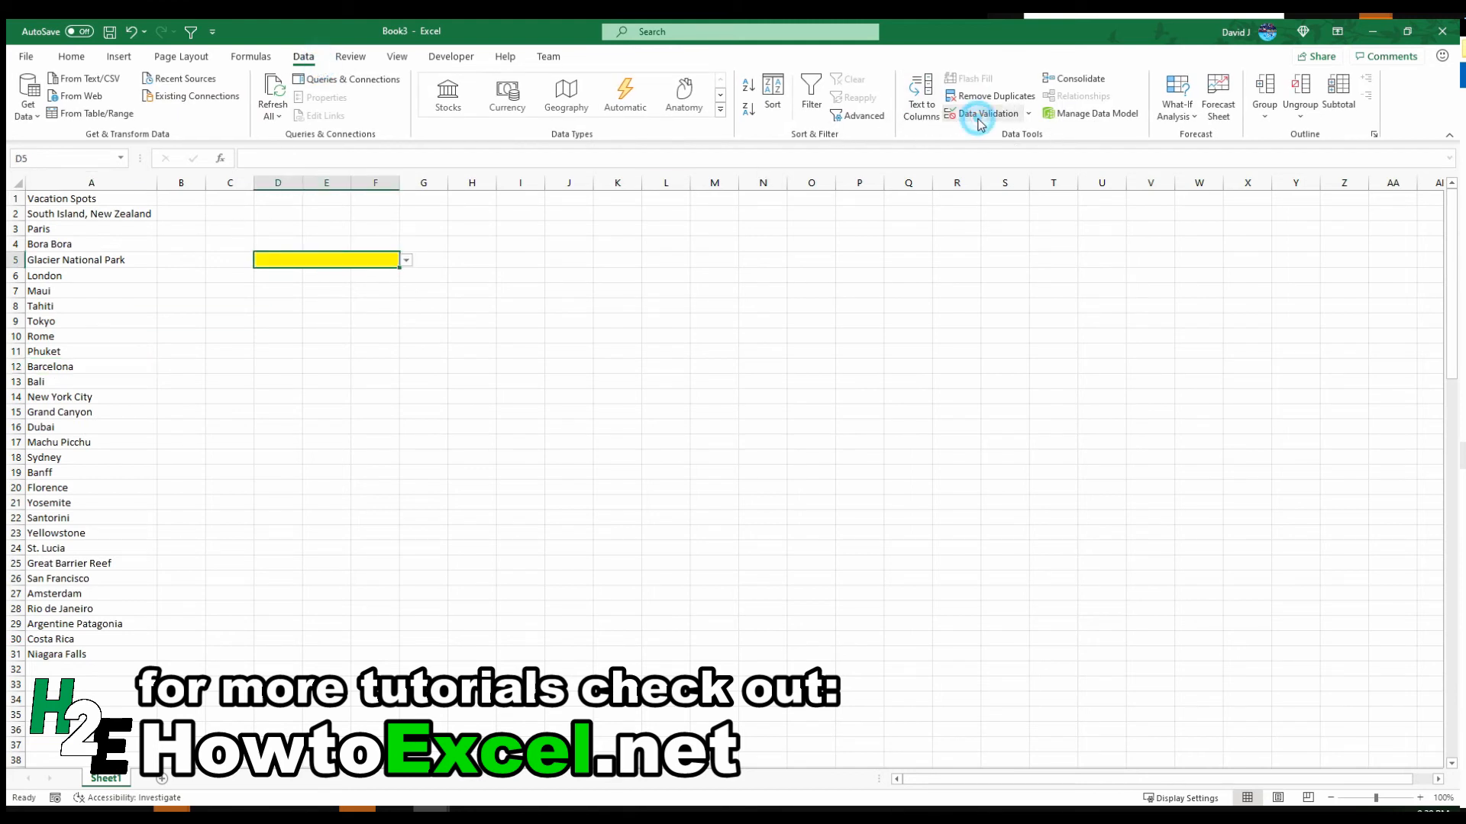
pyautogui.click(983, 113)
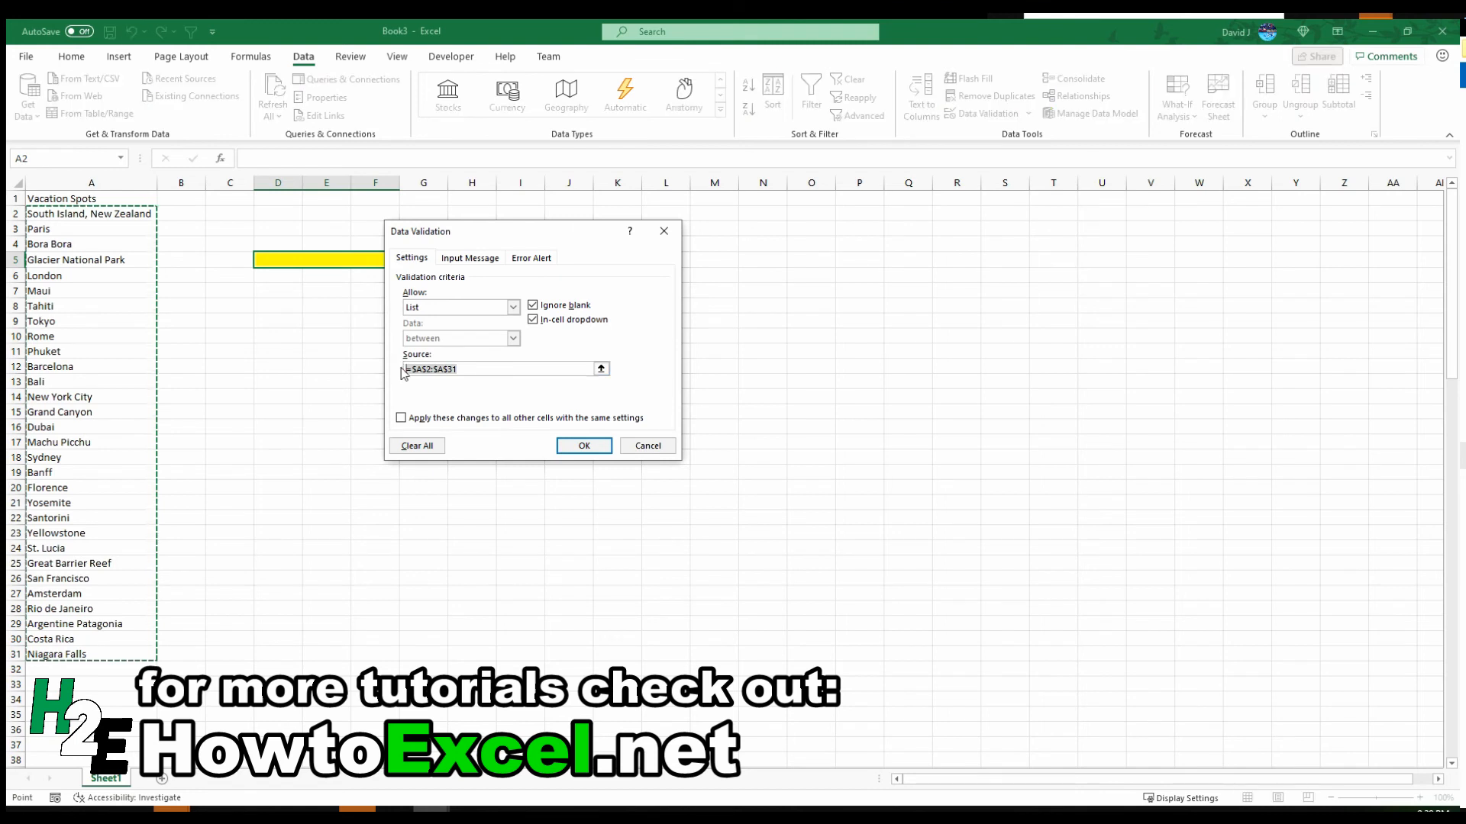
pyautogui.write('Dynamic')
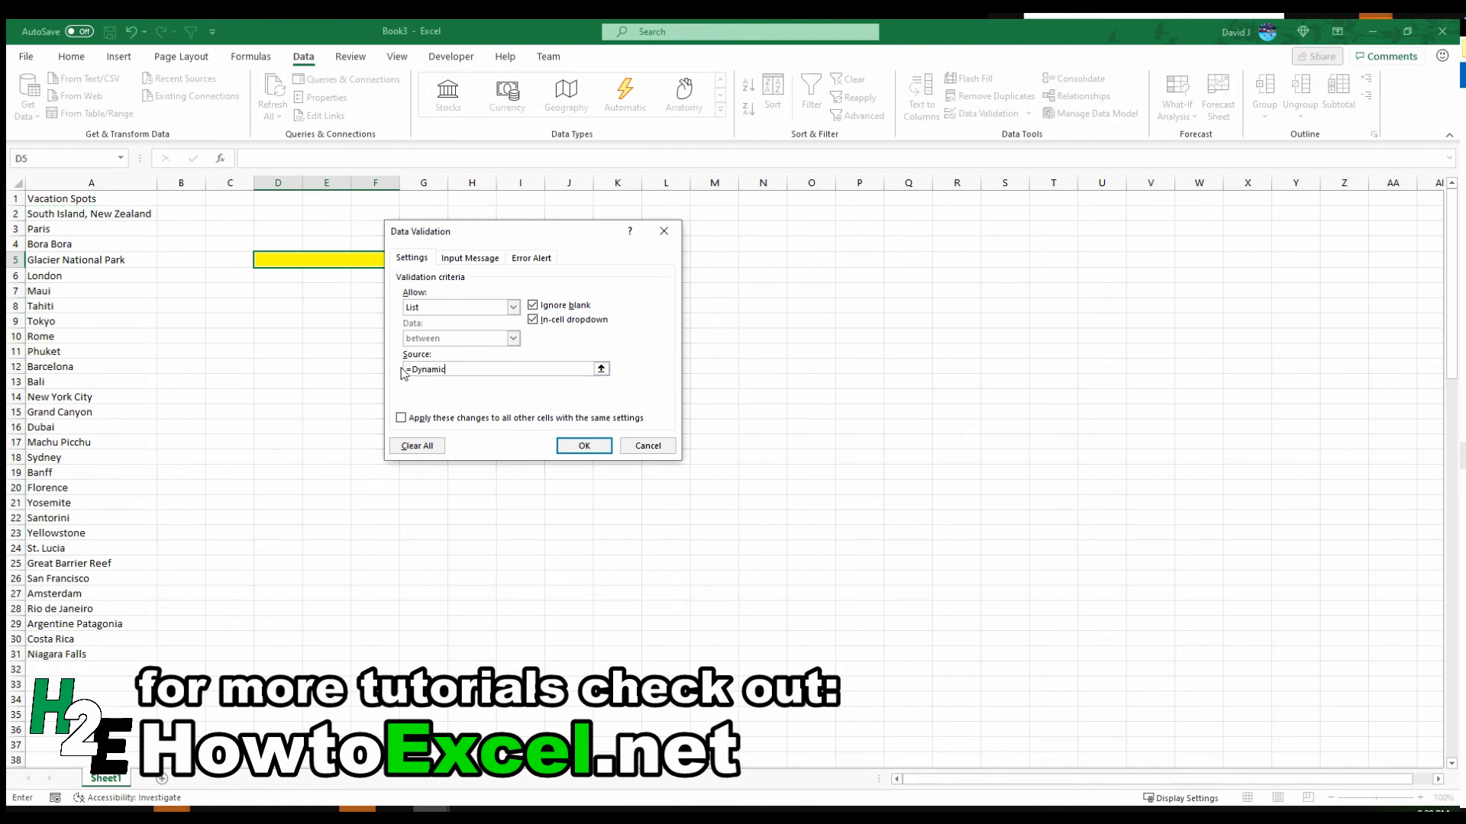
pyautogui.click(582, 444)
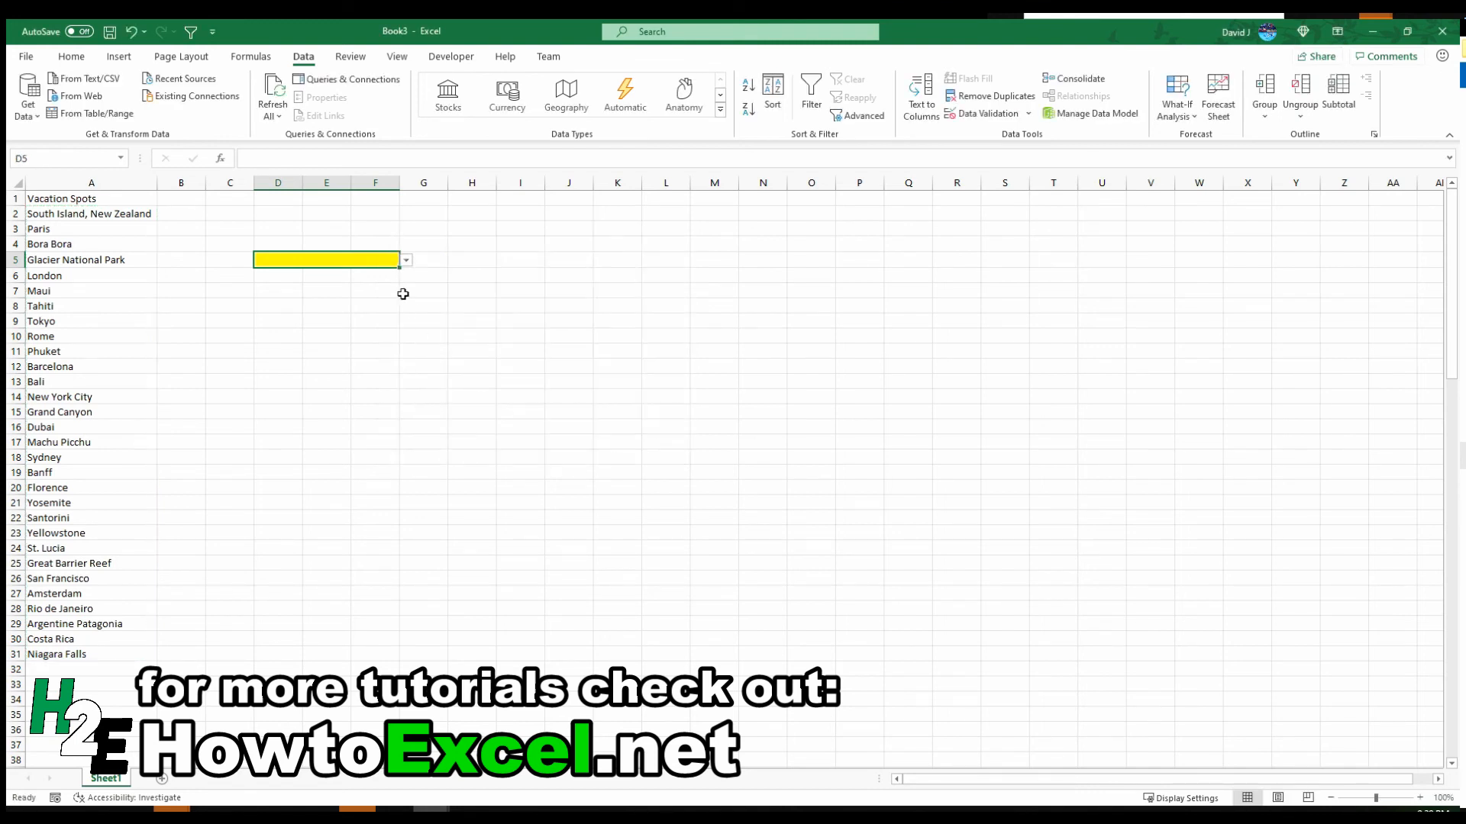
pyautogui.click(403, 260)
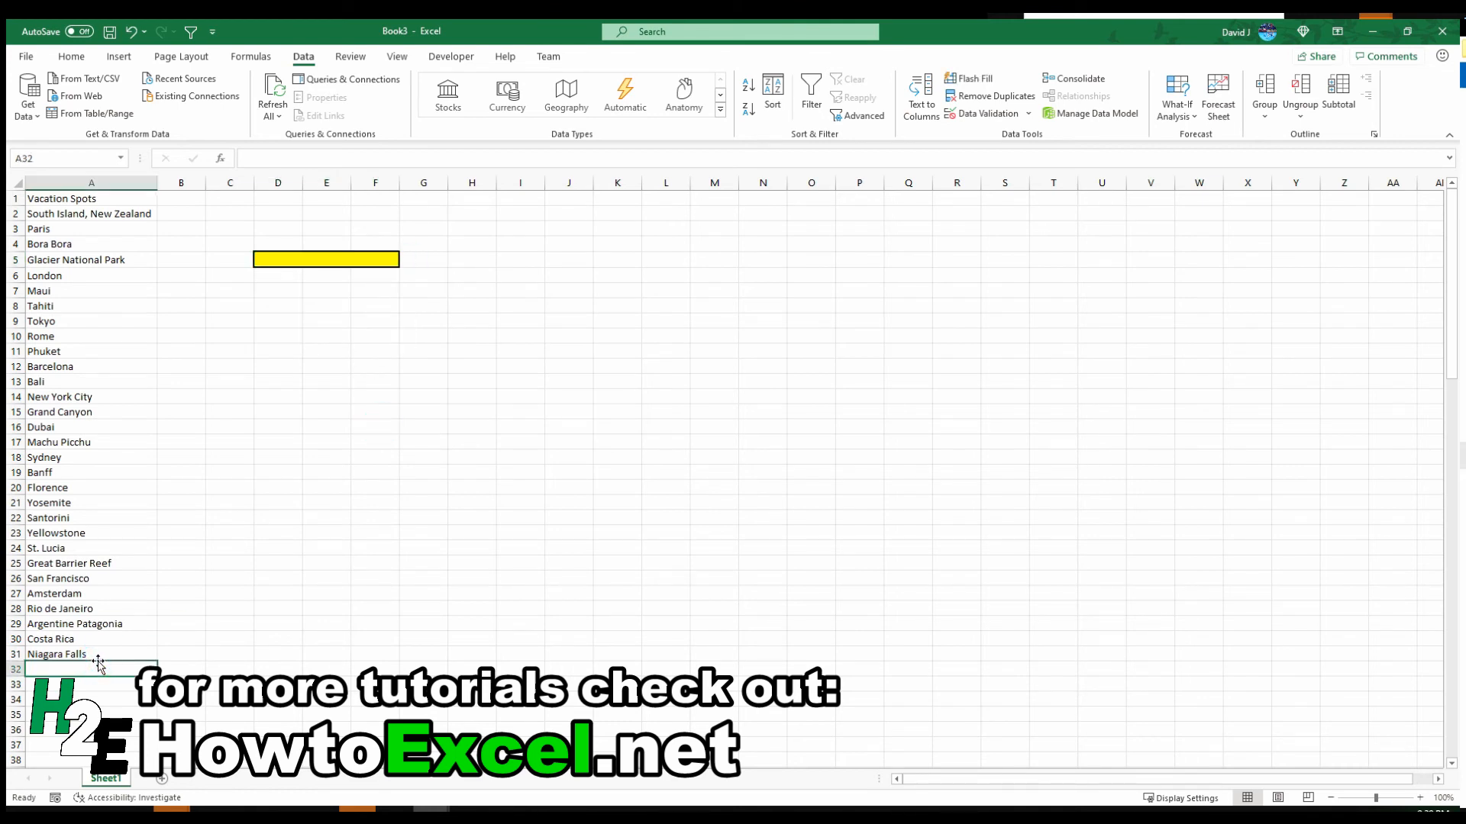
pyautogui.write('Chicago')
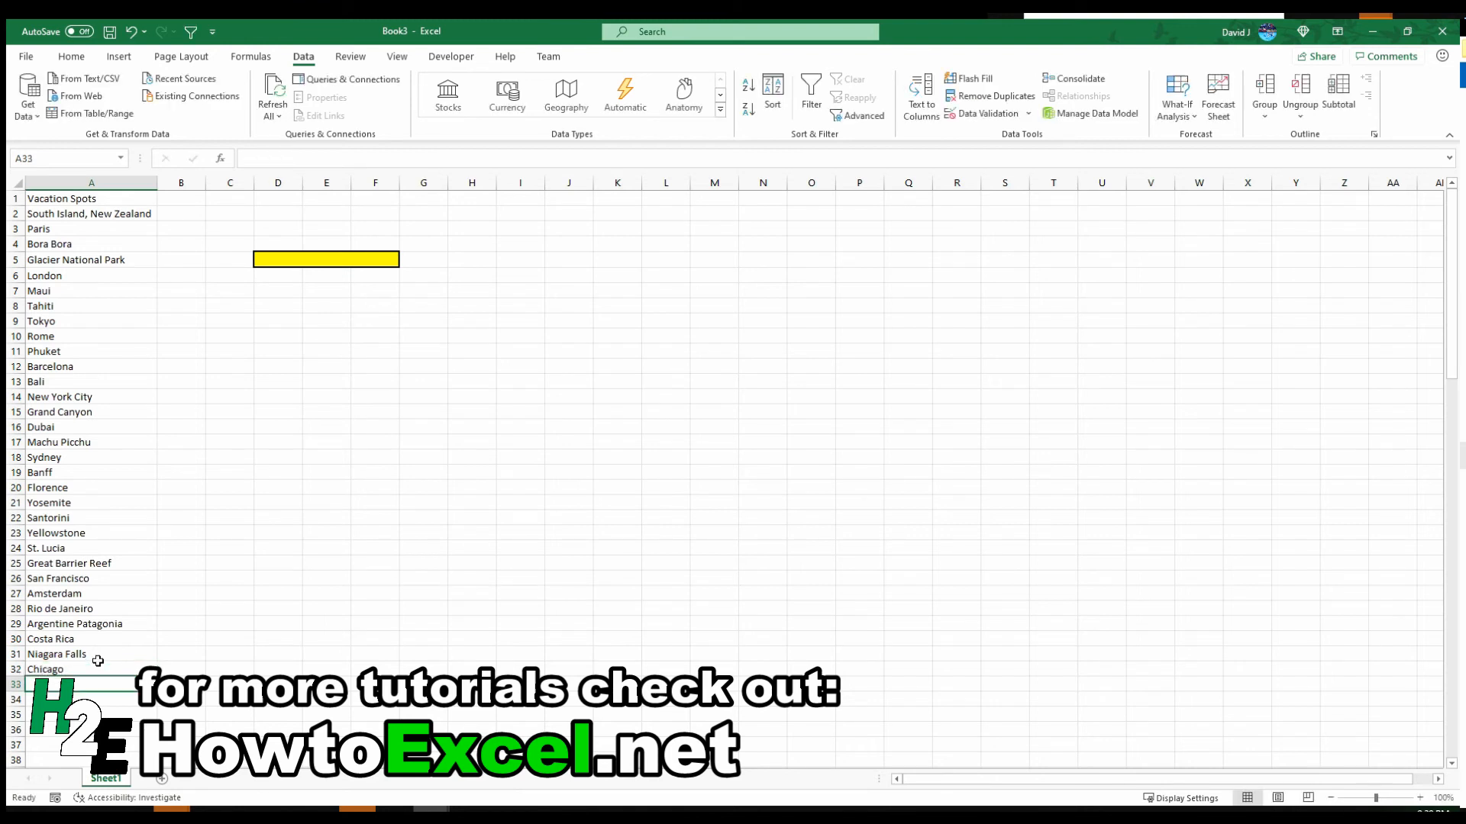
pyautogui.click(326, 260)
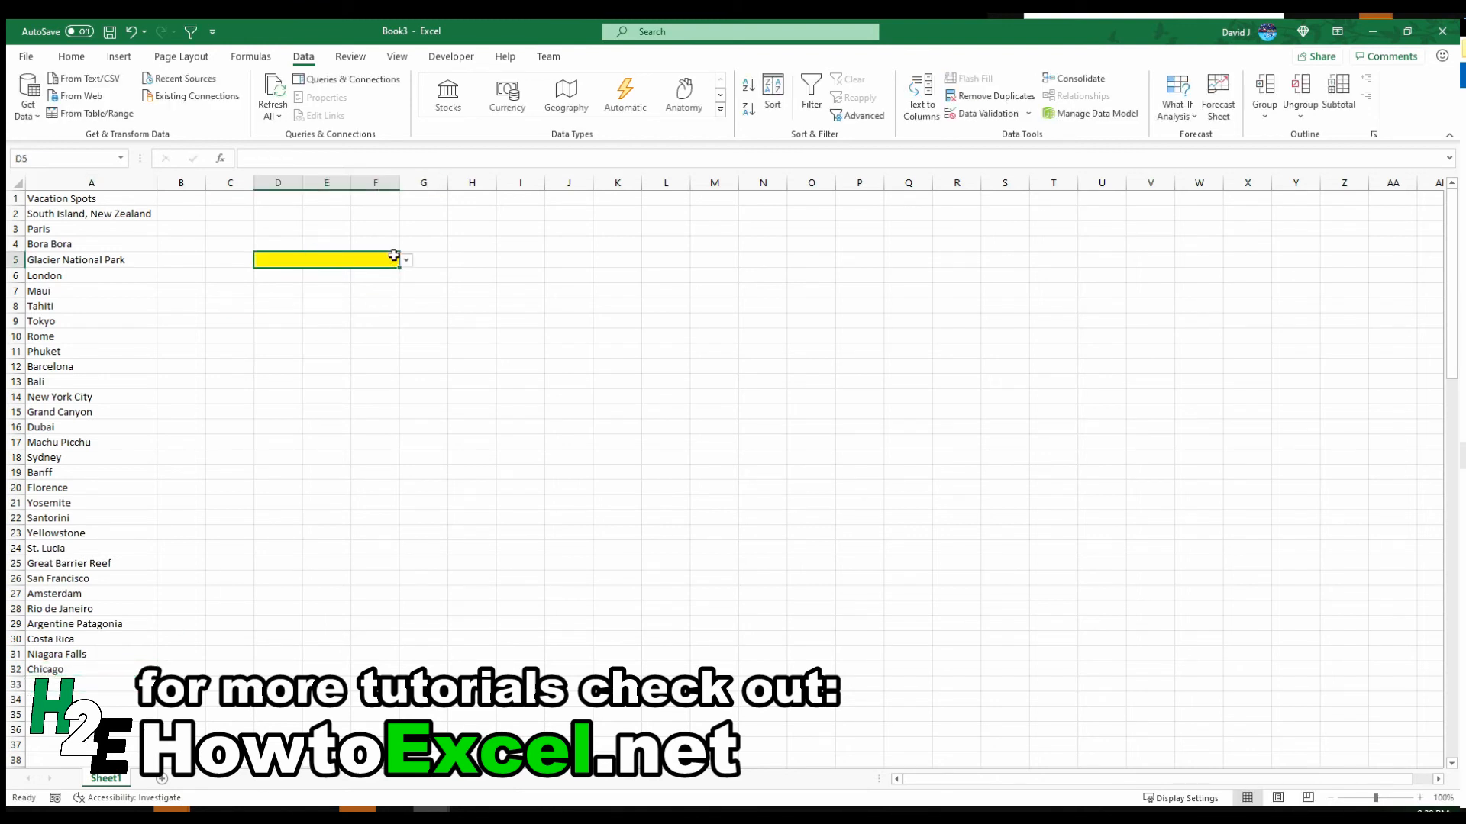
pyautogui.click(403, 260)
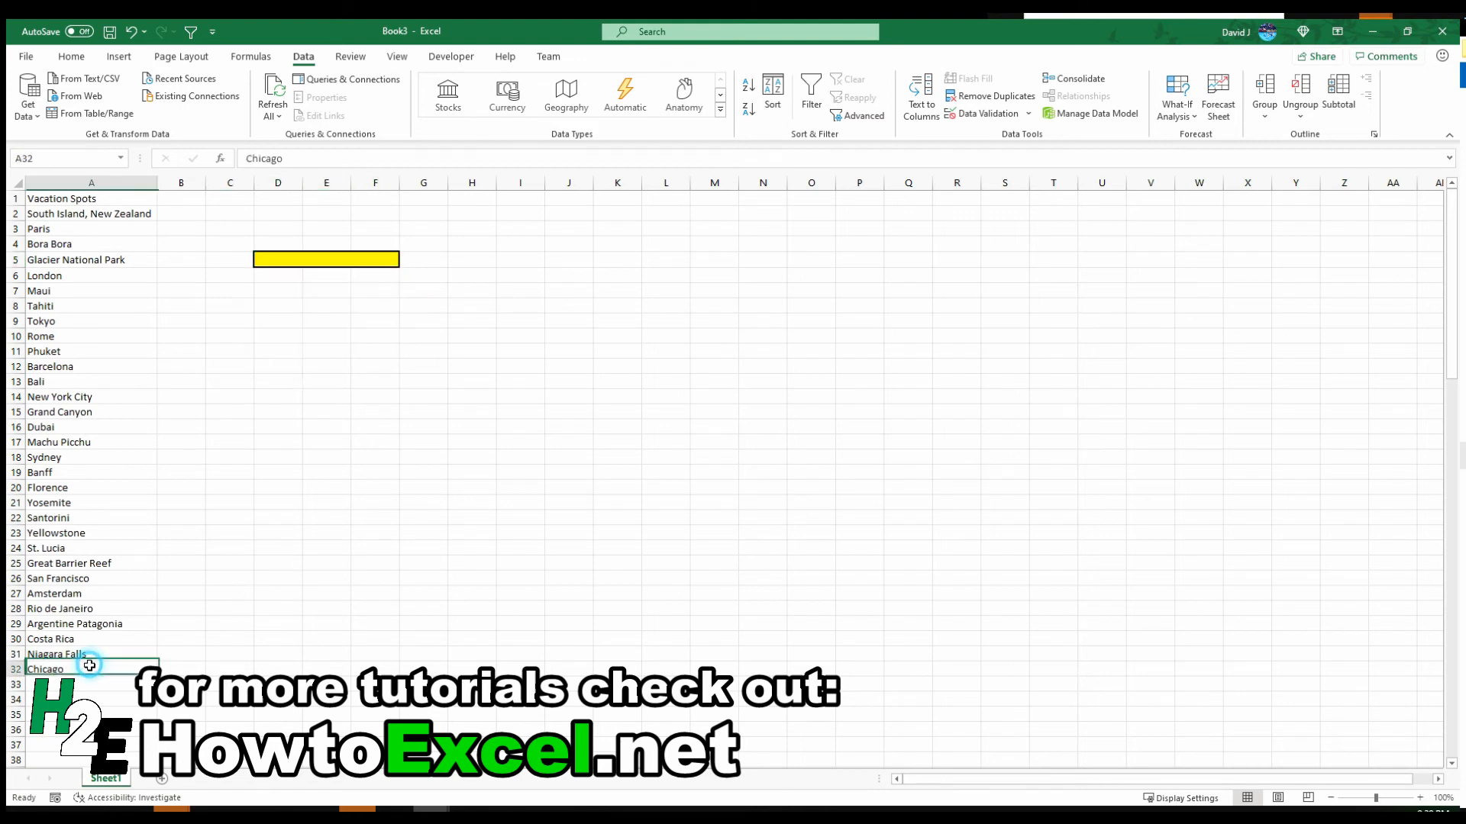
pyautogui.click(405, 259)
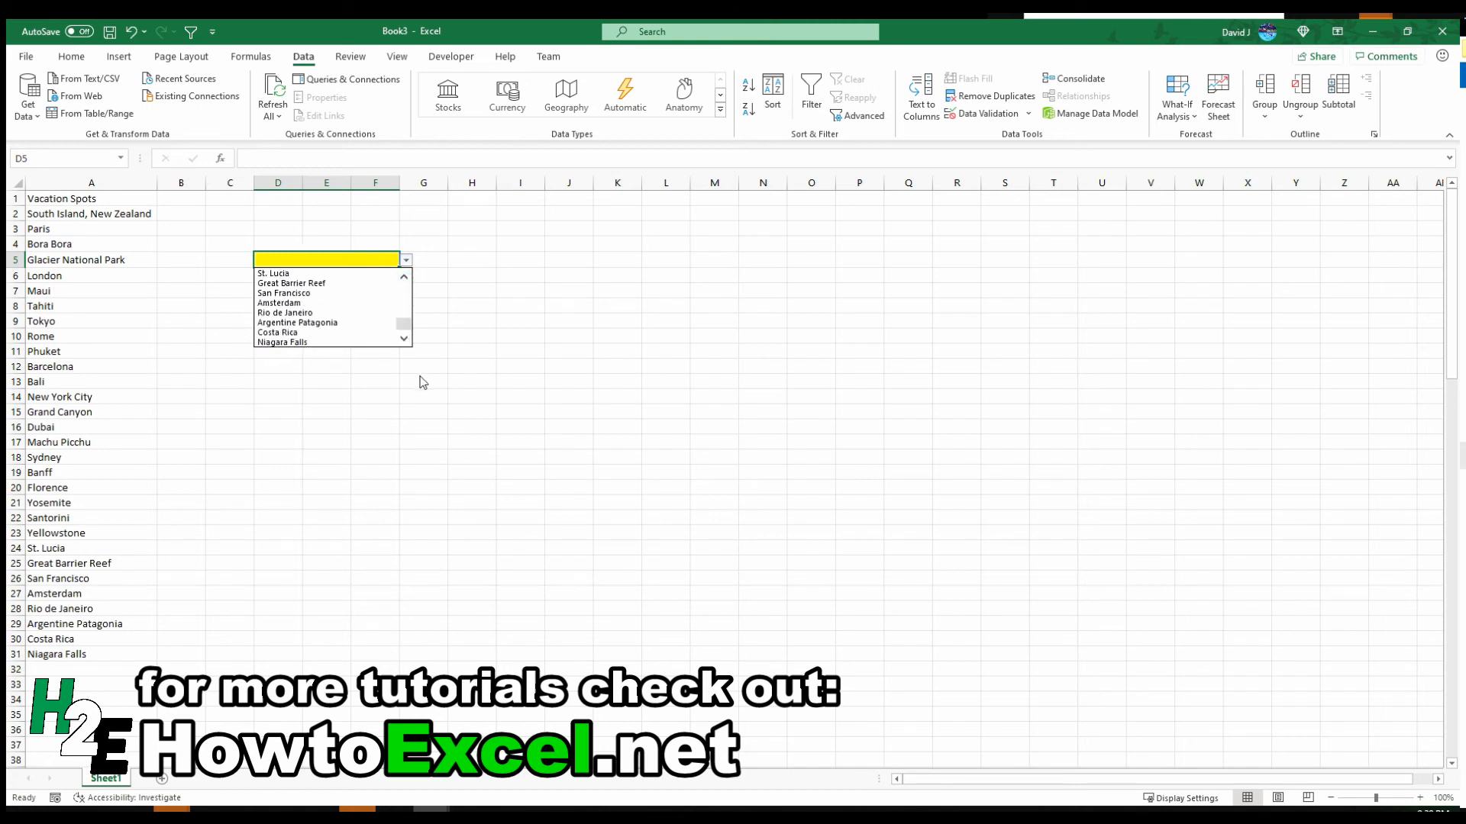
pyautogui.moveTo(408, 384)
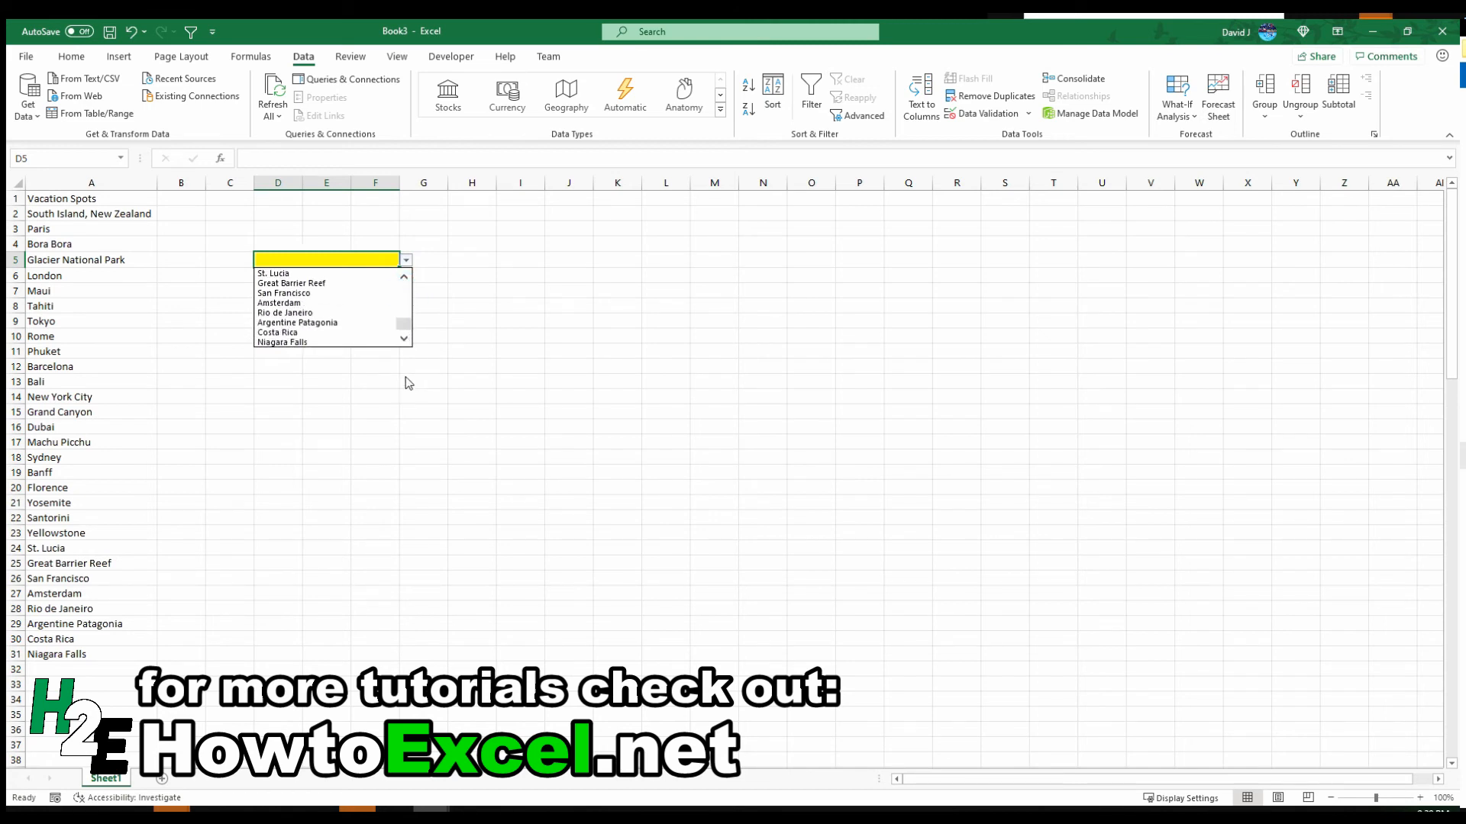
pyautogui.moveTo(399, 524)
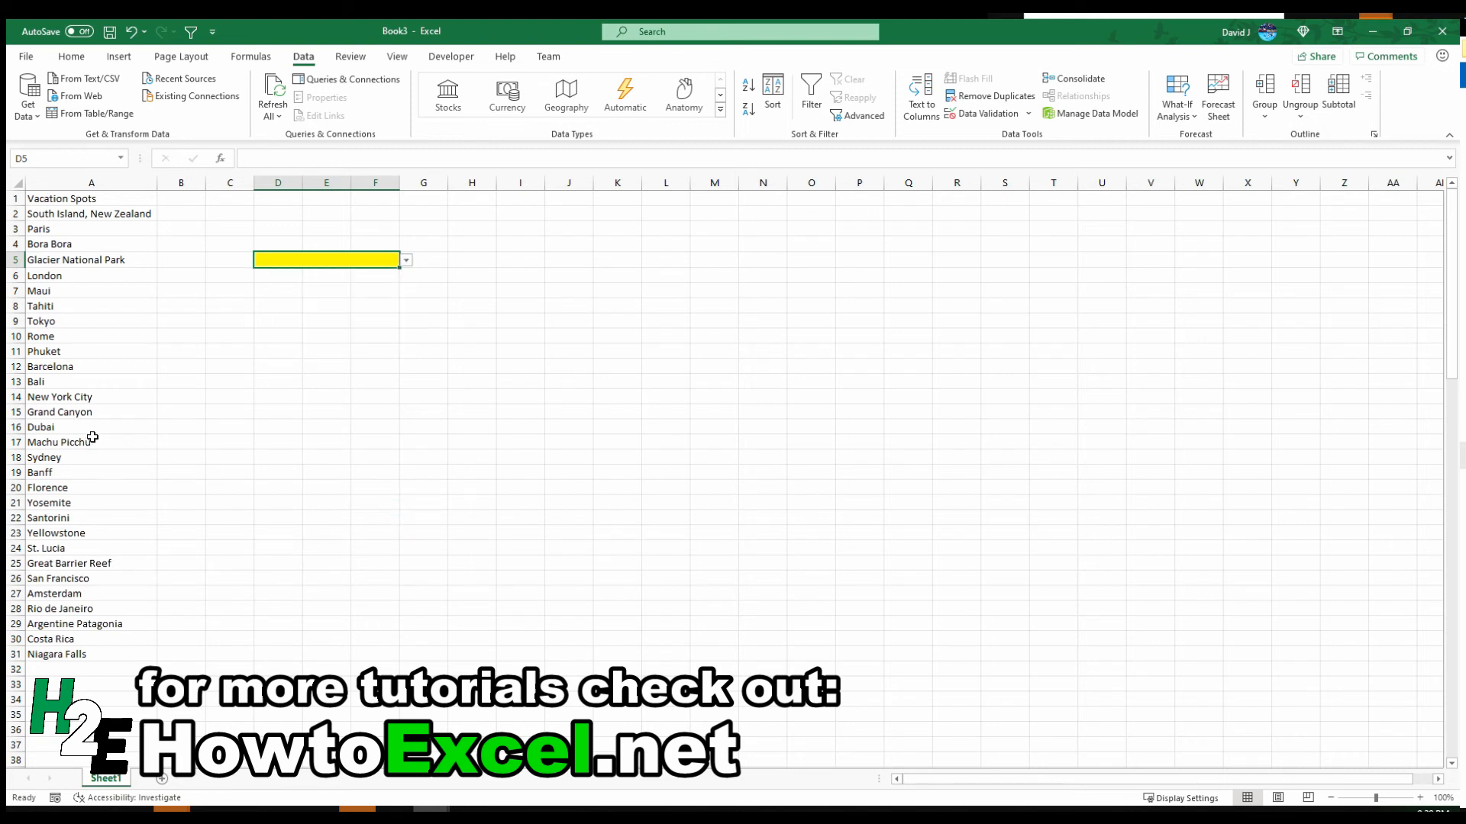
pyautogui.moveTo(105, 298)
pyautogui.write('=')
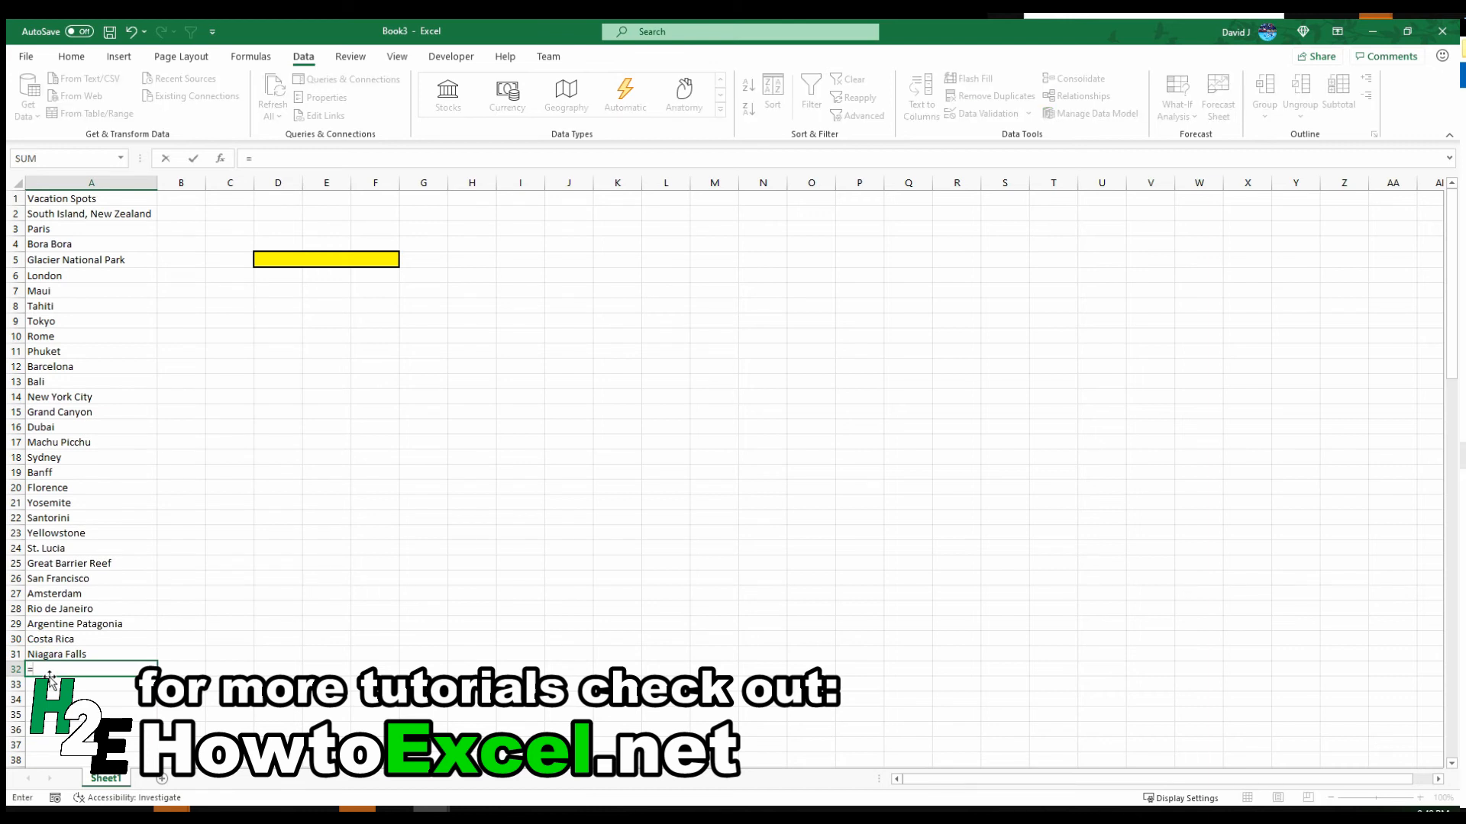
# Step: Enter ="" in A32 and check that D5's list now ends with a blank after Niagara Falls
pyautogui.write('""')
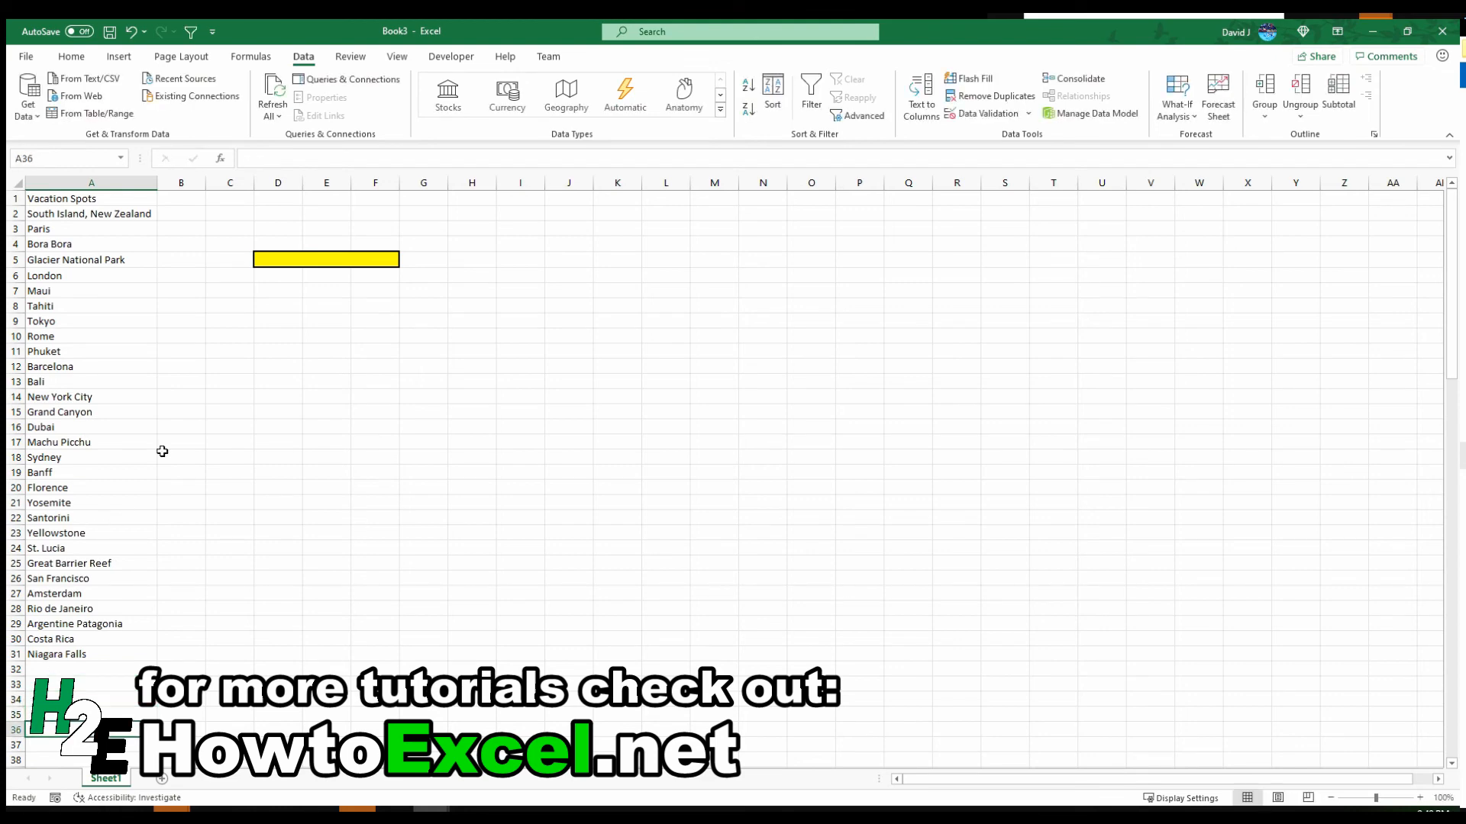
pyautogui.click(403, 259)
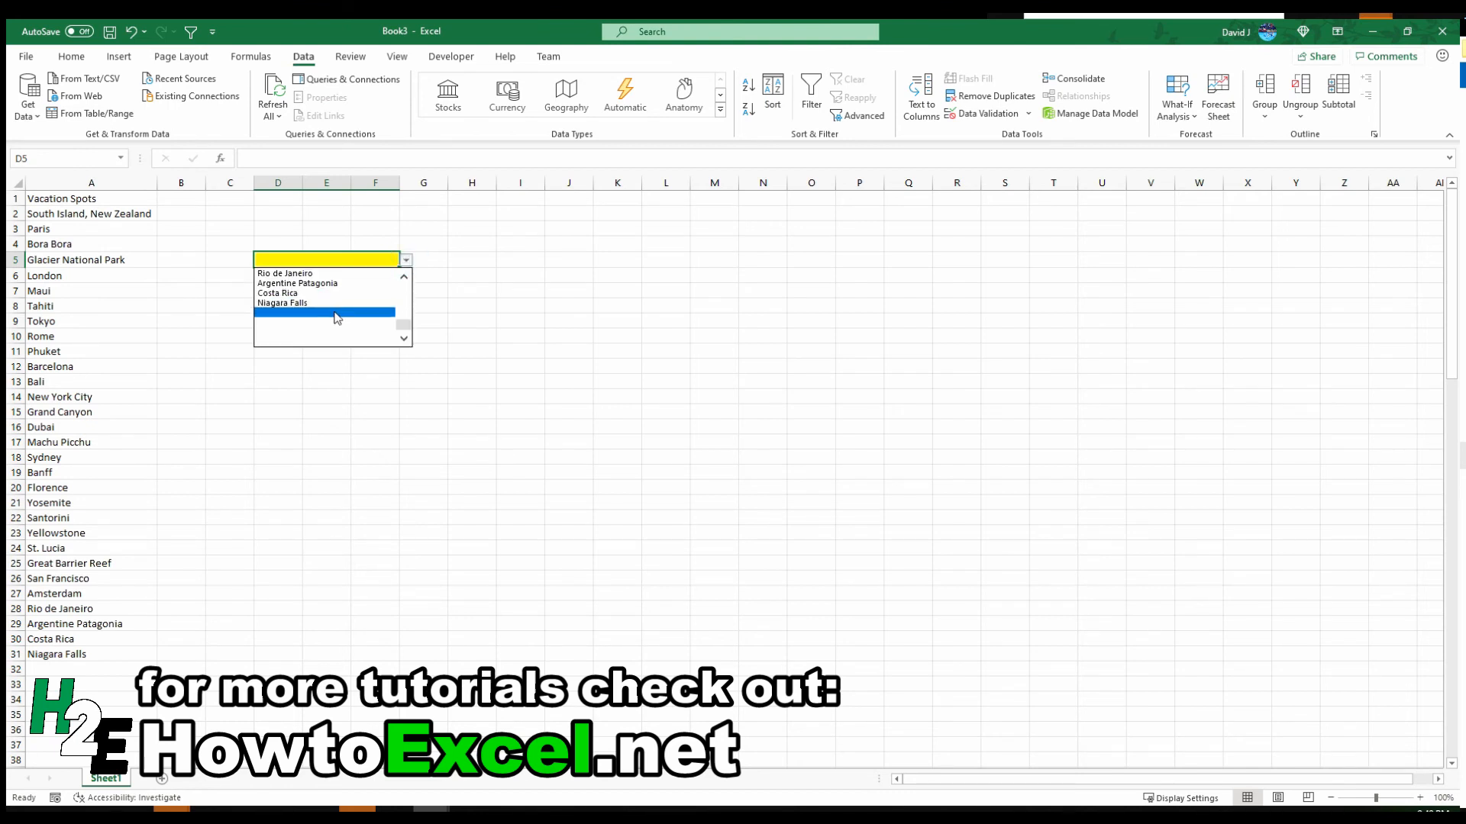
pyautogui.moveTo(328, 318)
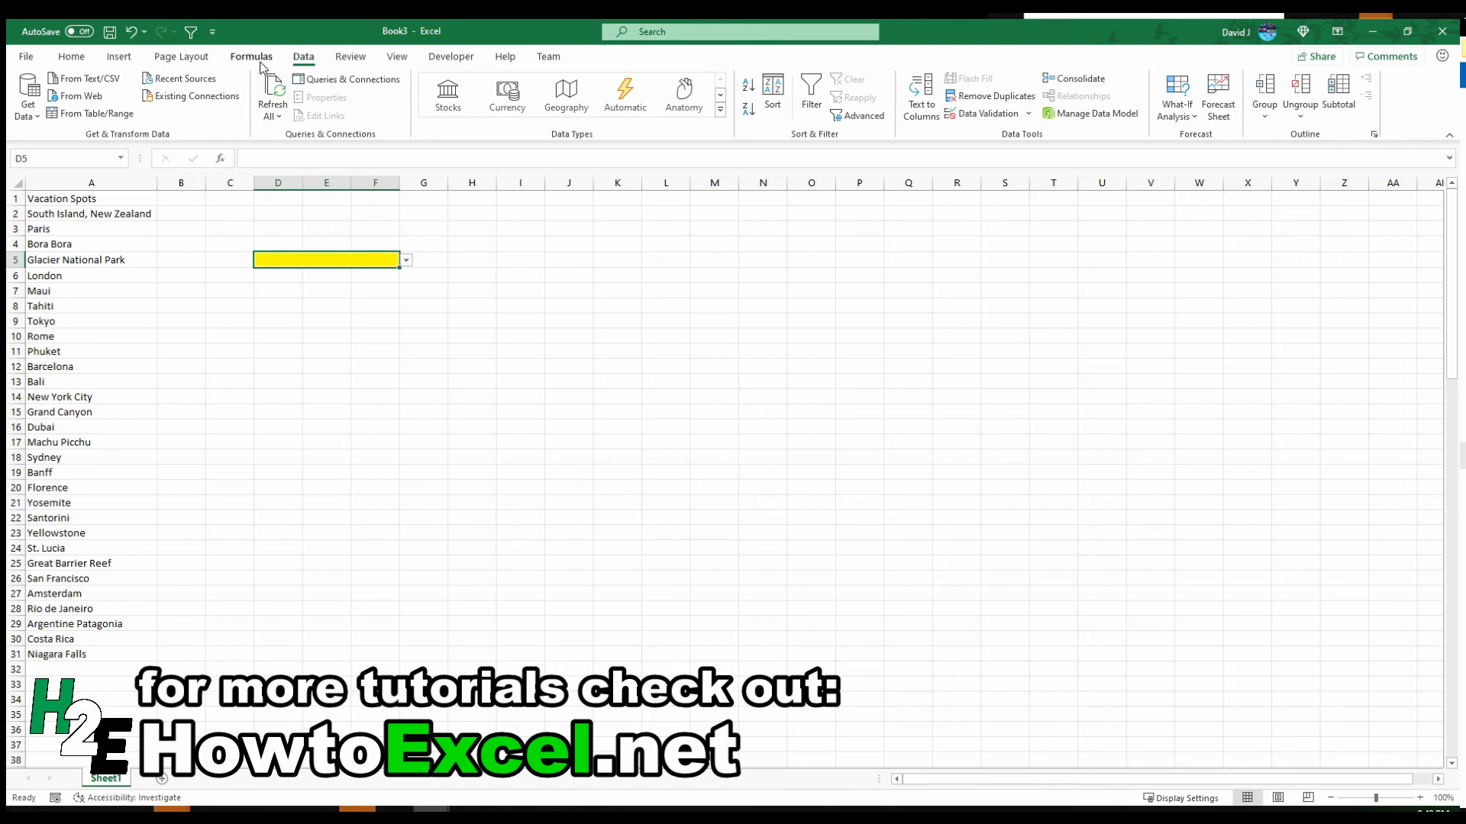
# Step: Edit DynamicRange's height to ROWS(Sheet1!$A:$A)-COUNTIF(Sheet1!$A:$A,"") and save the change
pyautogui.click(250, 56)
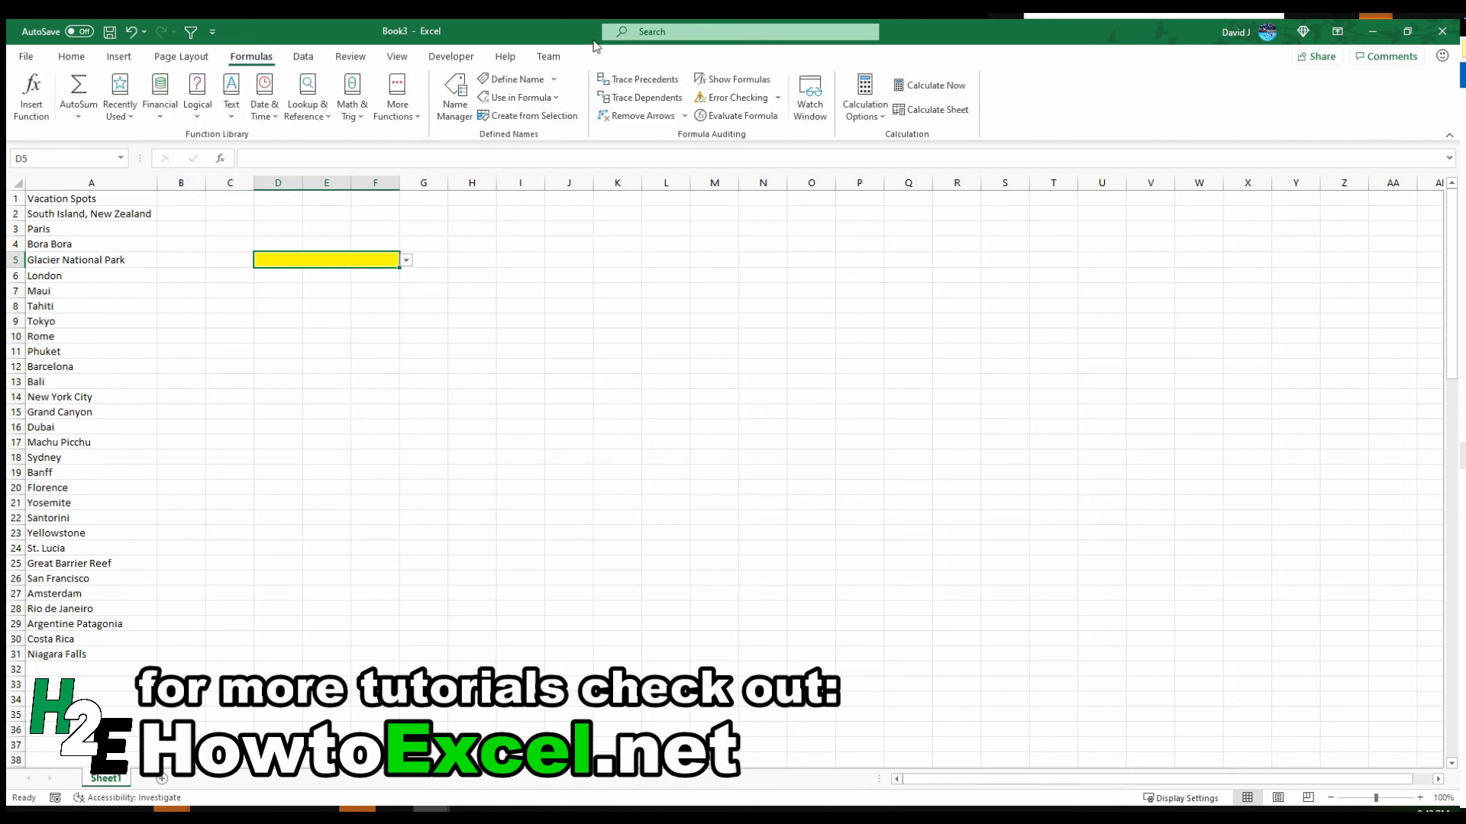
pyautogui.click(455, 98)
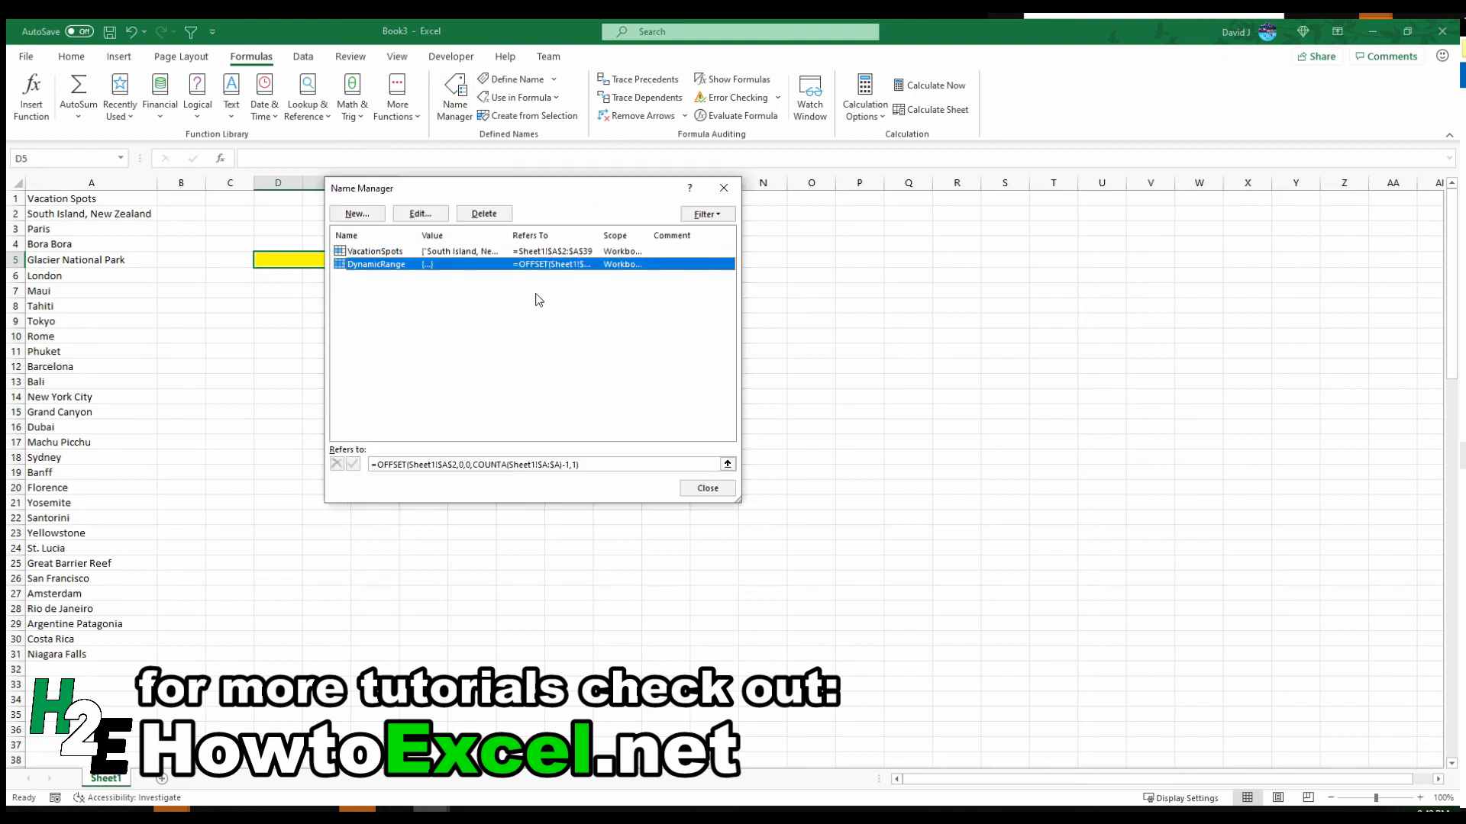
pyautogui.click(474, 464)
pyautogui.write('ROWS')
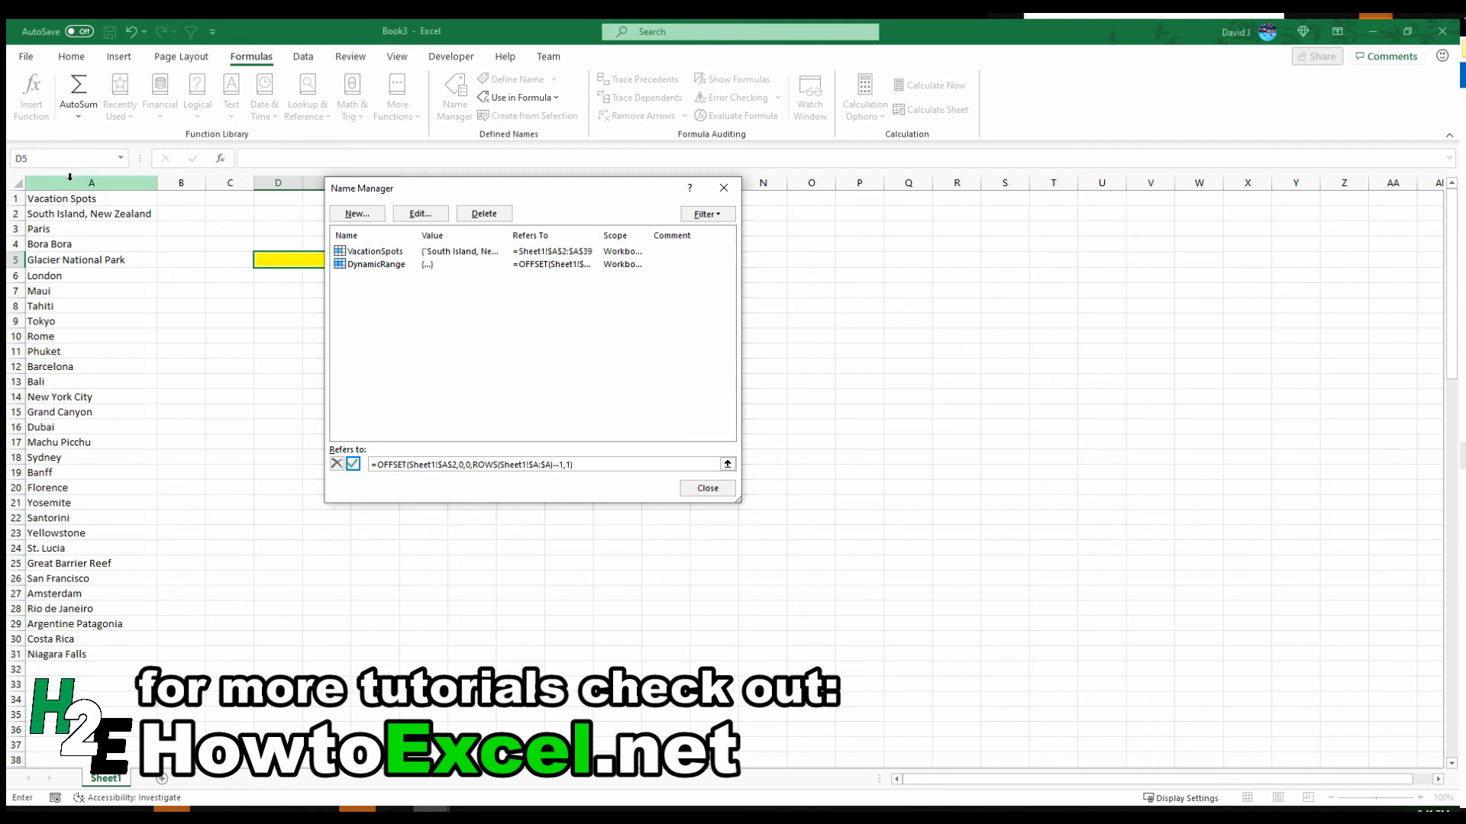
pyautogui.write('COUNTIF(')
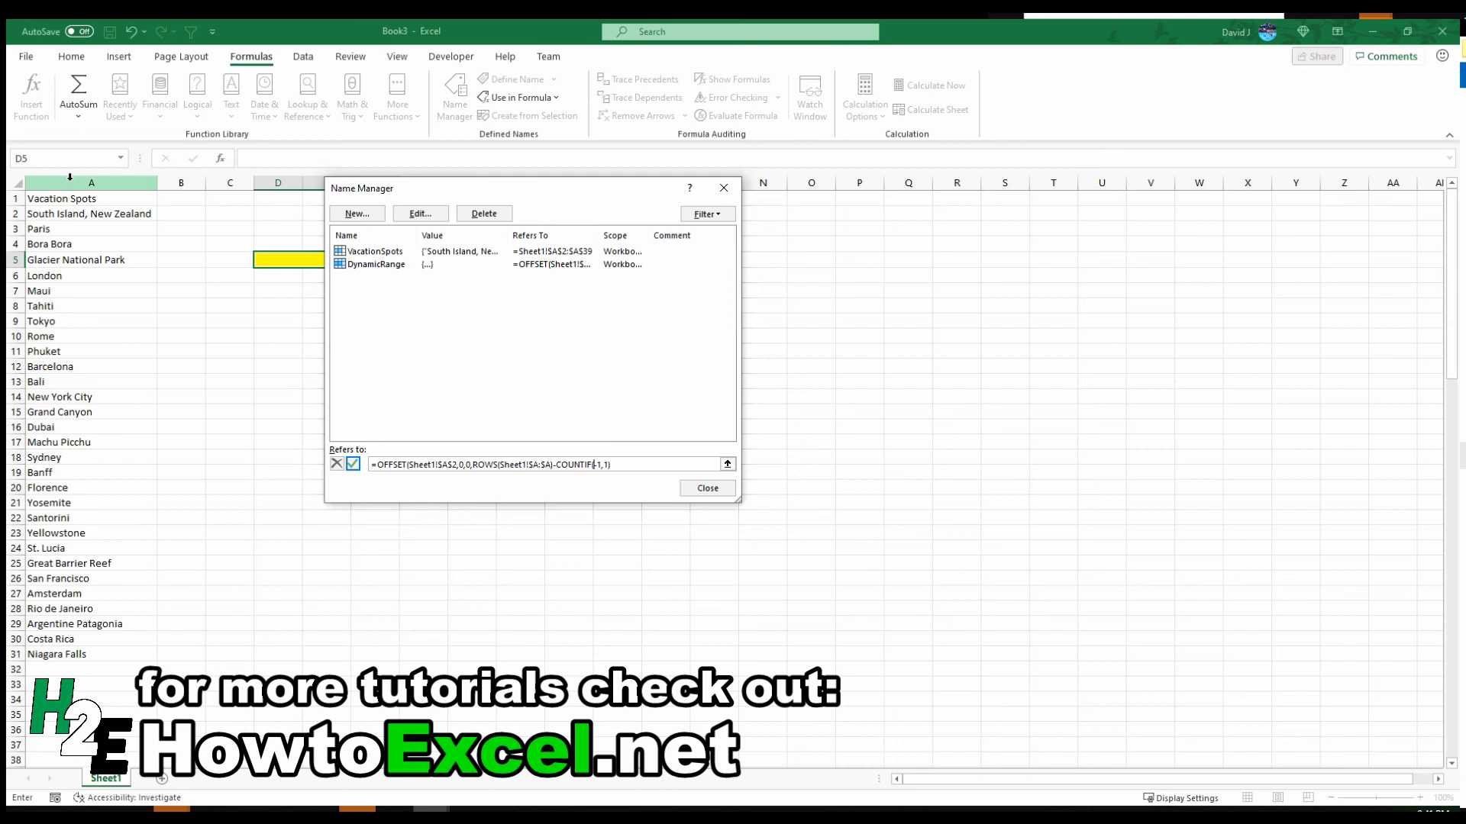
pyautogui.click(90, 182)
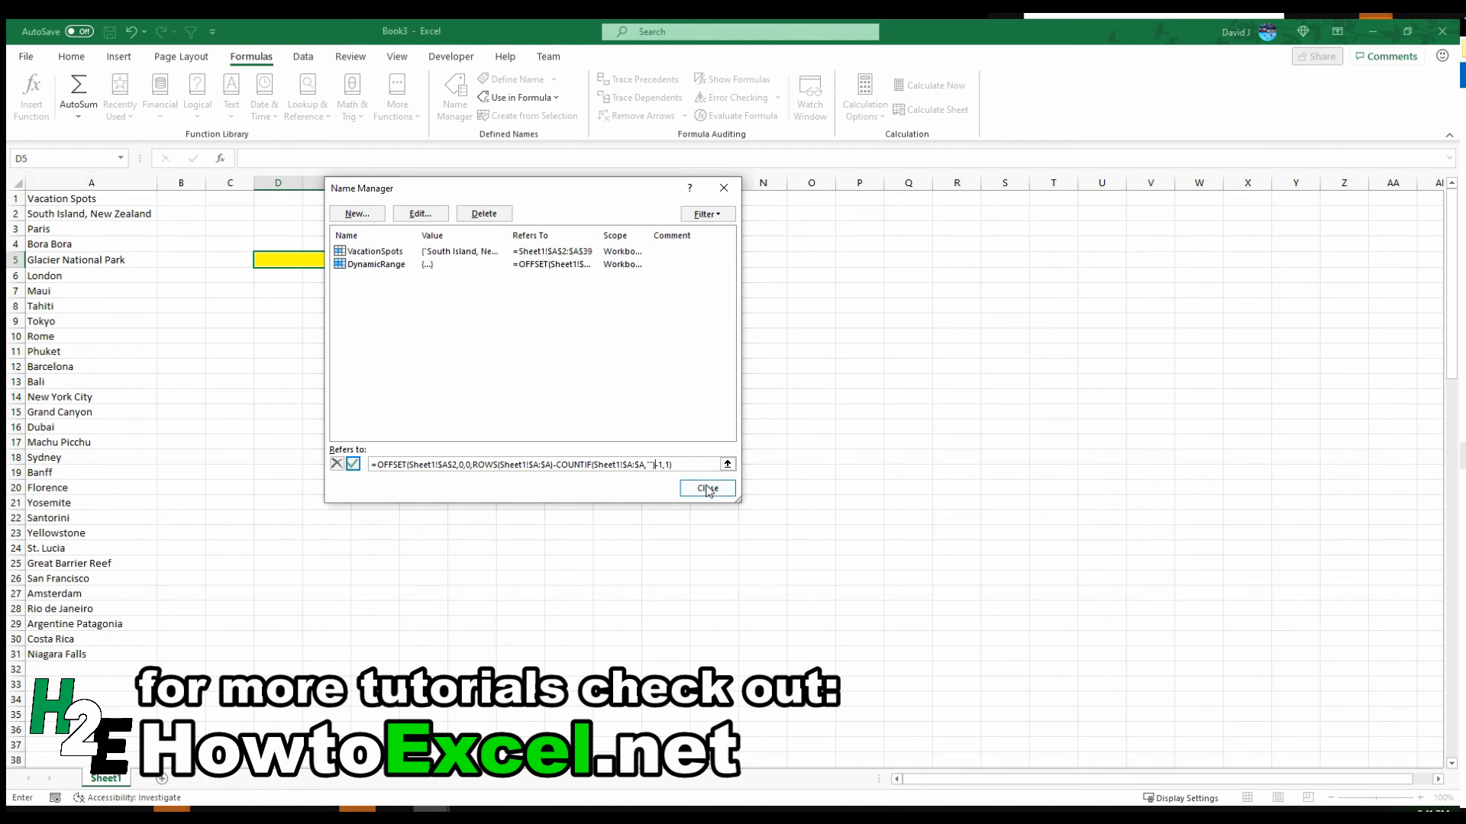
pyautogui.click(707, 489)
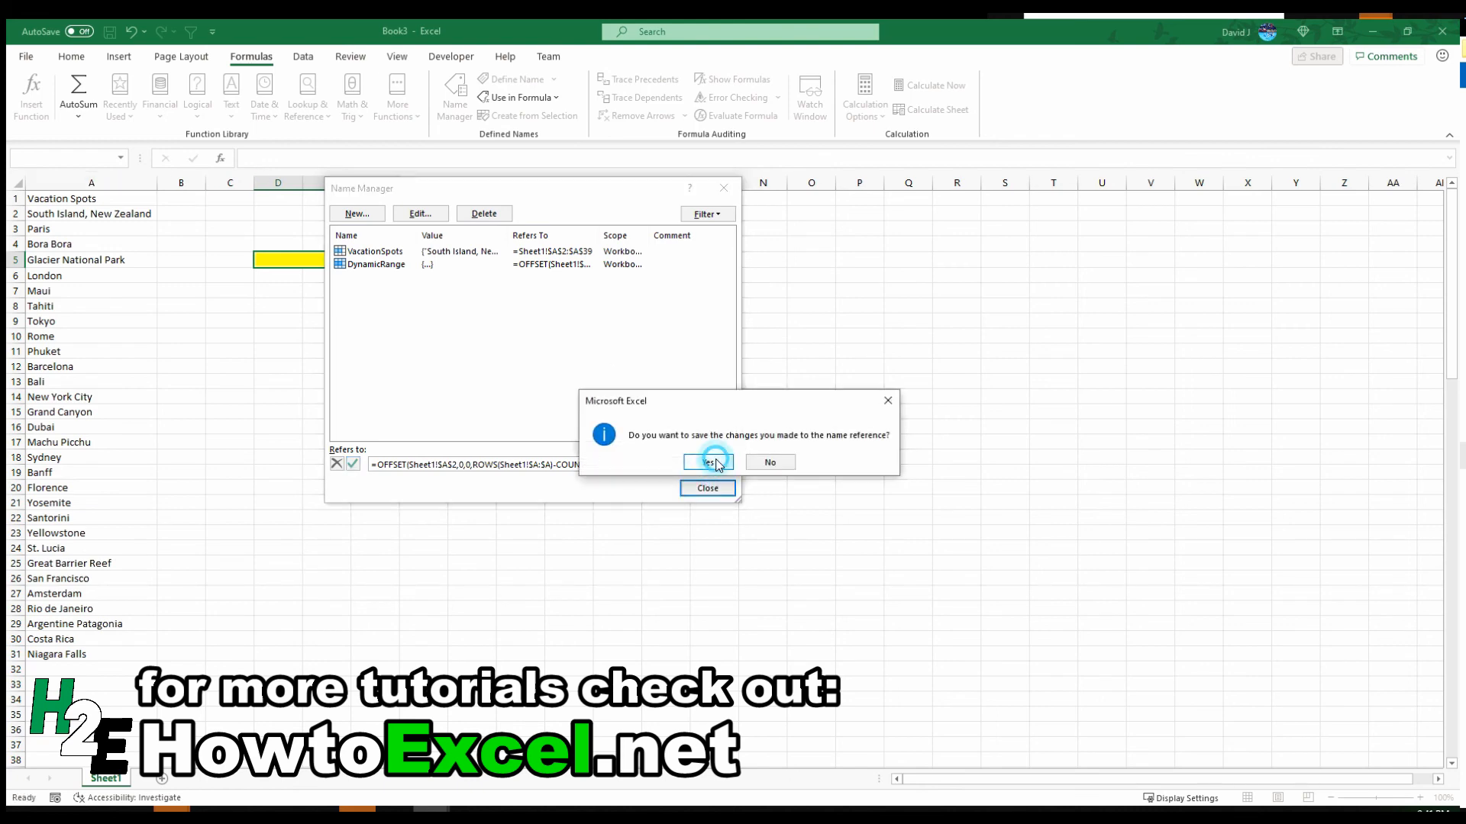
pyautogui.click(707, 462)
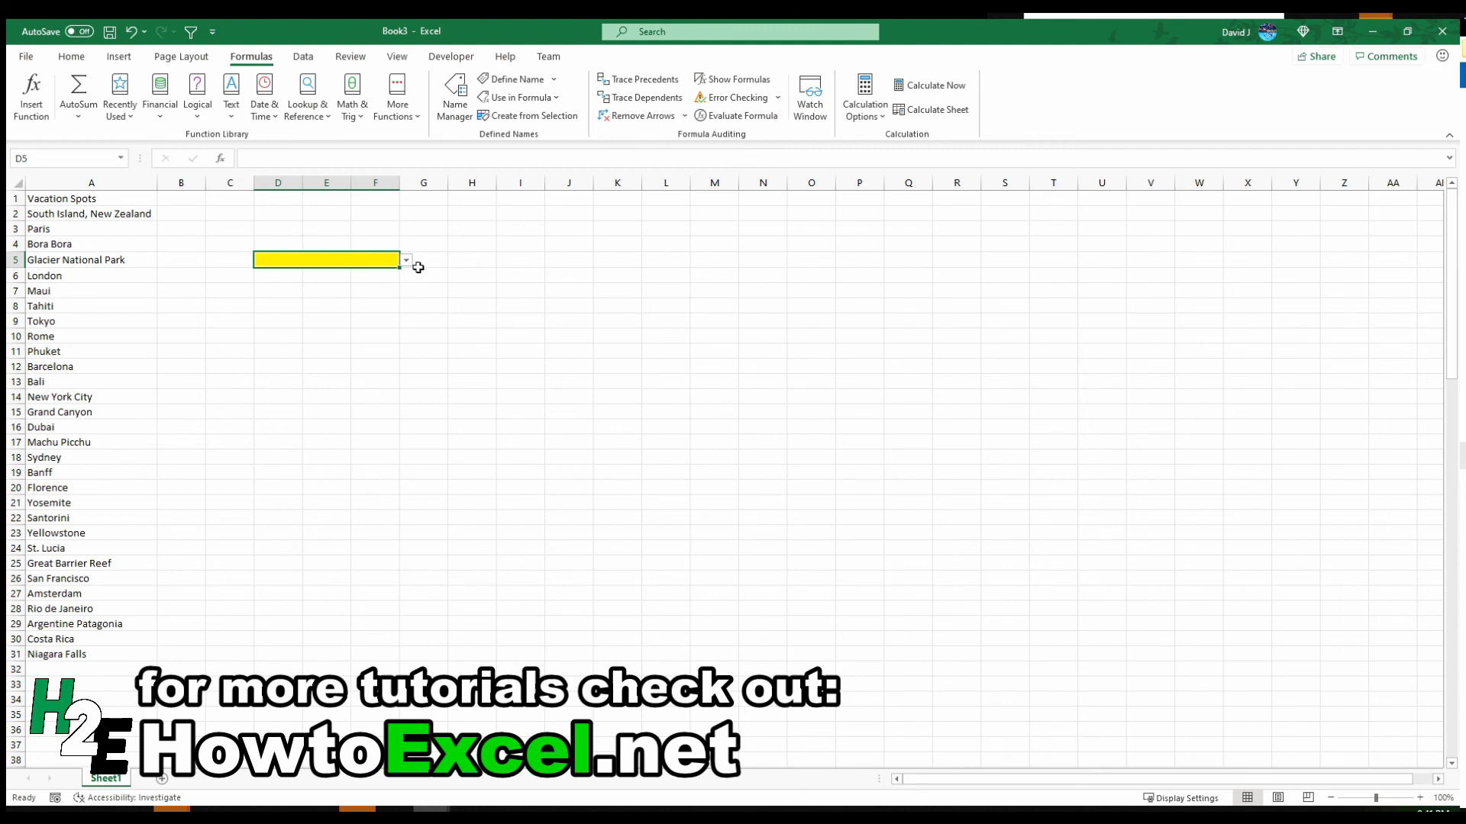
# Step: Replace A32's blank formula with Chicago and verify it appears last in D5's drop-down
pyautogui.click(404, 259)
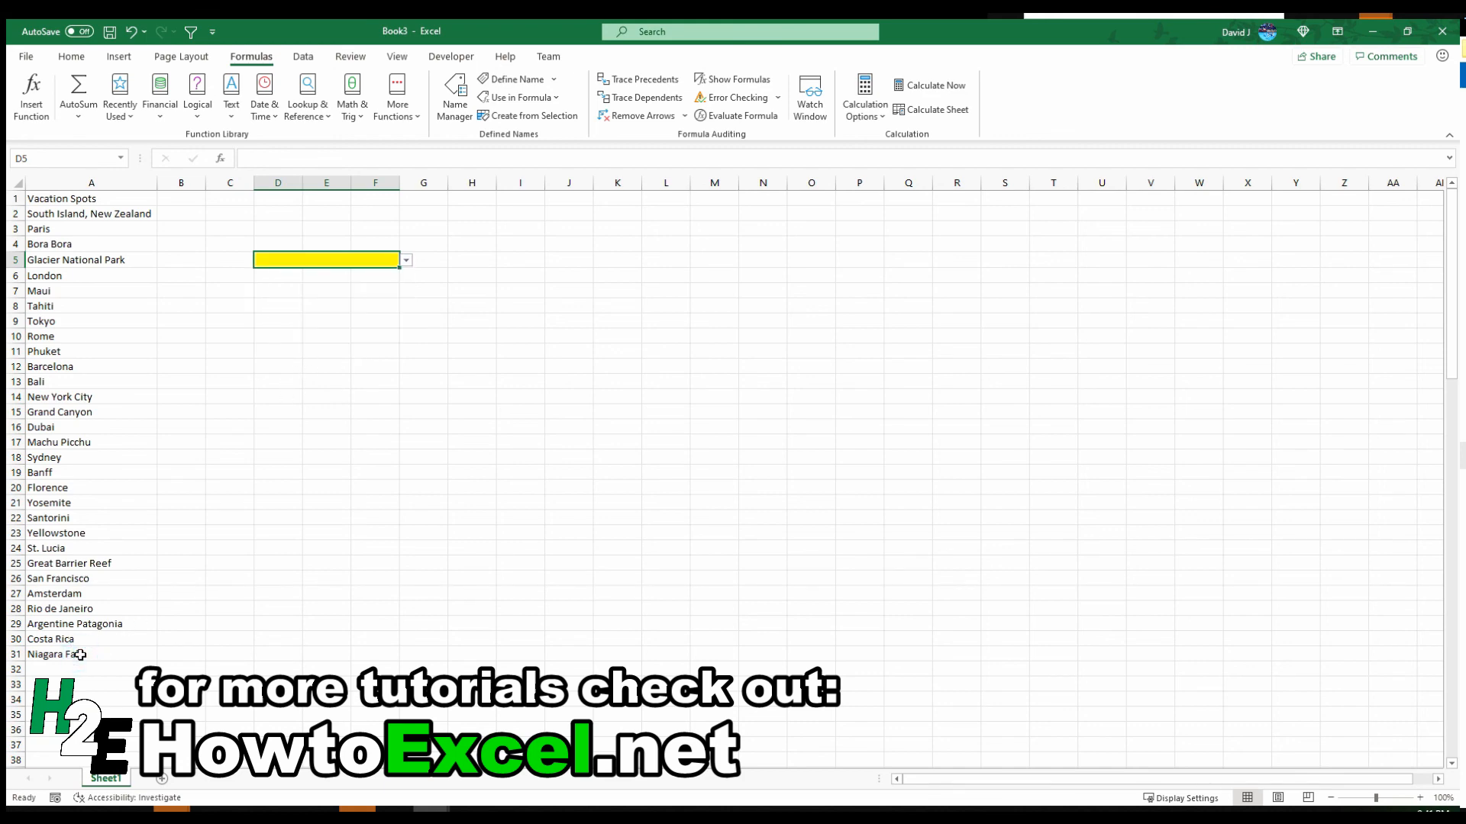
pyautogui.click(90, 669)
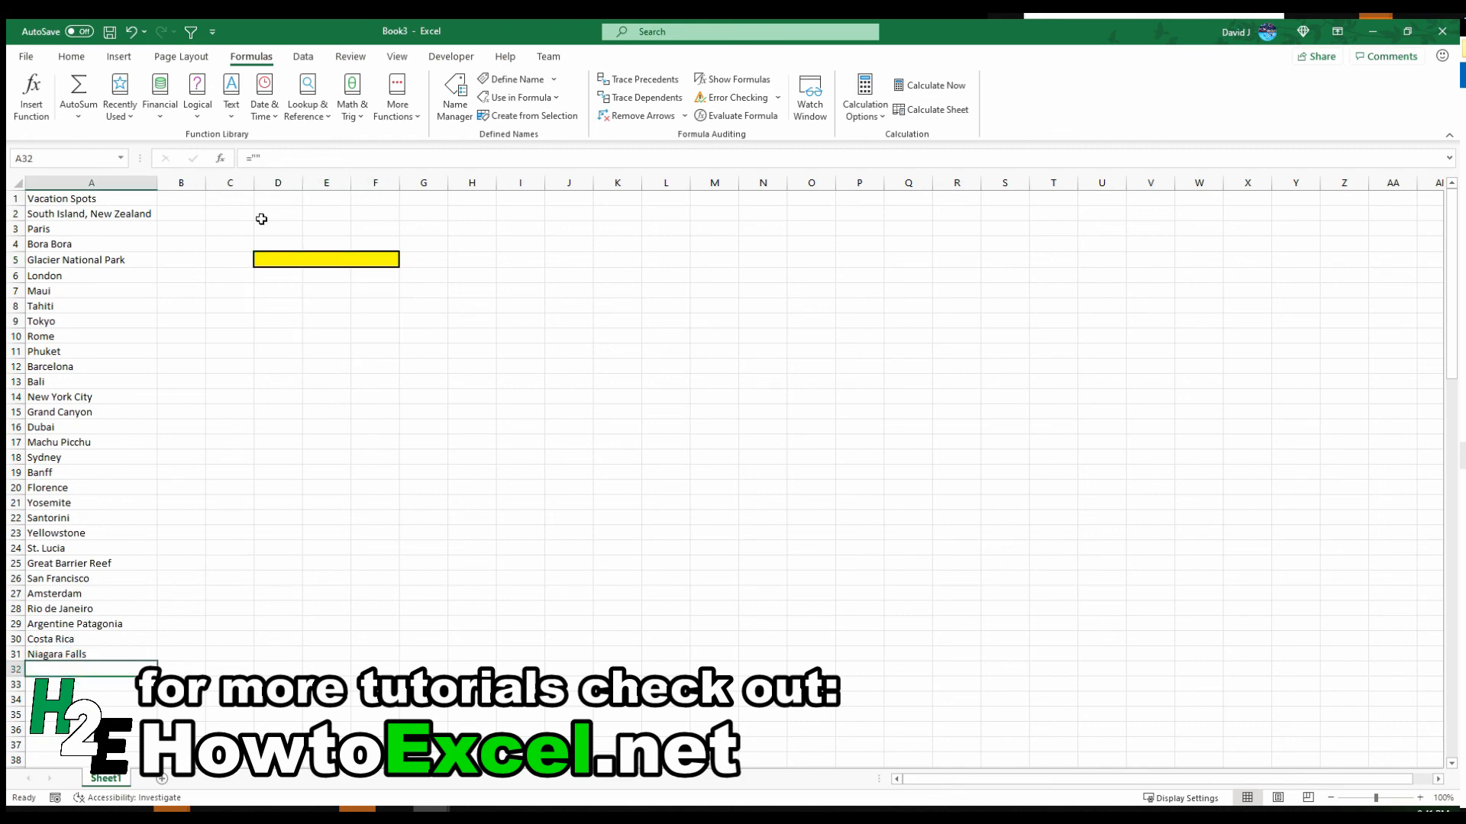
pyautogui.write('Chicago')
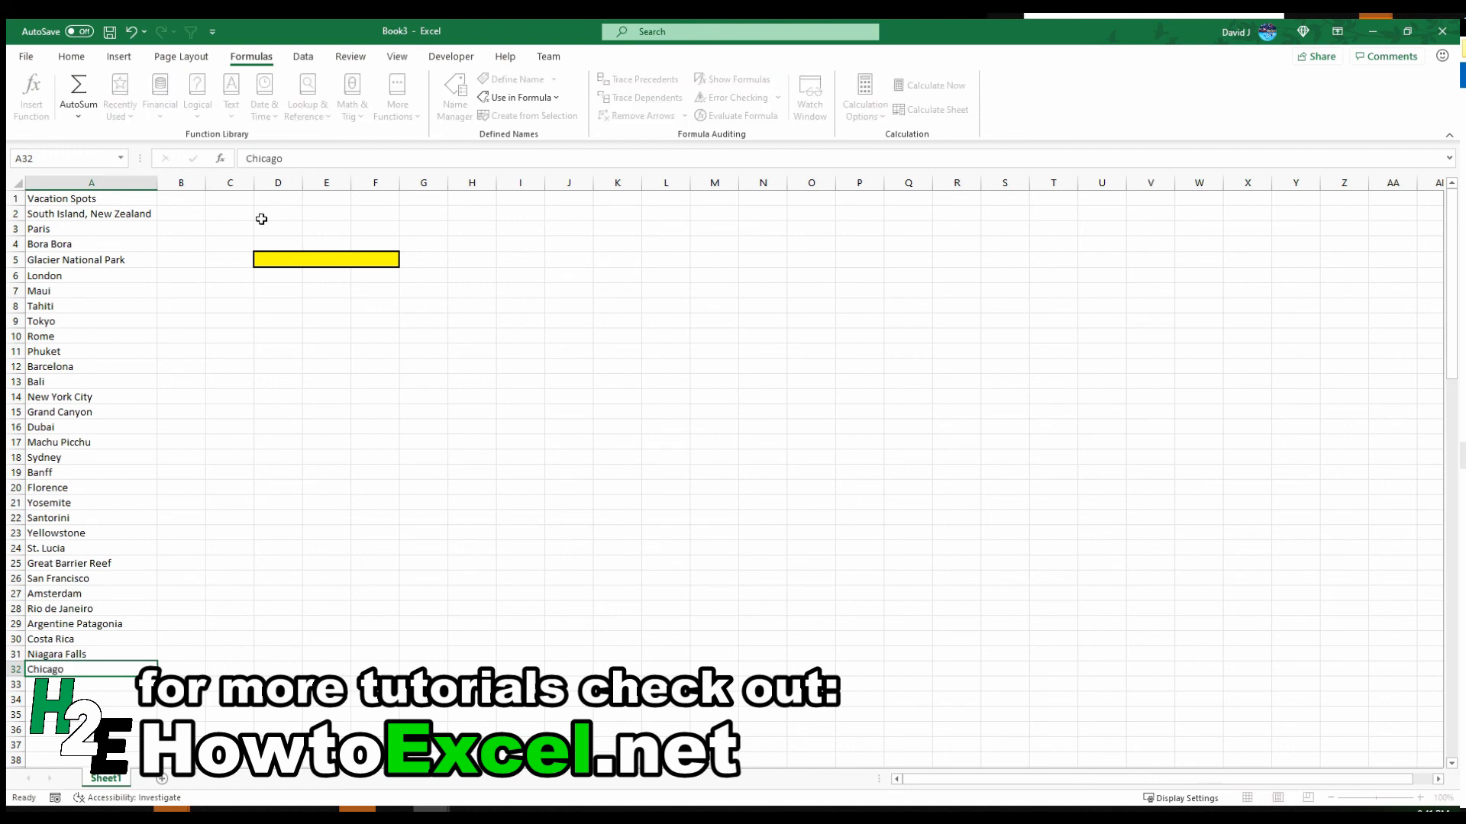
pyautogui.click(327, 260)
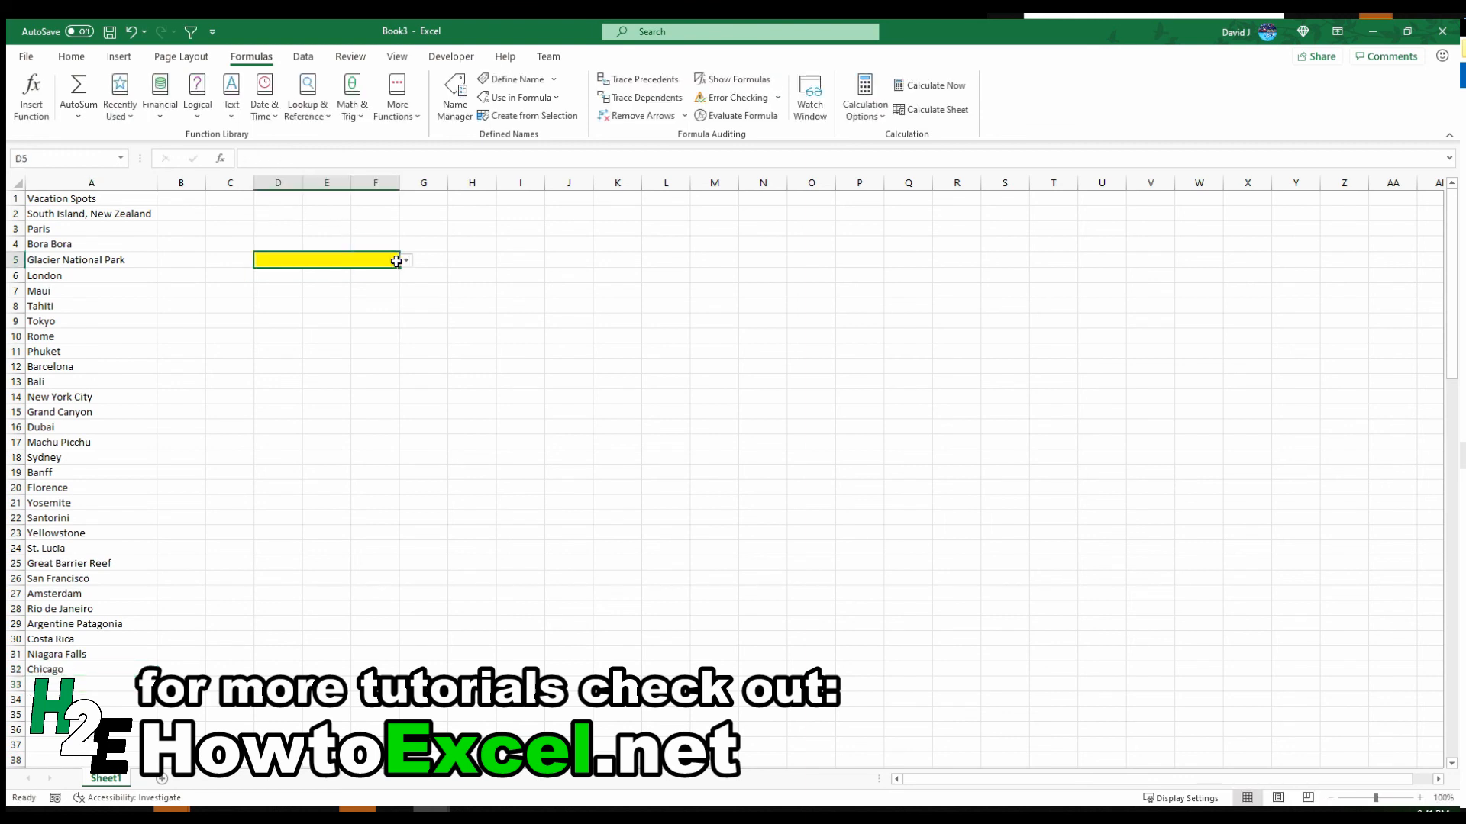
pyautogui.click(403, 260)
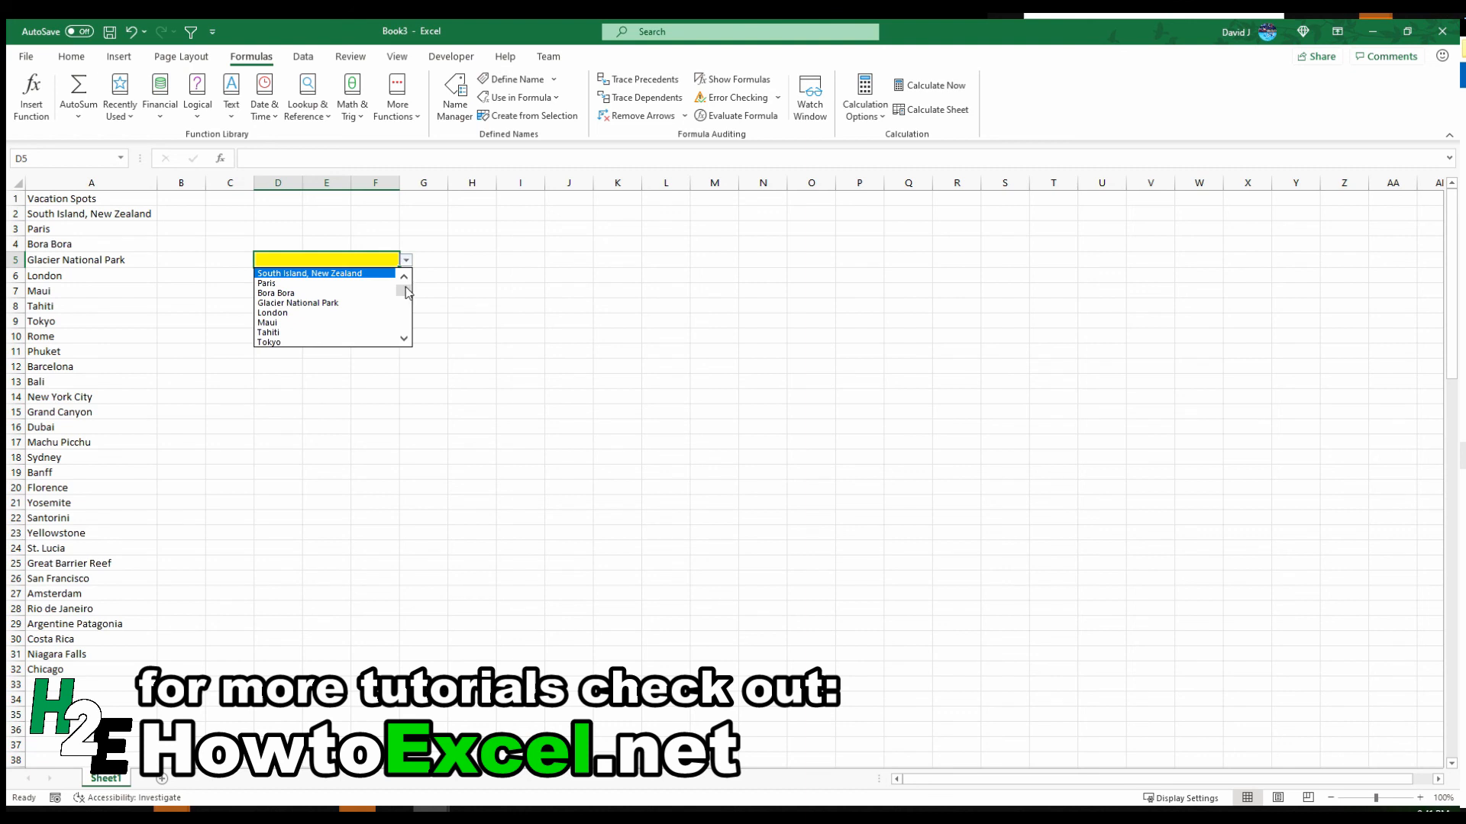
pyautogui.scroll(-3)
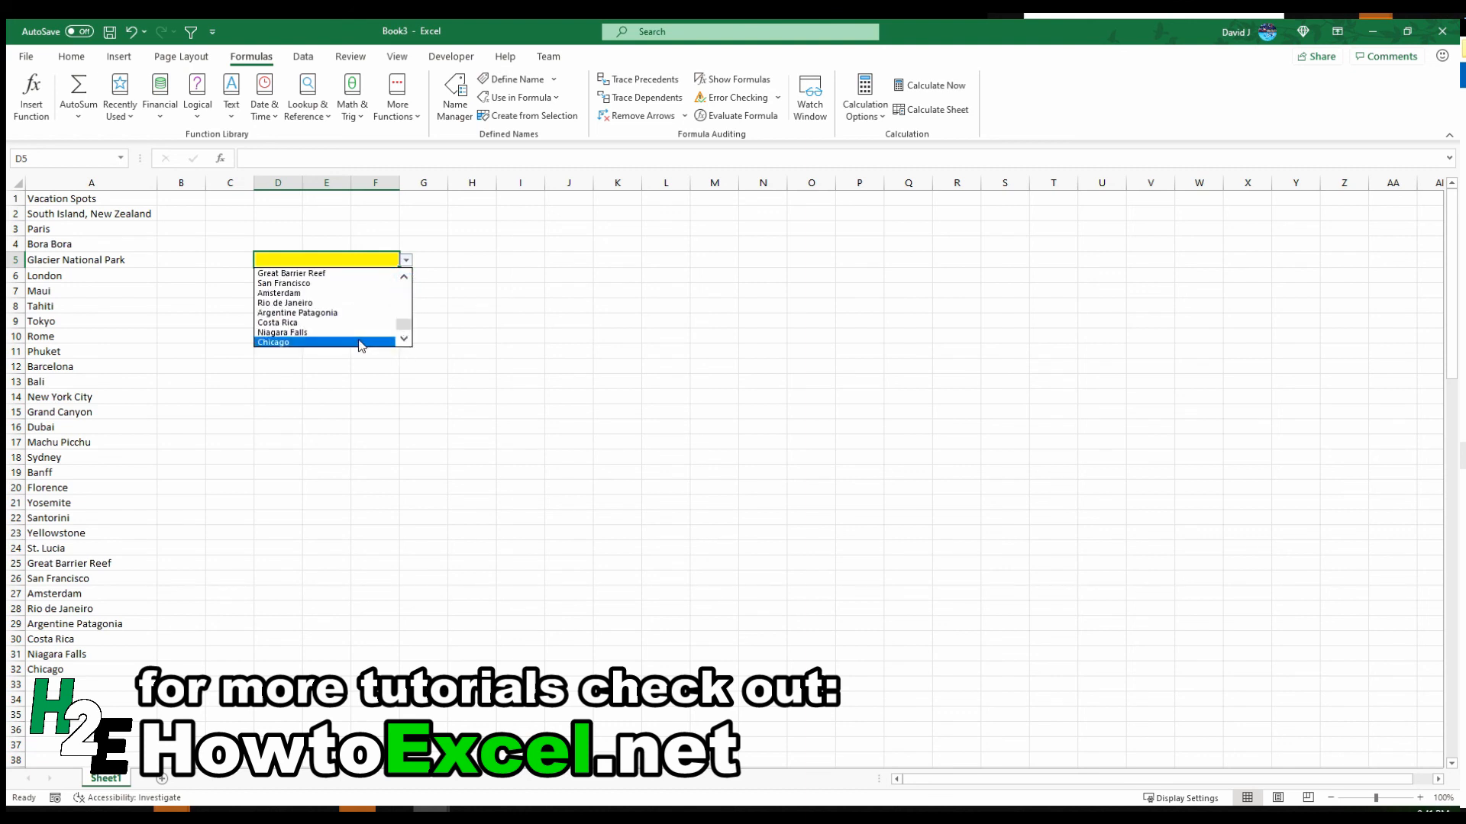
pyautogui.moveTo(356, 351)
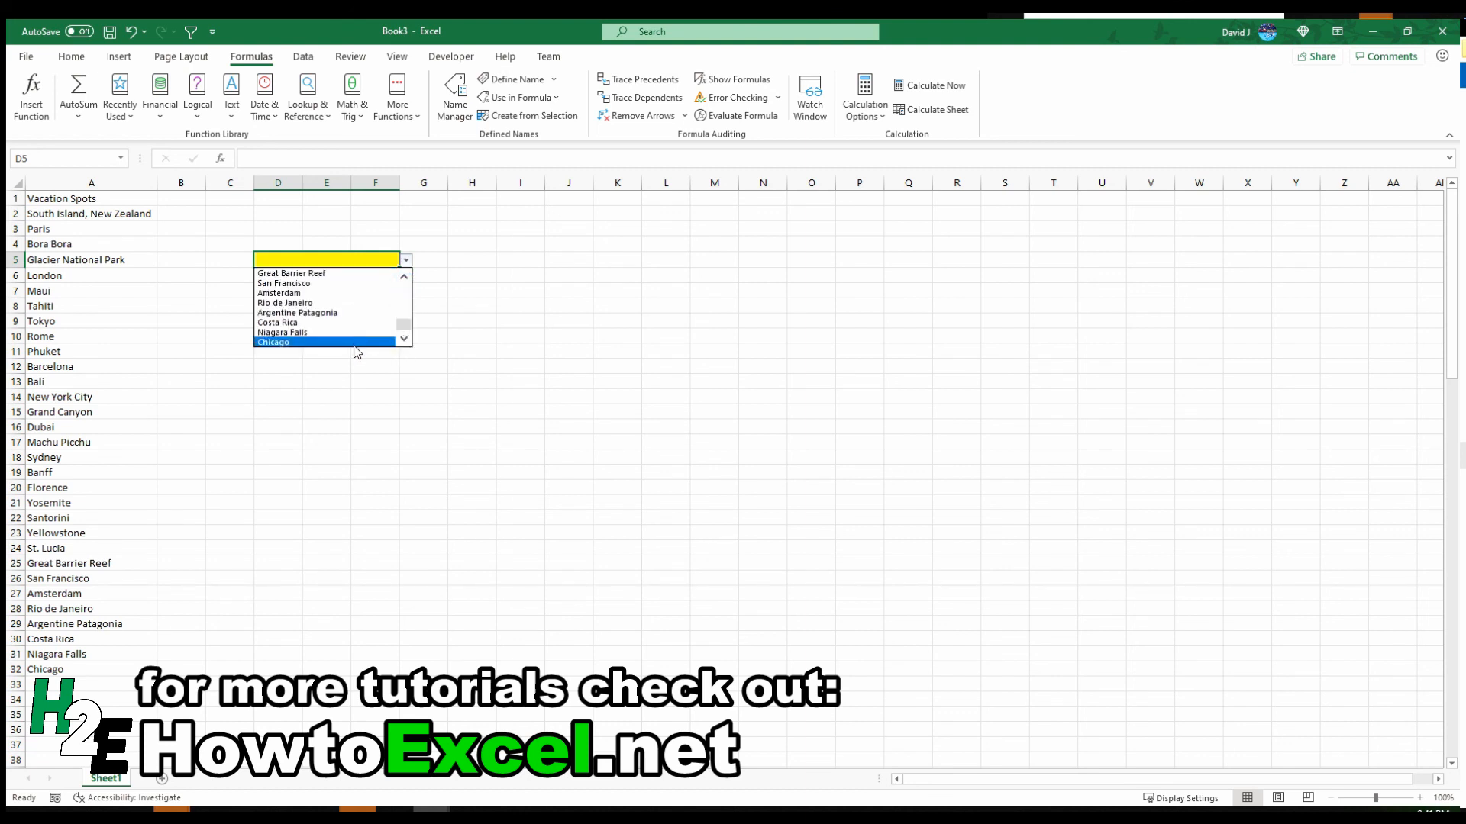